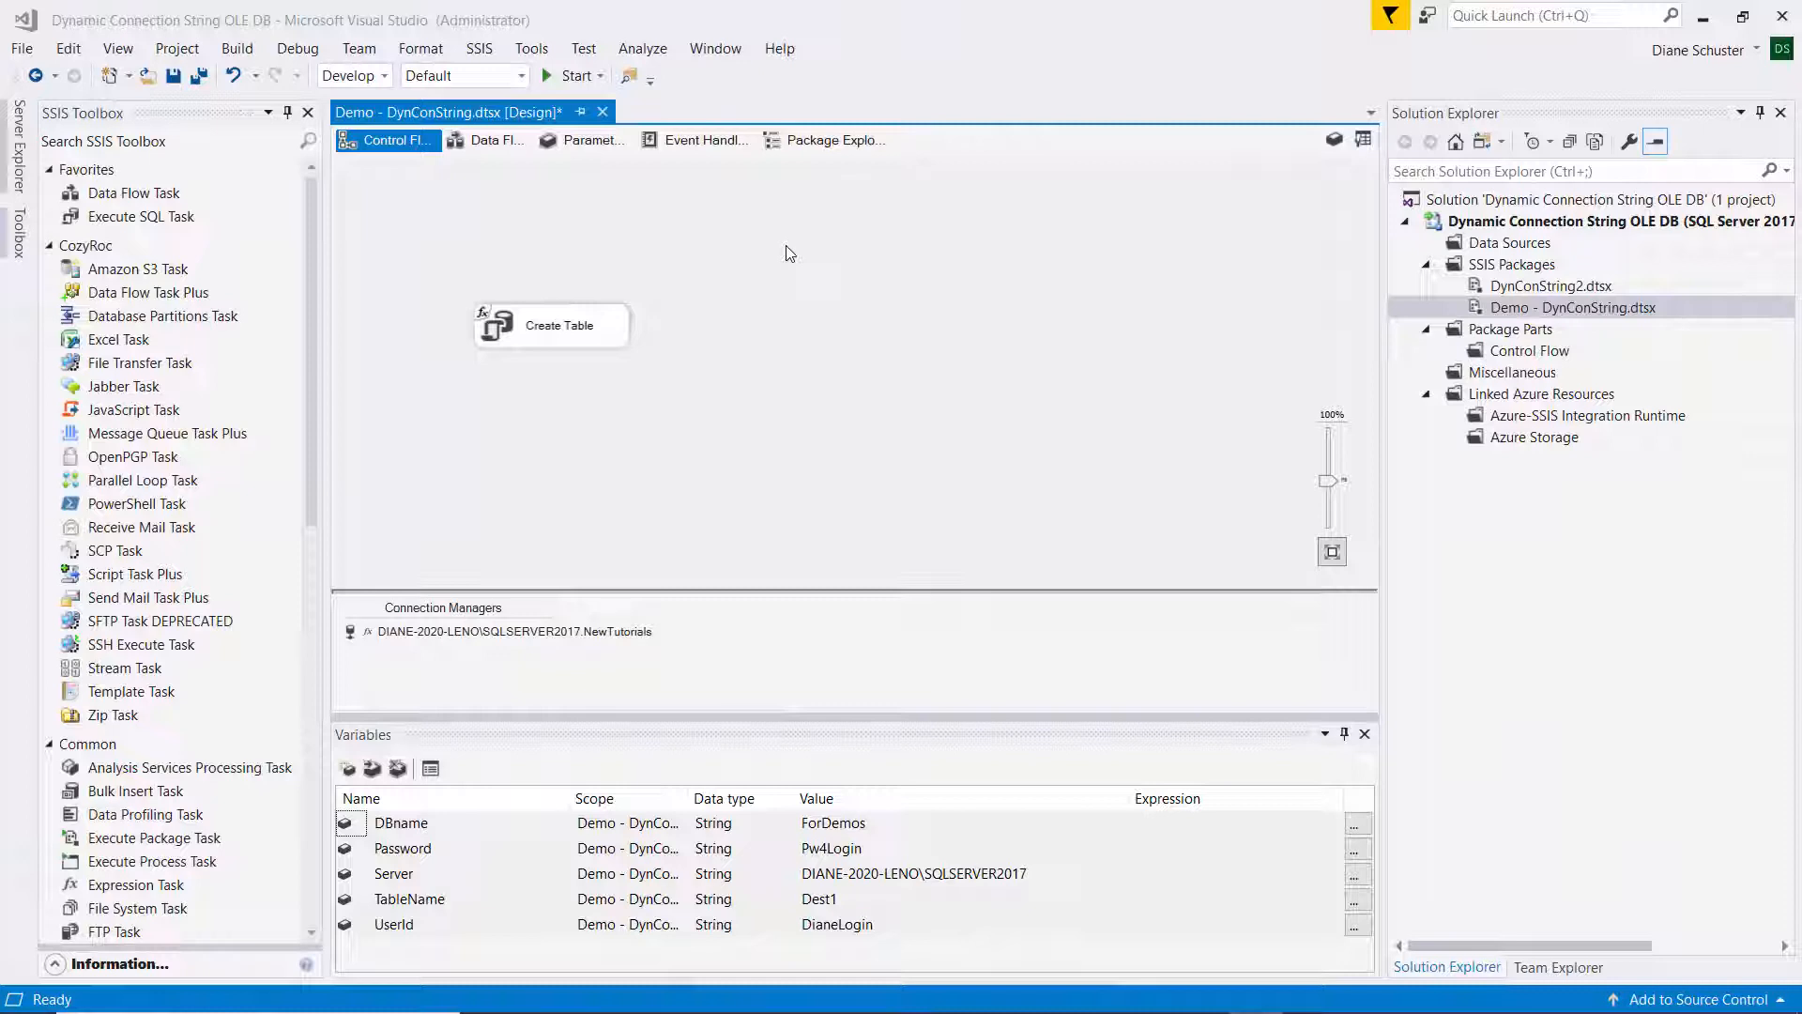
{"action": "mouse_move", "coordinate": [829, 265]}
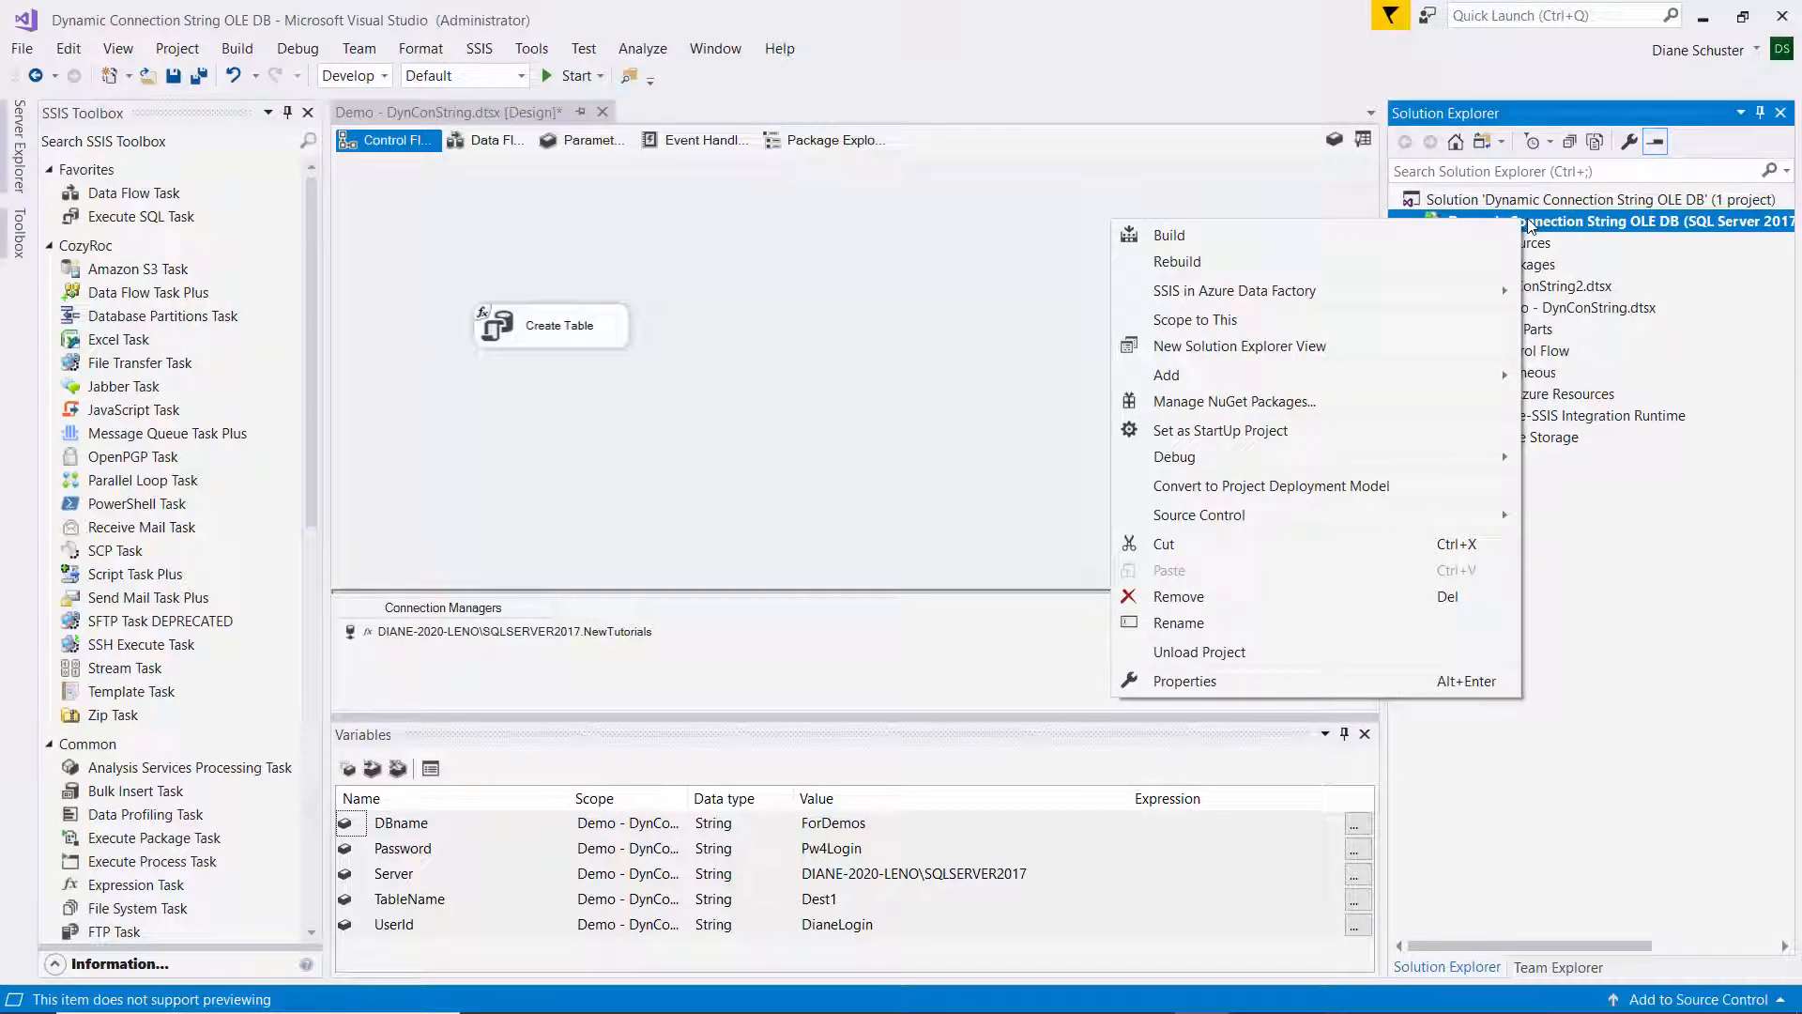
{"action": "mouse_move", "coordinate": [1271, 485]}
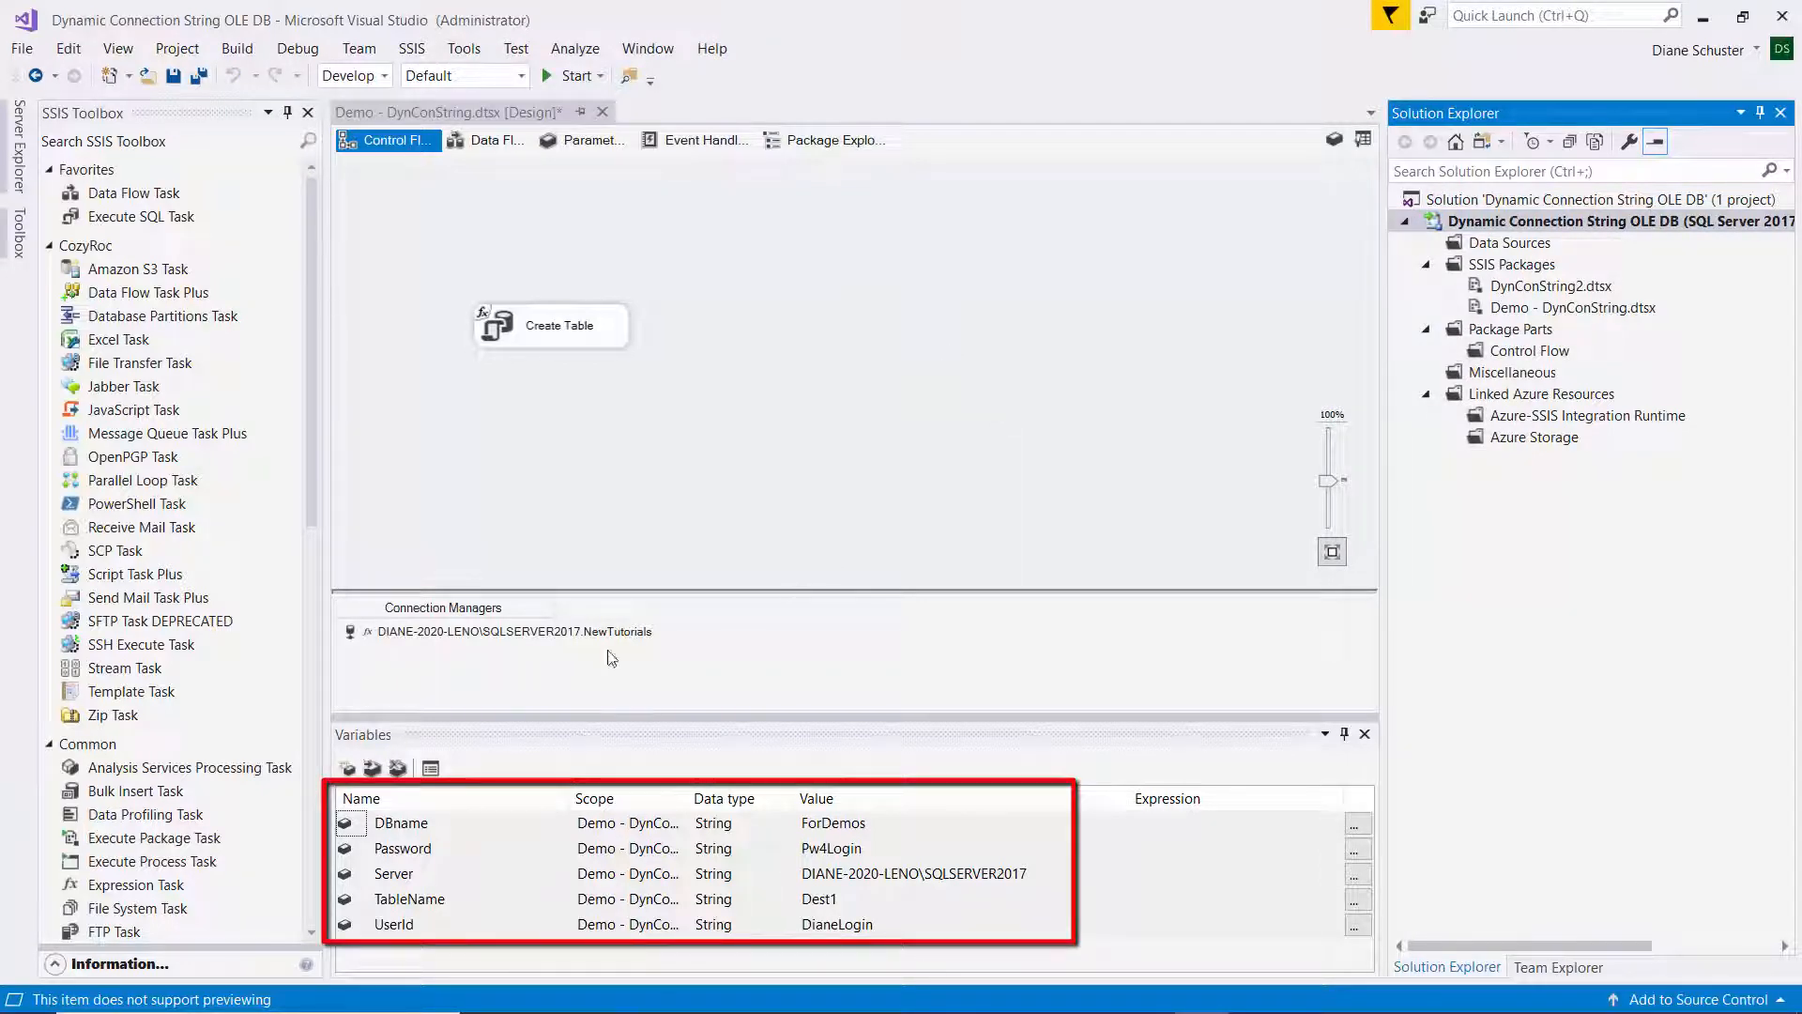
Step: Review the evaluated connection string expression of the NewTutorials connection
{"action": "right_click", "coordinate": [511, 631]}
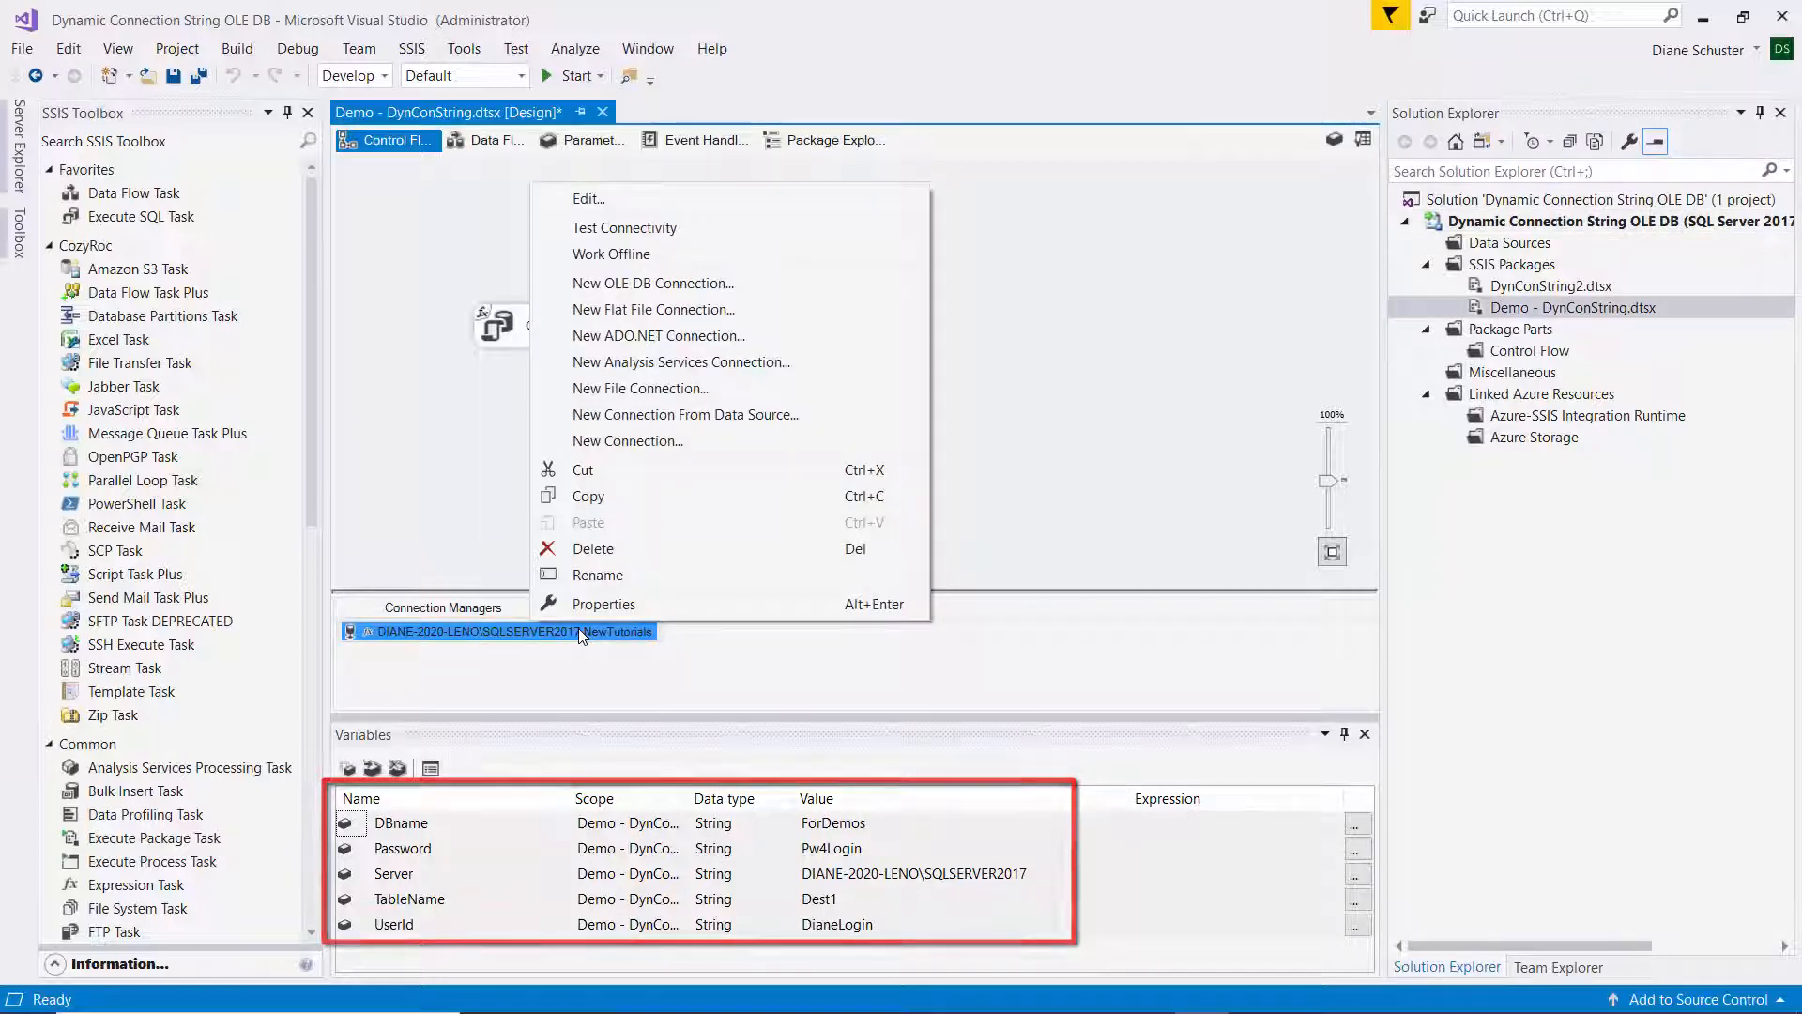
{"action": "left_click", "coordinate": [604, 604]}
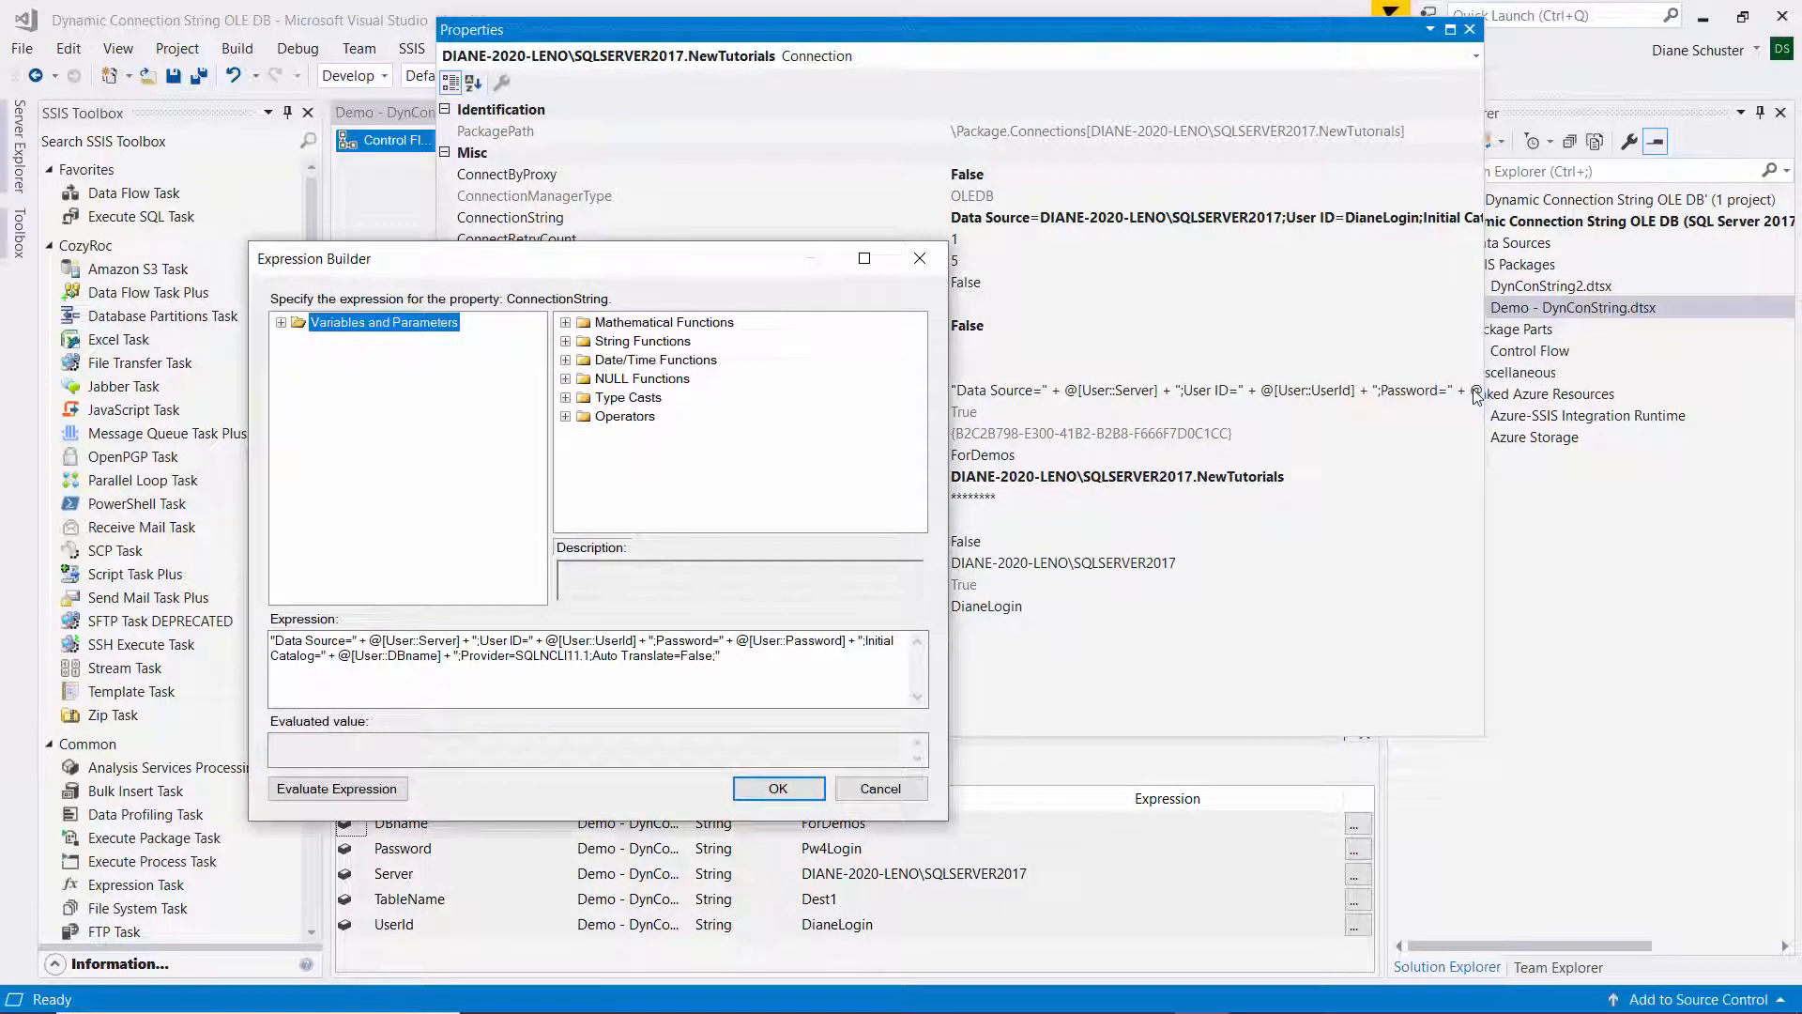
{"action": "mouse_move", "coordinate": [1376, 558]}
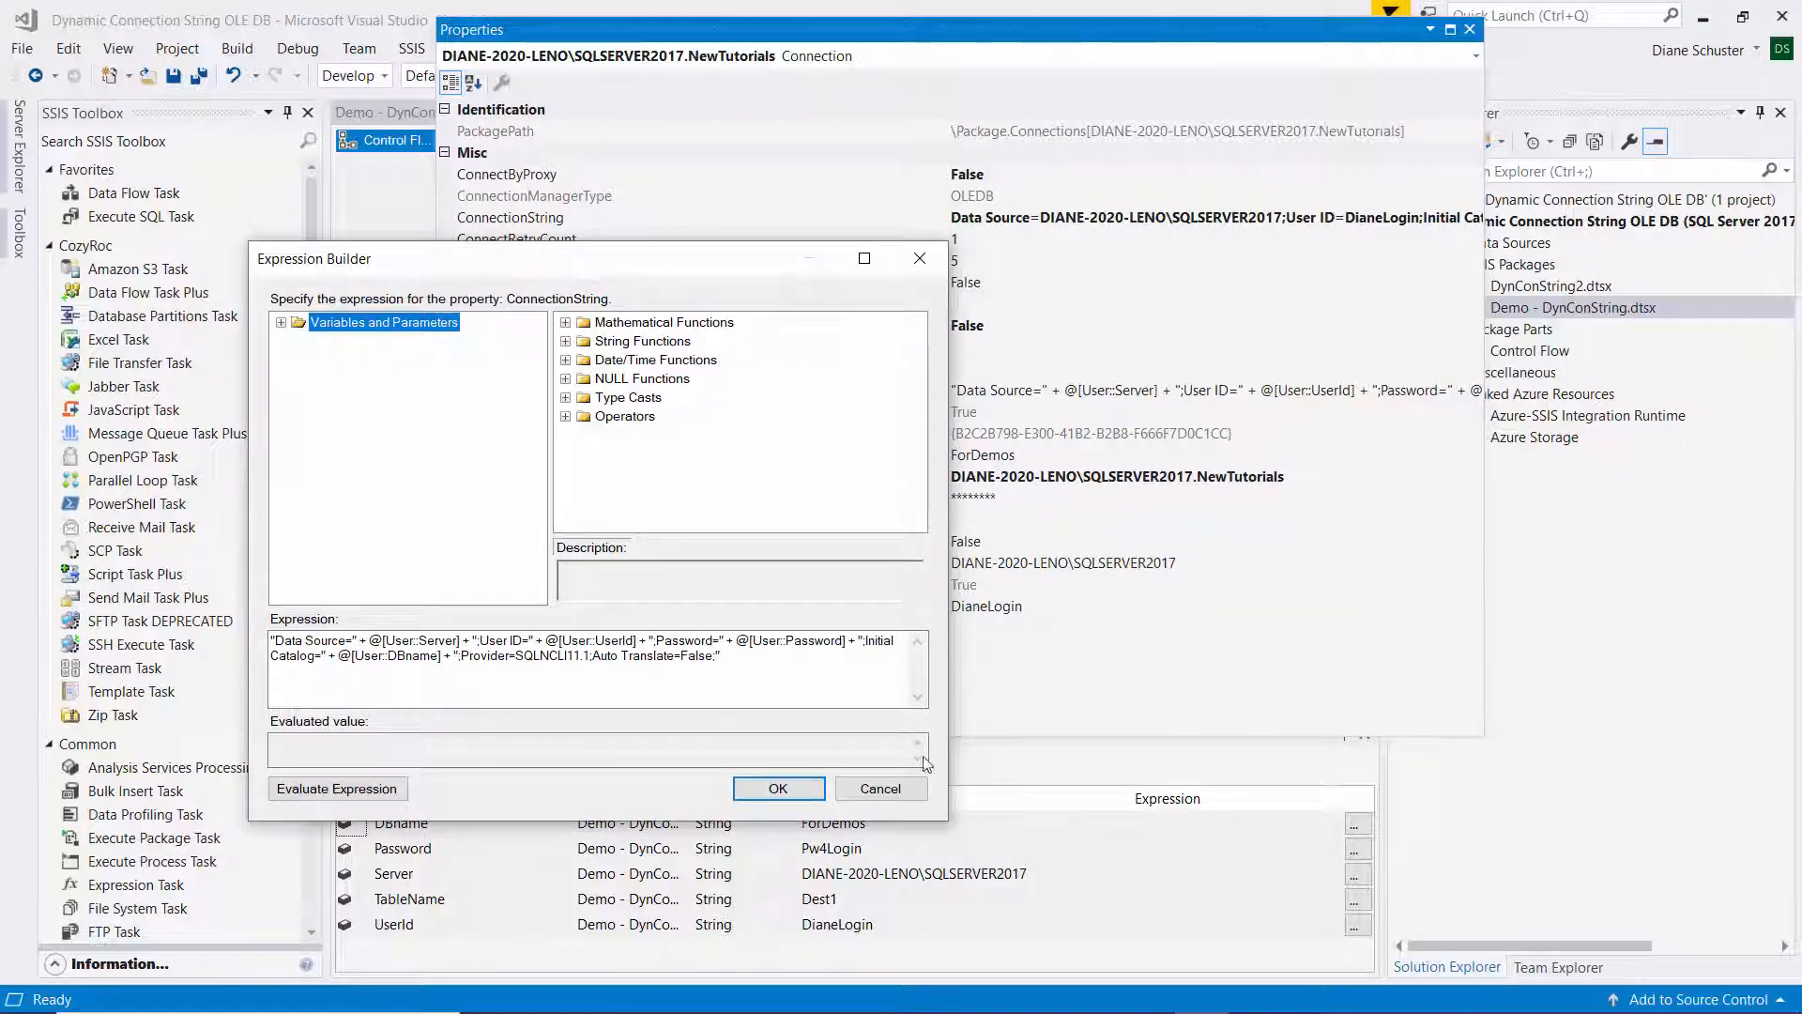
{"action": "left_click", "coordinate": [338, 788]}
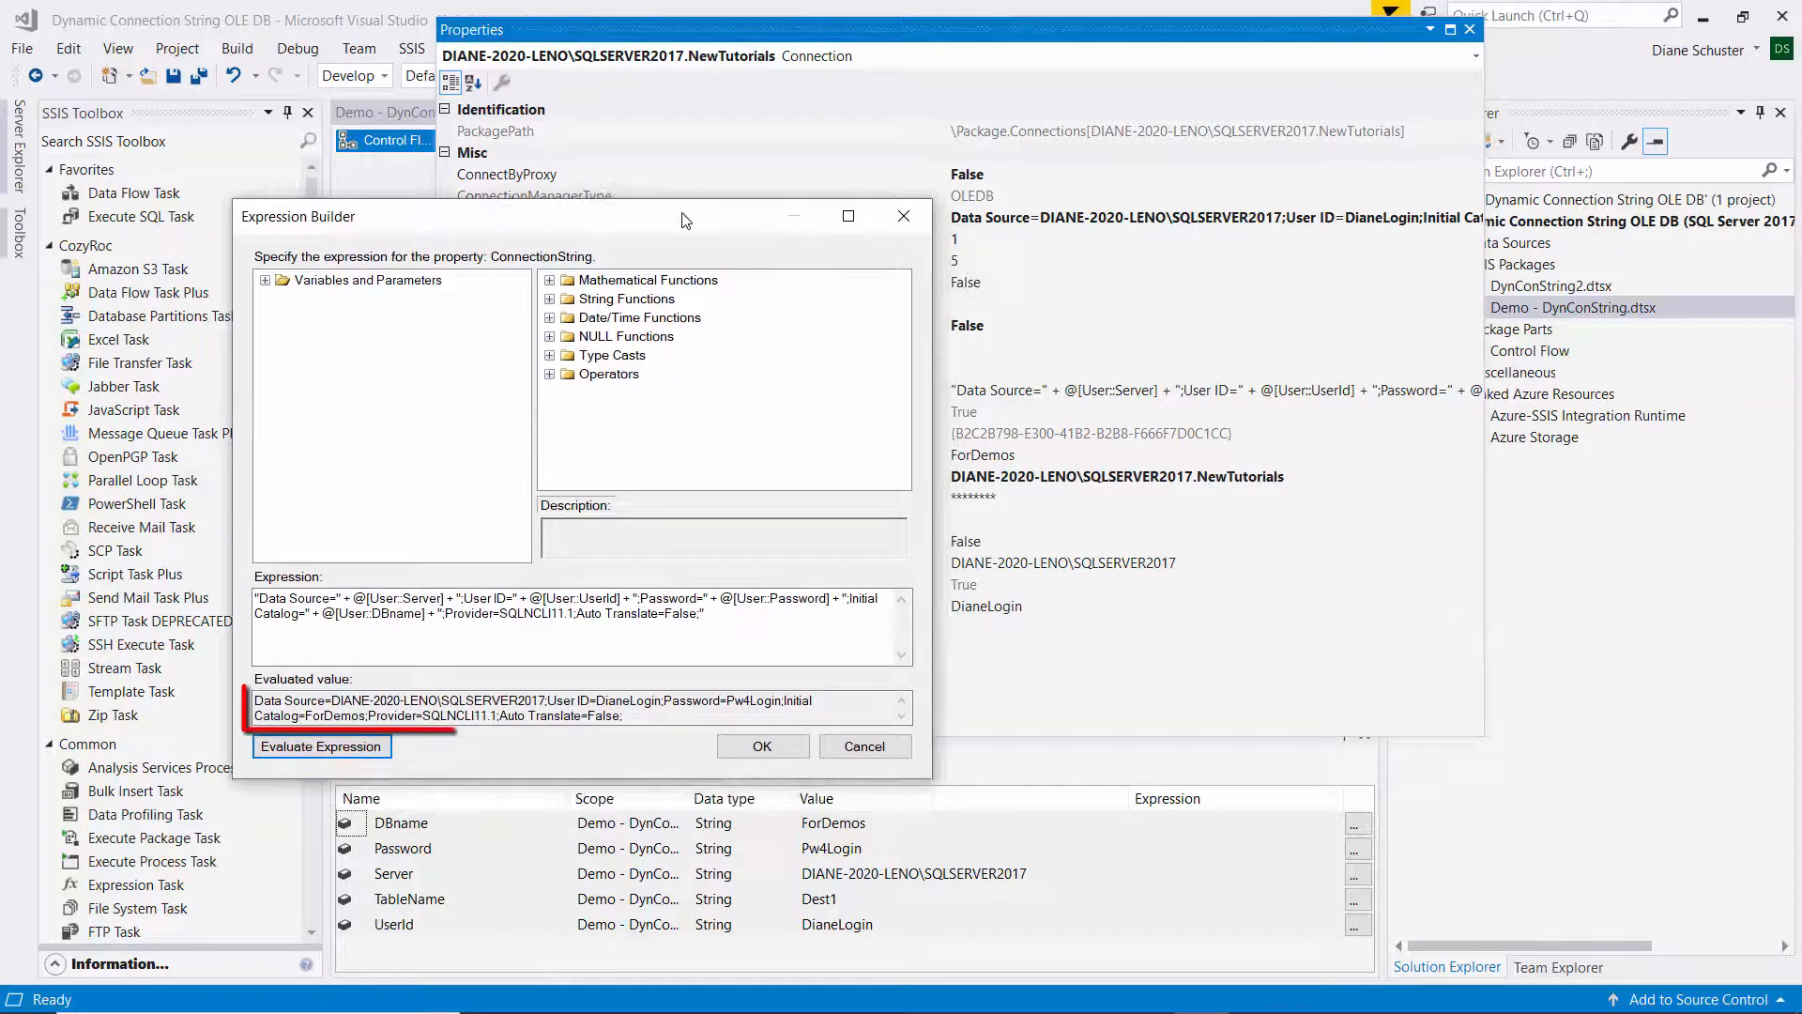
{"action": "left_click", "coordinate": [321, 746]}
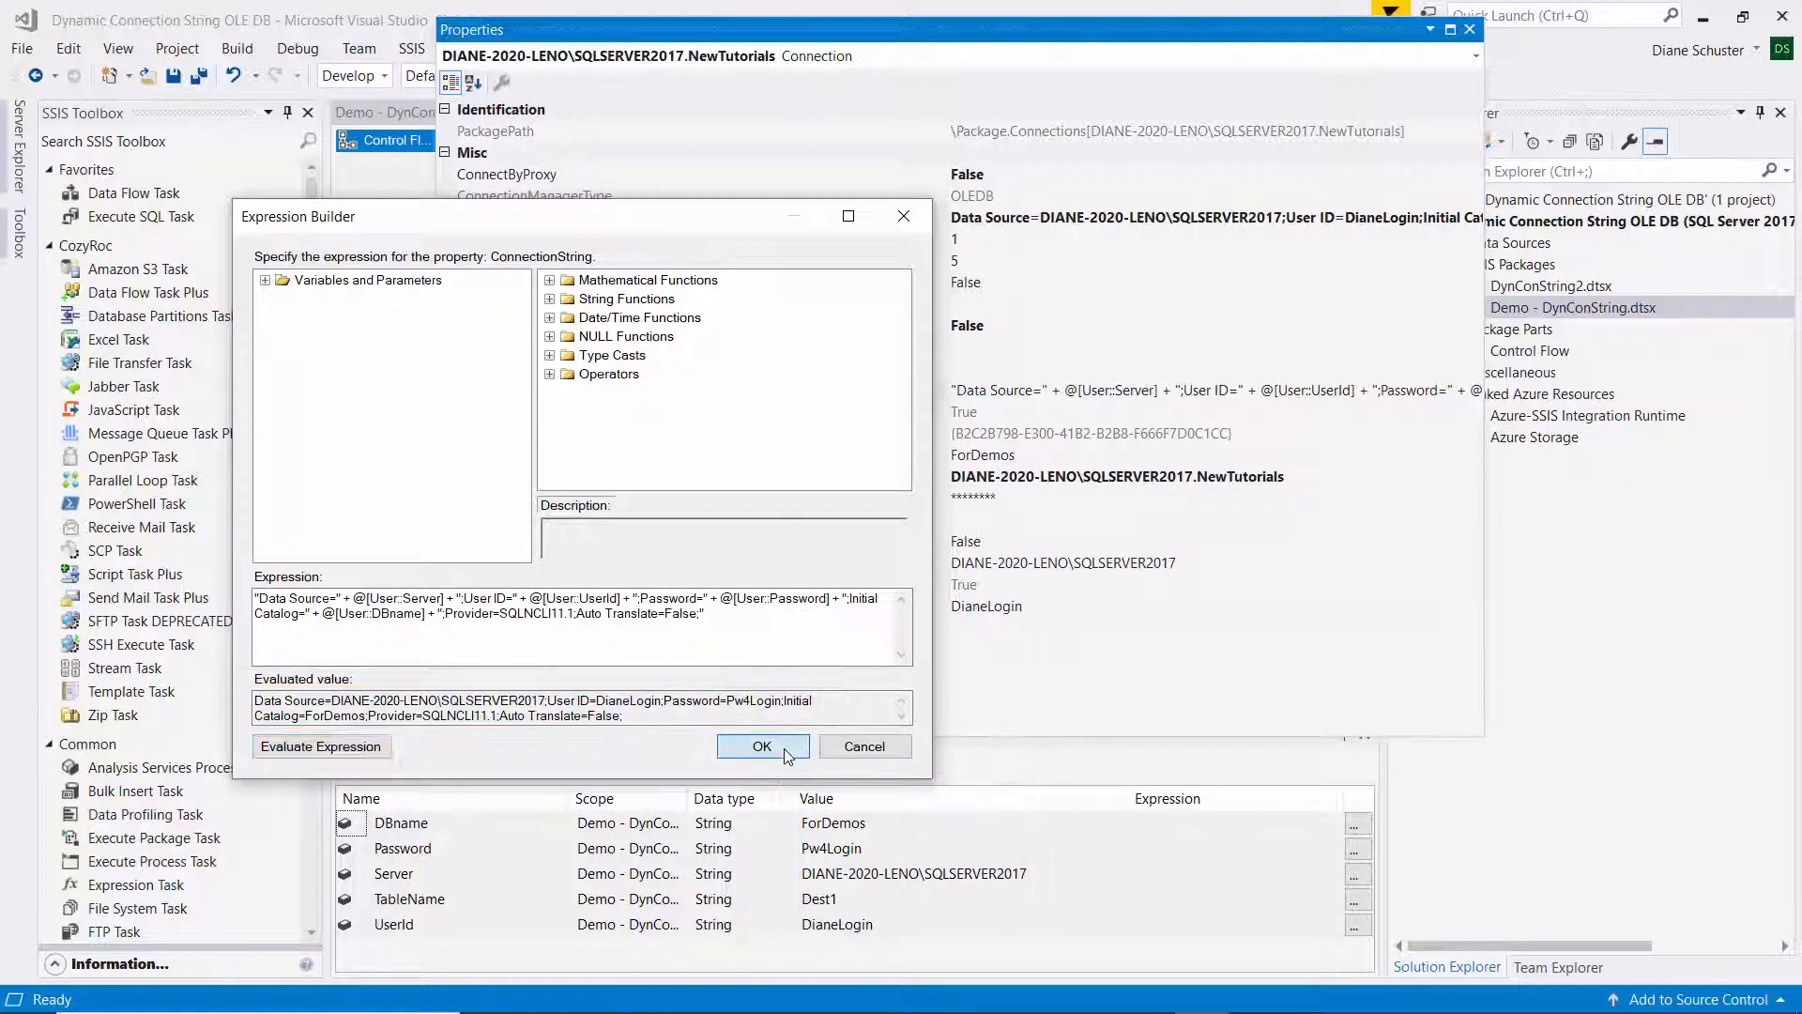
{"action": "left_click", "coordinate": [763, 746]}
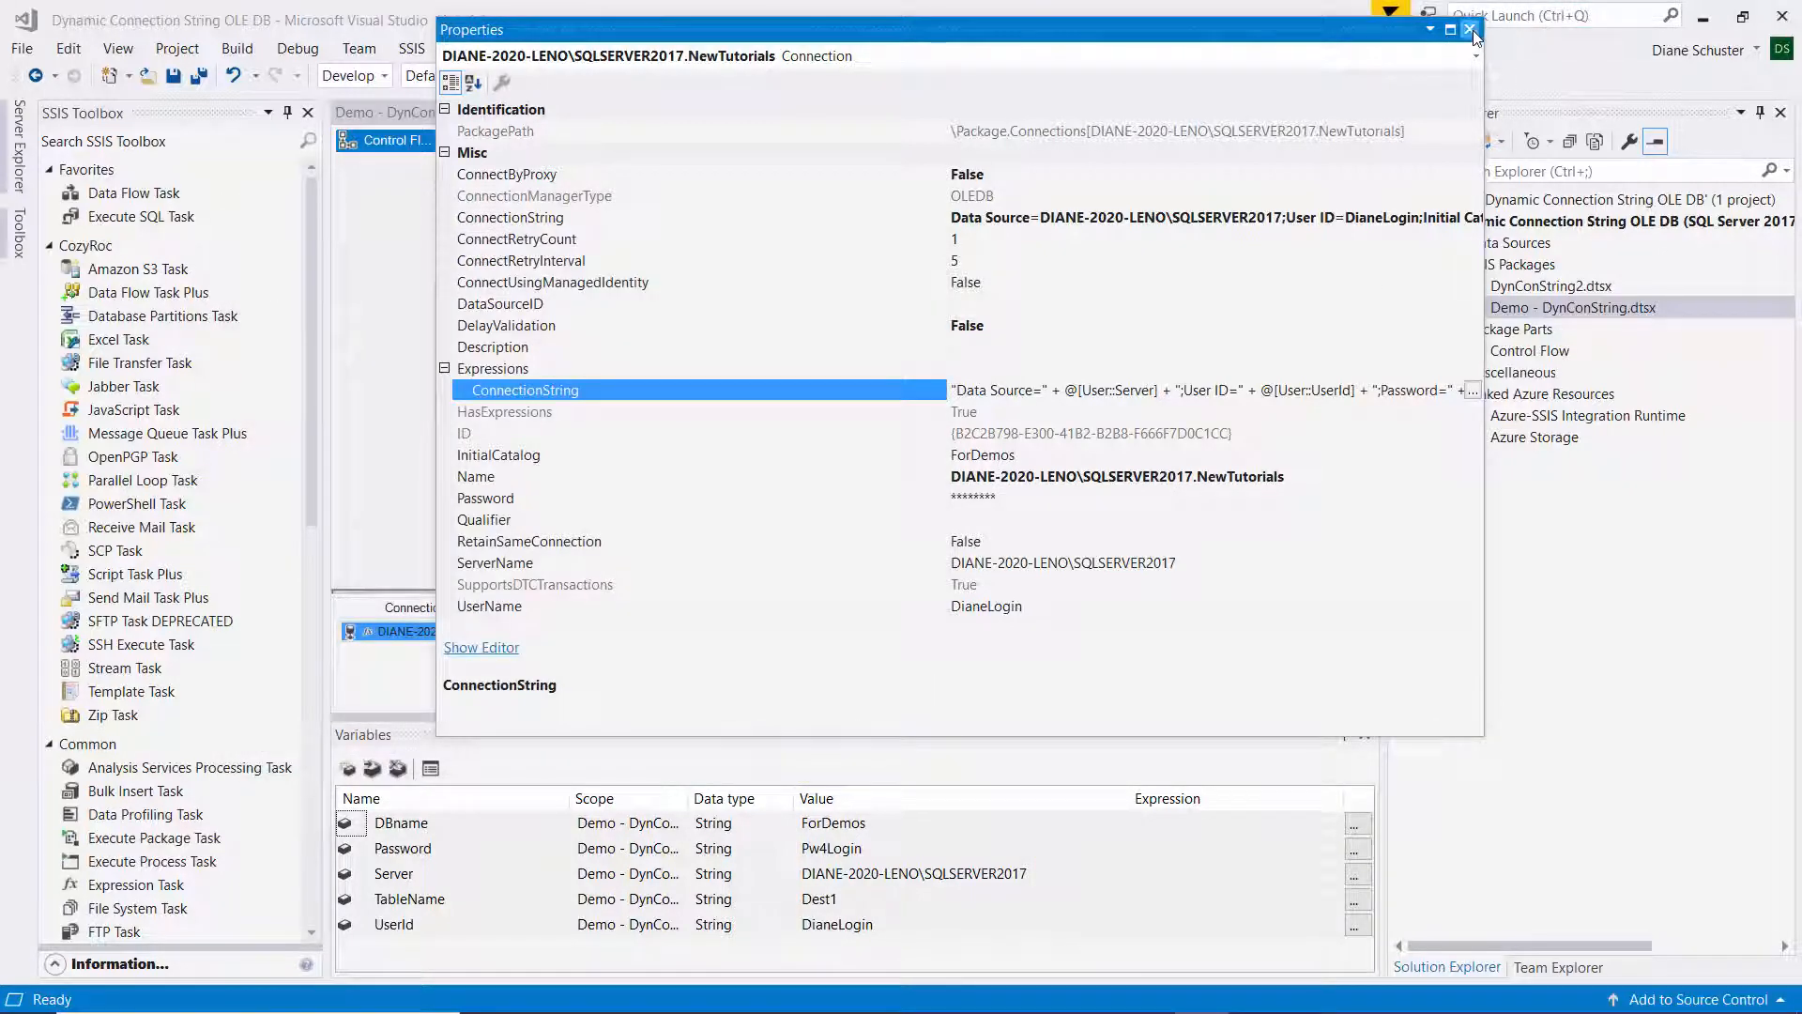
{"action": "left_click", "coordinate": [1475, 30]}
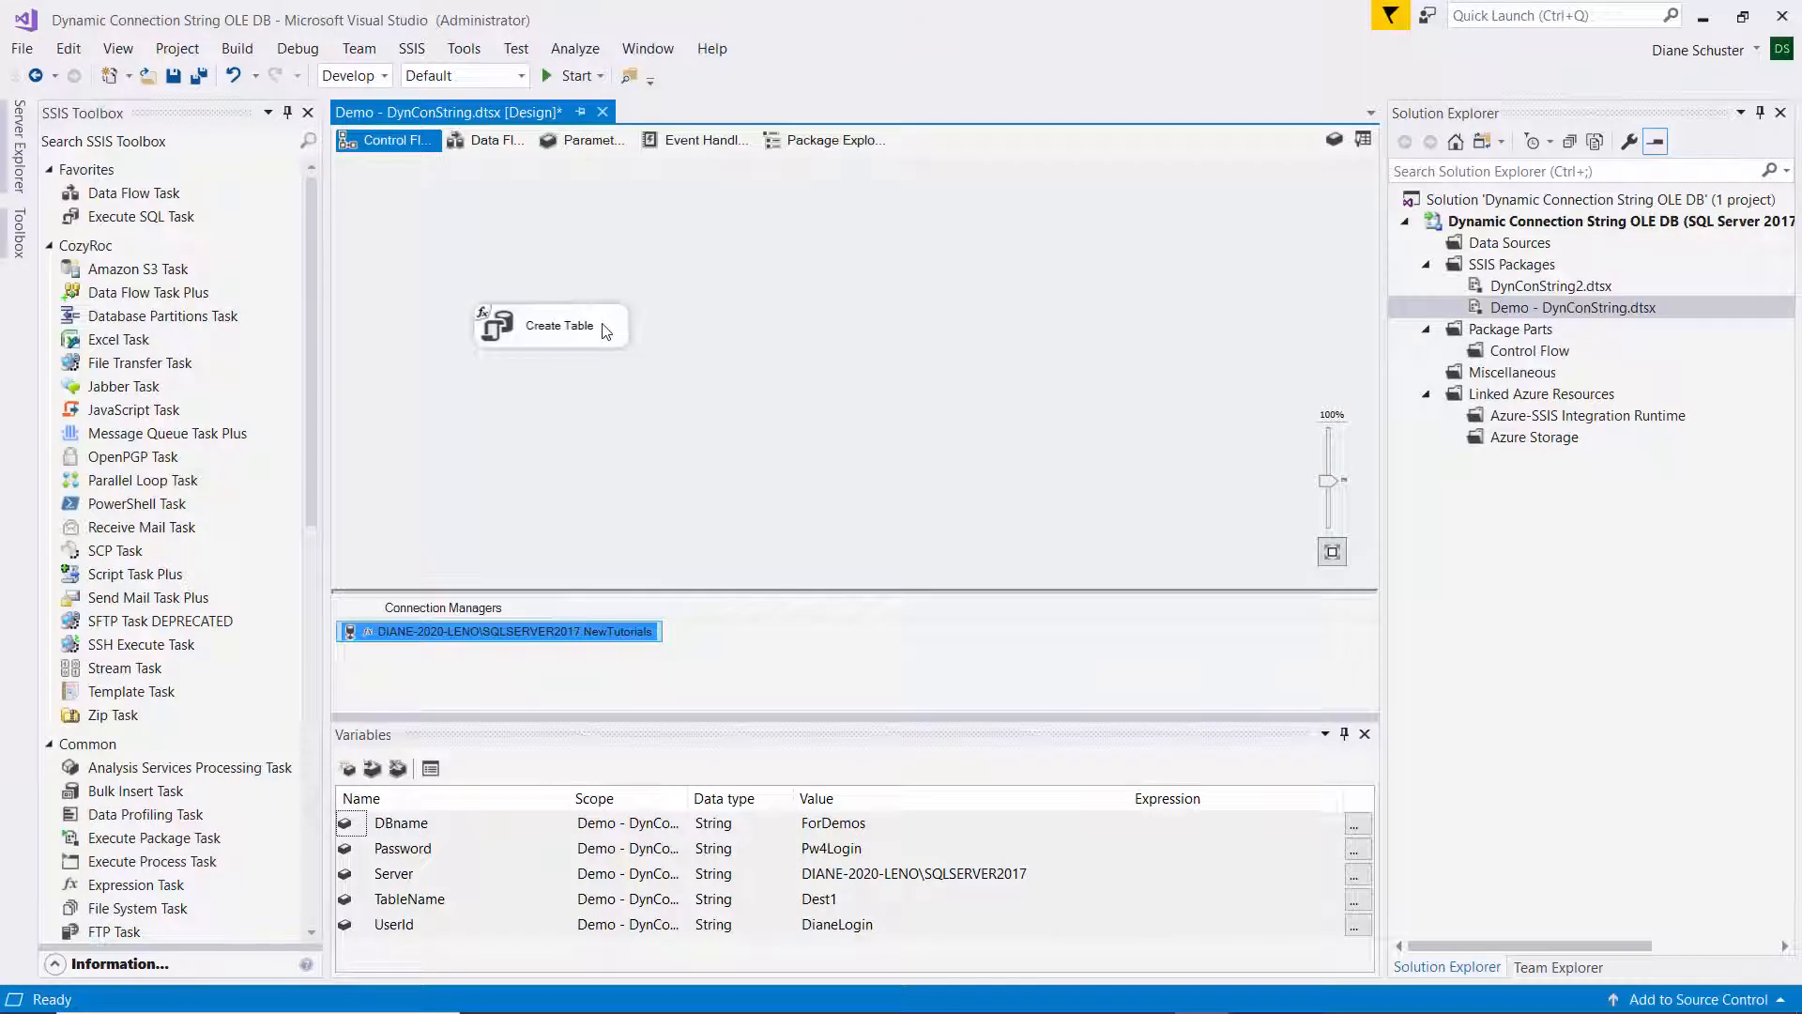
Step: Review the Create Table task's evaluated SqlStatementSource CREATE TABLE expression
{"action": "right_click", "coordinate": [559, 326]}
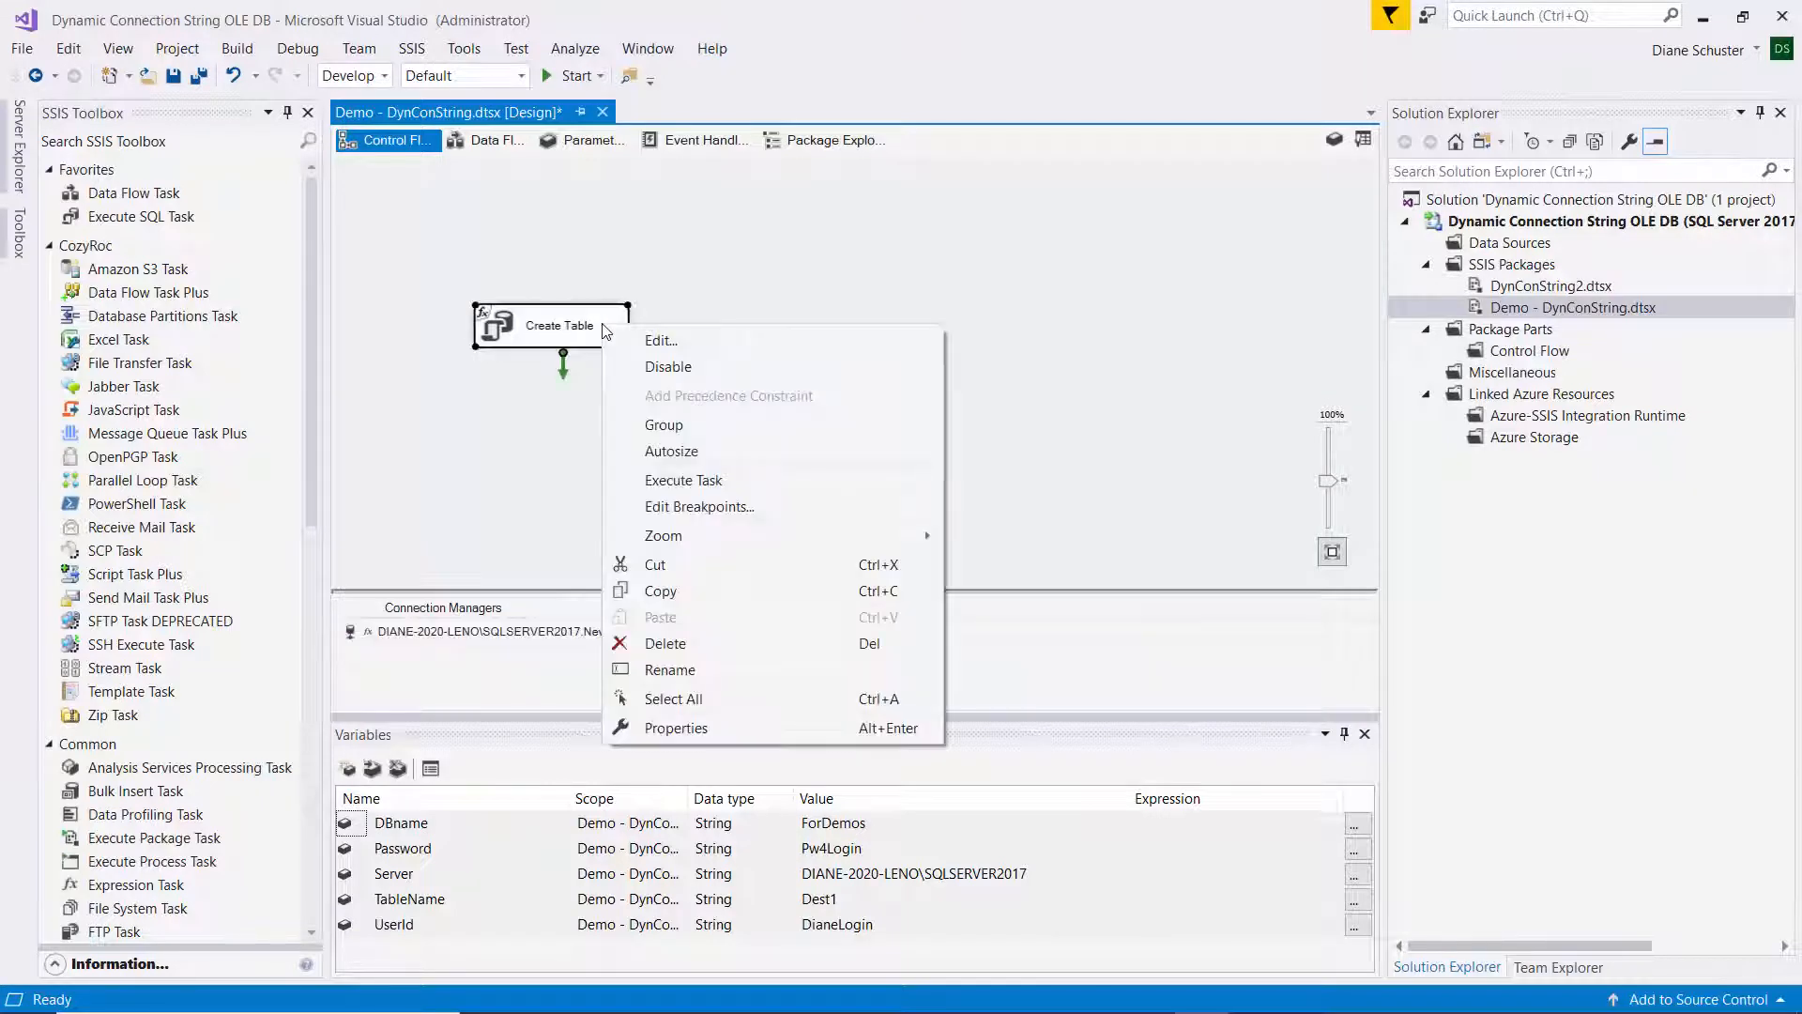
{"action": "mouse_move", "coordinate": [676, 727]}
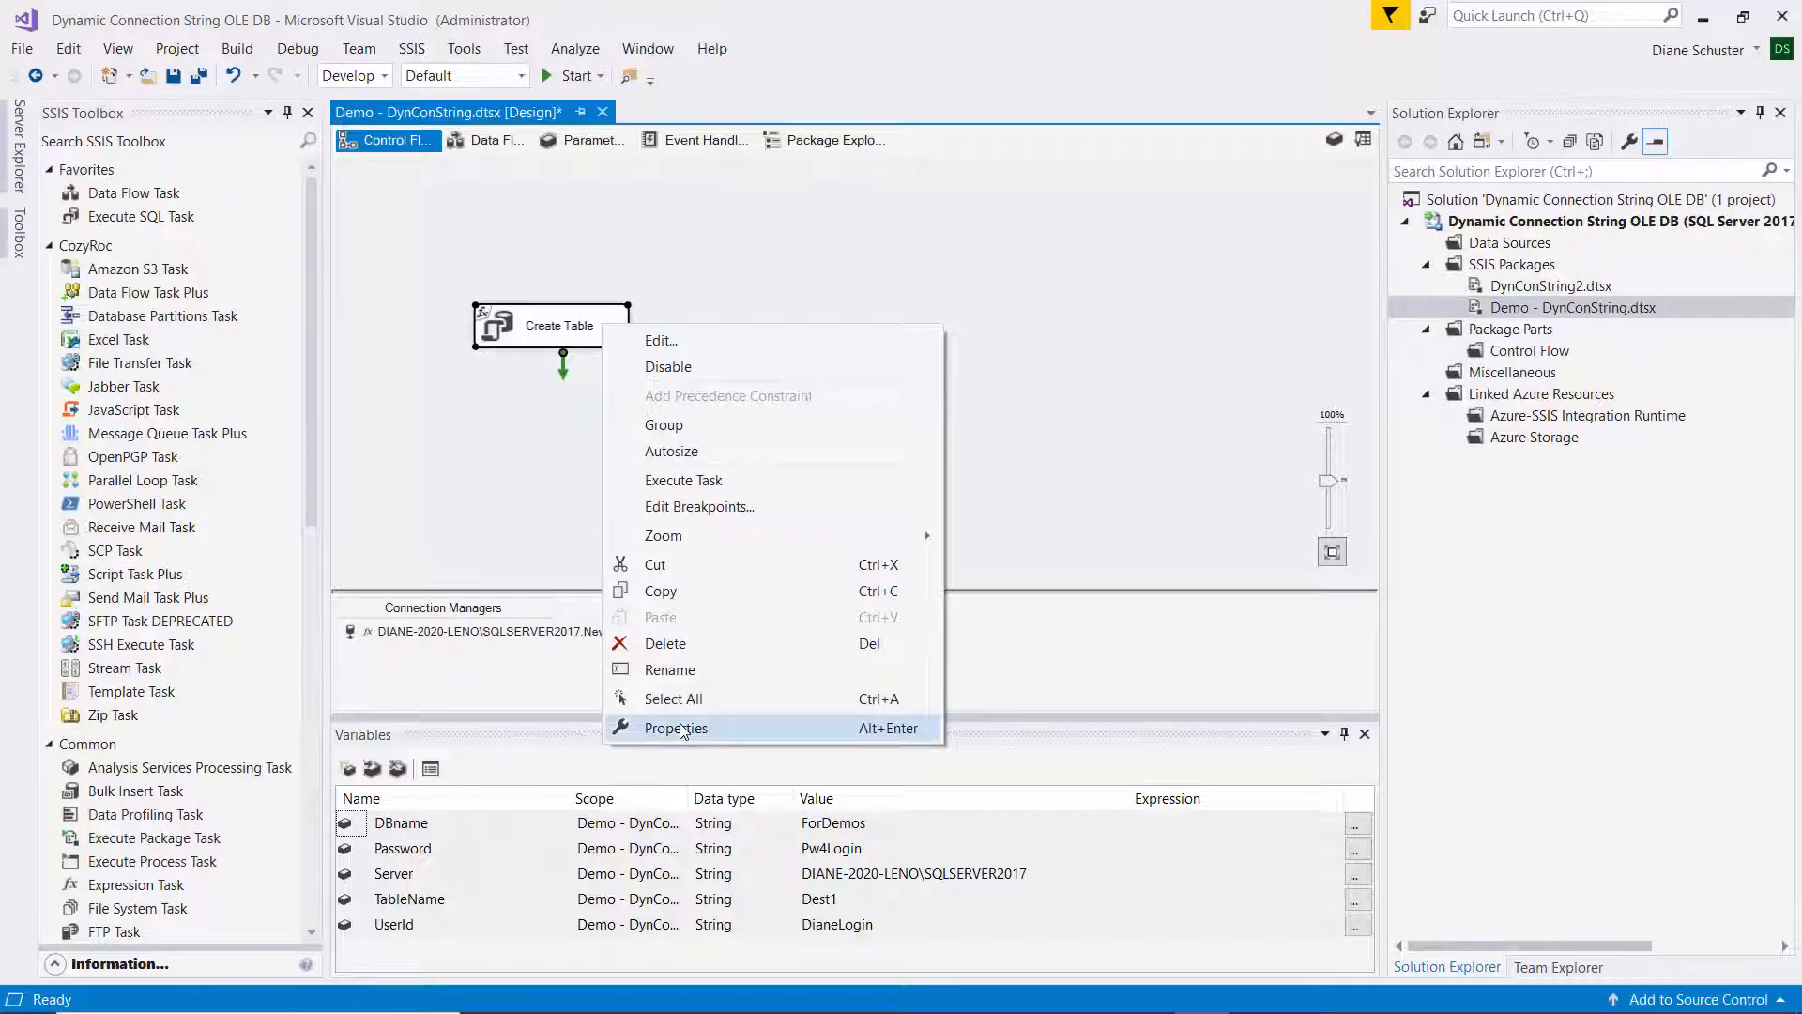
{"action": "left_click", "coordinate": [676, 728]}
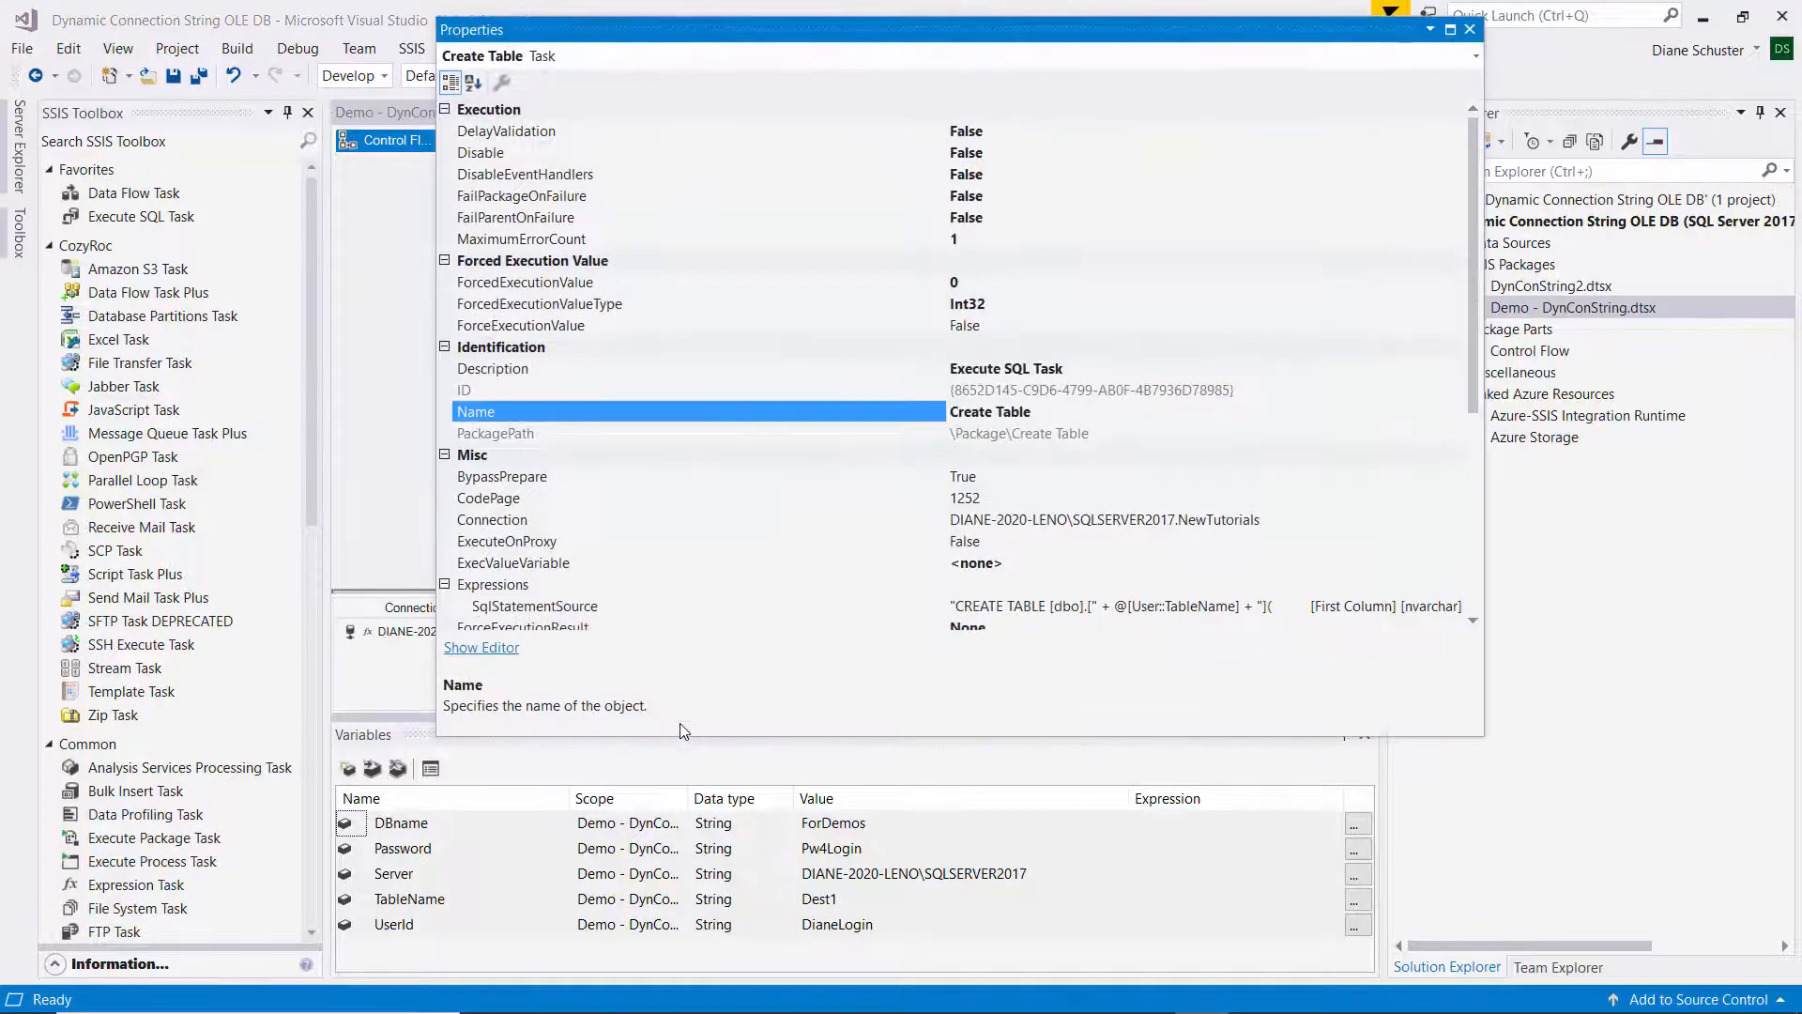
{"action": "mouse_move", "coordinate": [870, 675]}
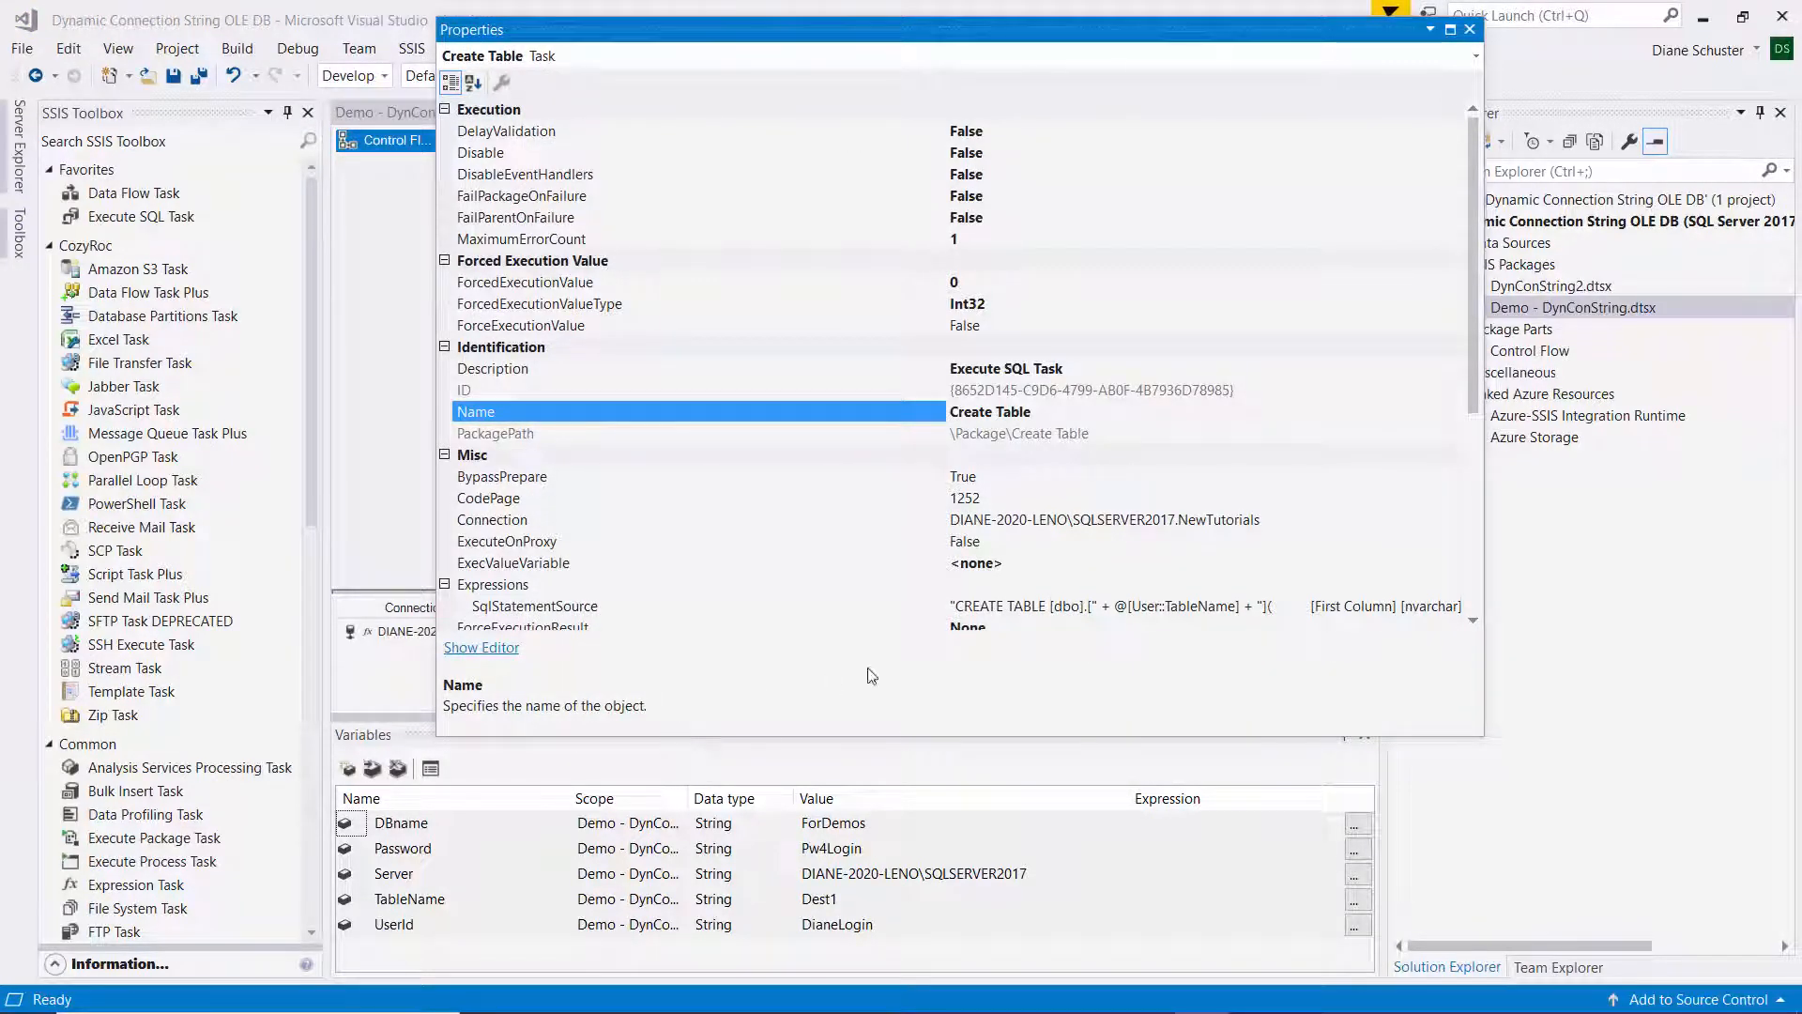
{"action": "left_click", "coordinate": [534, 605]}
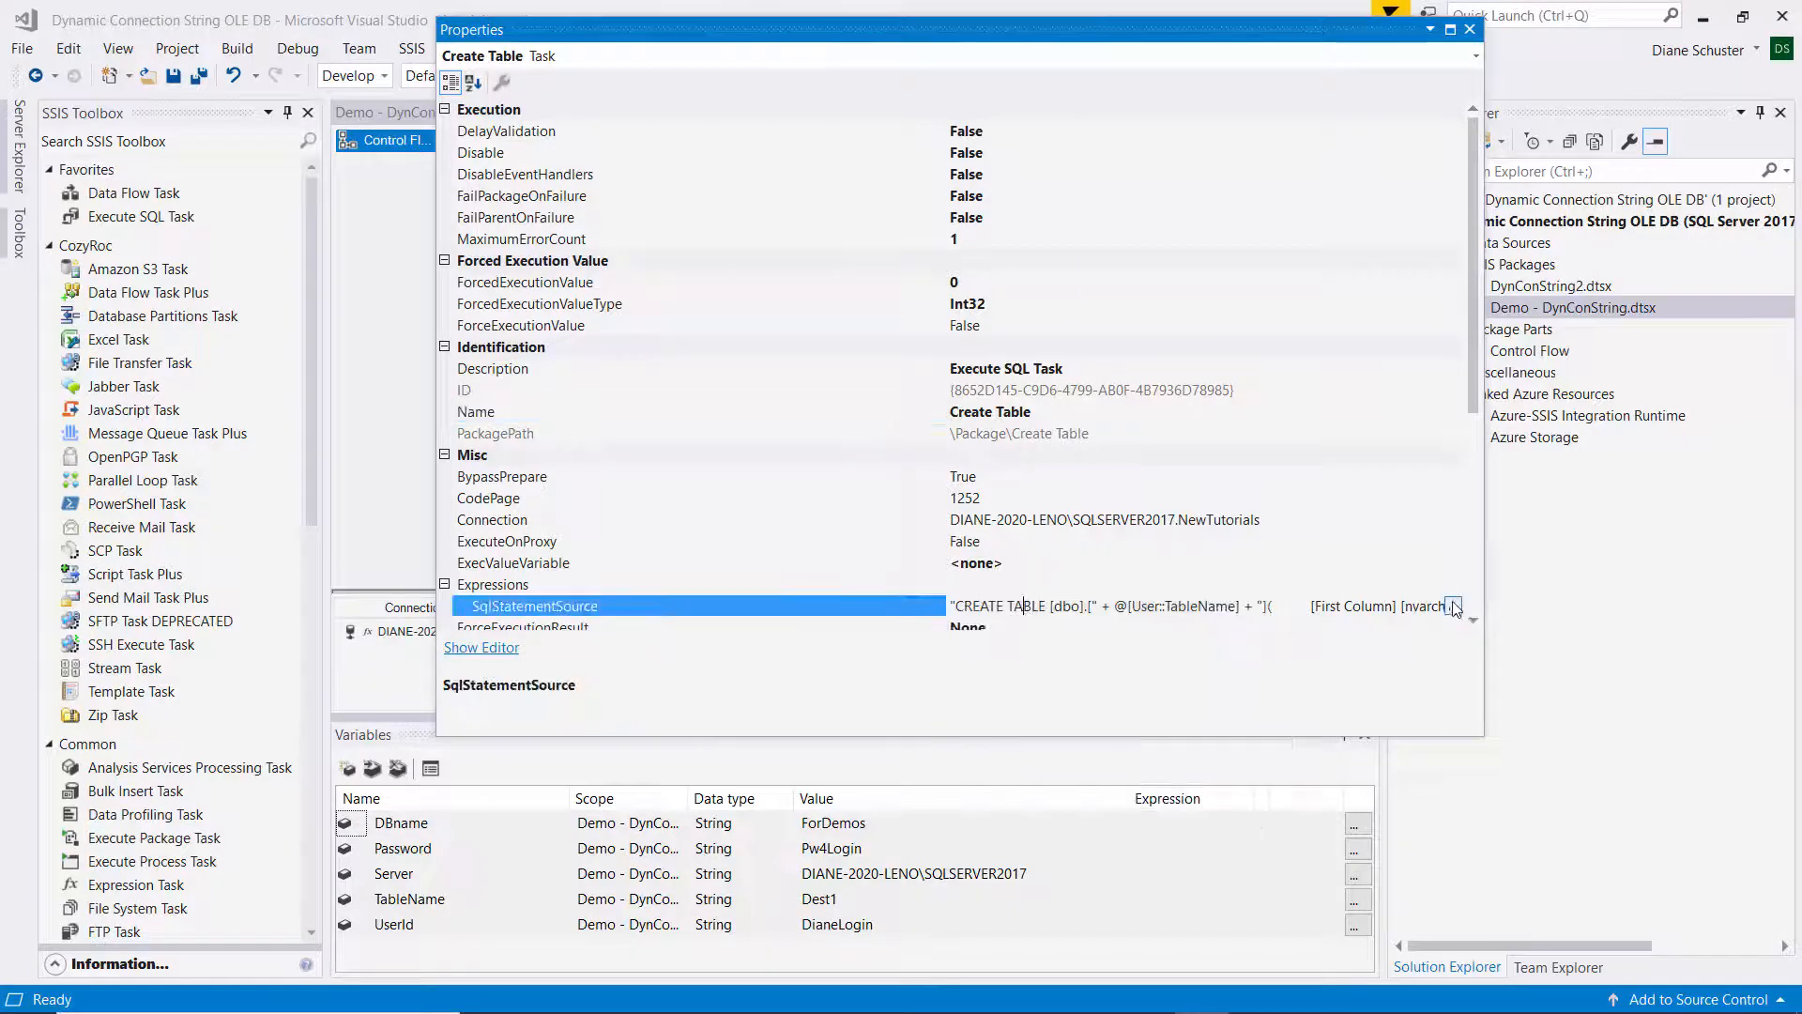
{"action": "left_click", "coordinate": [1453, 605]}
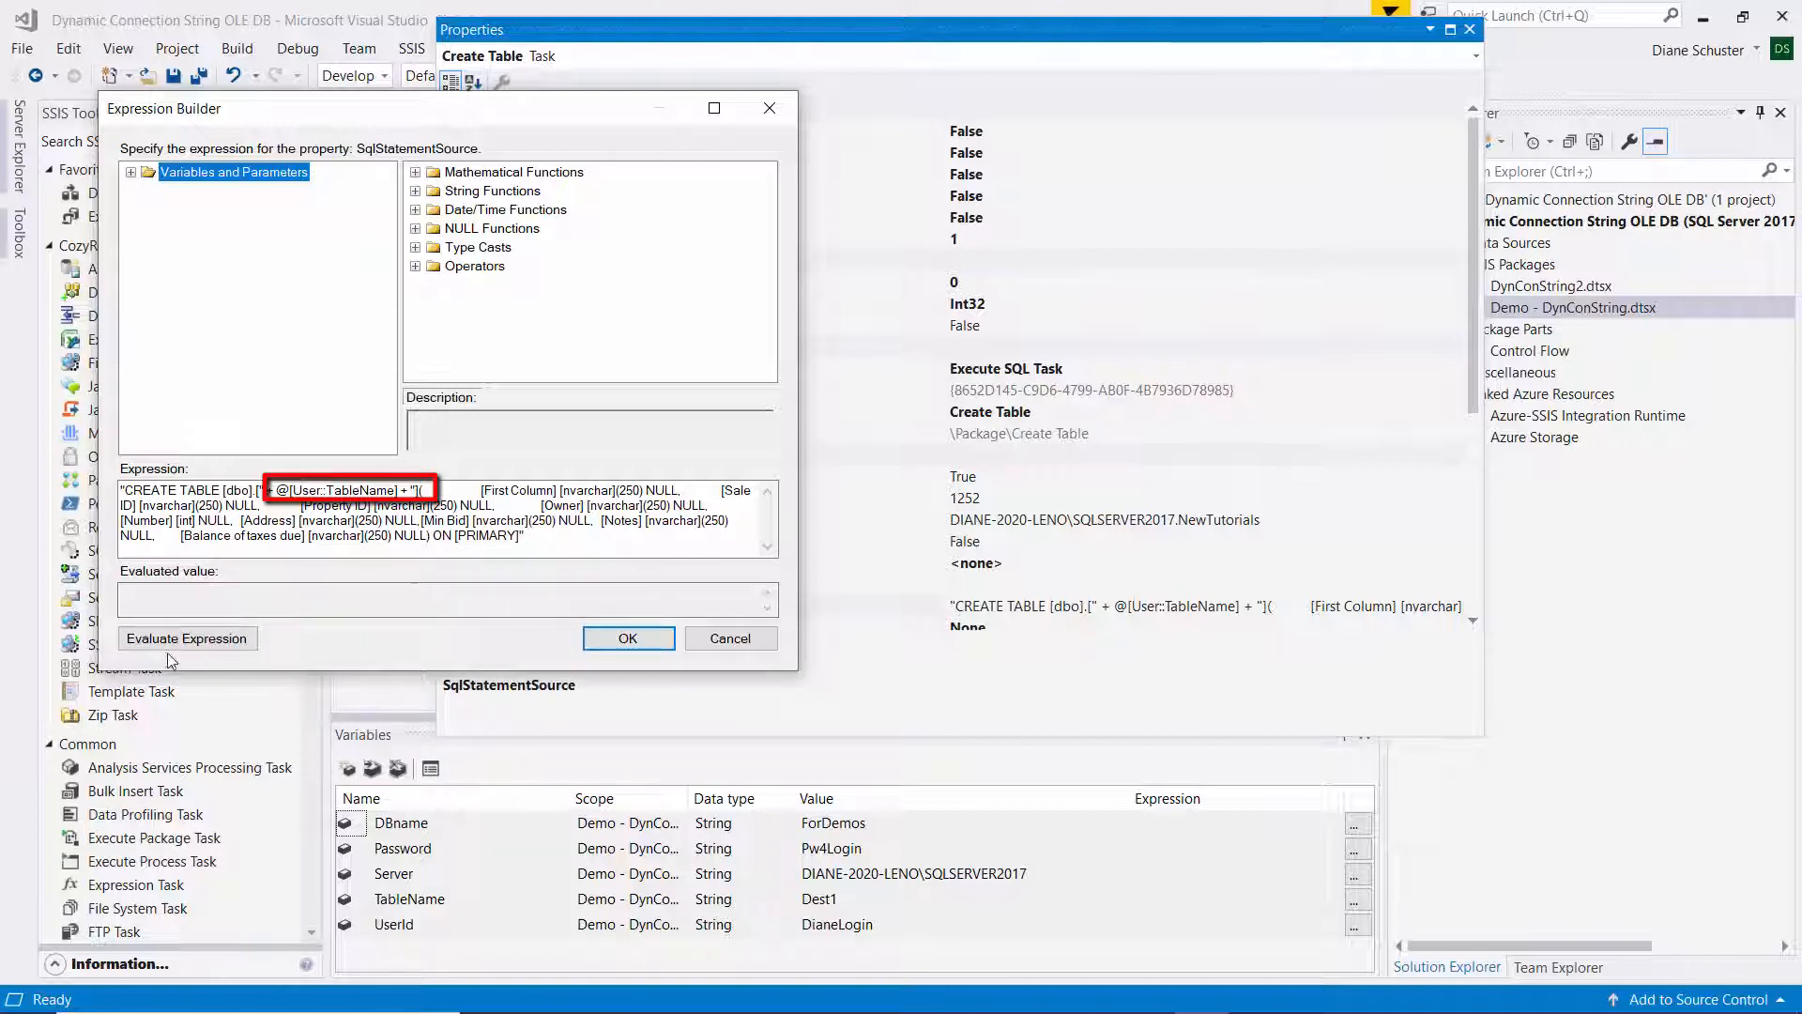
{"action": "left_click", "coordinate": [186, 638]}
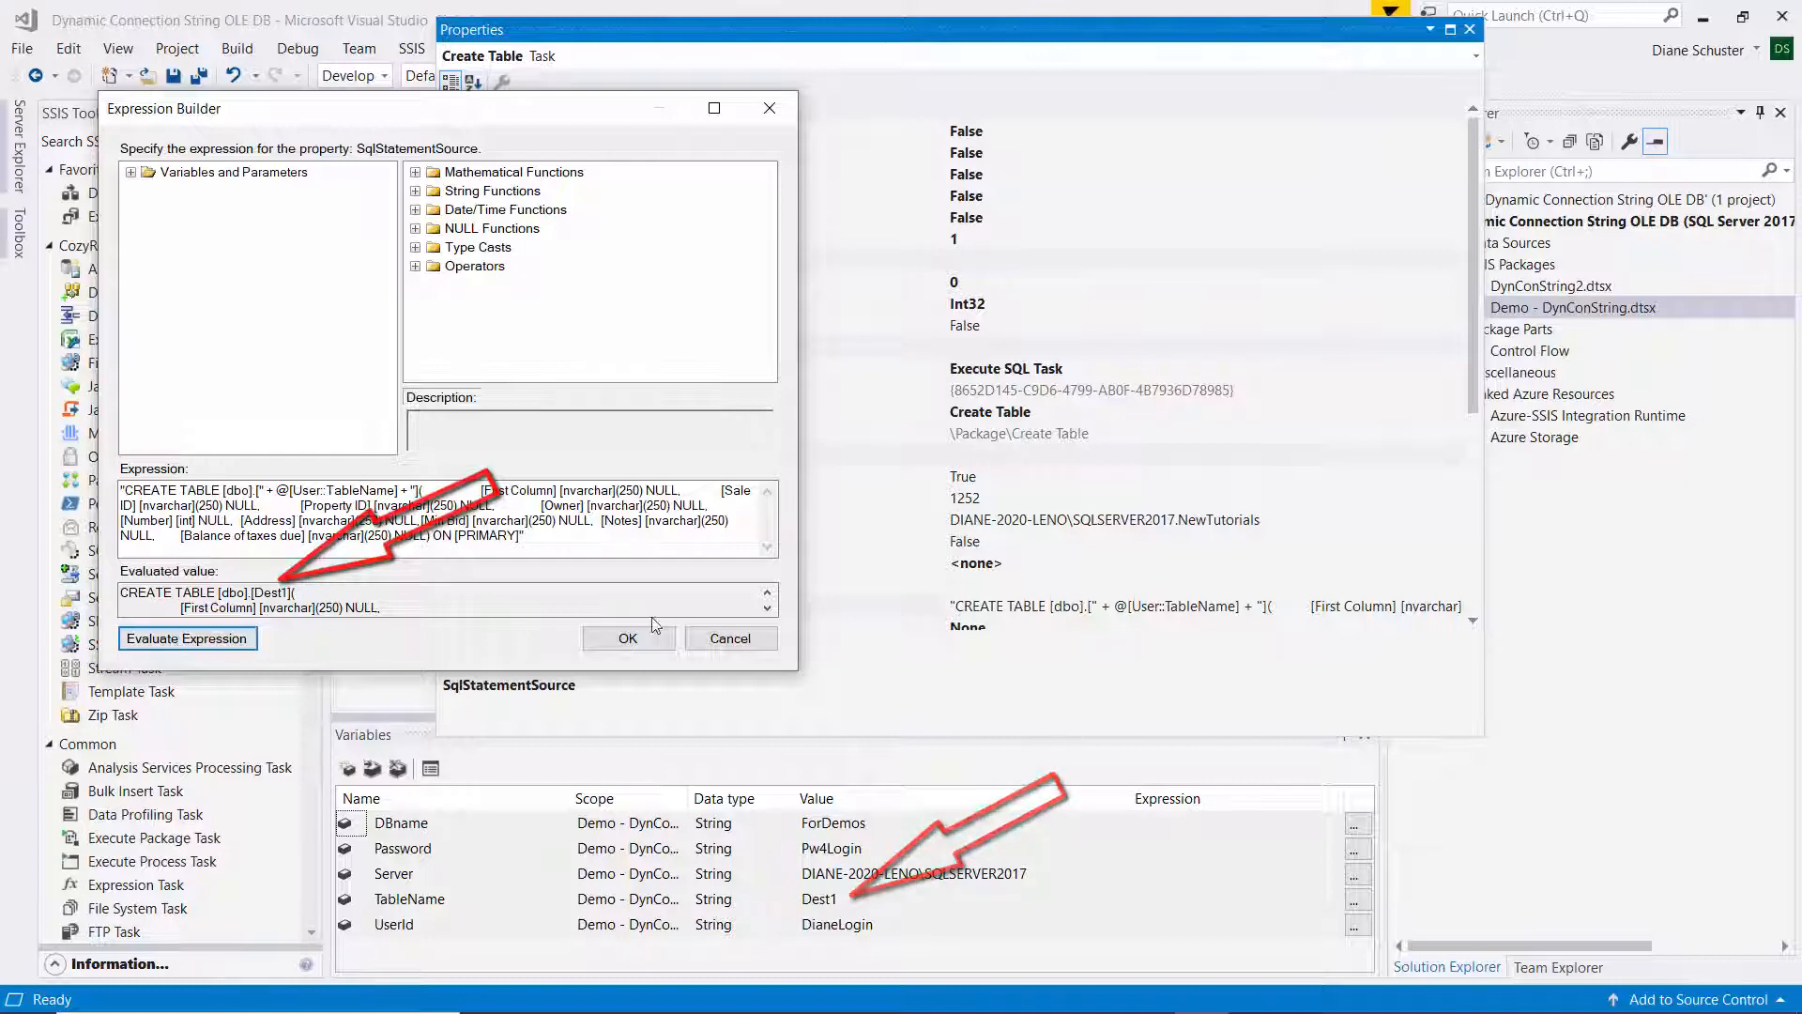
{"action": "left_click", "coordinate": [628, 638]}
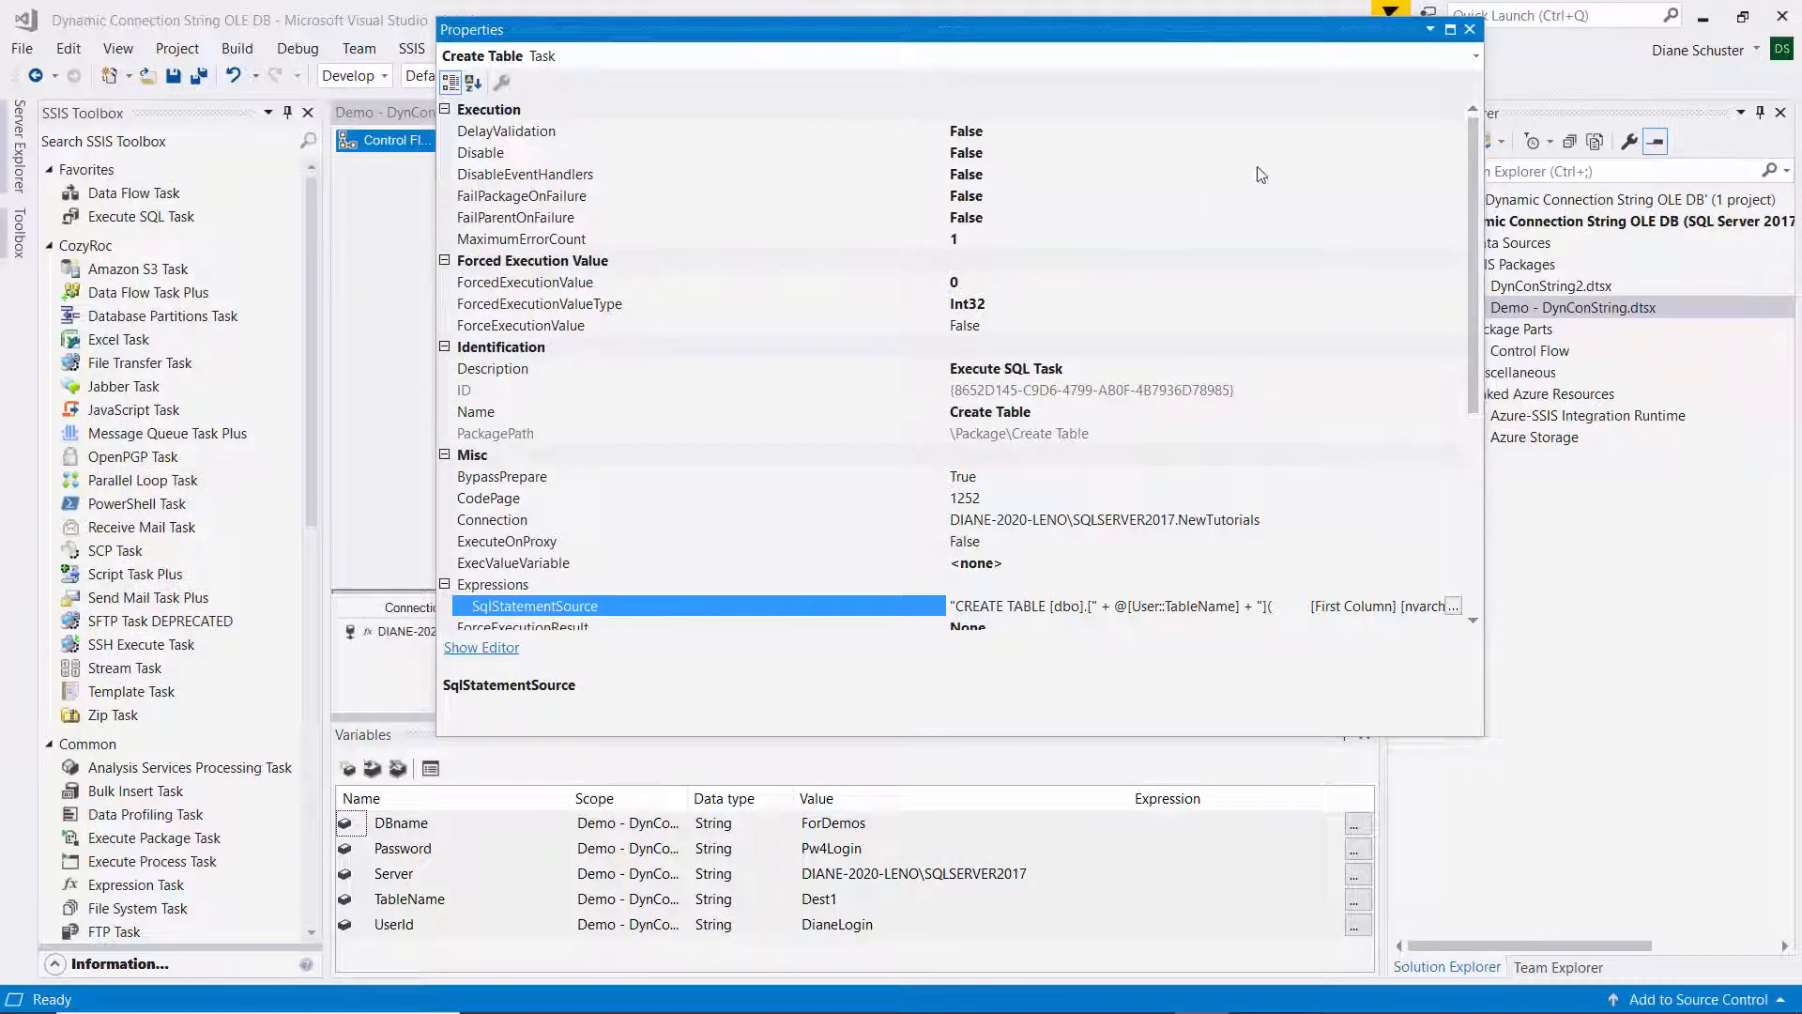
{"action": "left_click", "coordinate": [1469, 29]}
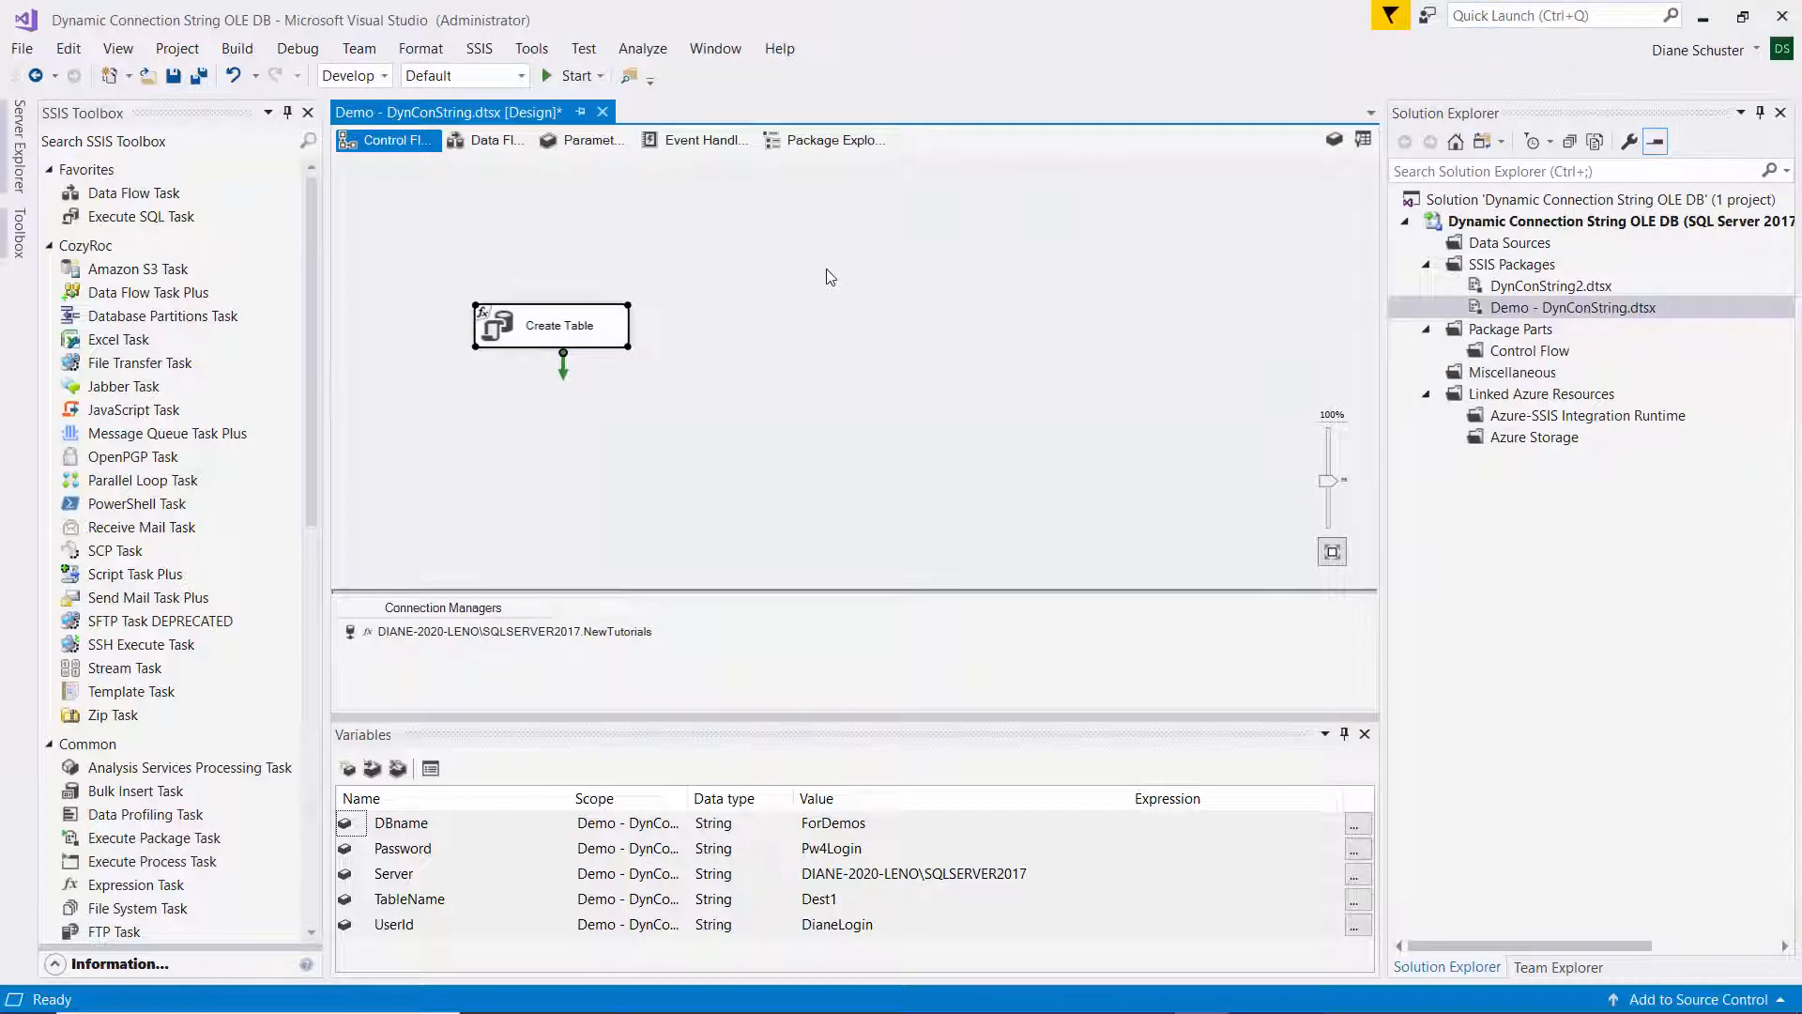
Step: Enable package configurations on the design surface and add a new configuration
{"action": "right_click", "coordinate": [824, 276]}
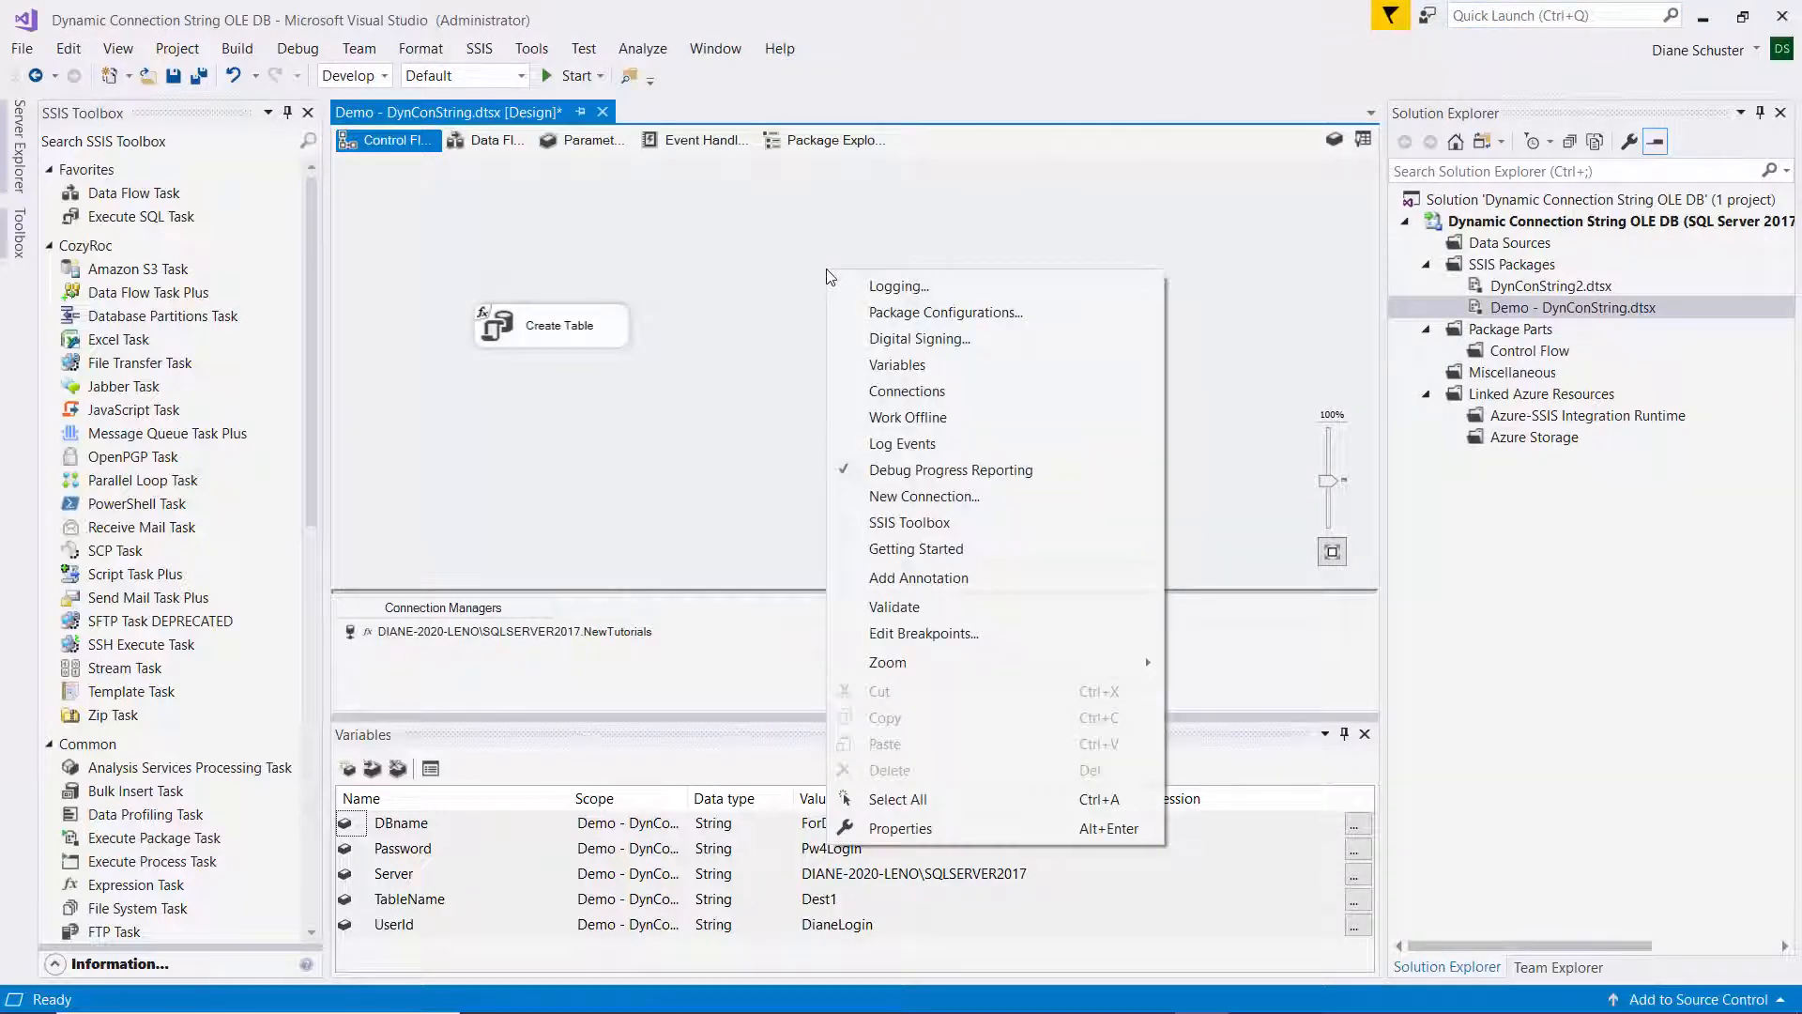
{"action": "mouse_move", "coordinate": [946, 312]}
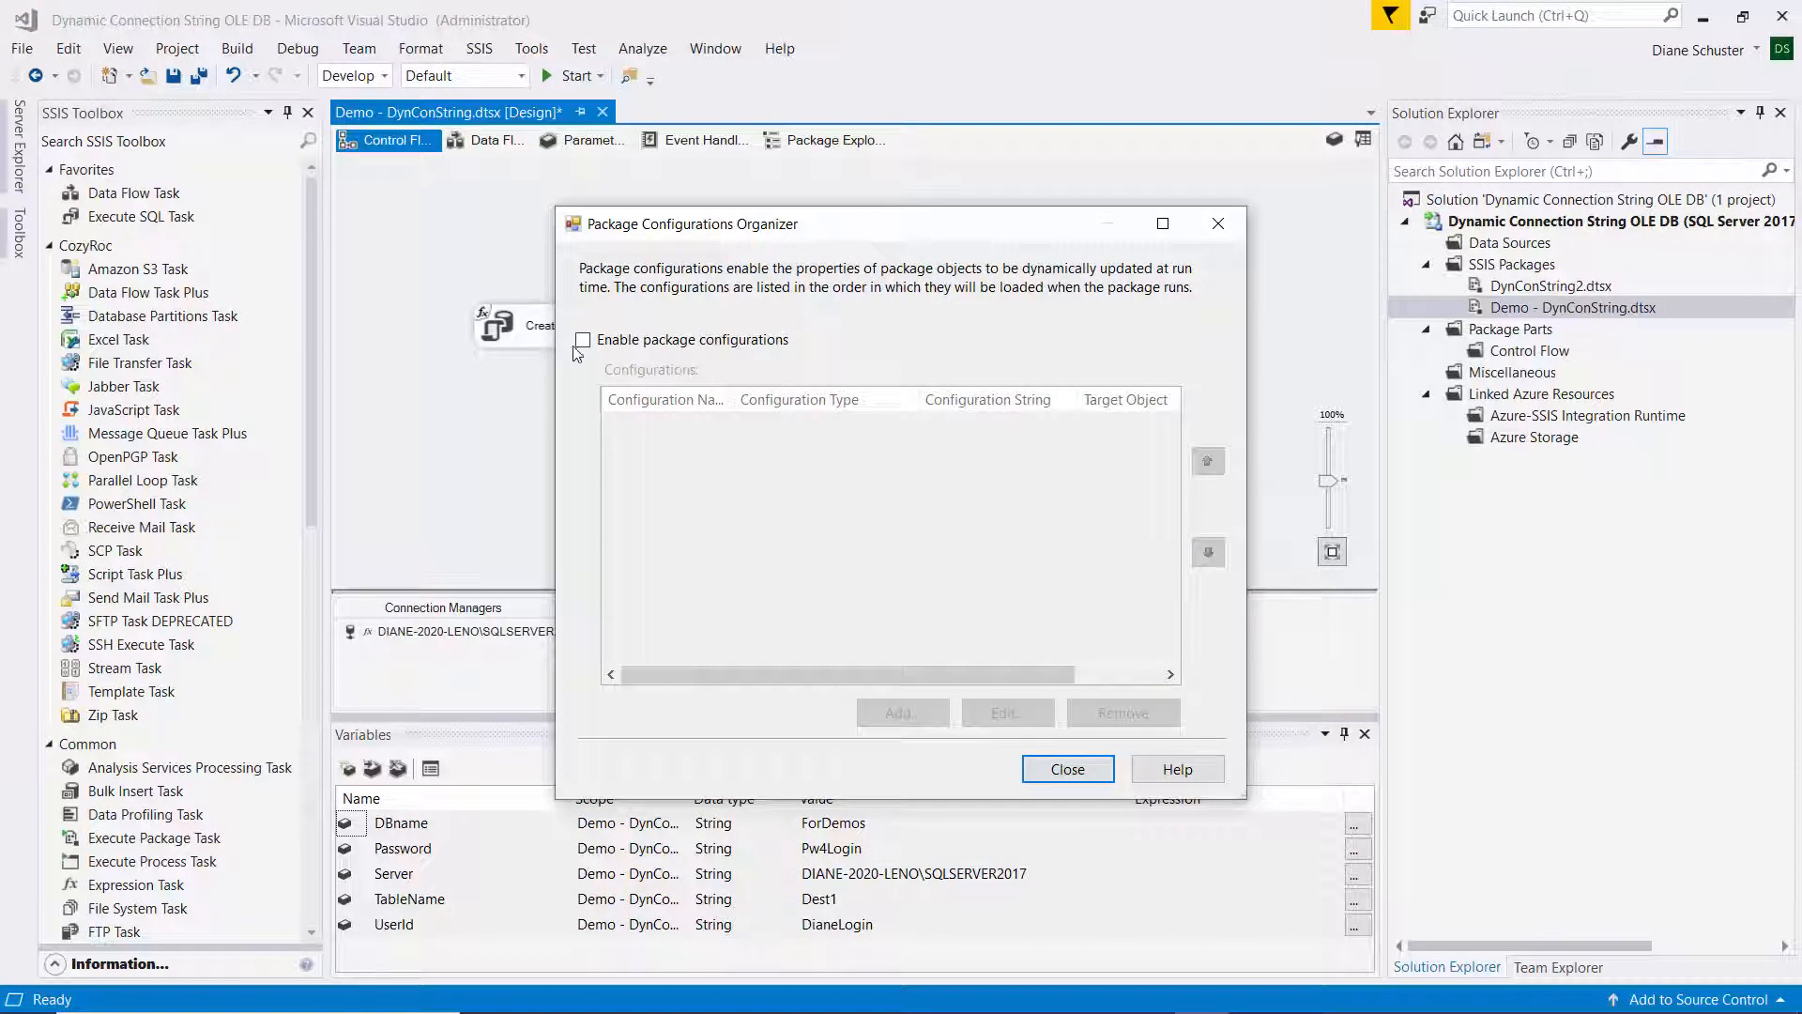
{"action": "left_click", "coordinate": [583, 339]}
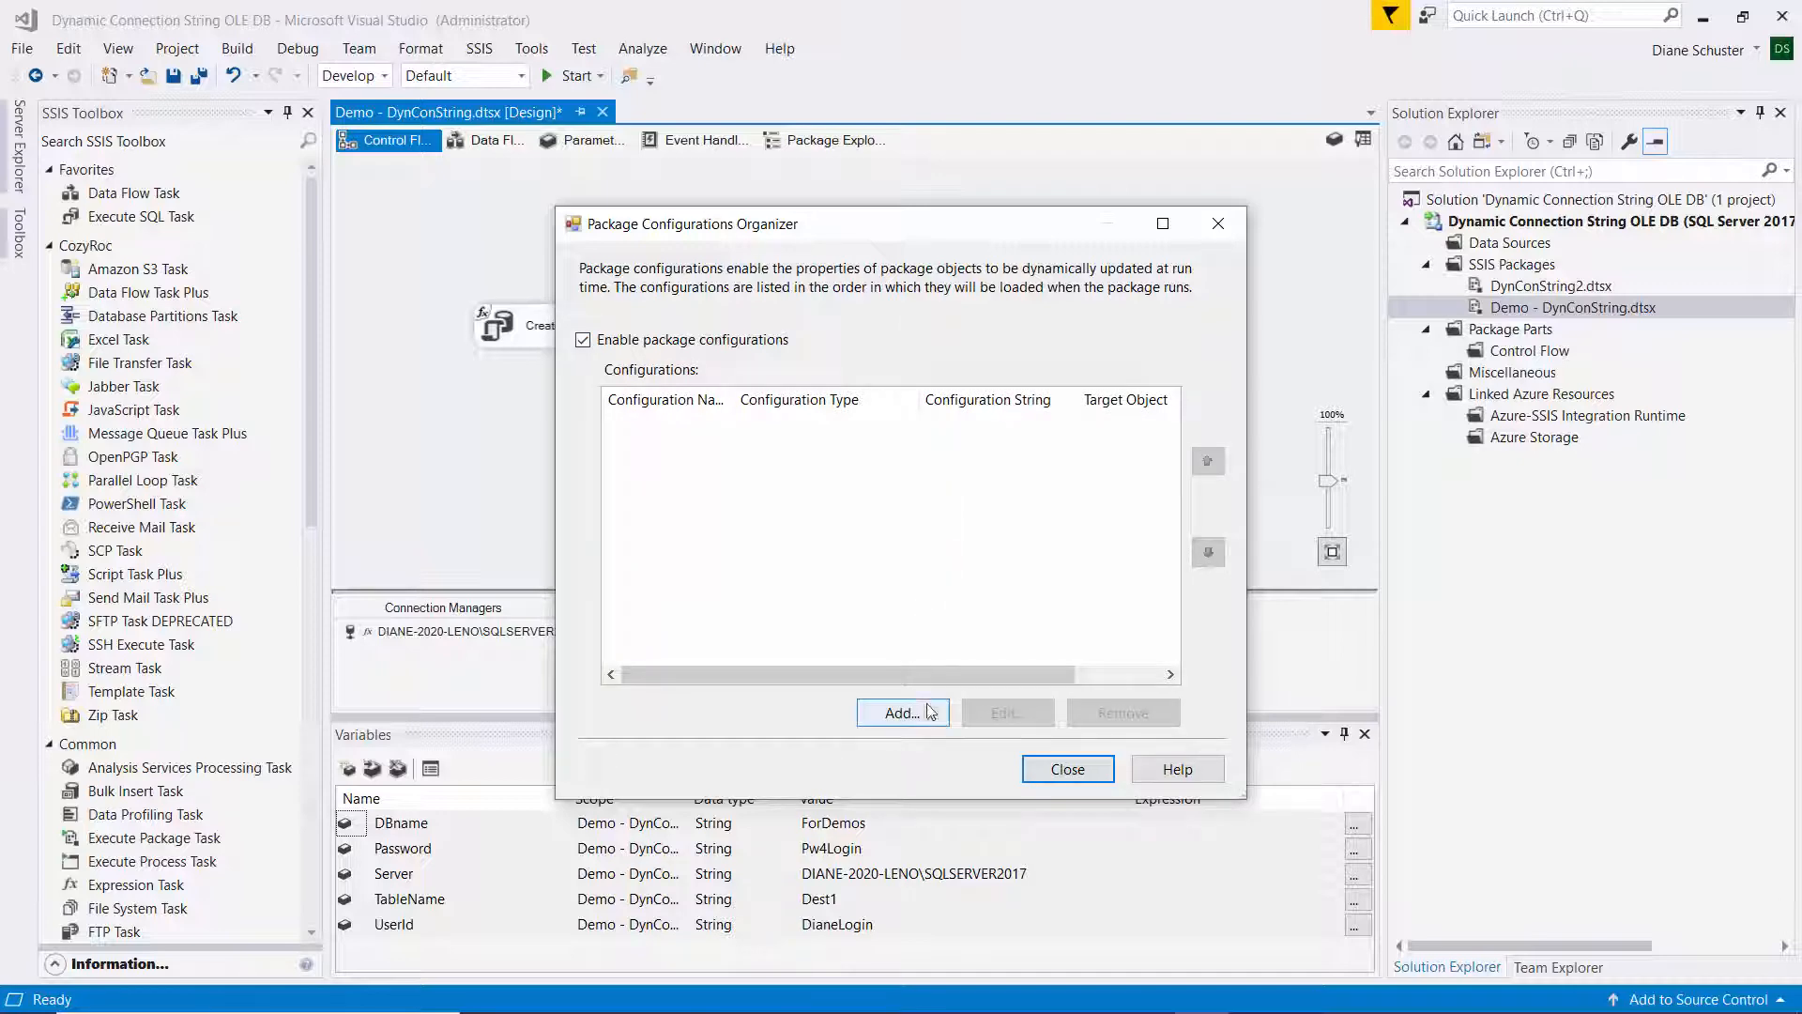
{"action": "left_click", "coordinate": [901, 713]}
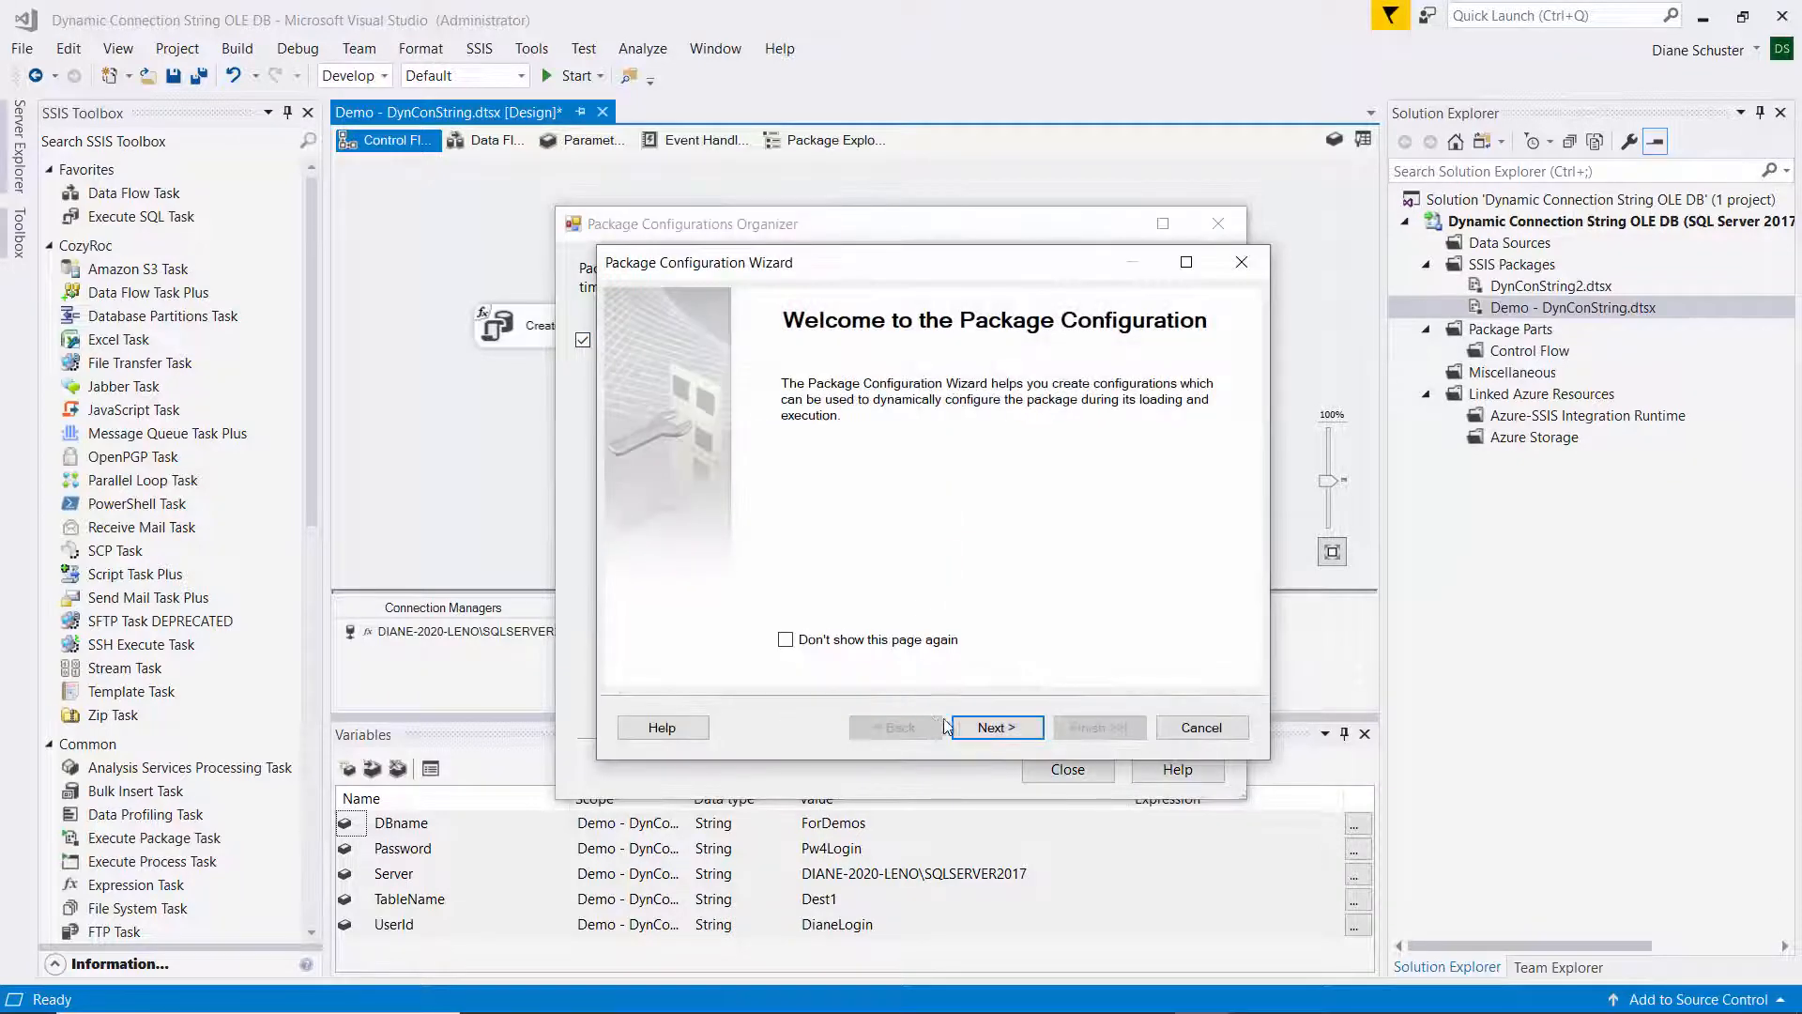
Step: Use an XML configuration file saved as Democonfigfile in the project folder
{"action": "left_click", "coordinate": [996, 726]}
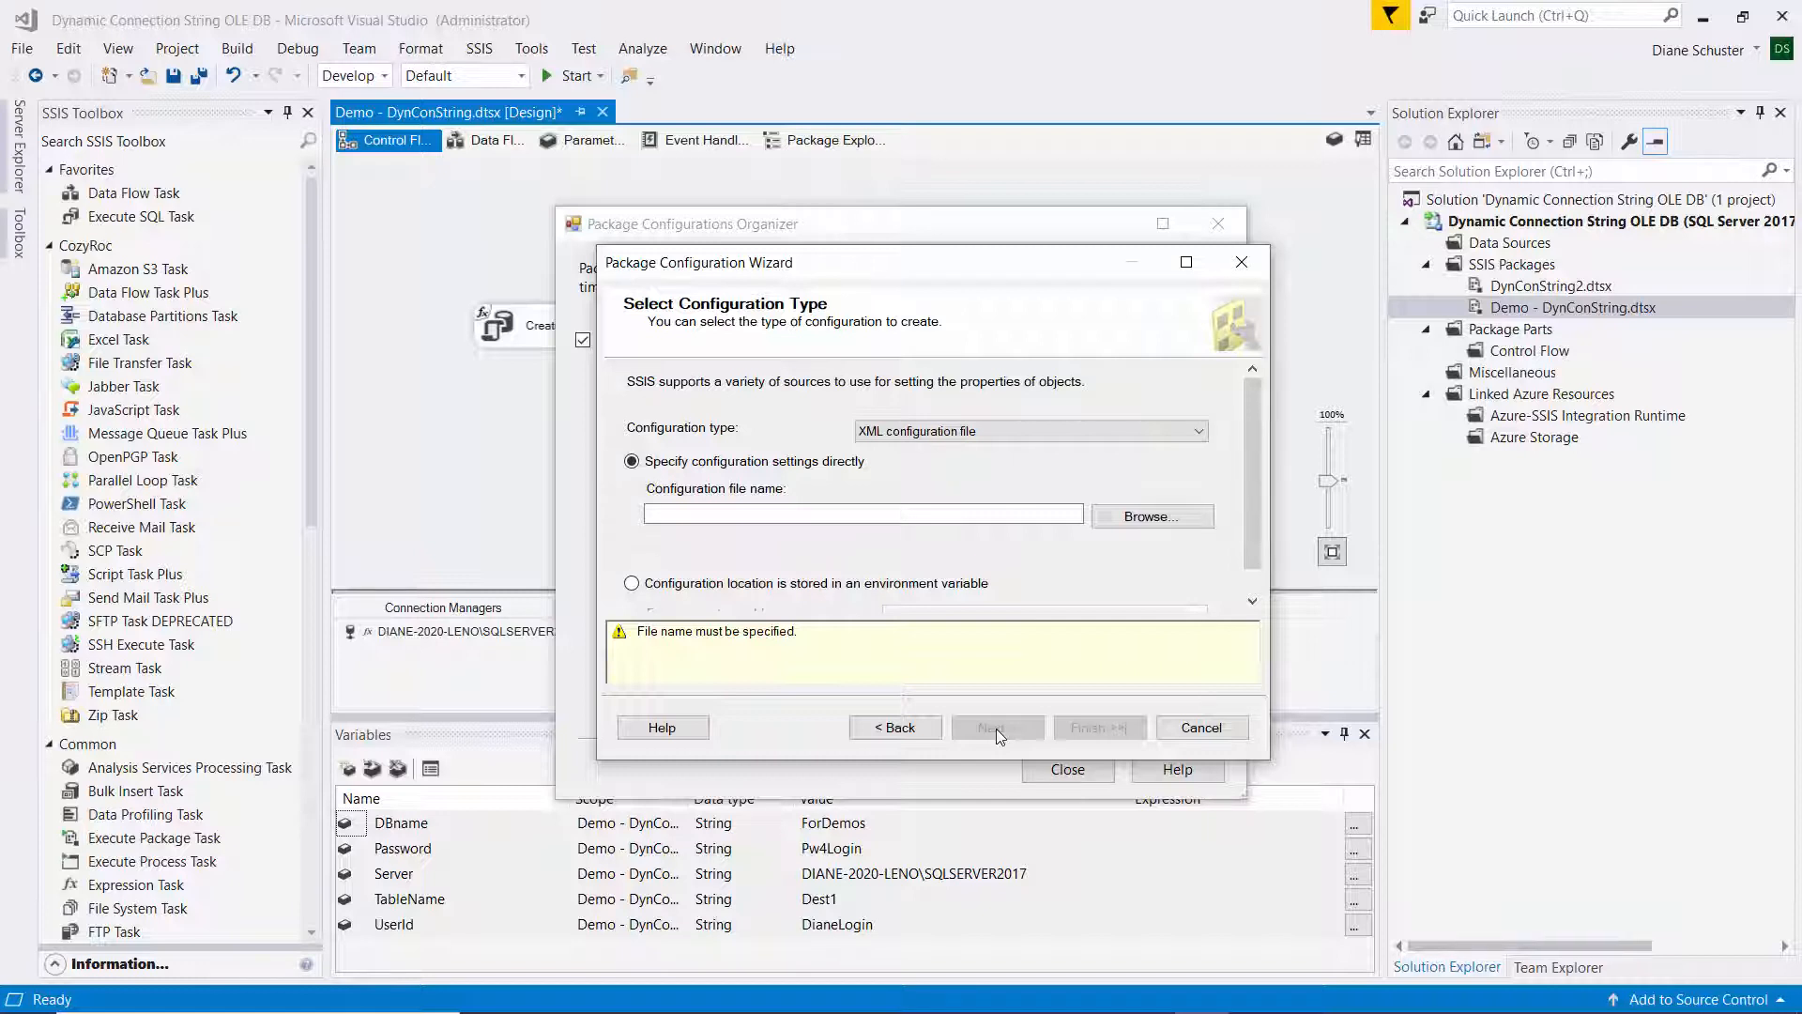
{"action": "left_click", "coordinate": [862, 513]}
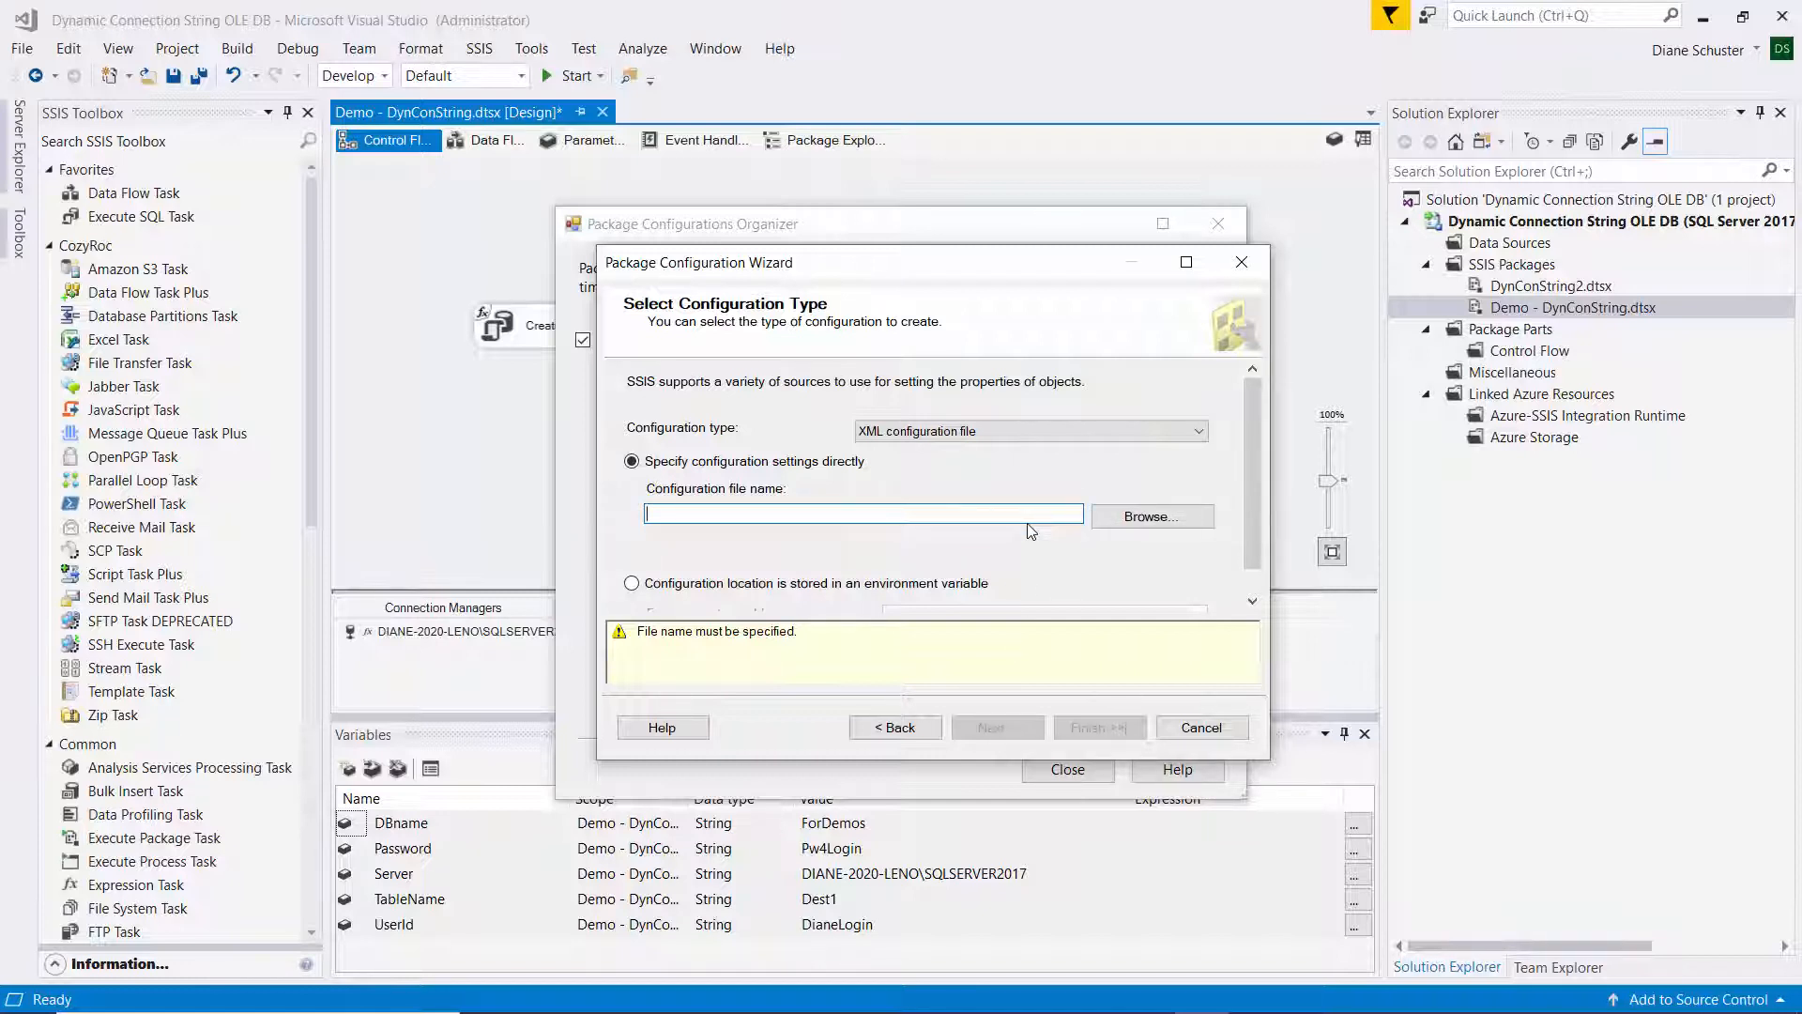
{"action": "type", "text": "DemoConf"}
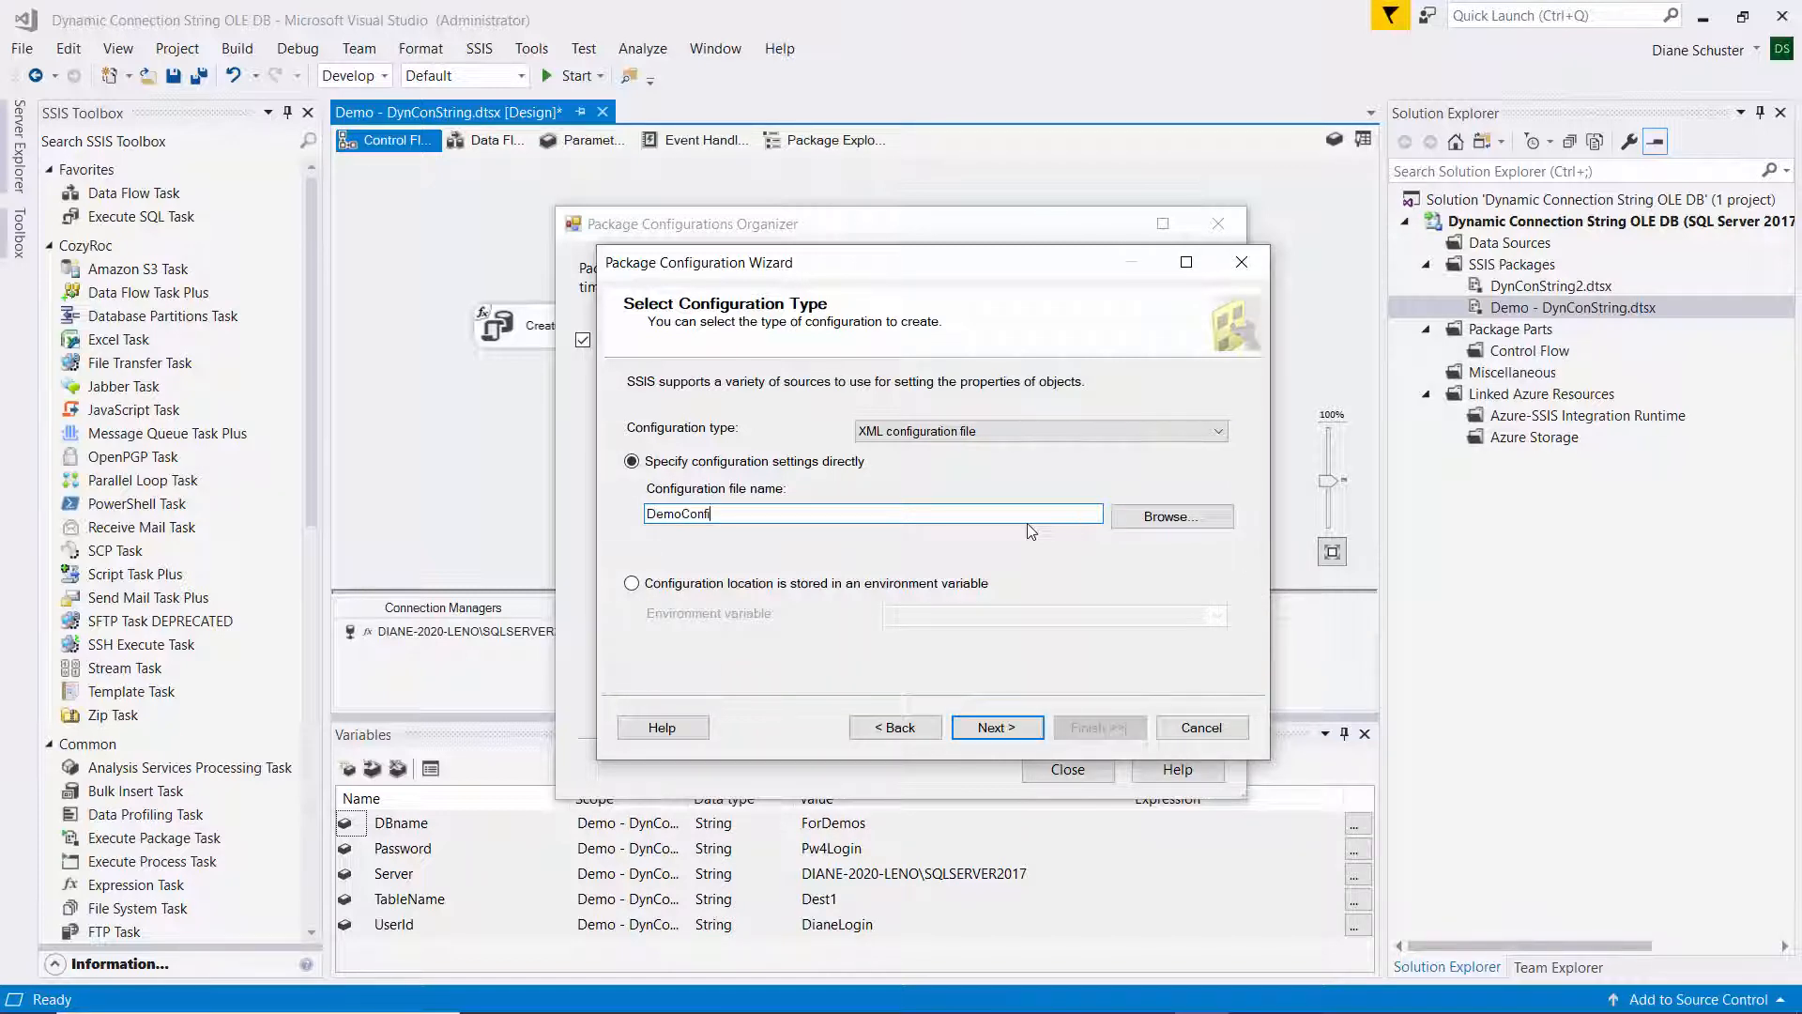
{"action": "type", "text": "igFile"}
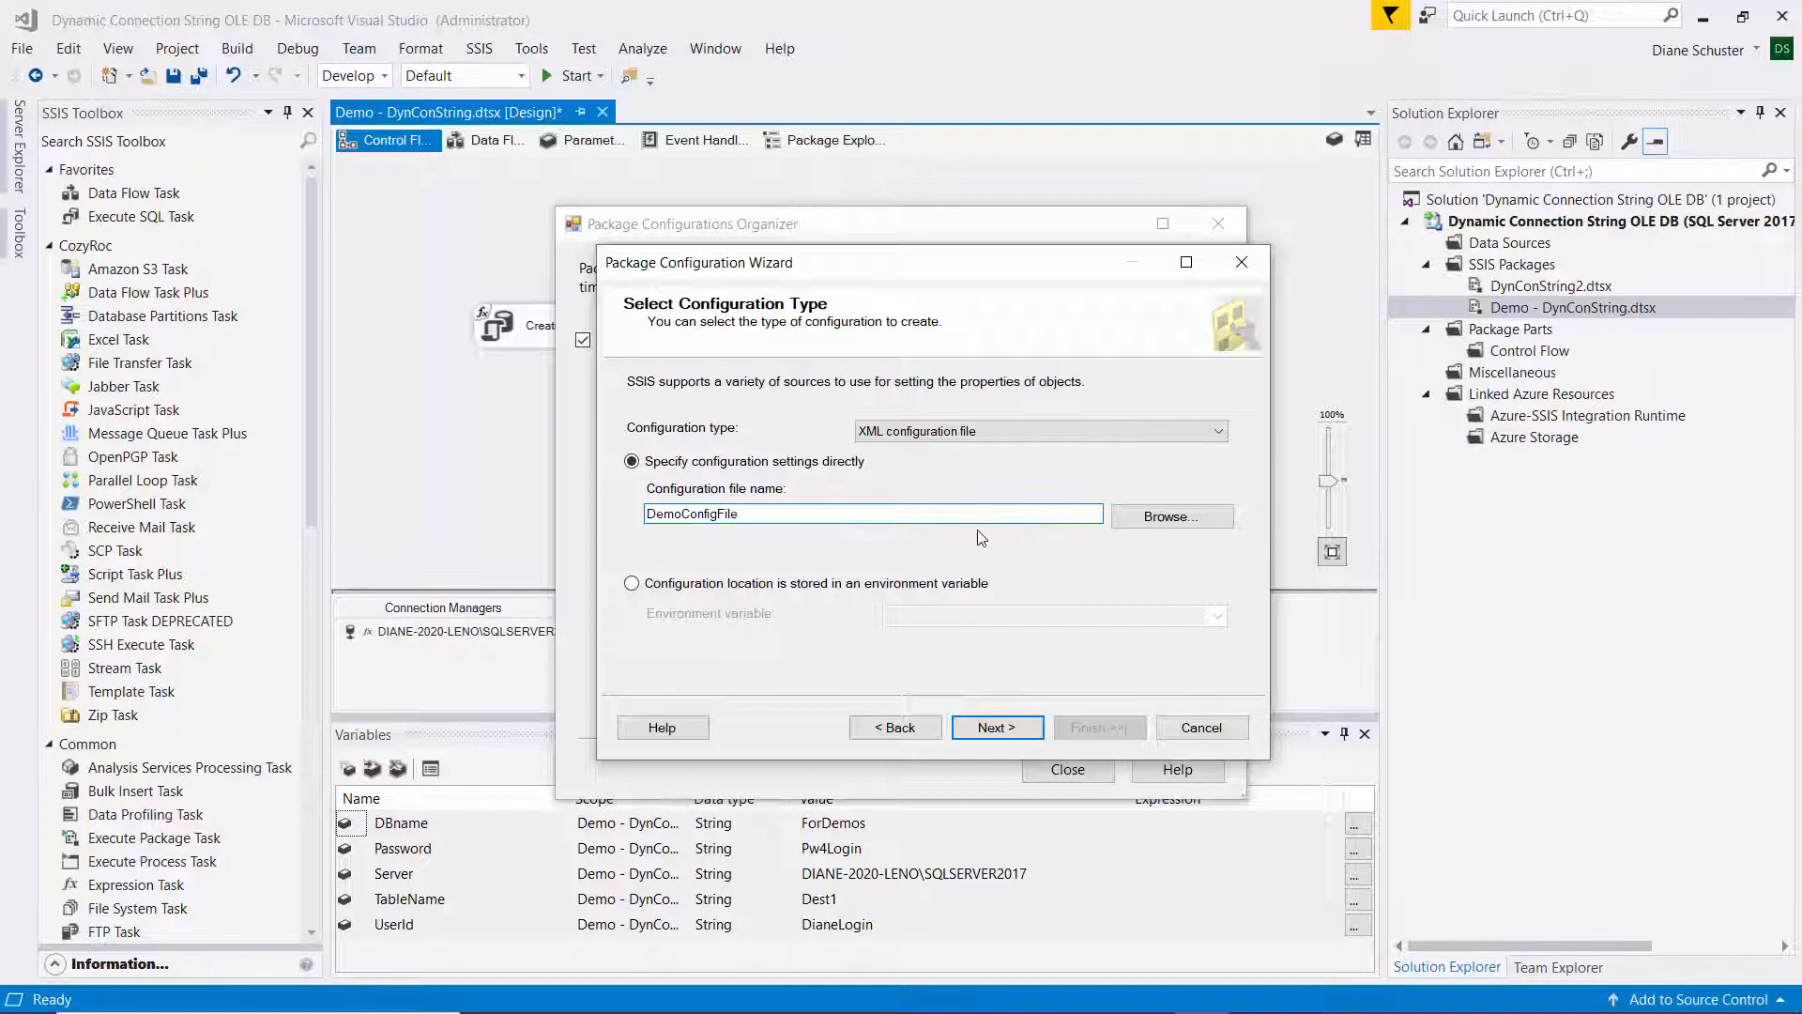
{"action": "mouse_move", "coordinate": [1162, 576]}
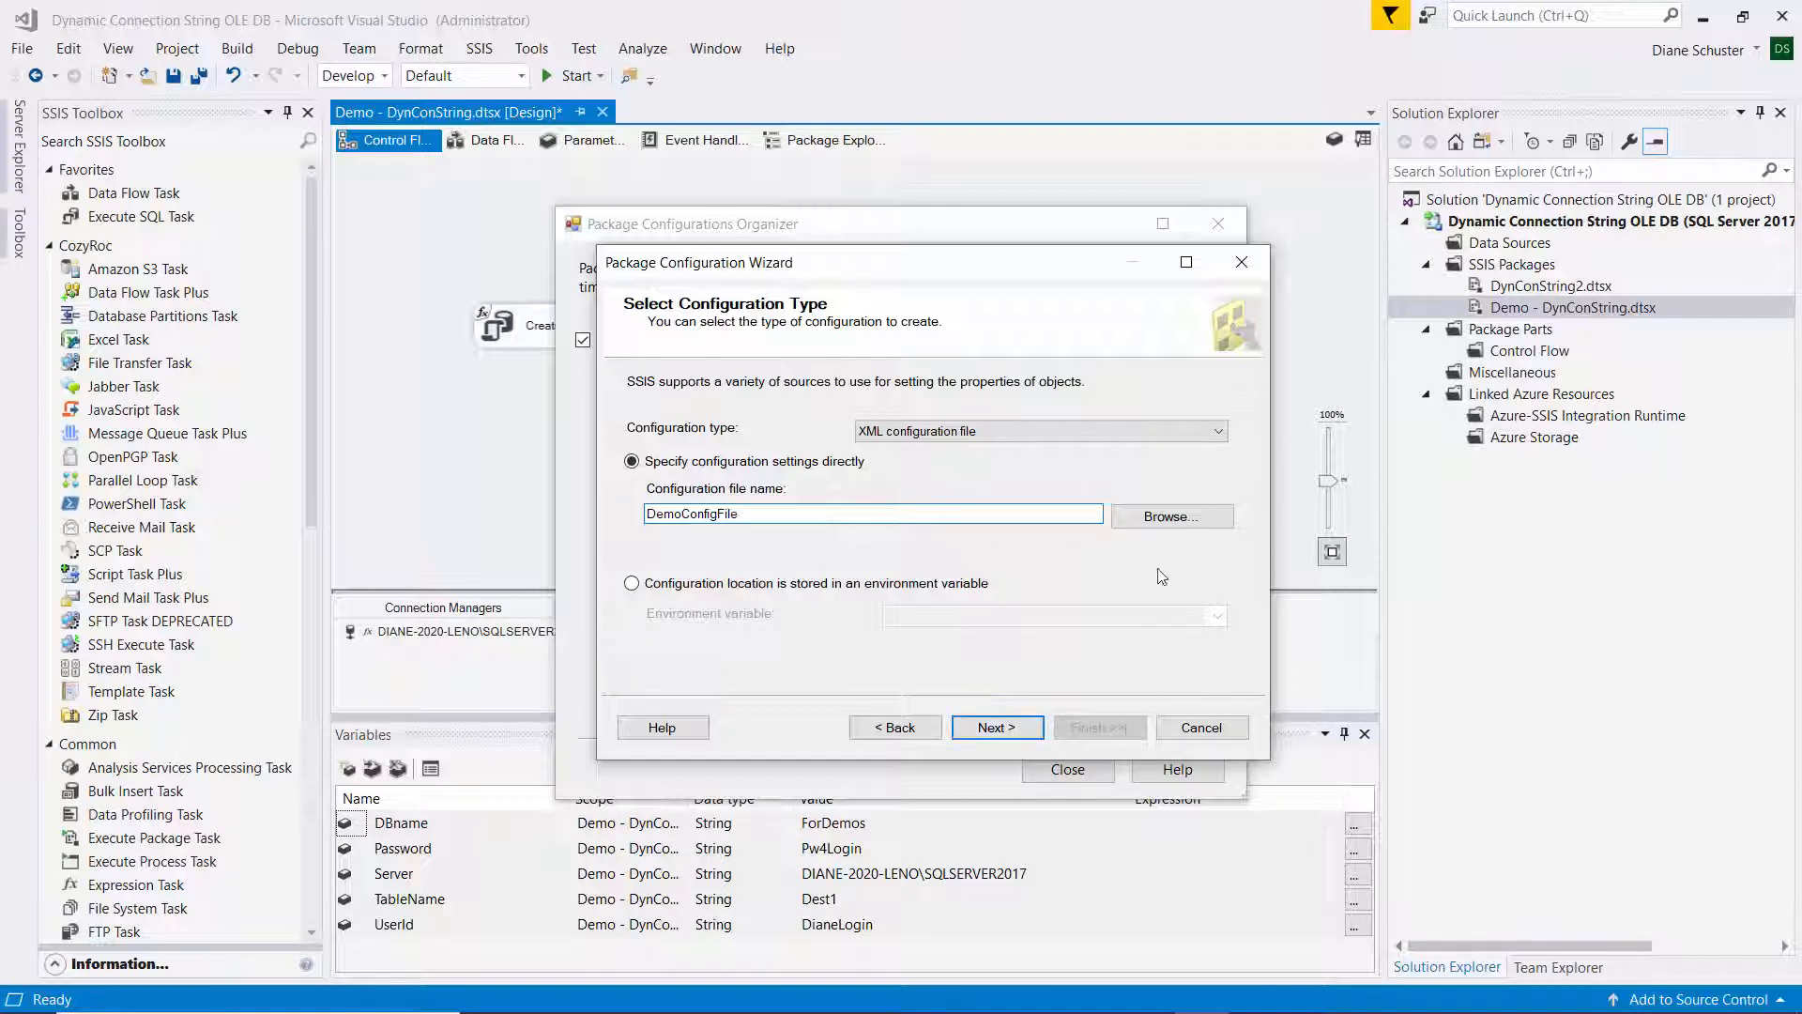
{"action": "left_click", "coordinate": [1172, 517]}
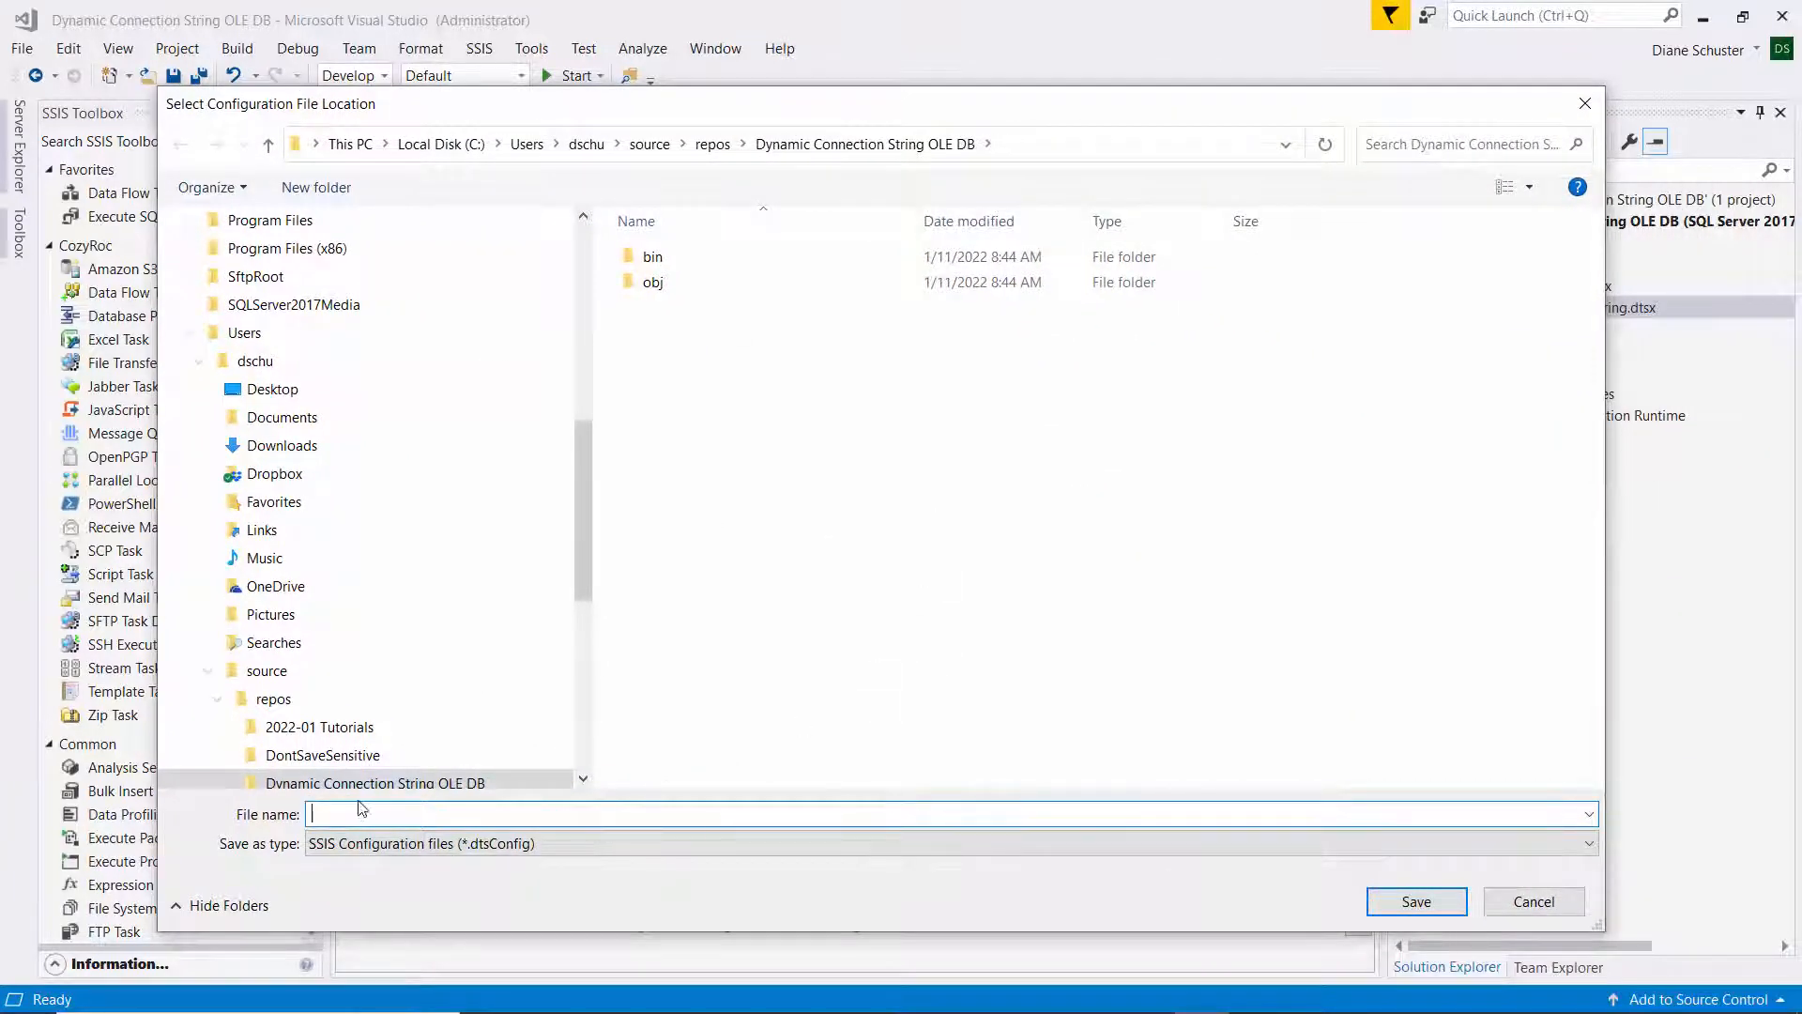
{"action": "type", "text": "D"}
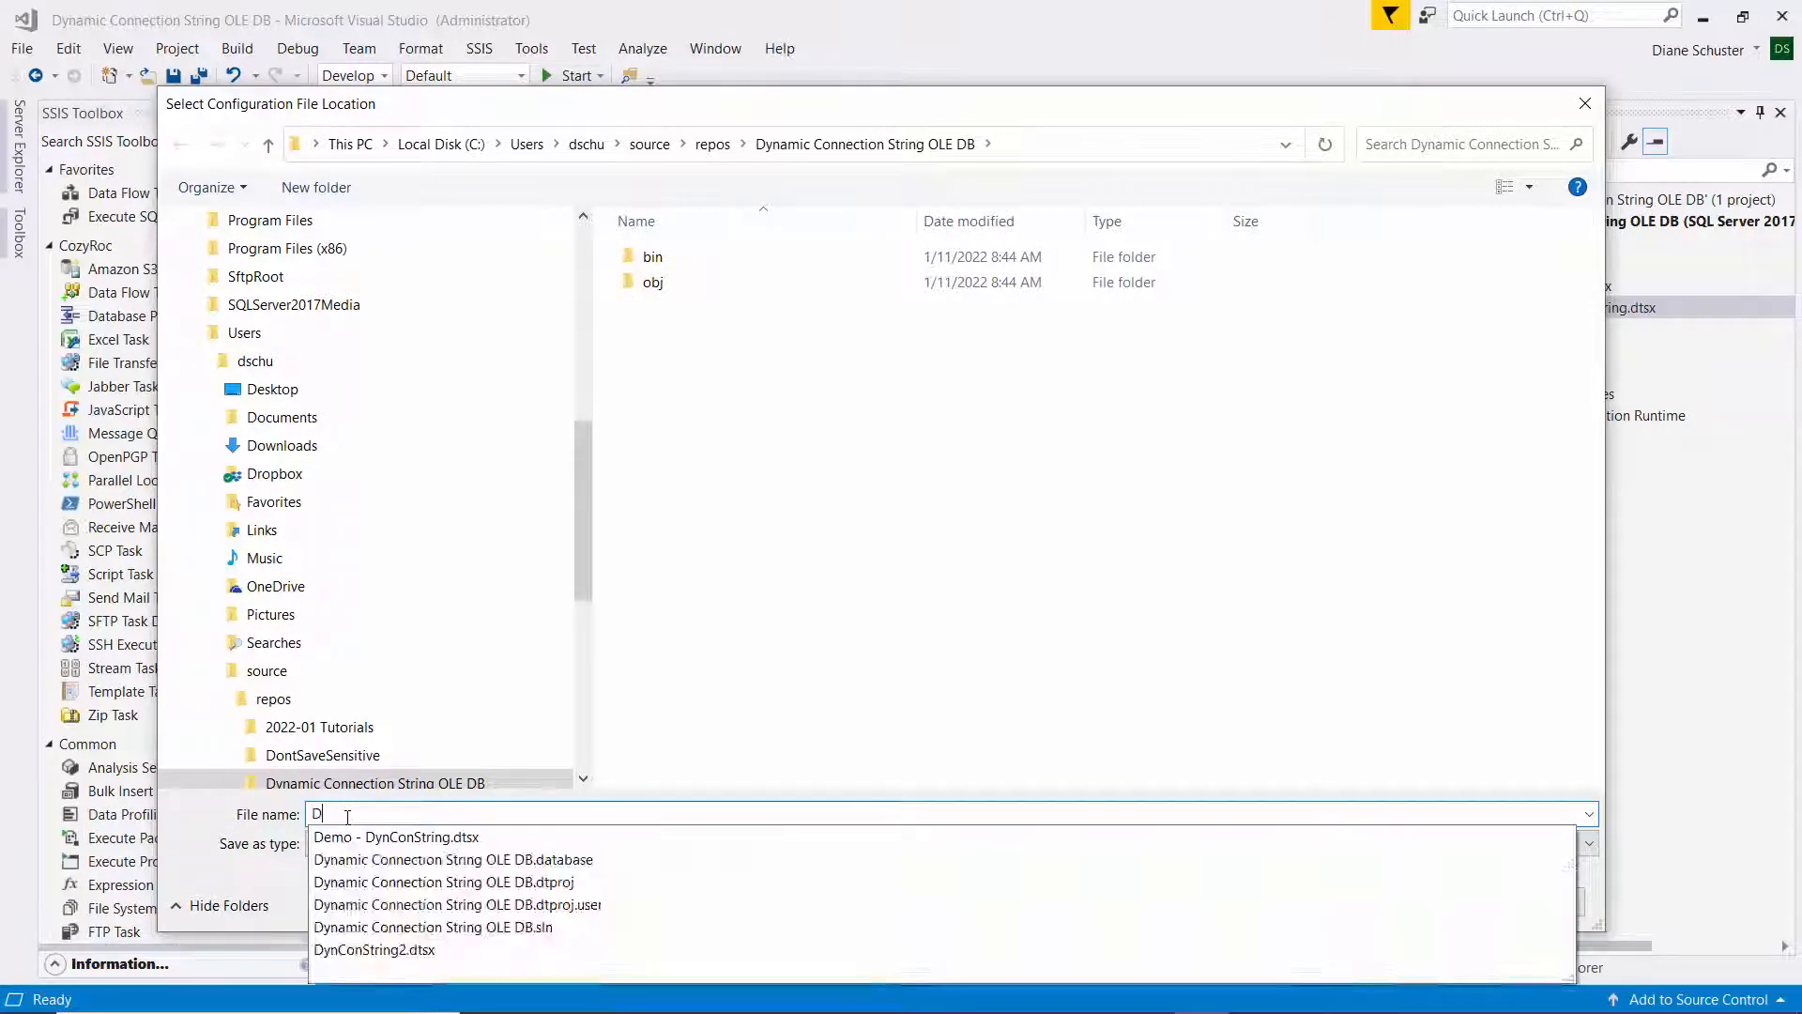
{"action": "type", "text": "emoconf"}
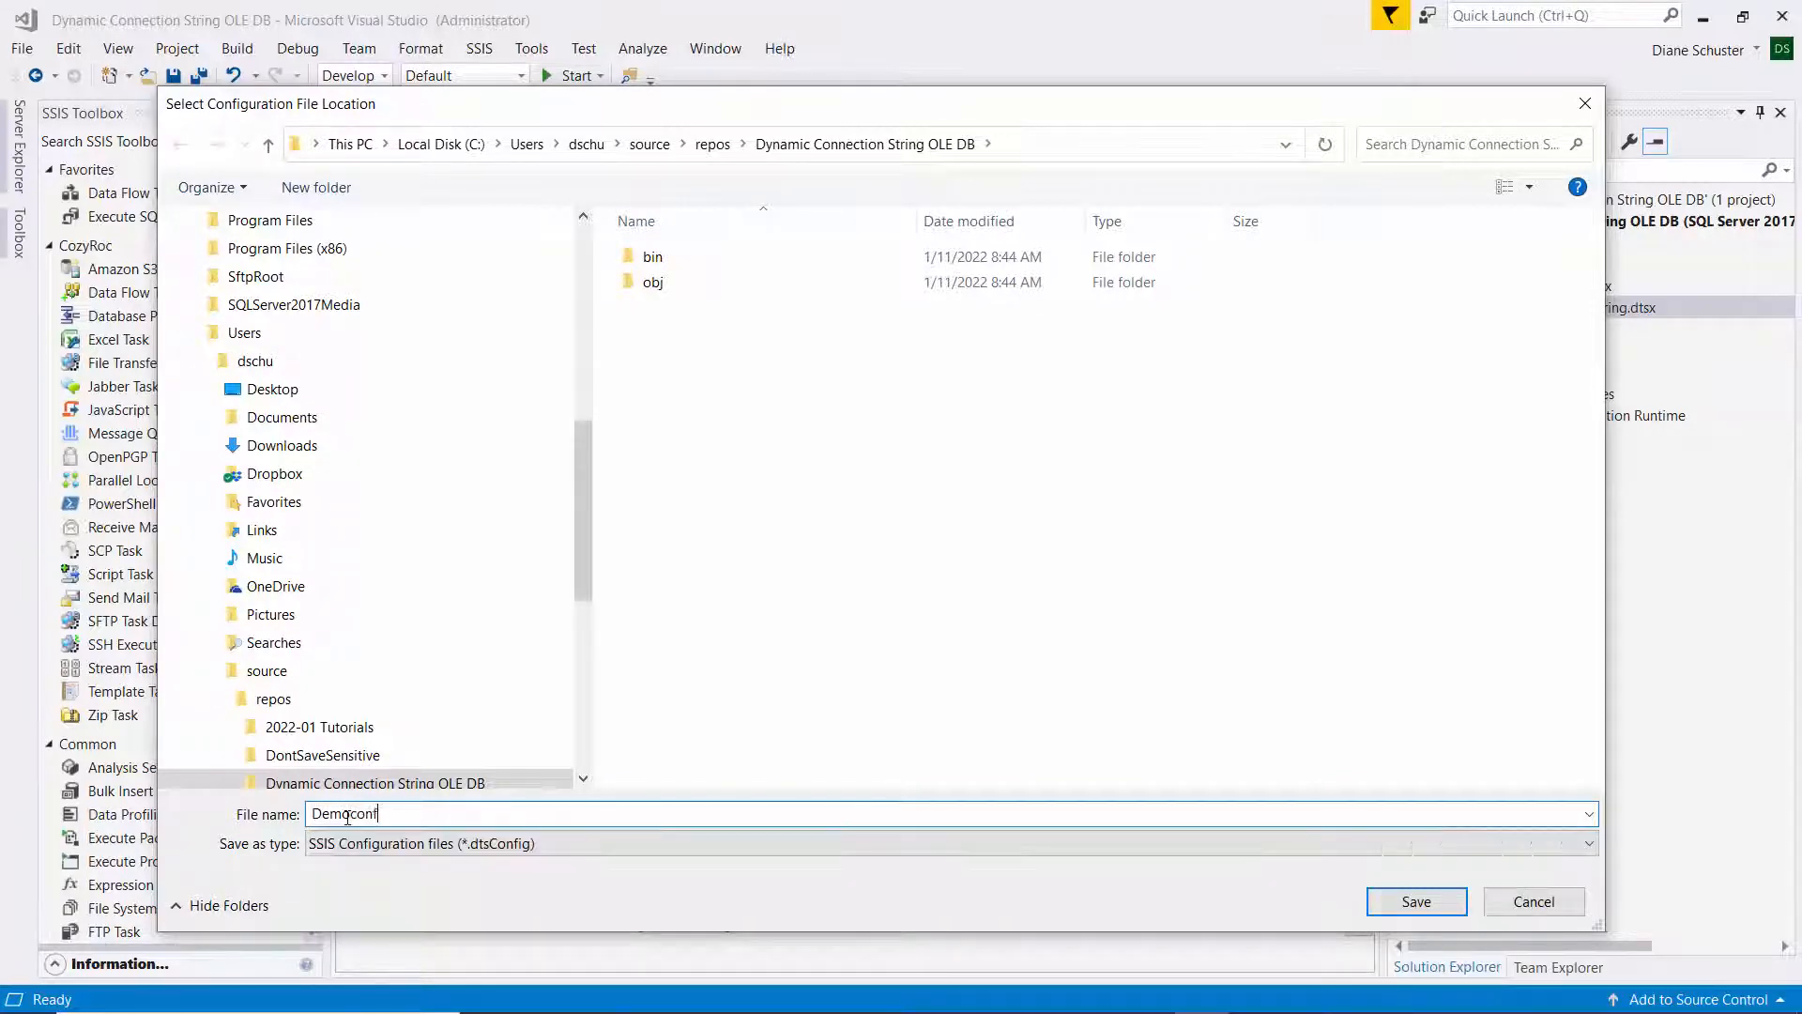
{"action": "type", "text": "igfile"}
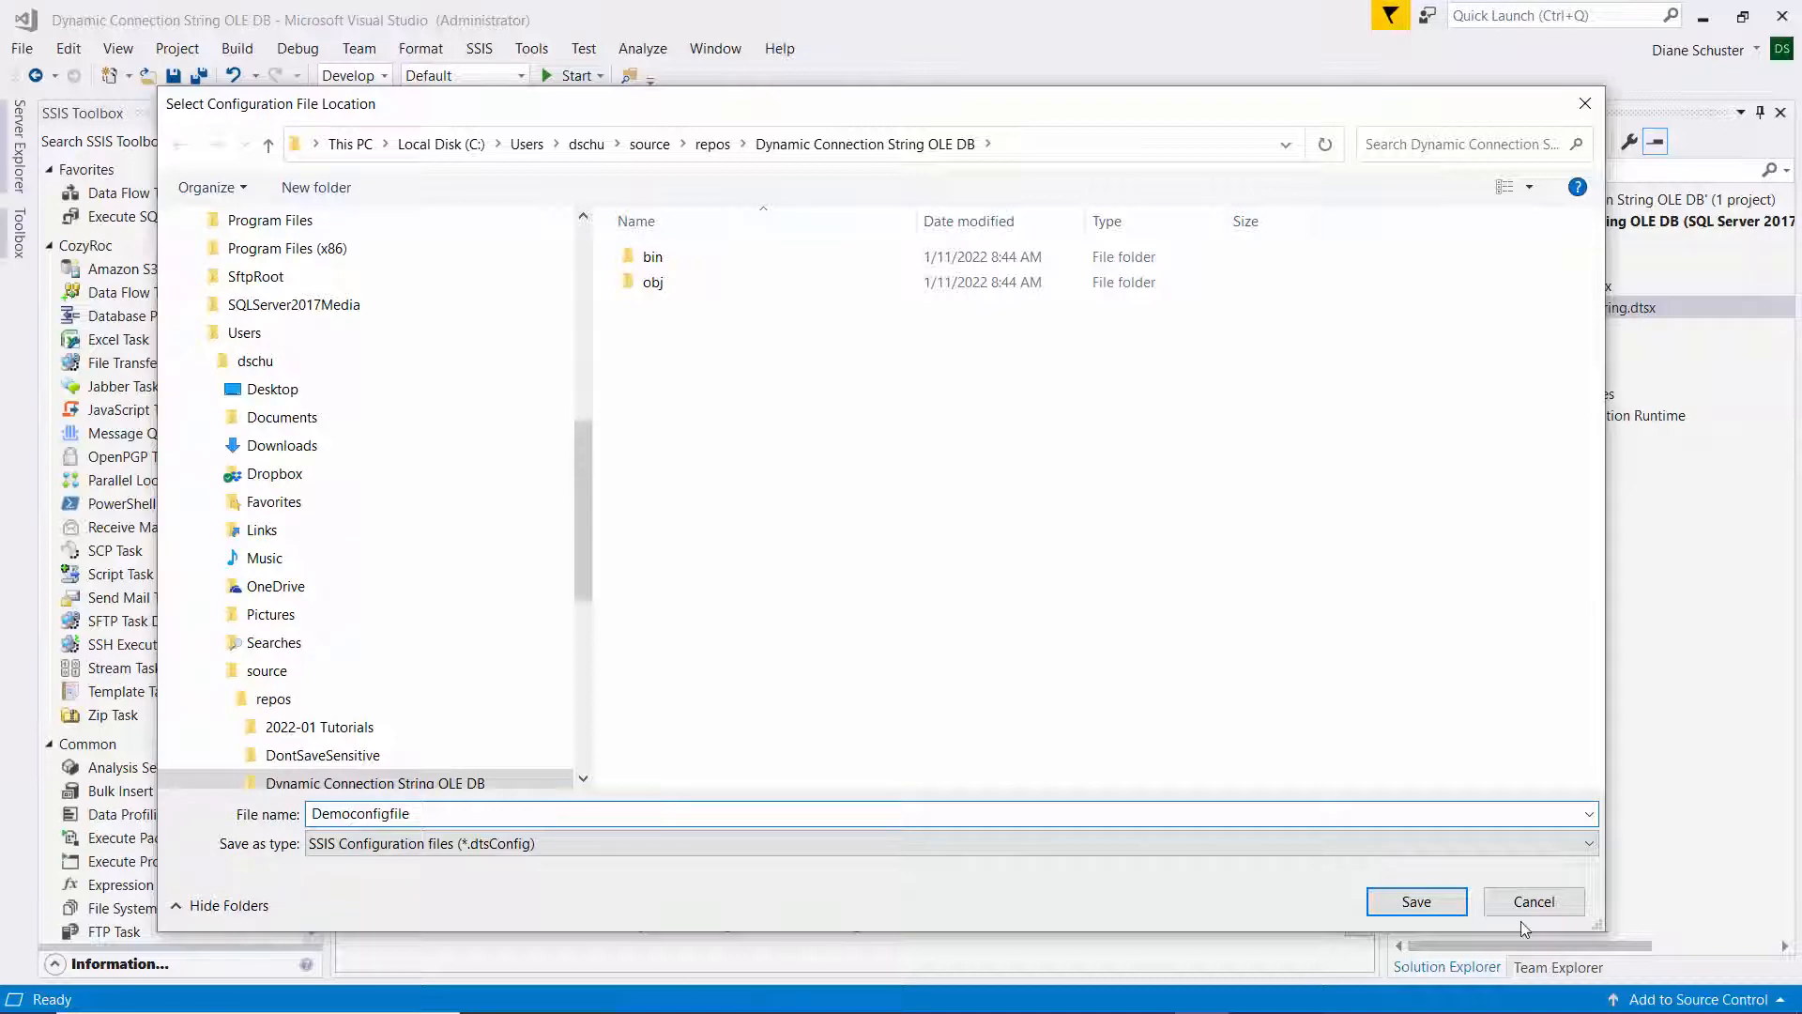
{"action": "left_click", "coordinate": [1417, 902]}
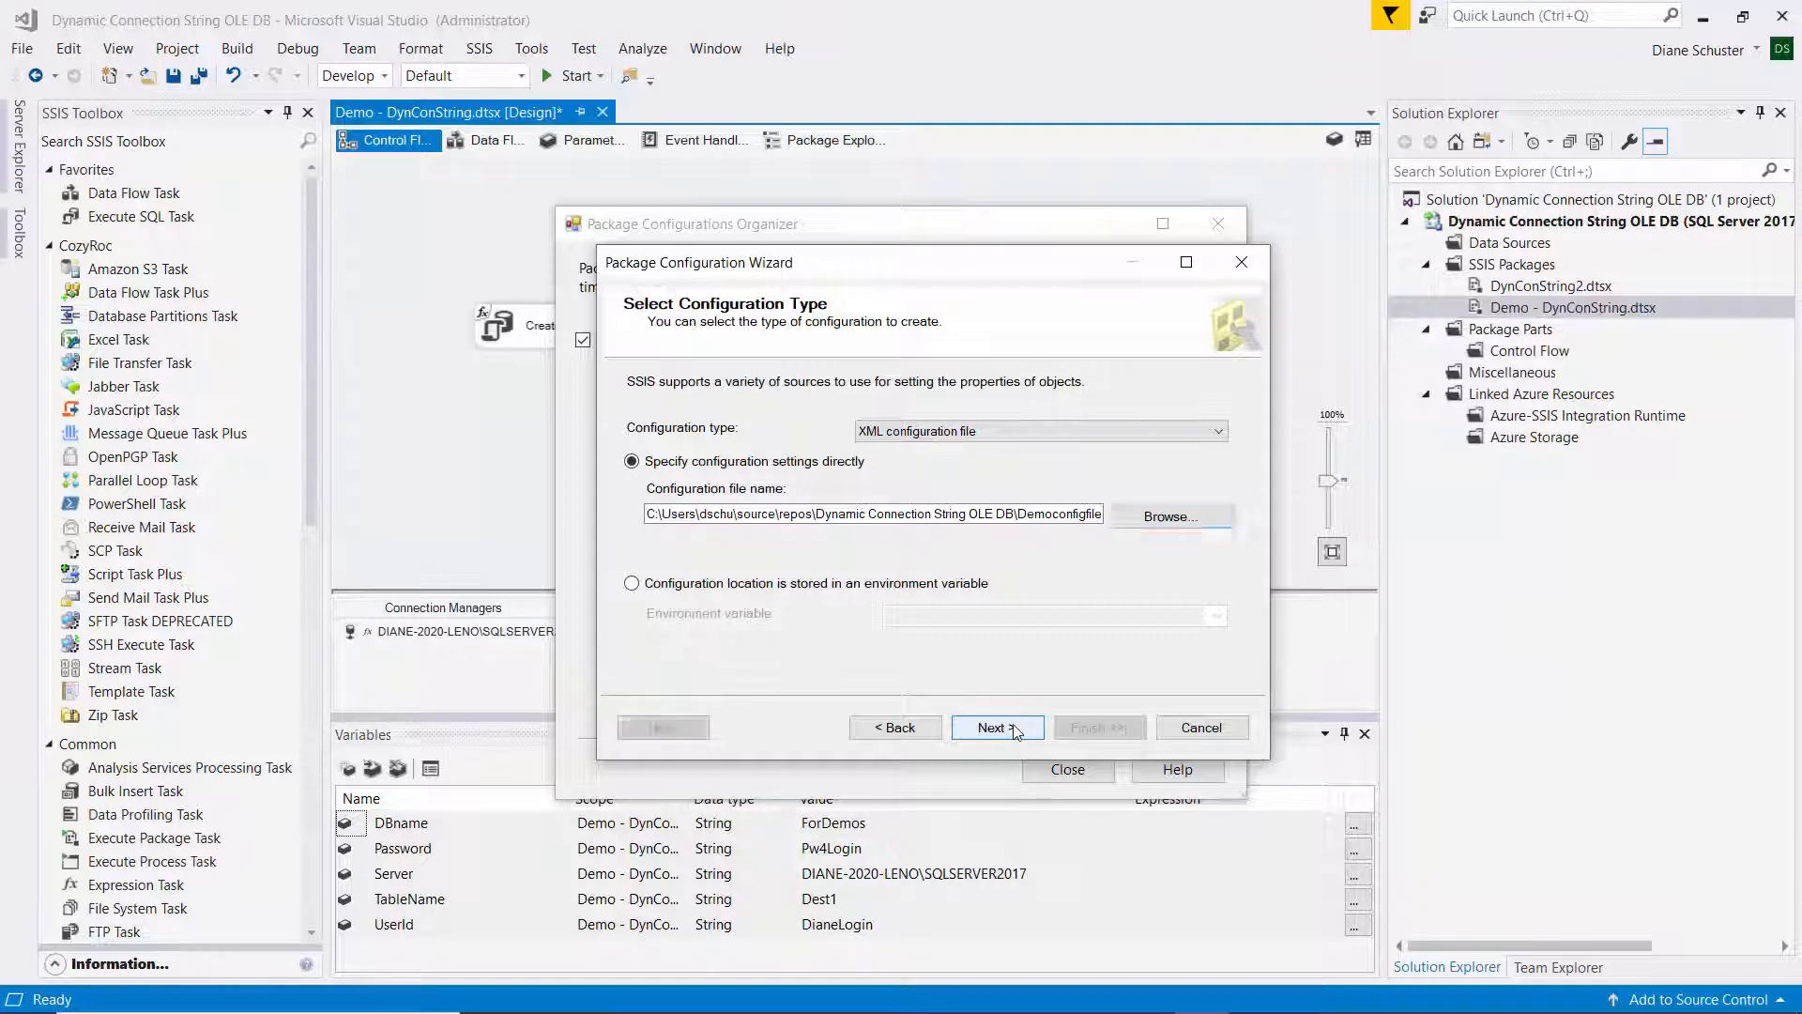
Step: Select the Value properties of the DBname and TableName variables for export
{"action": "left_click", "coordinate": [991, 726]}
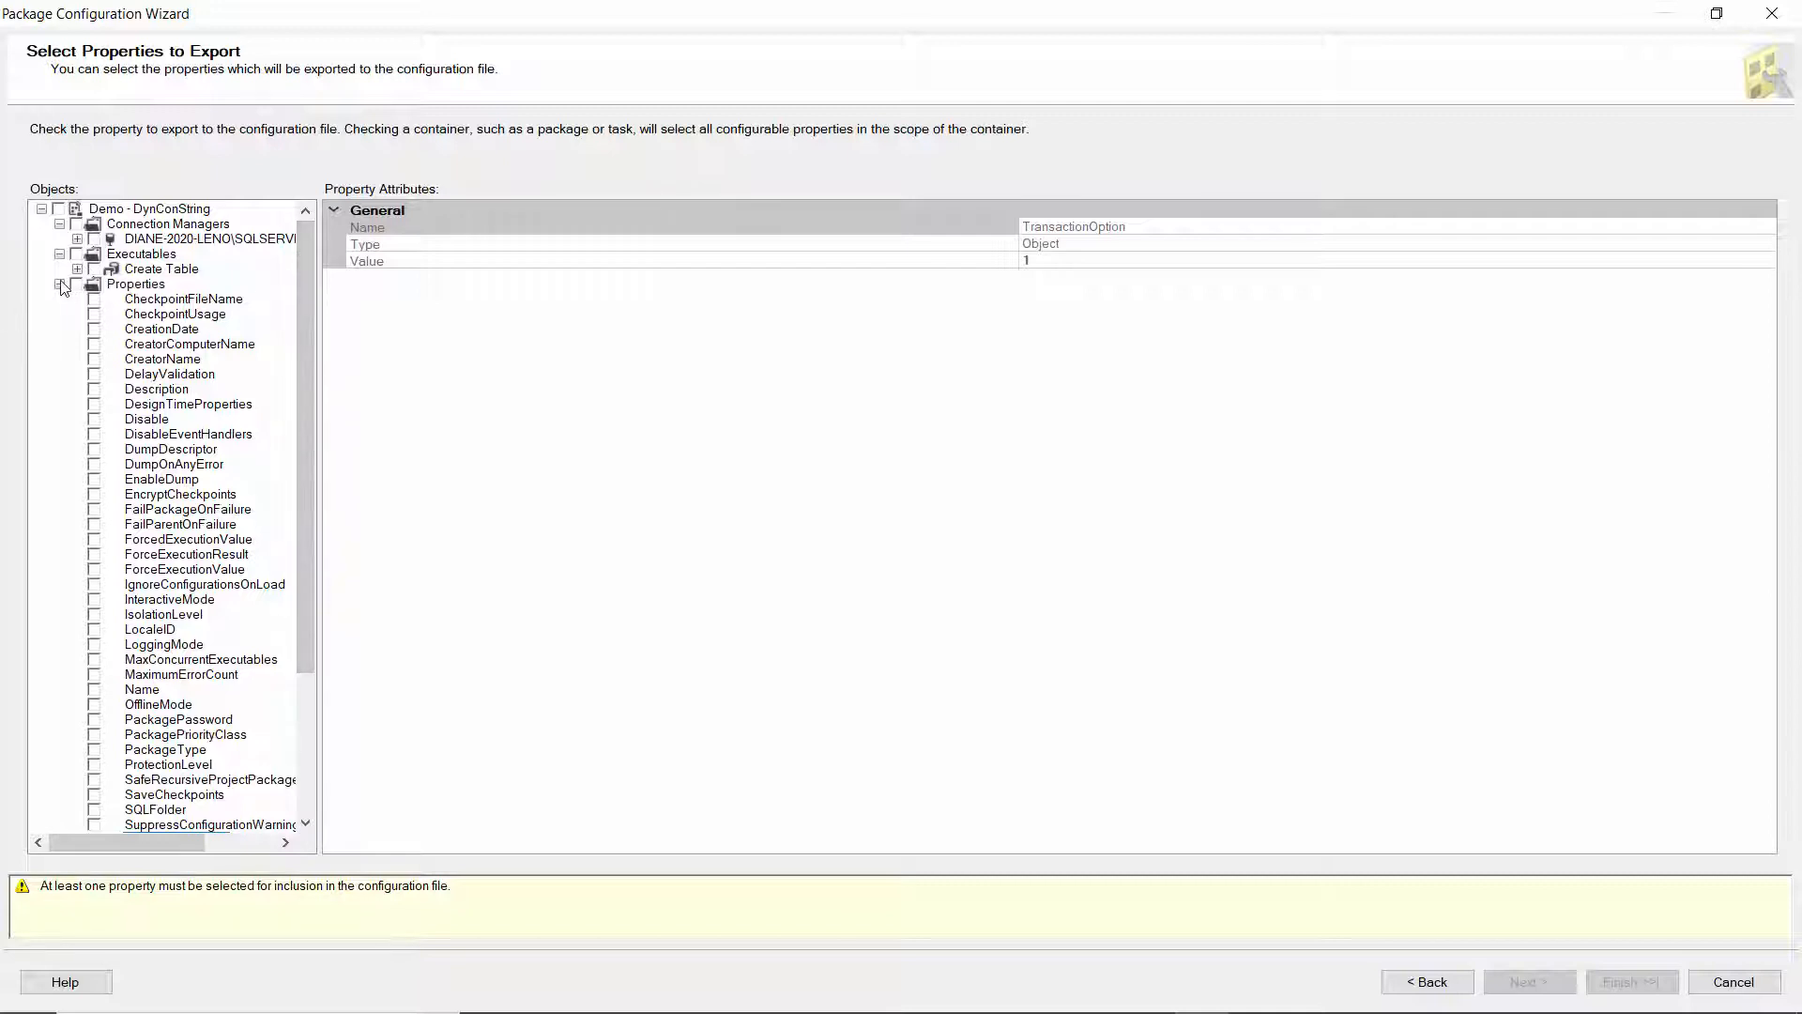
{"action": "left_click", "coordinate": [60, 283]}
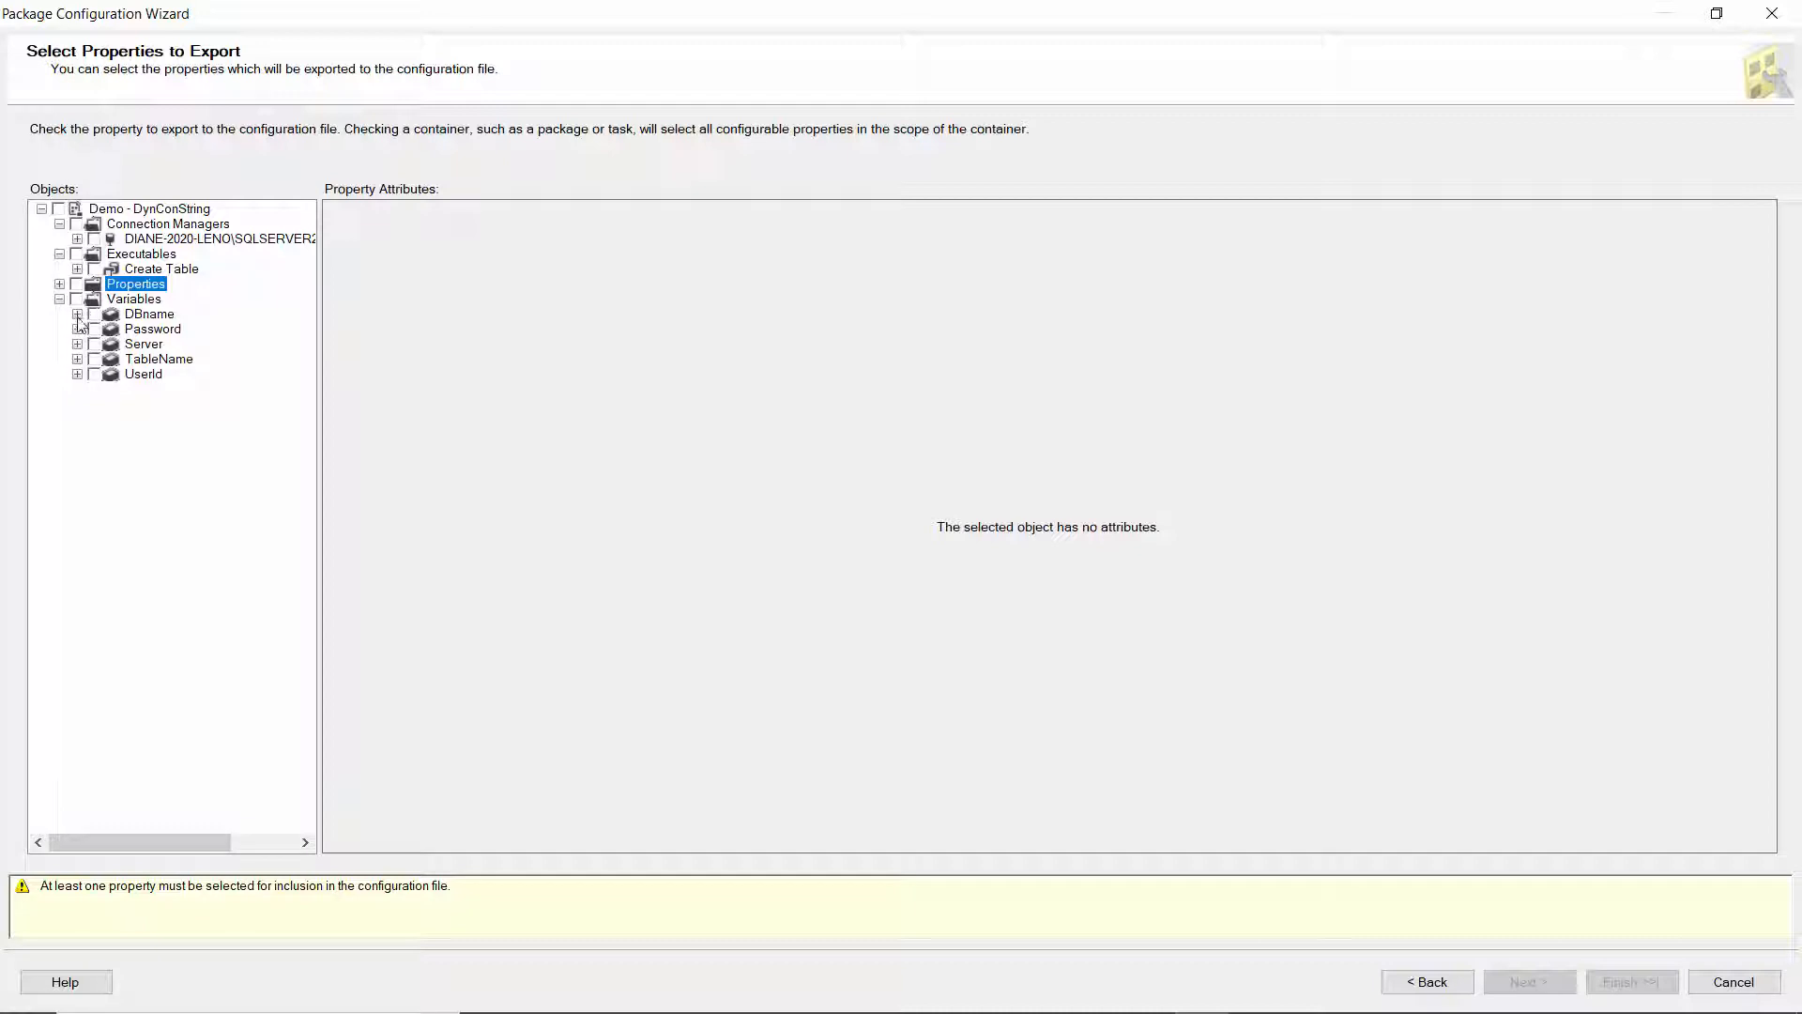
{"action": "left_click", "coordinate": [76, 313]}
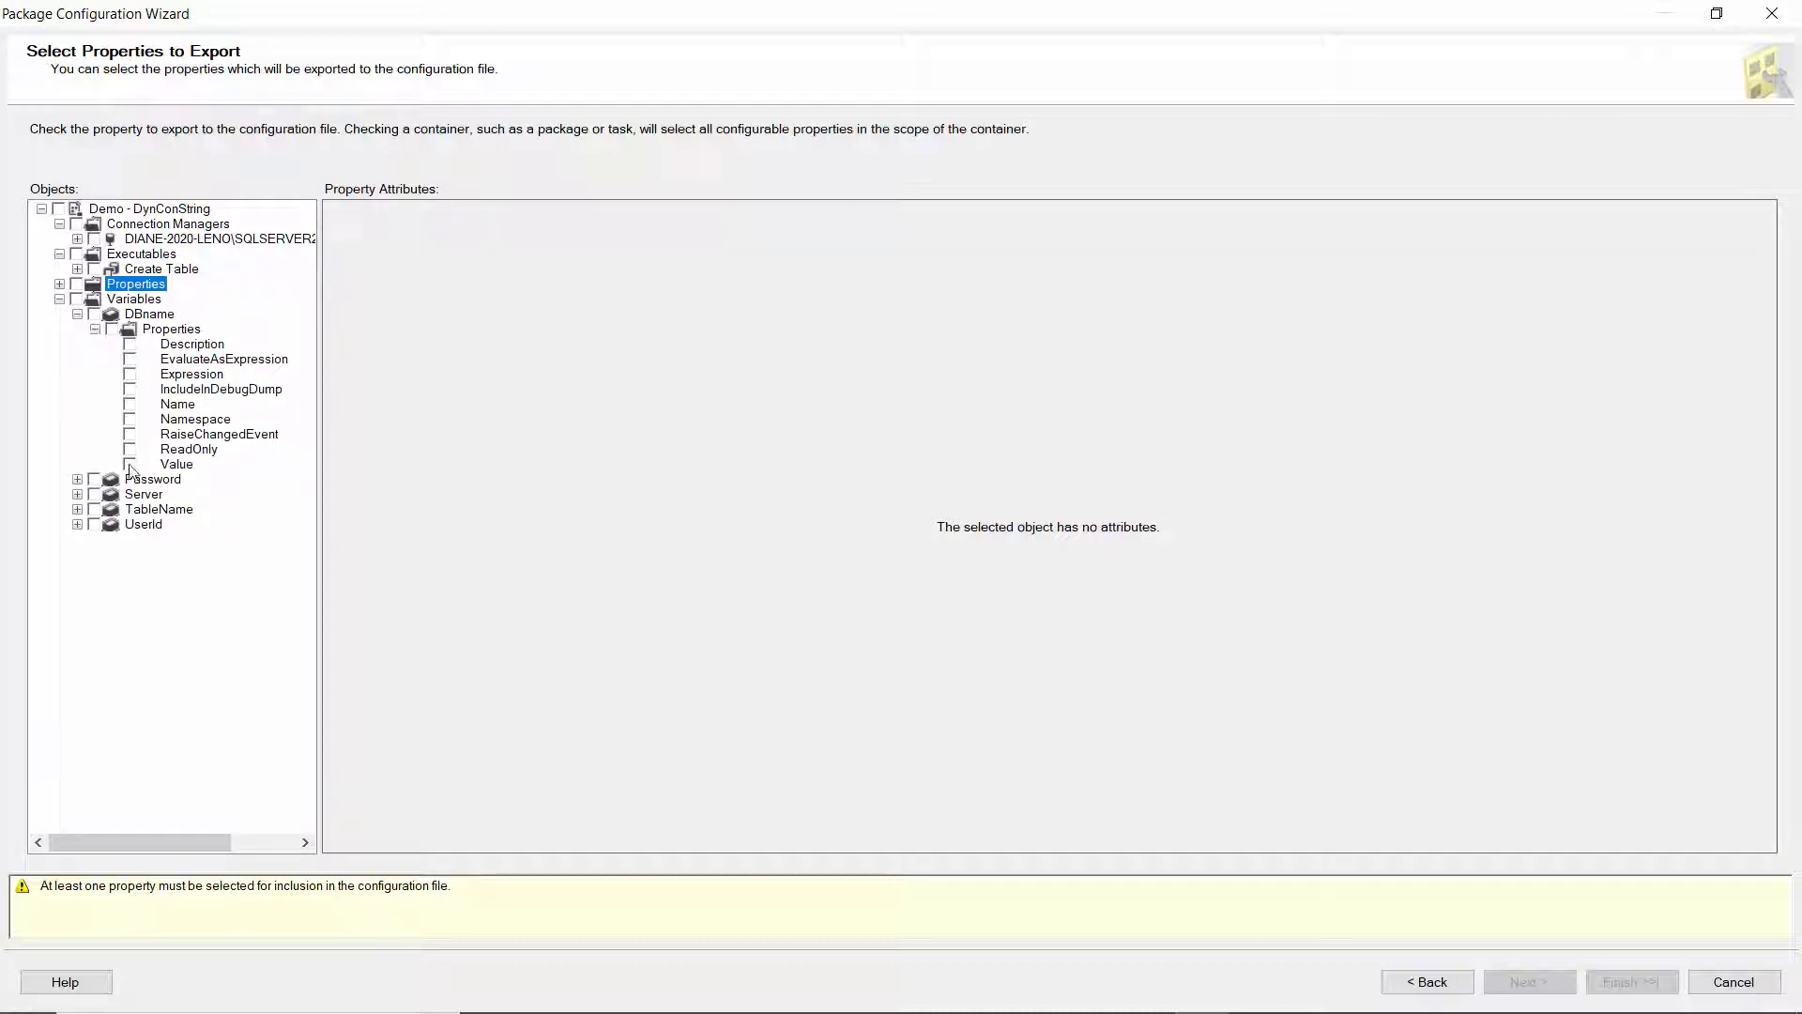
{"action": "left_click", "coordinate": [129, 463]}
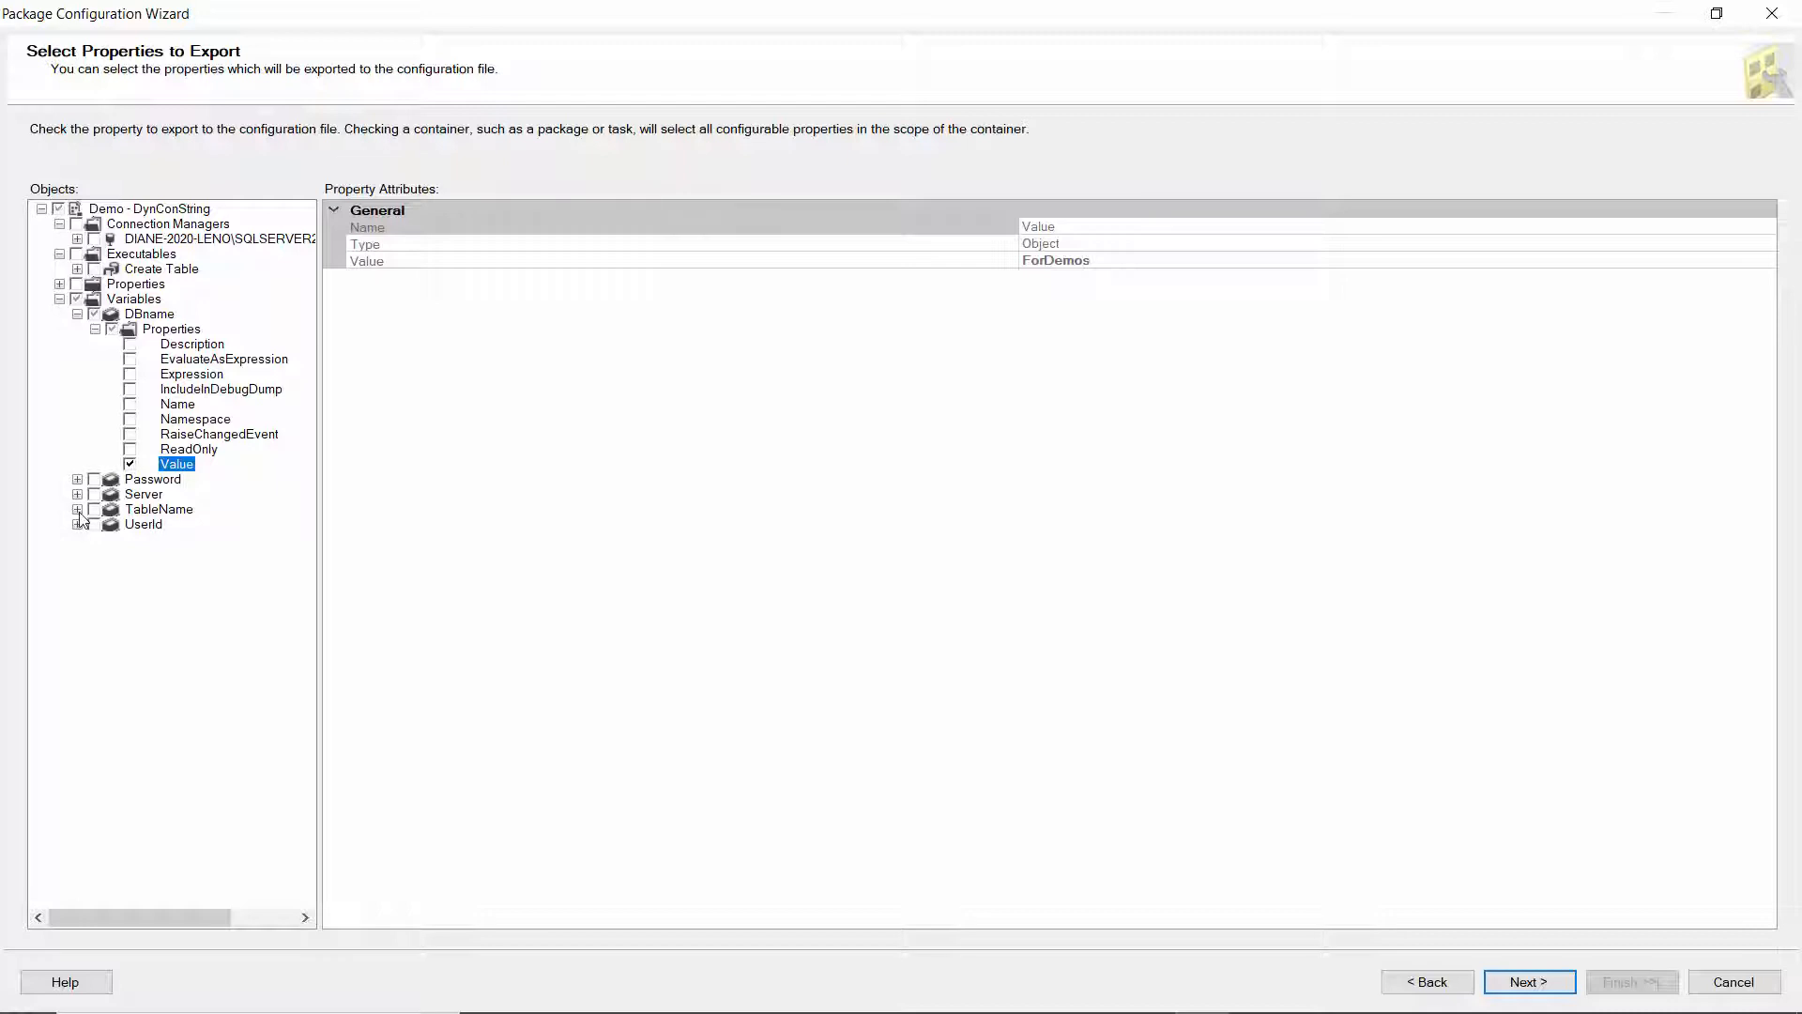
{"action": "left_click", "coordinate": [77, 509]}
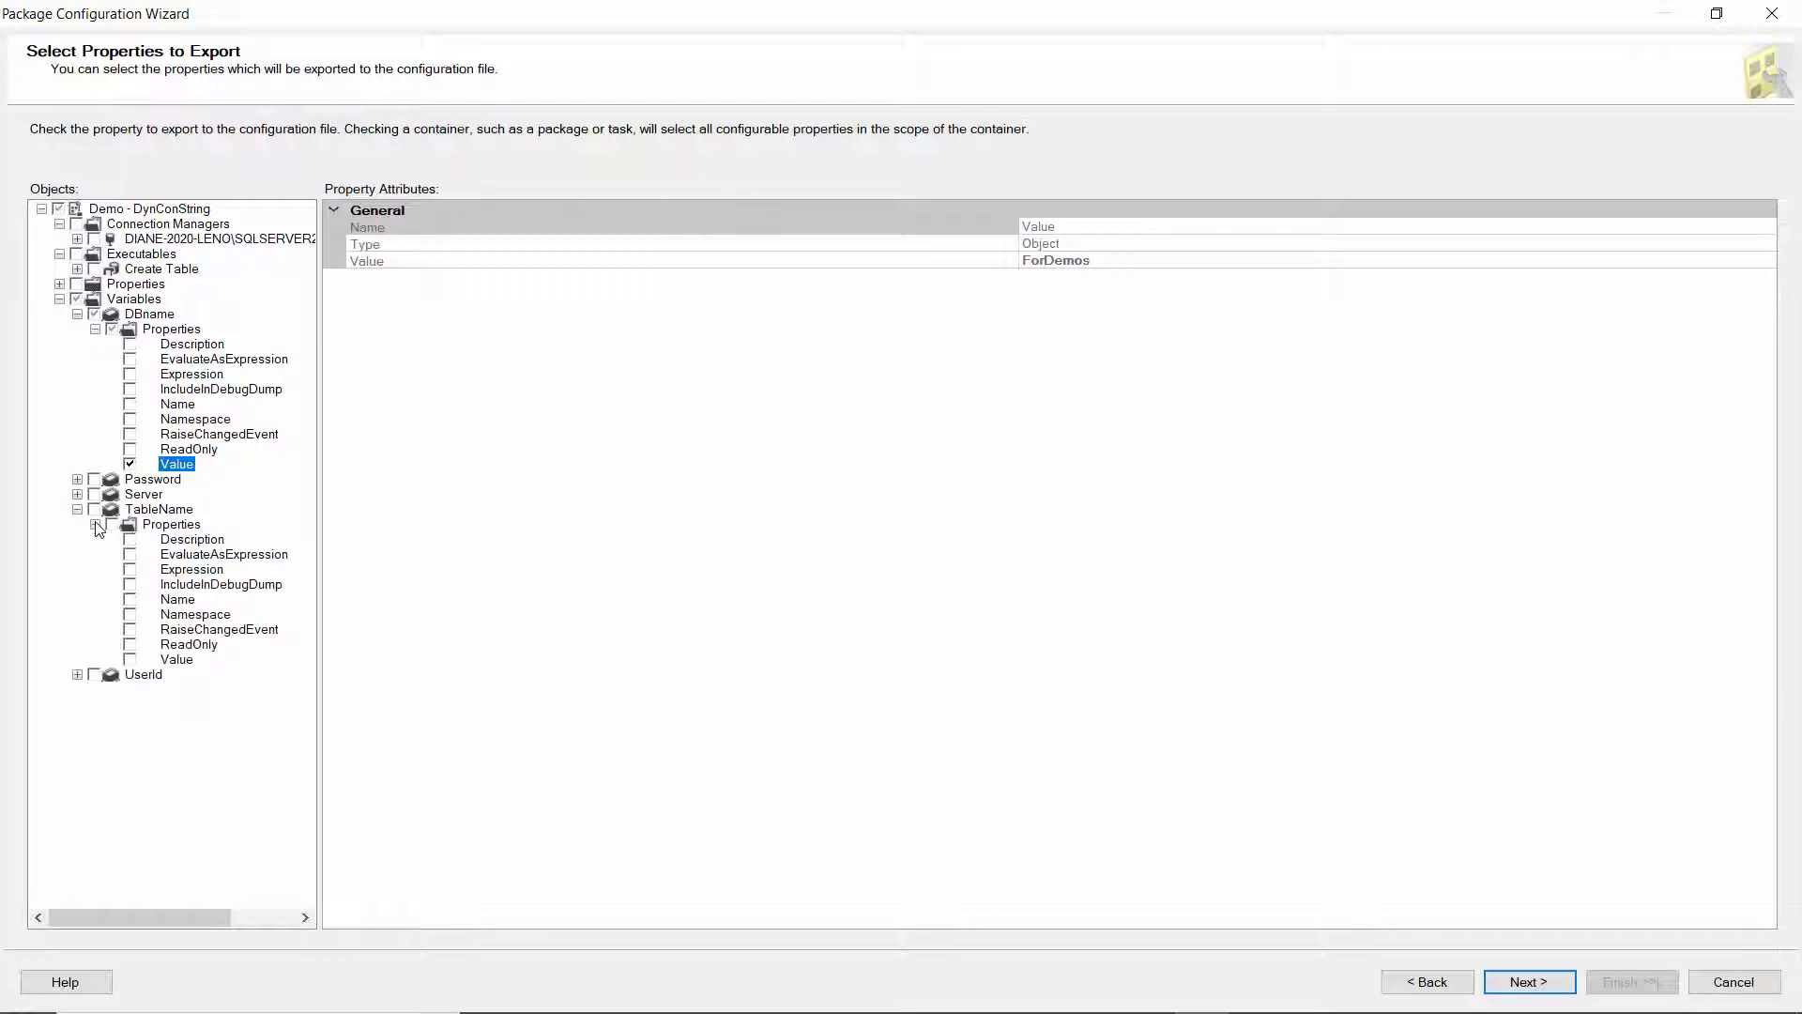
{"action": "left_click", "coordinate": [128, 660]}
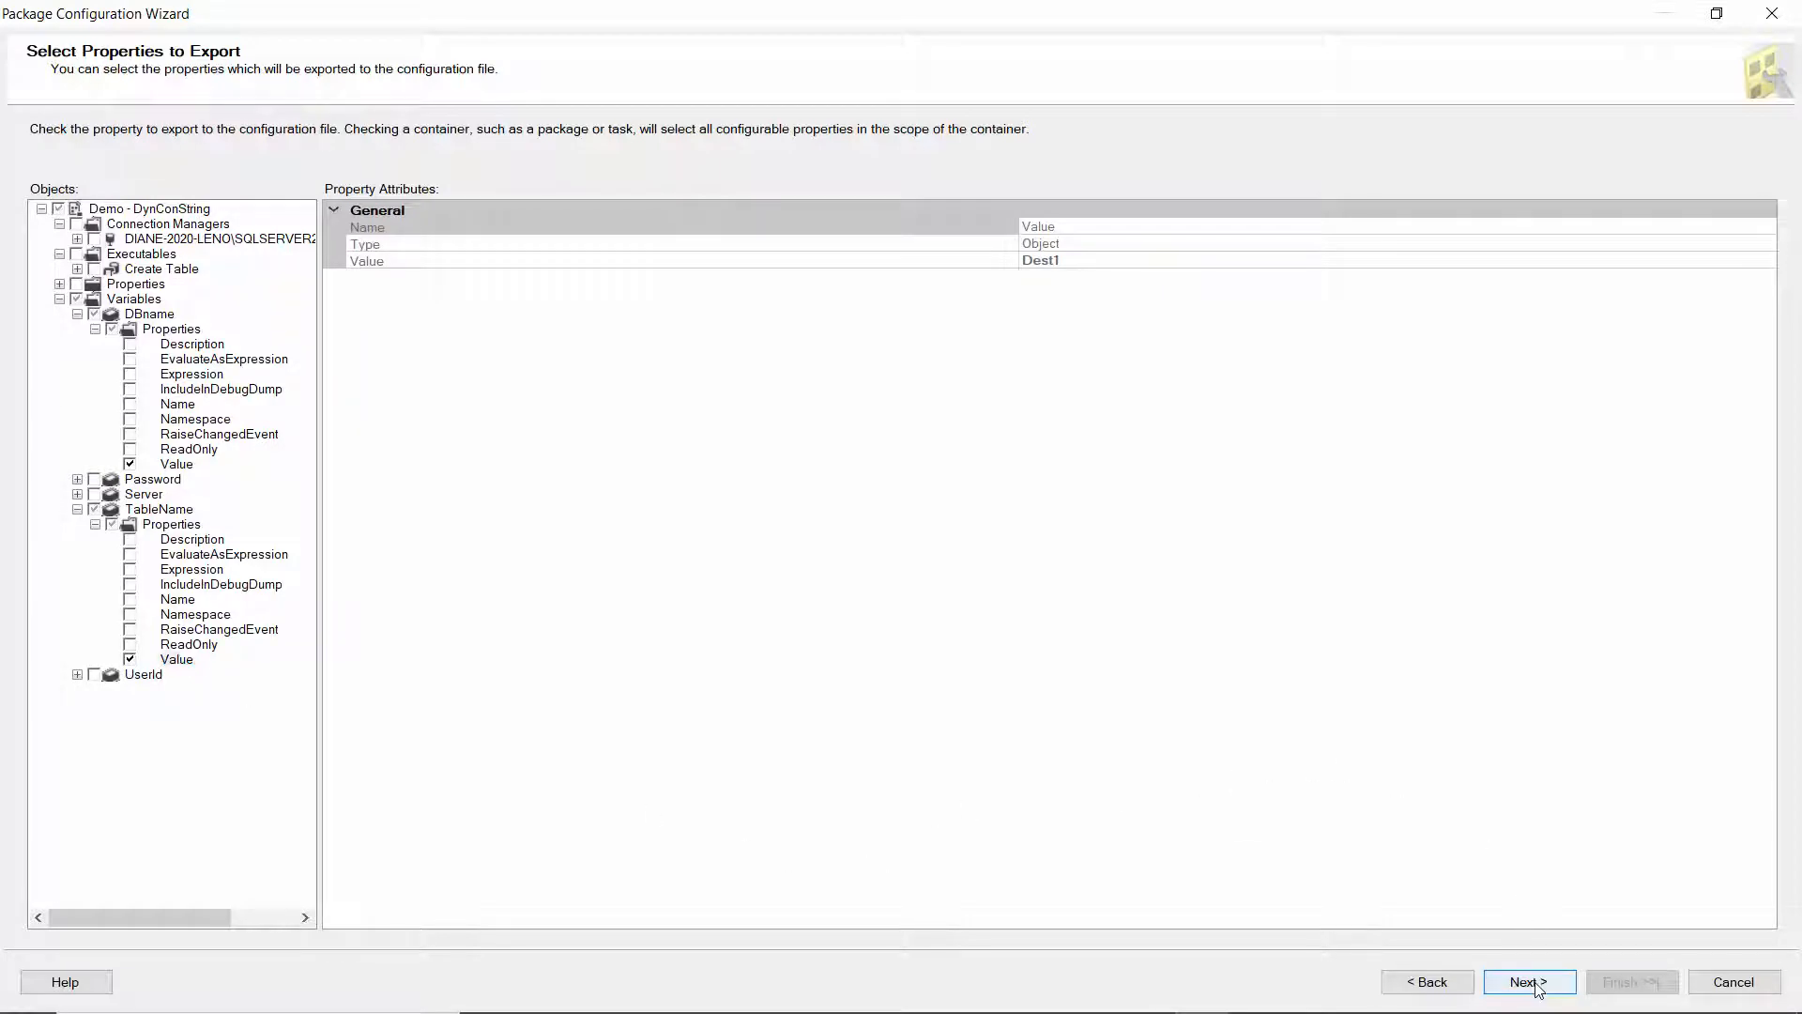
Step: Finish the wizard and close the Package Configurations Organizer
{"action": "left_click", "coordinate": [1527, 982]}
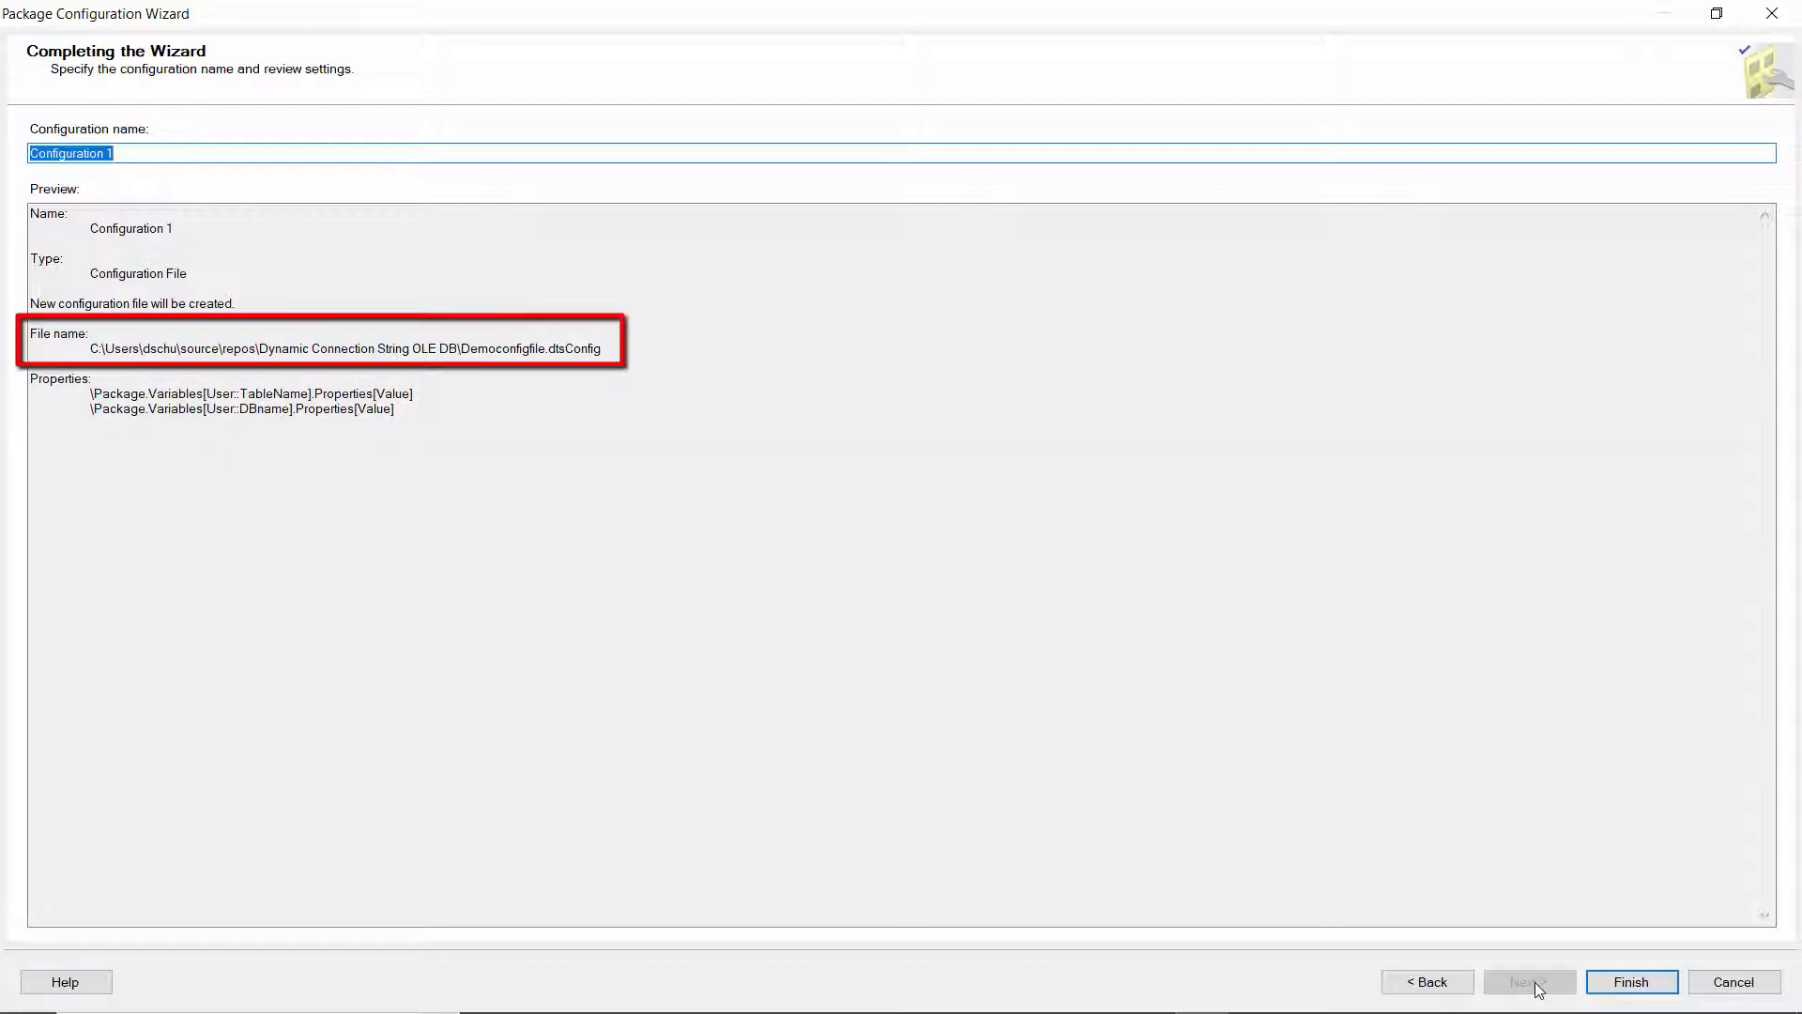
{"action": "mouse_move", "coordinate": [1630, 982]}
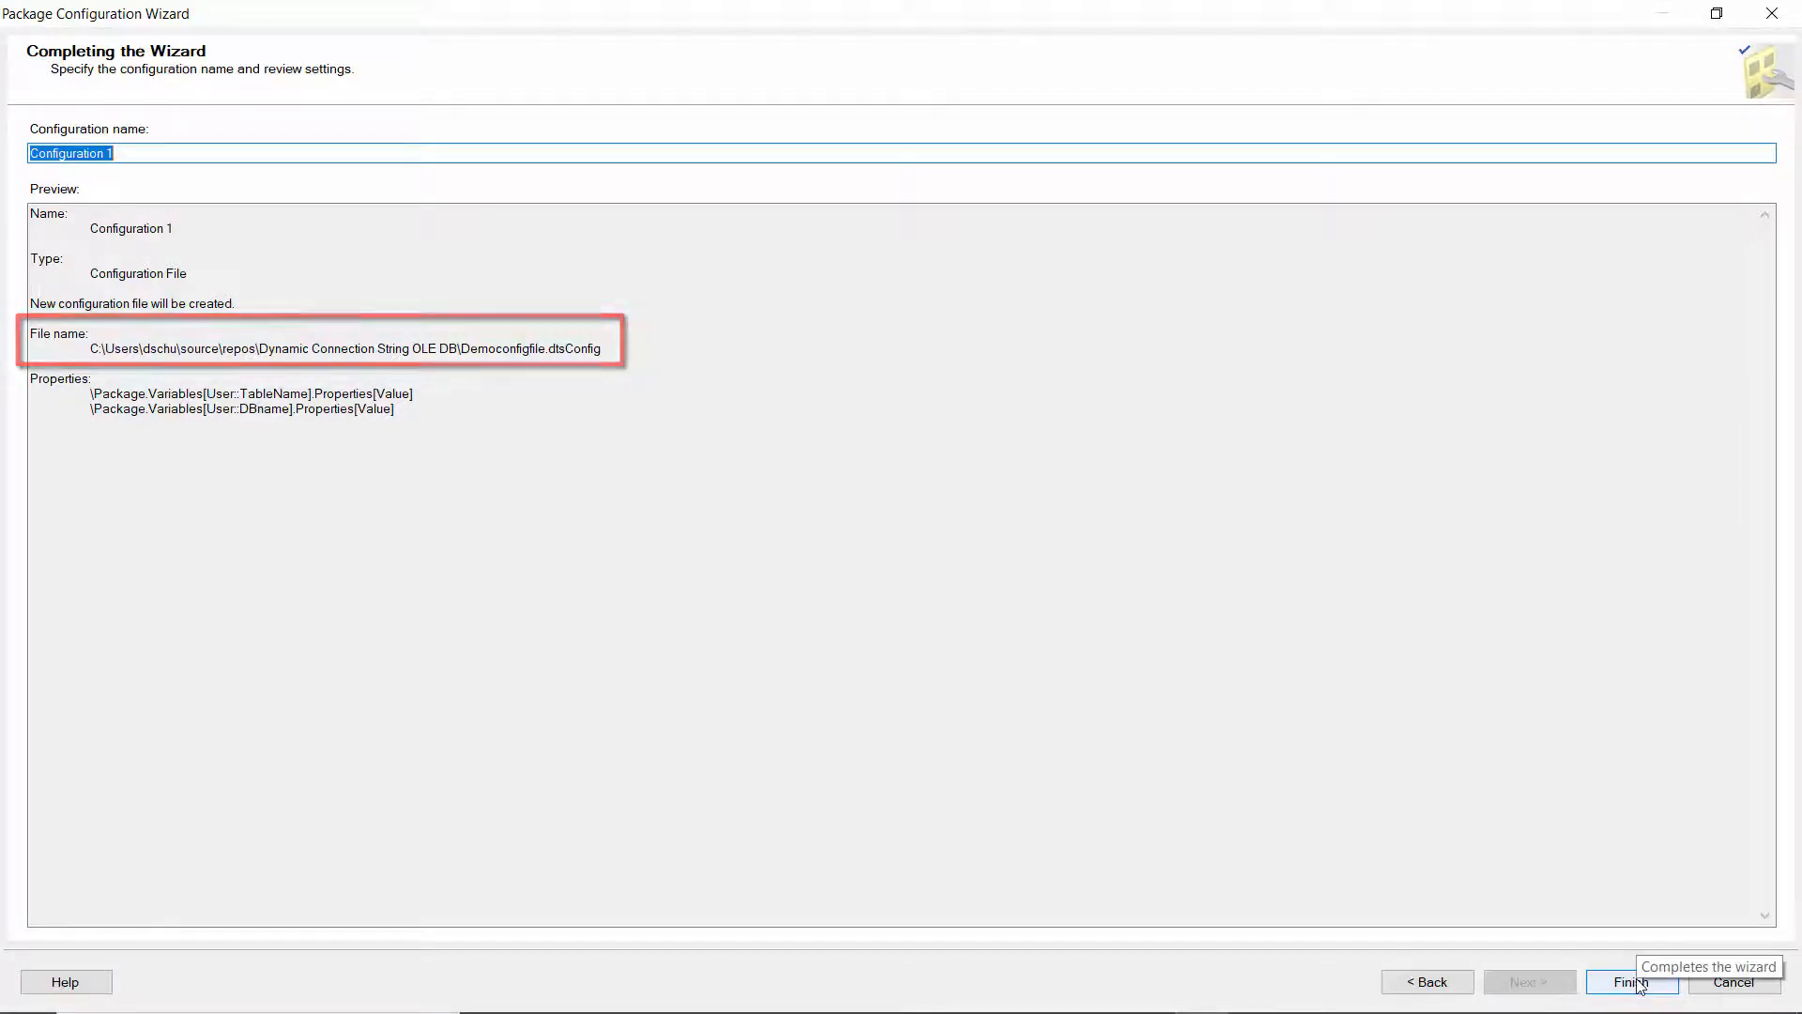
{"action": "left_click", "coordinate": [1629, 982]}
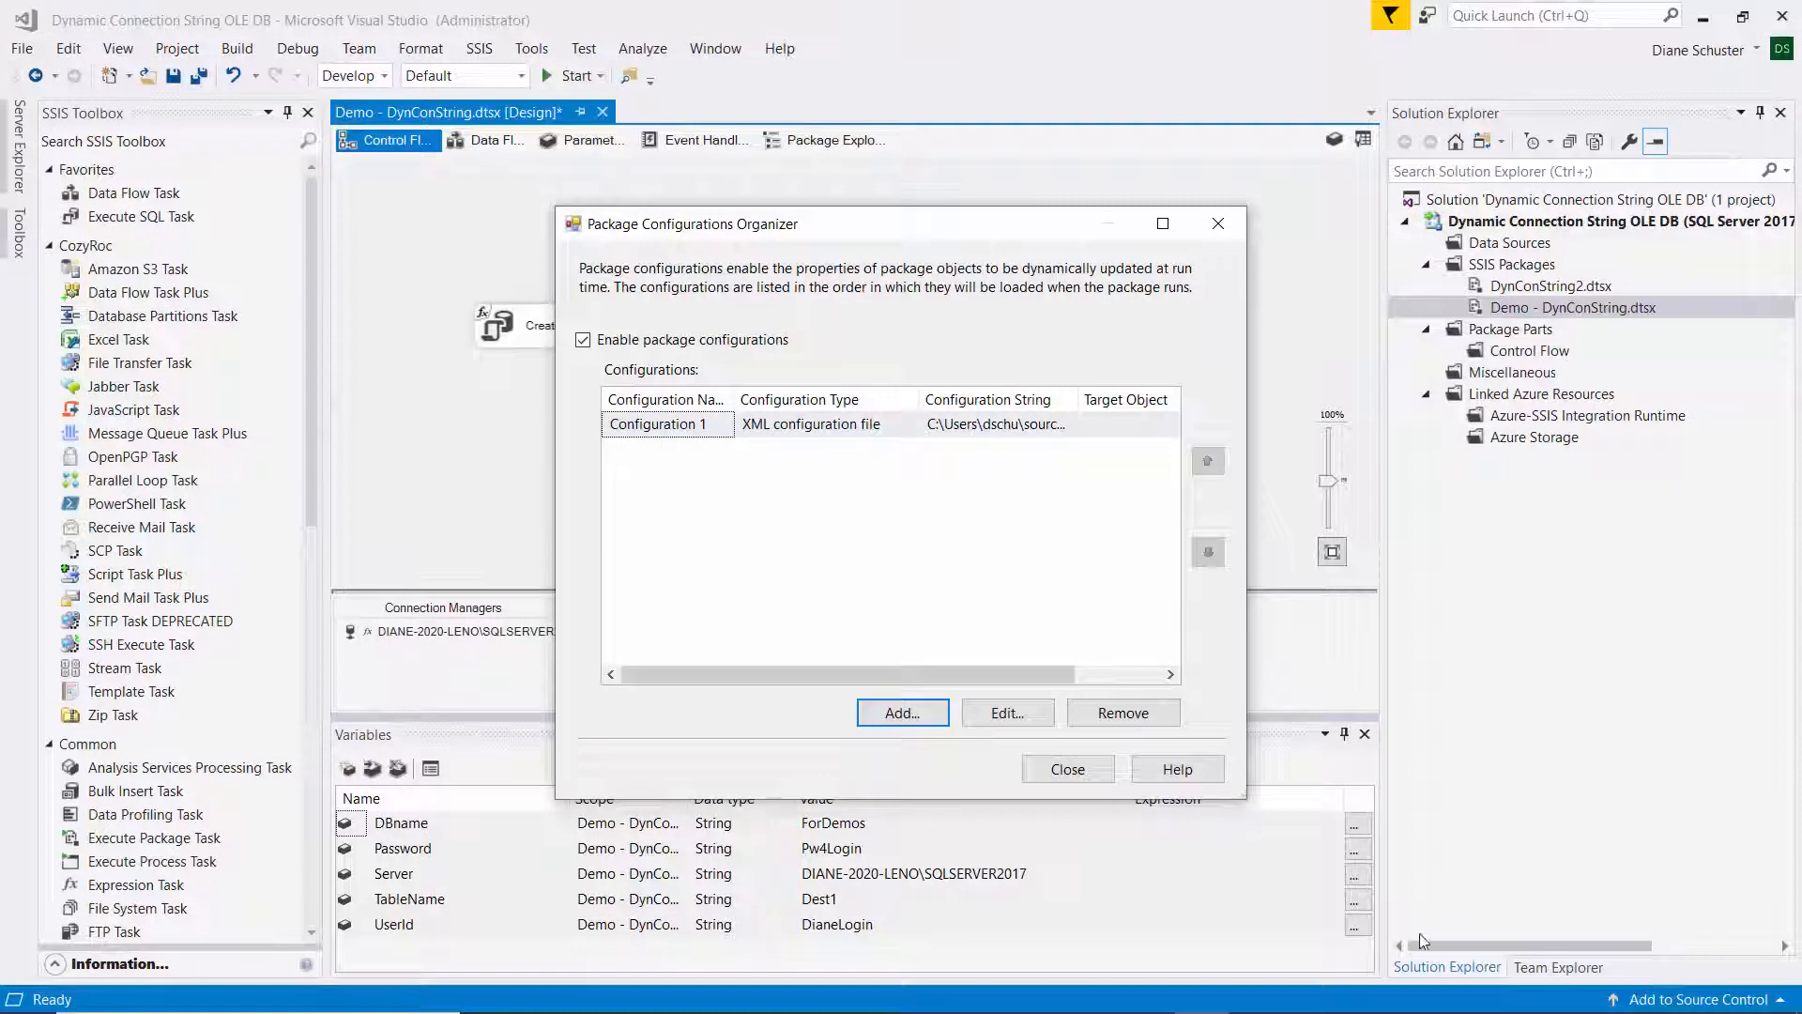
{"action": "left_click", "coordinate": [1065, 769]}
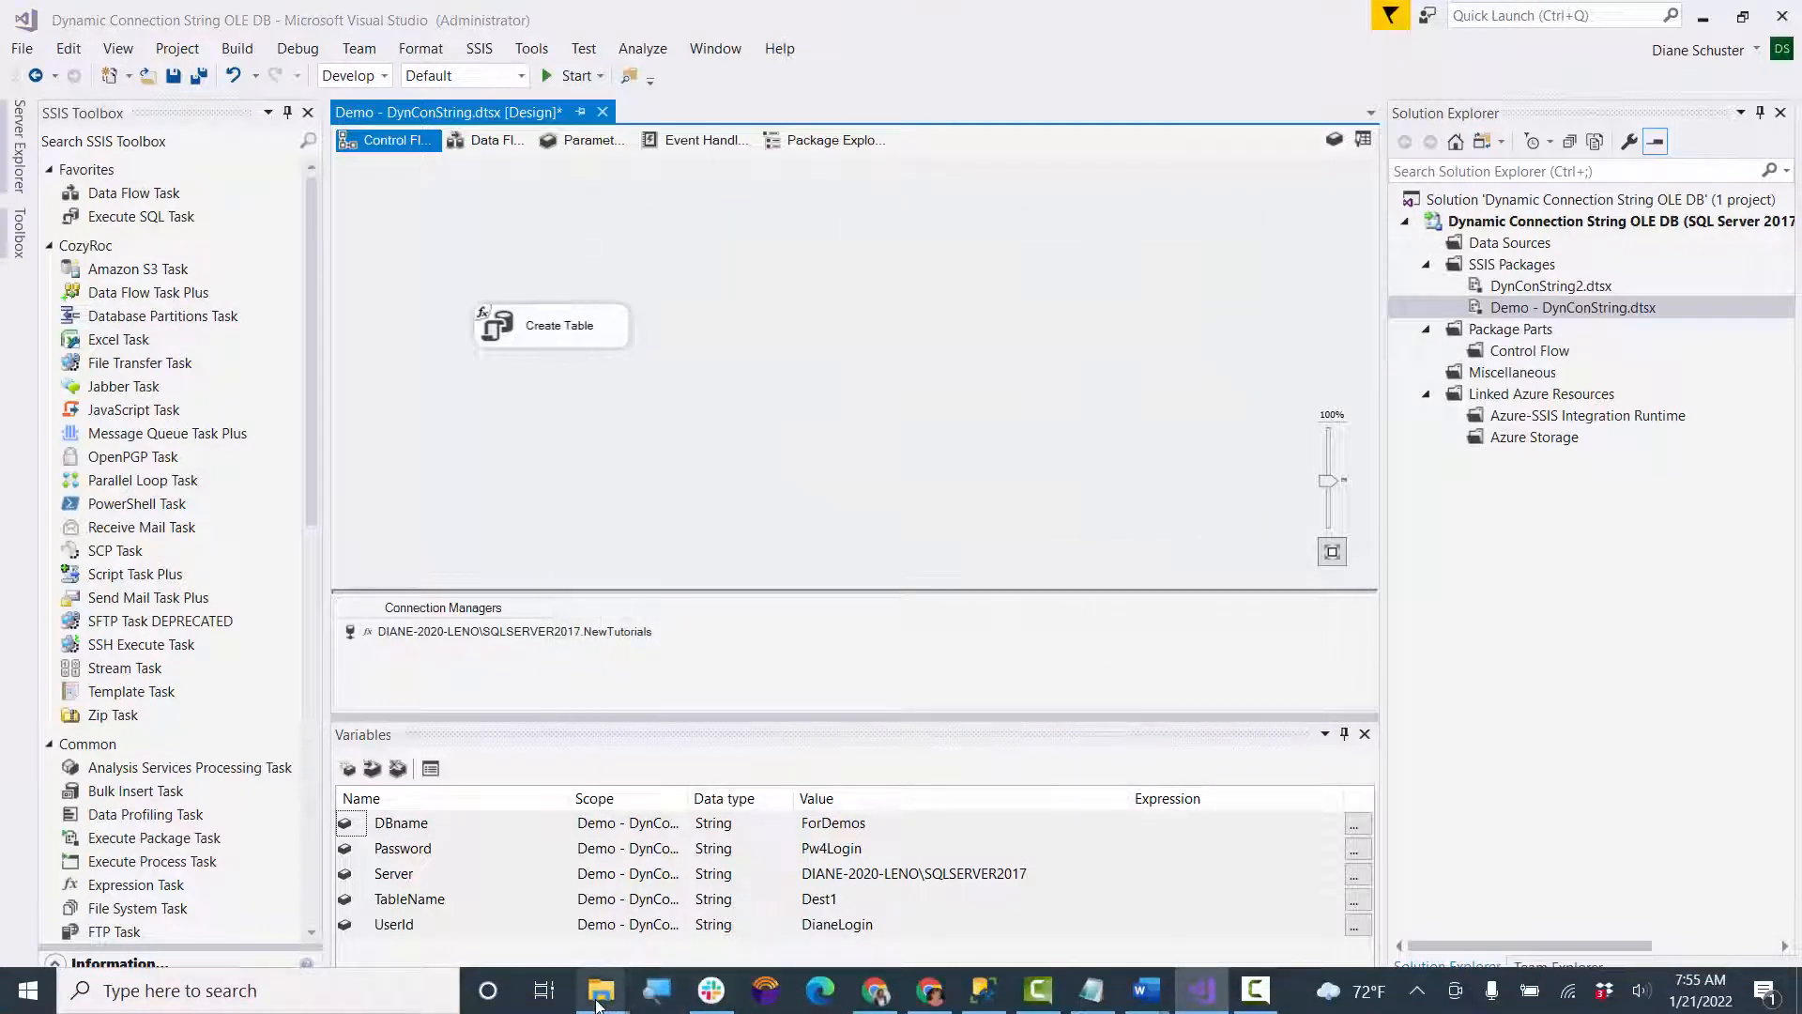
Step: Locate Democonfigfile.dtsConfig in the project folder in File Explorer and open it in Notepad
{"action": "left_click", "coordinate": [600, 991]}
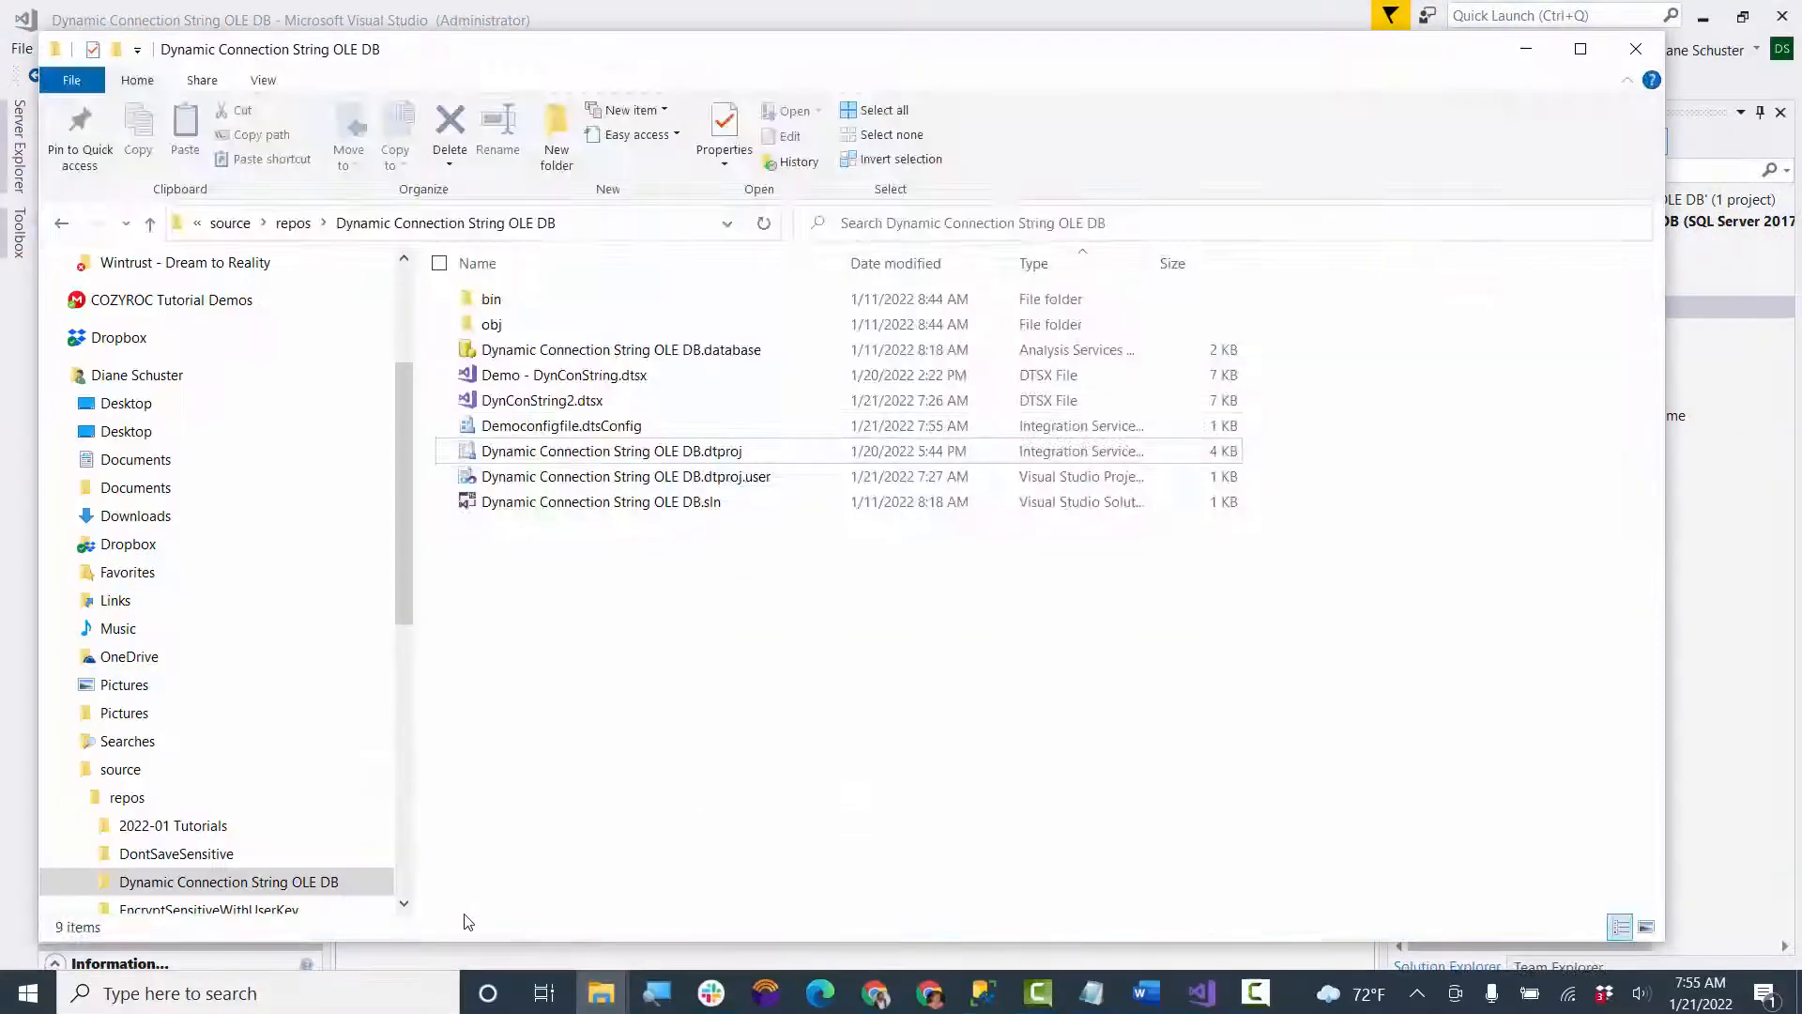
{"action": "left_click", "coordinate": [563, 425]}
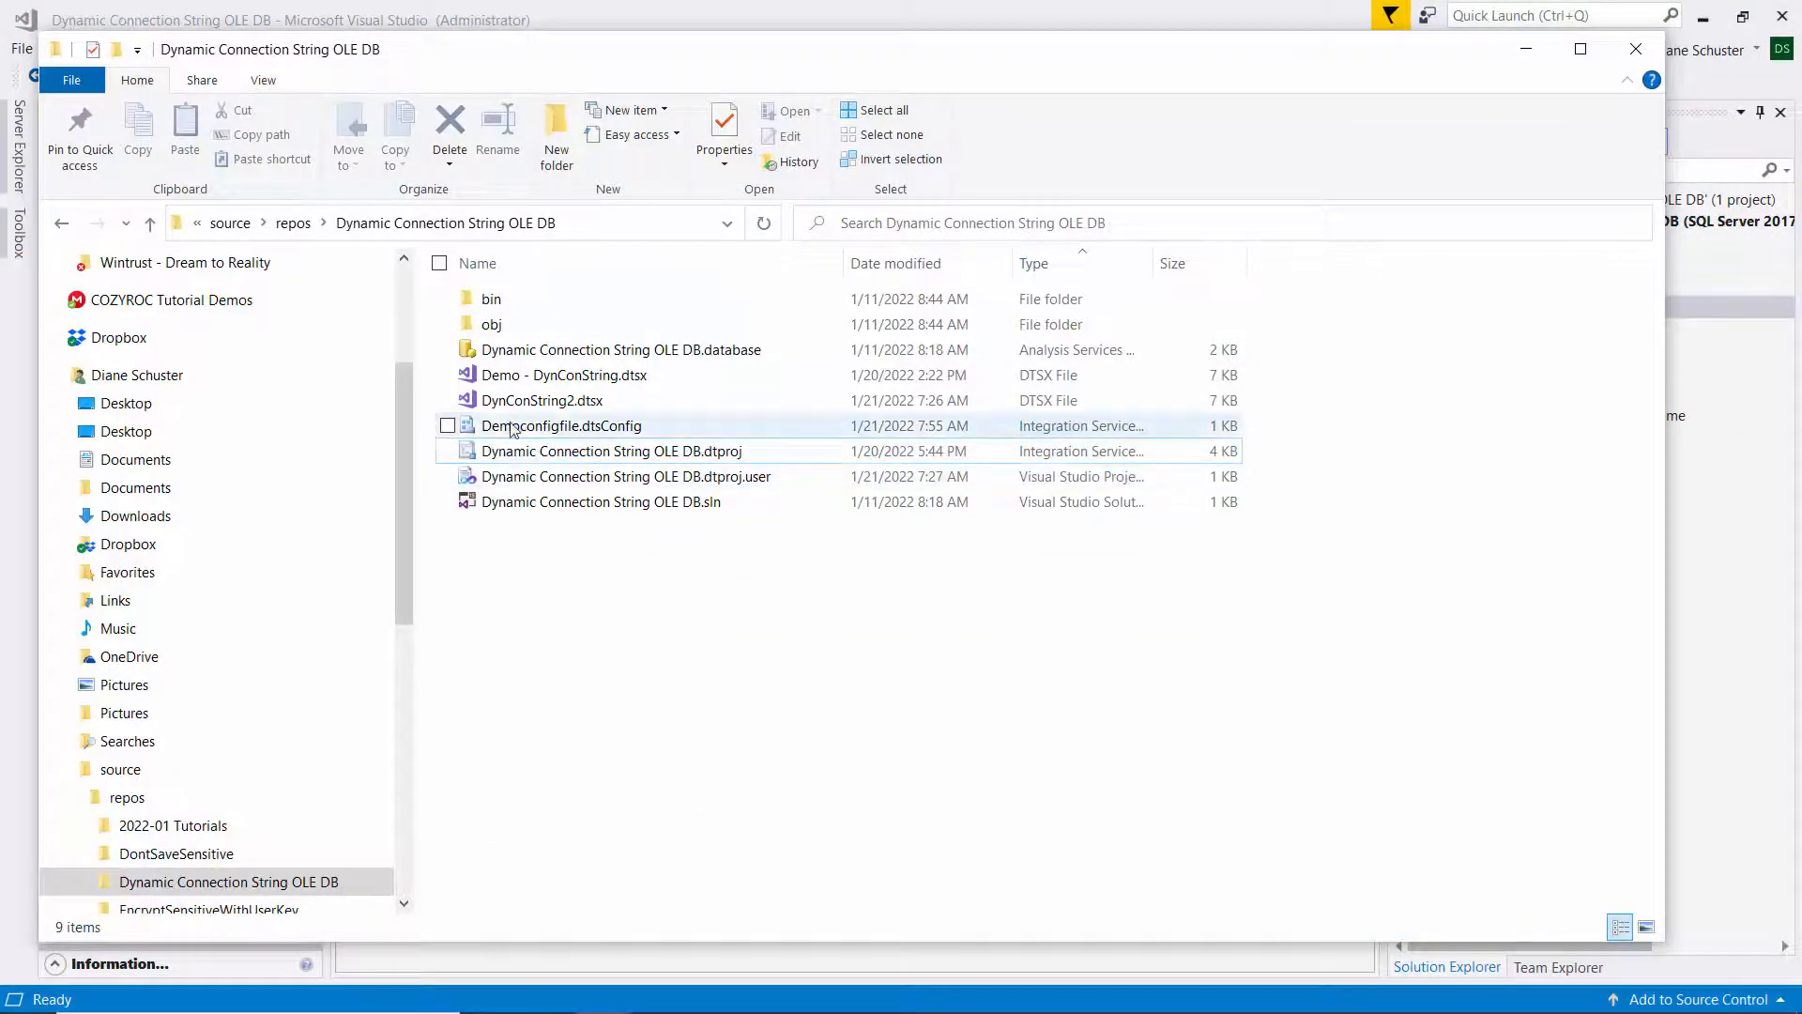
{"action": "double_click", "coordinate": [563, 425]}
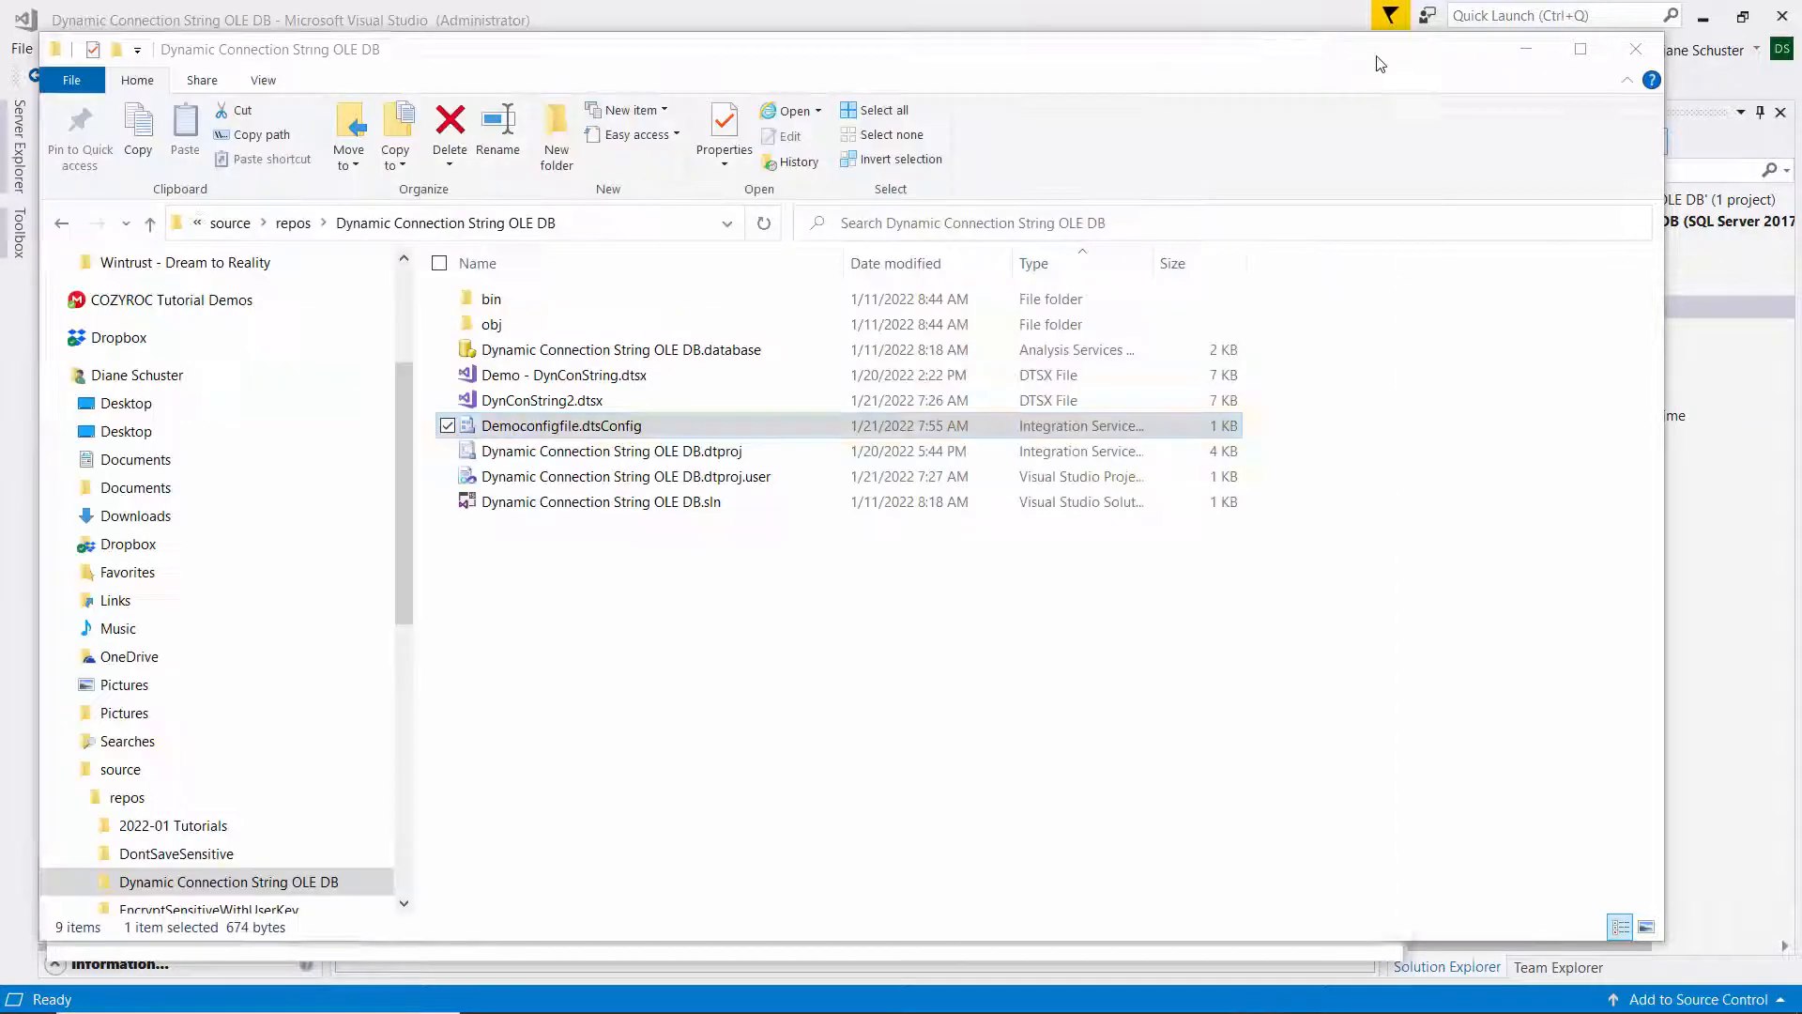
{"action": "right_click", "coordinate": [562, 426]}
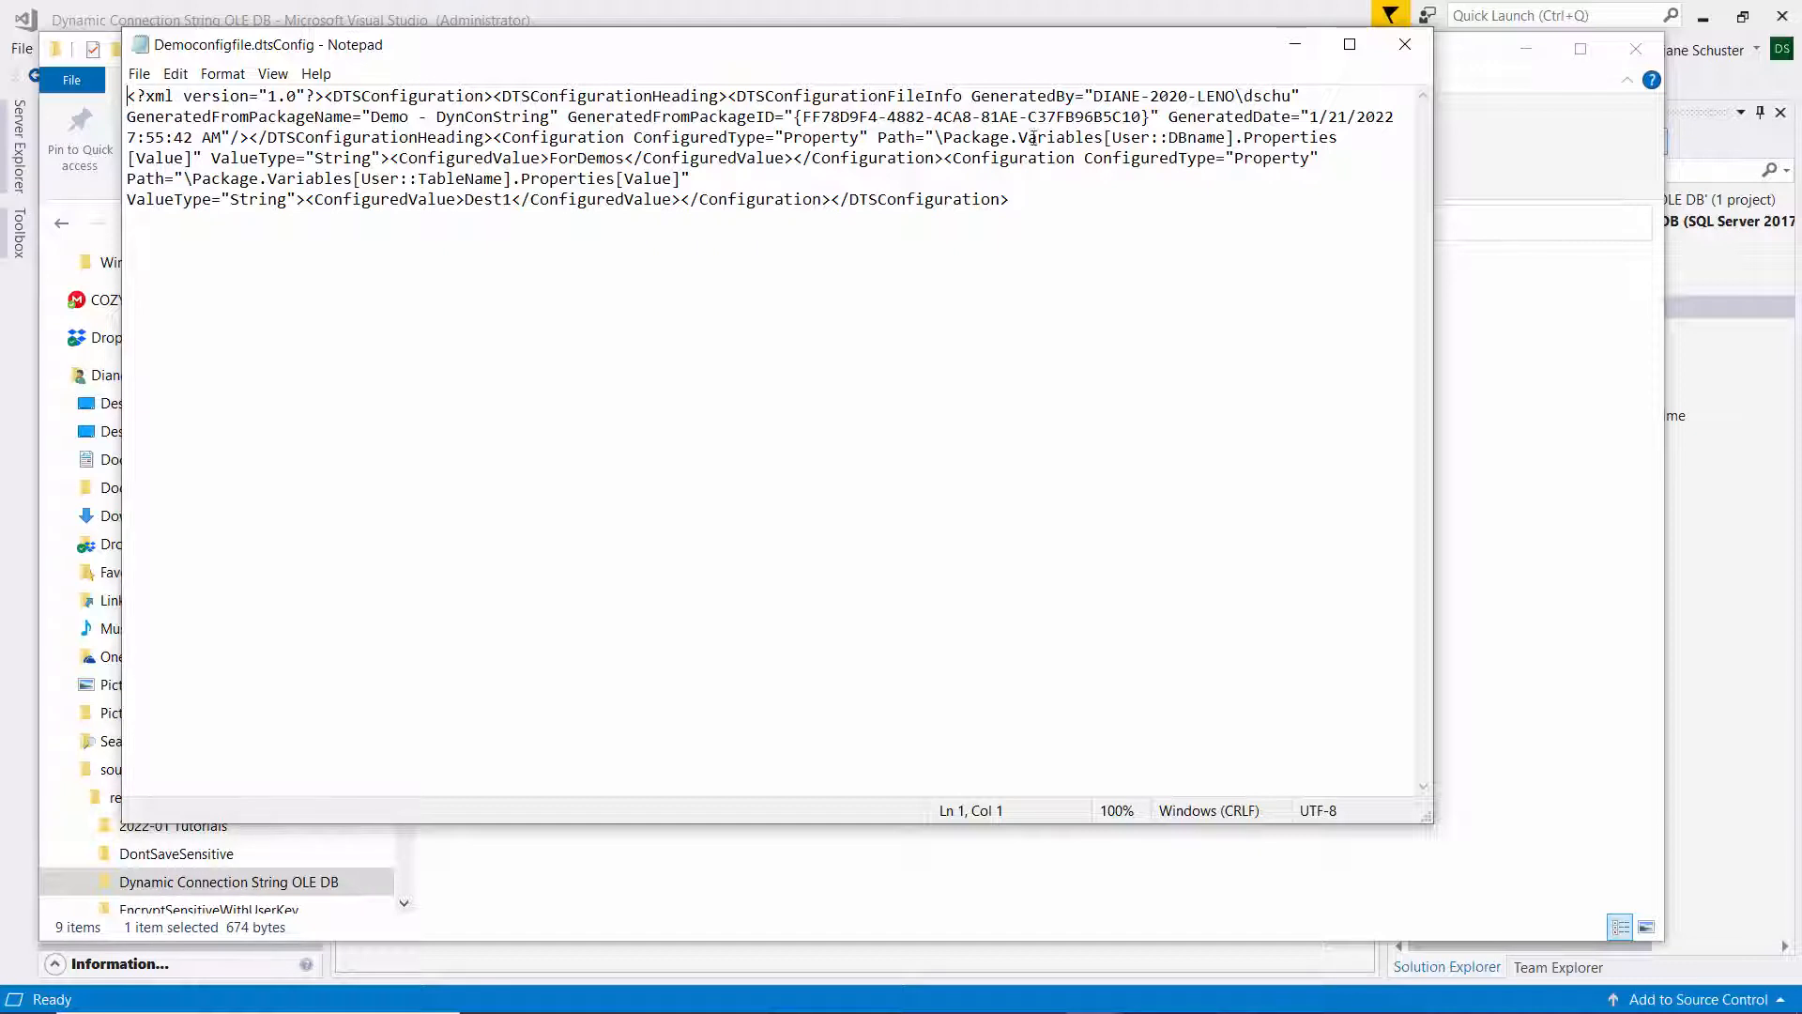
Step: Replace ForDemos with NewTutorials and Dest1 with NewTable in the config file
{"action": "double_click", "coordinate": [1167, 137]}
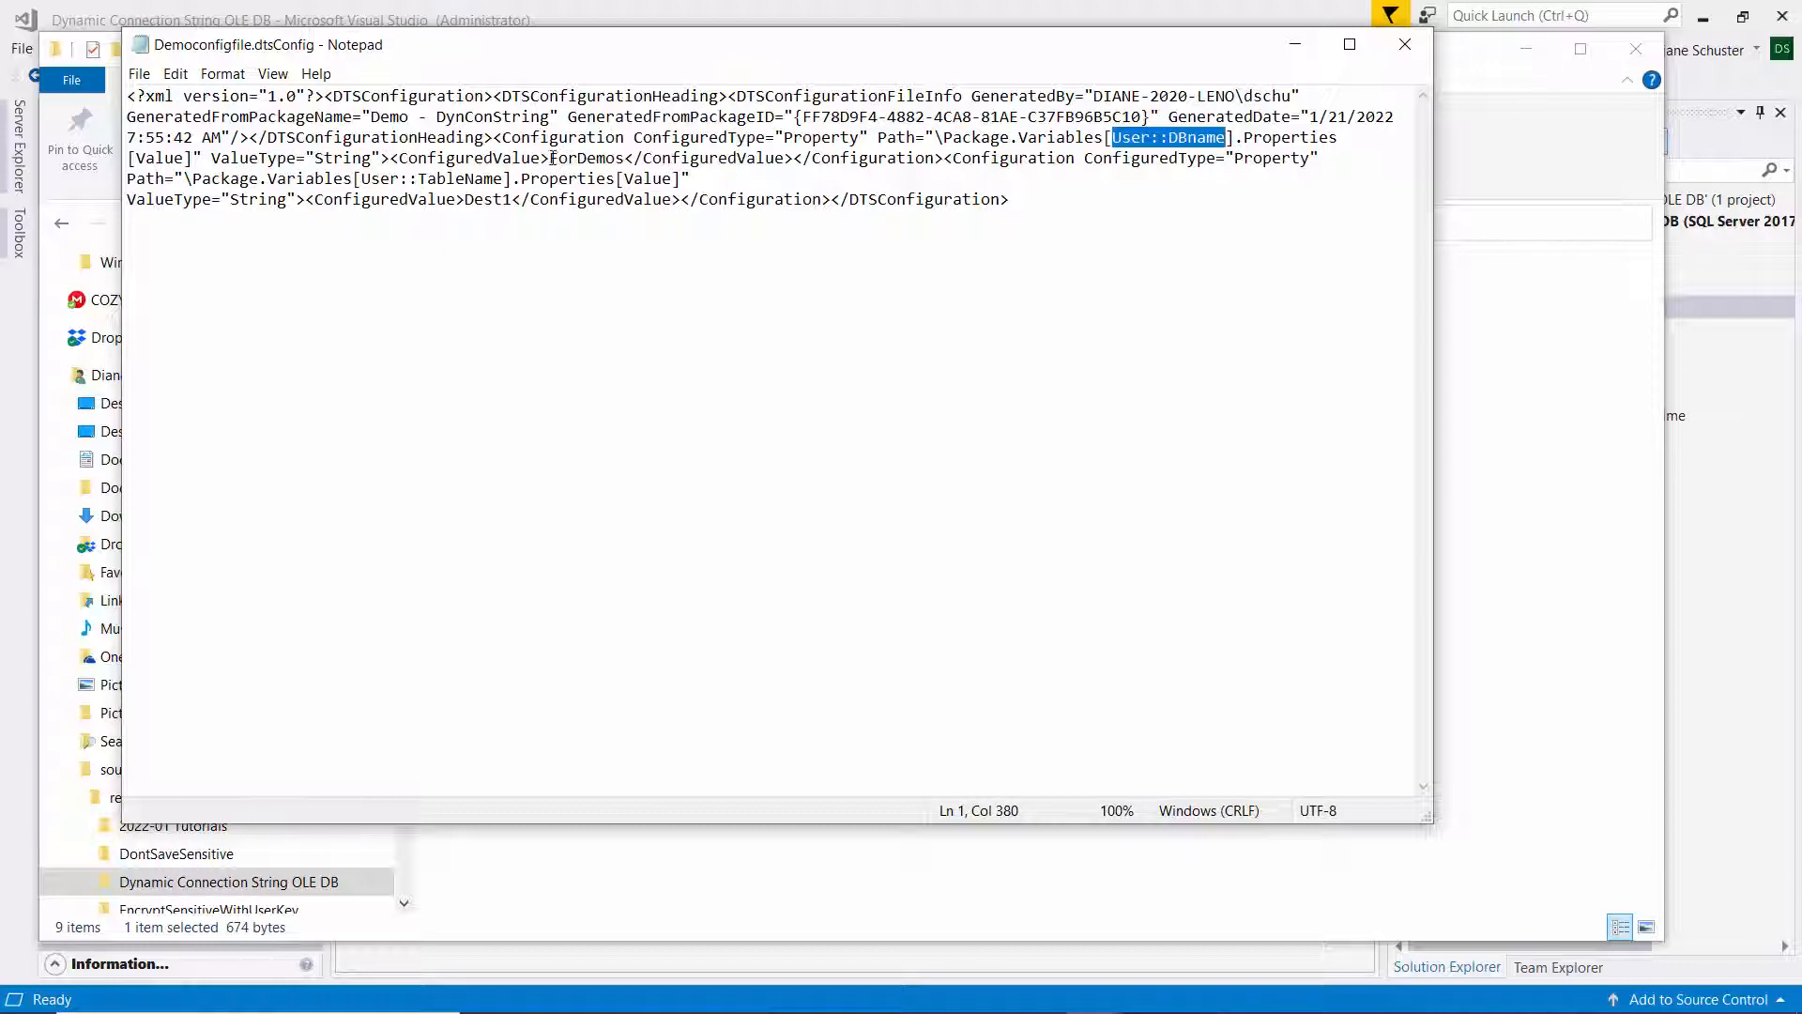
{"action": "double_click", "coordinate": [584, 158]}
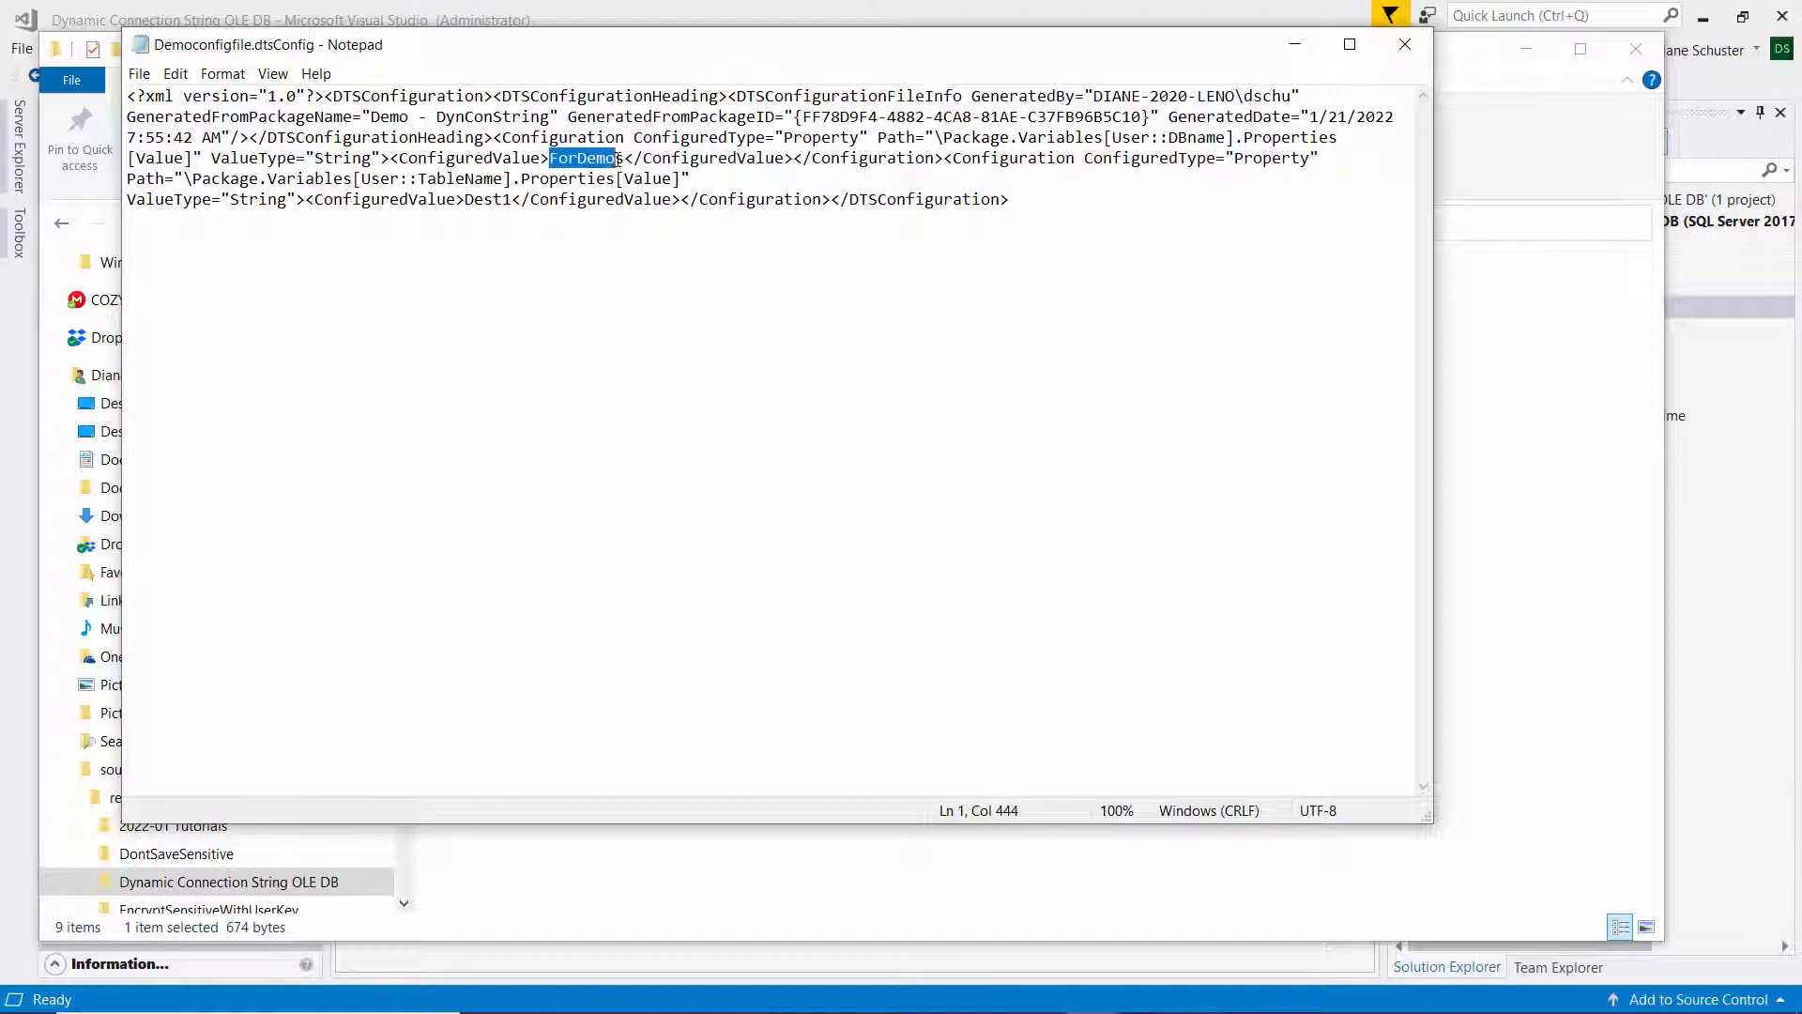
{"action": "type", "text": "s"}
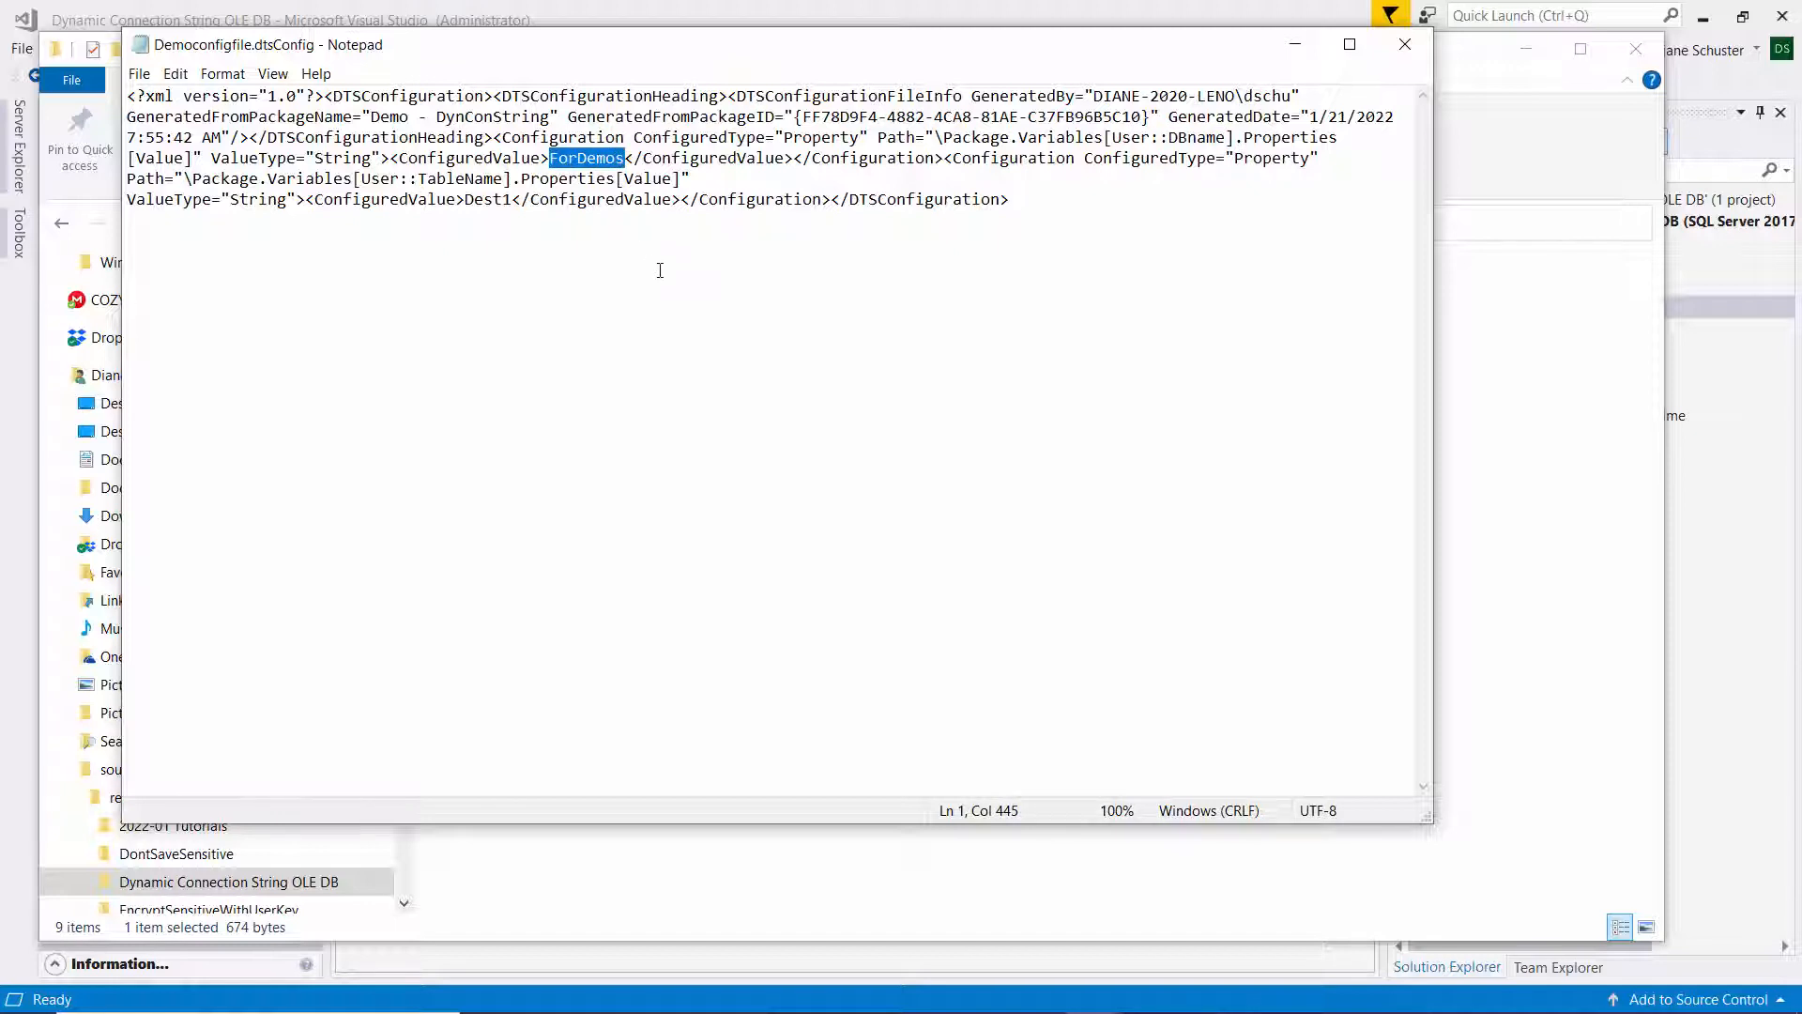
{"action": "type", "text": "NewTut"}
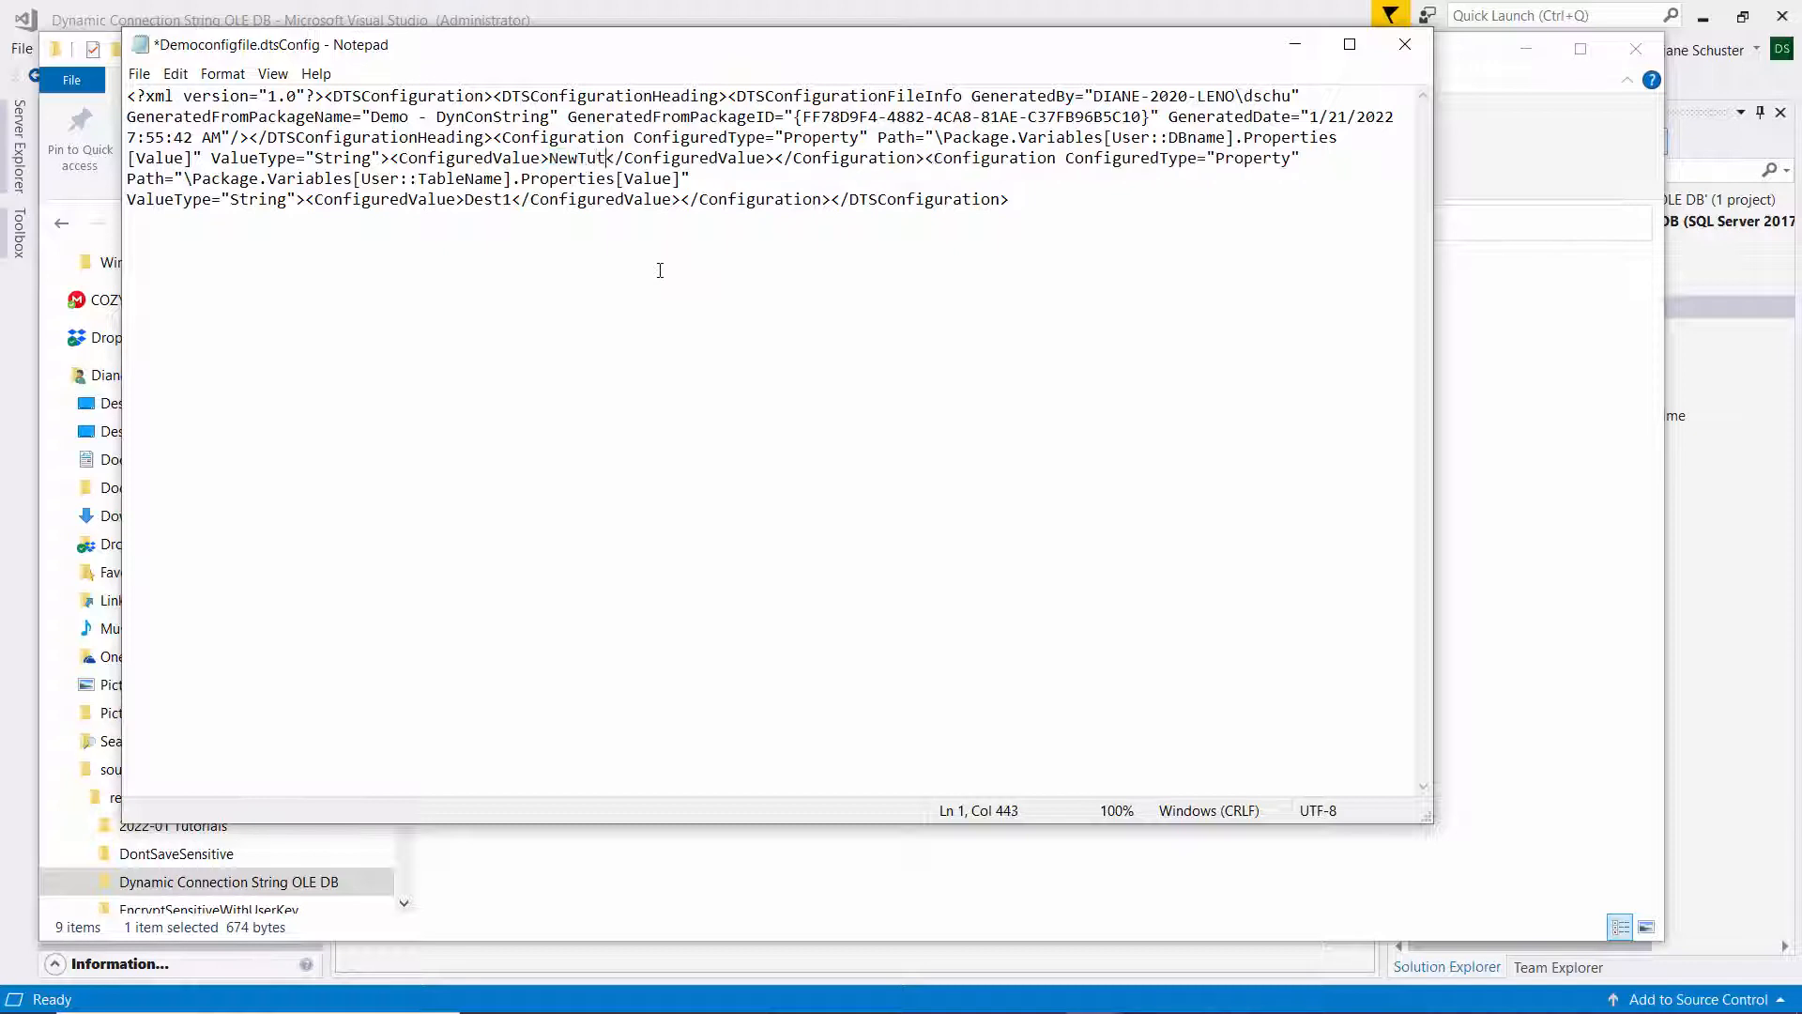
{"action": "type", "text": "orials"}
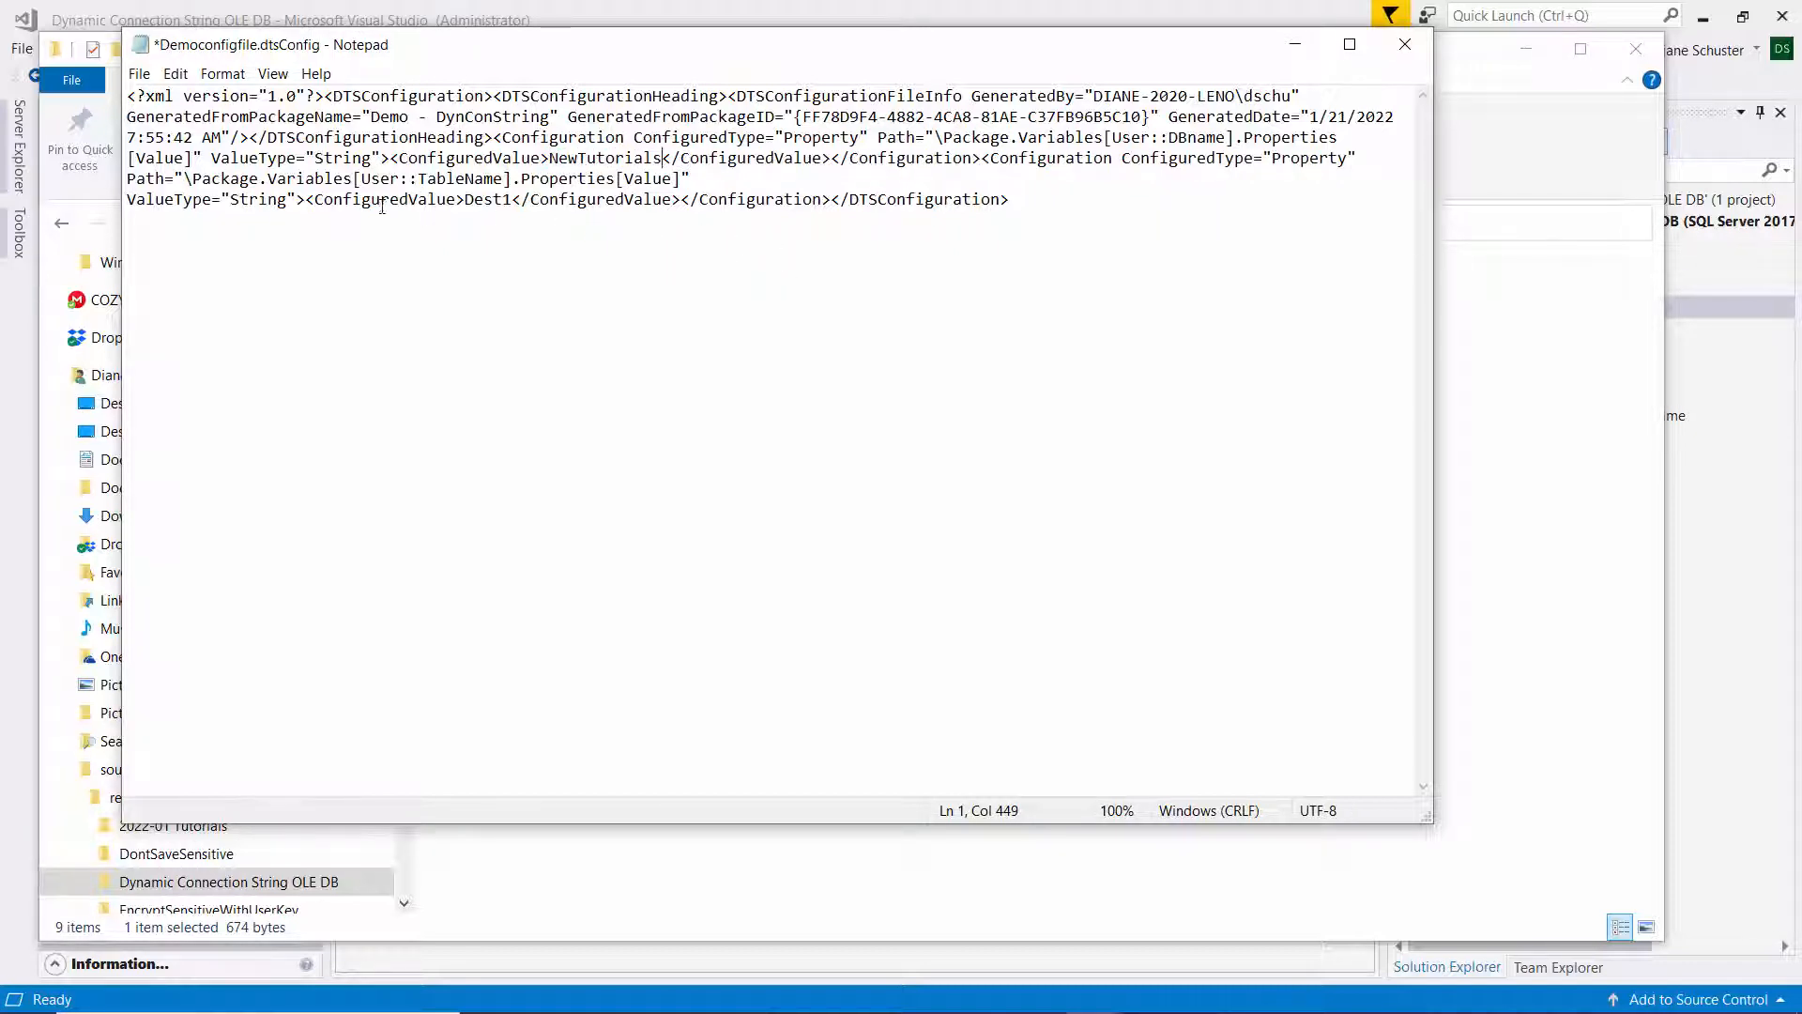
{"action": "double_click", "coordinate": [431, 179]}
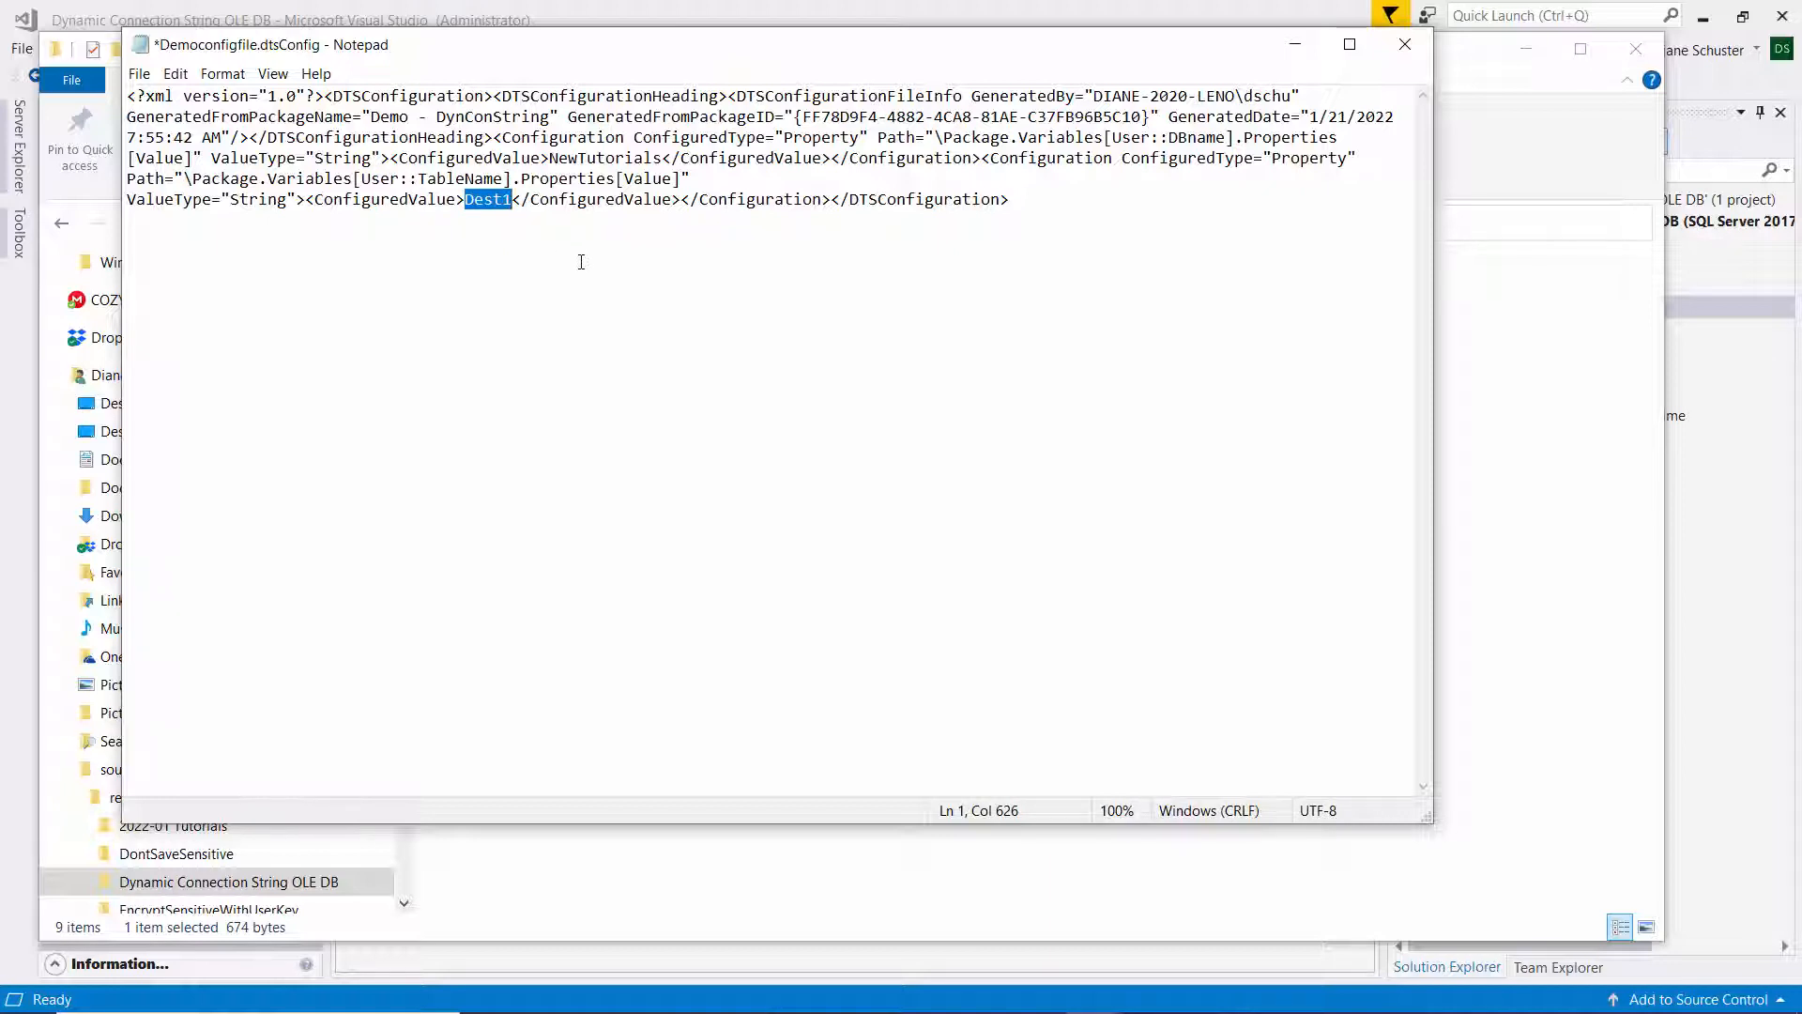
{"action": "type", "text": "New"}
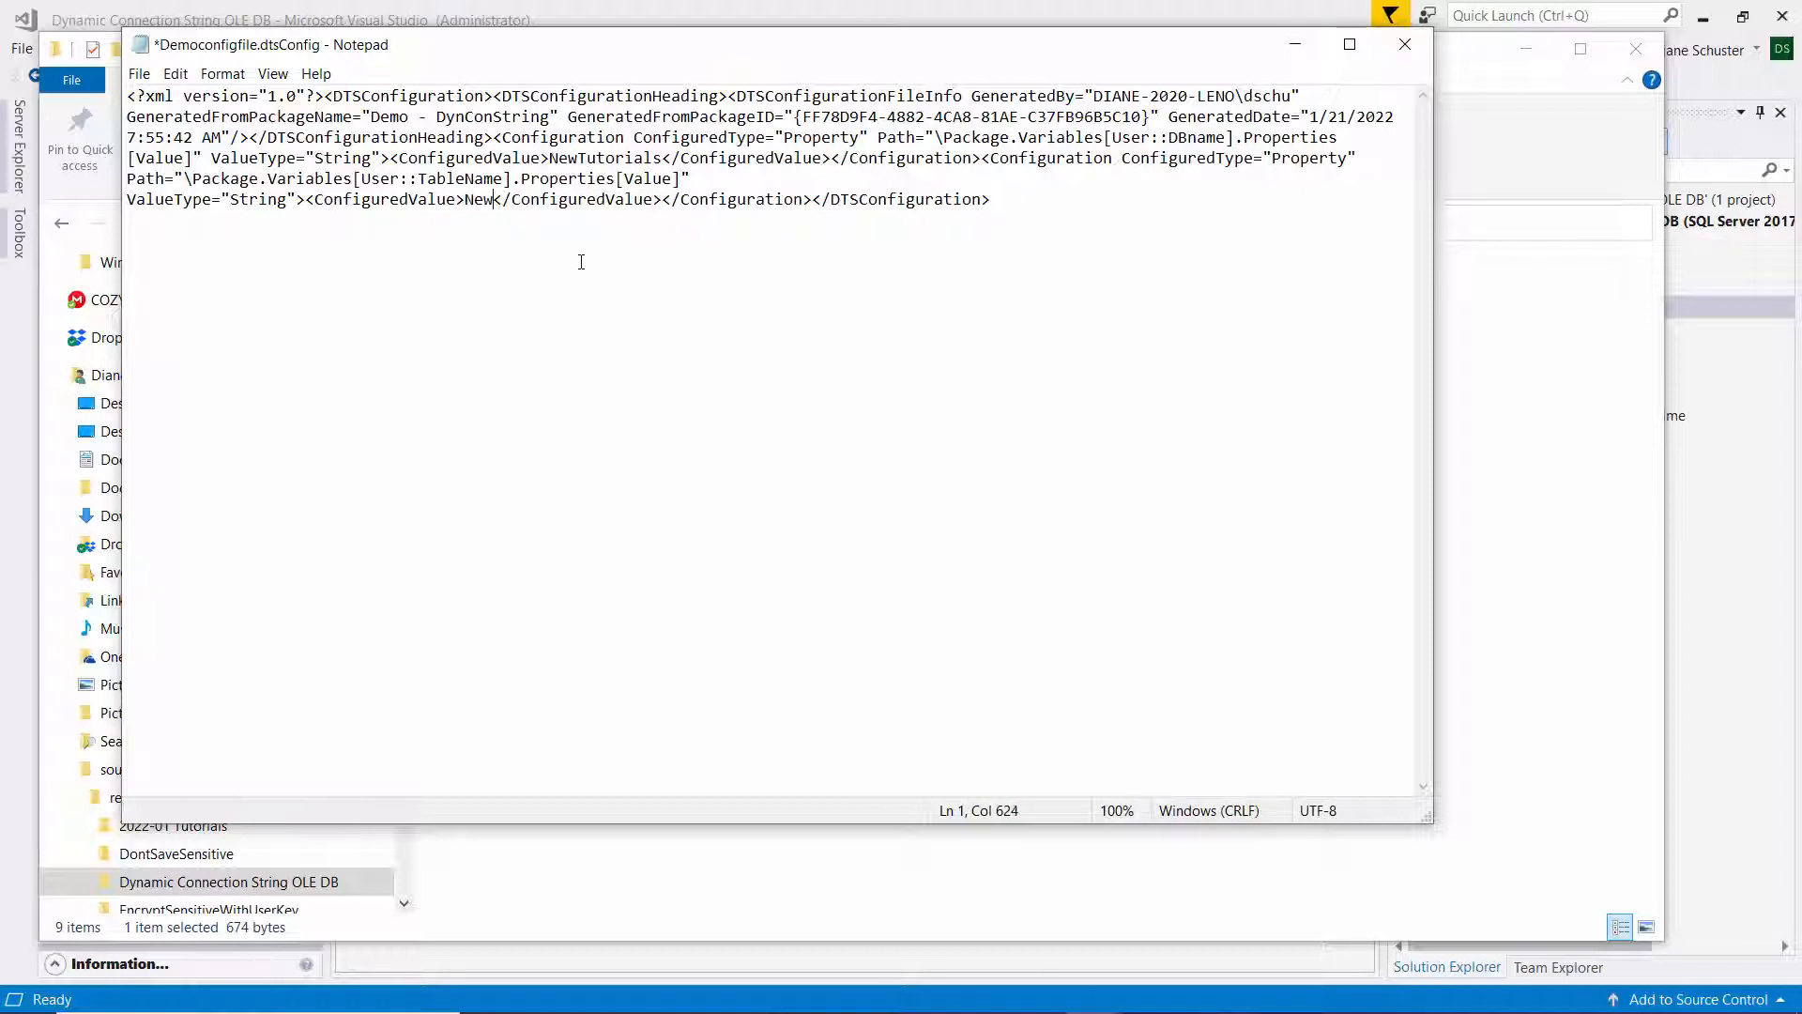
{"action": "type", "text": "Table"}
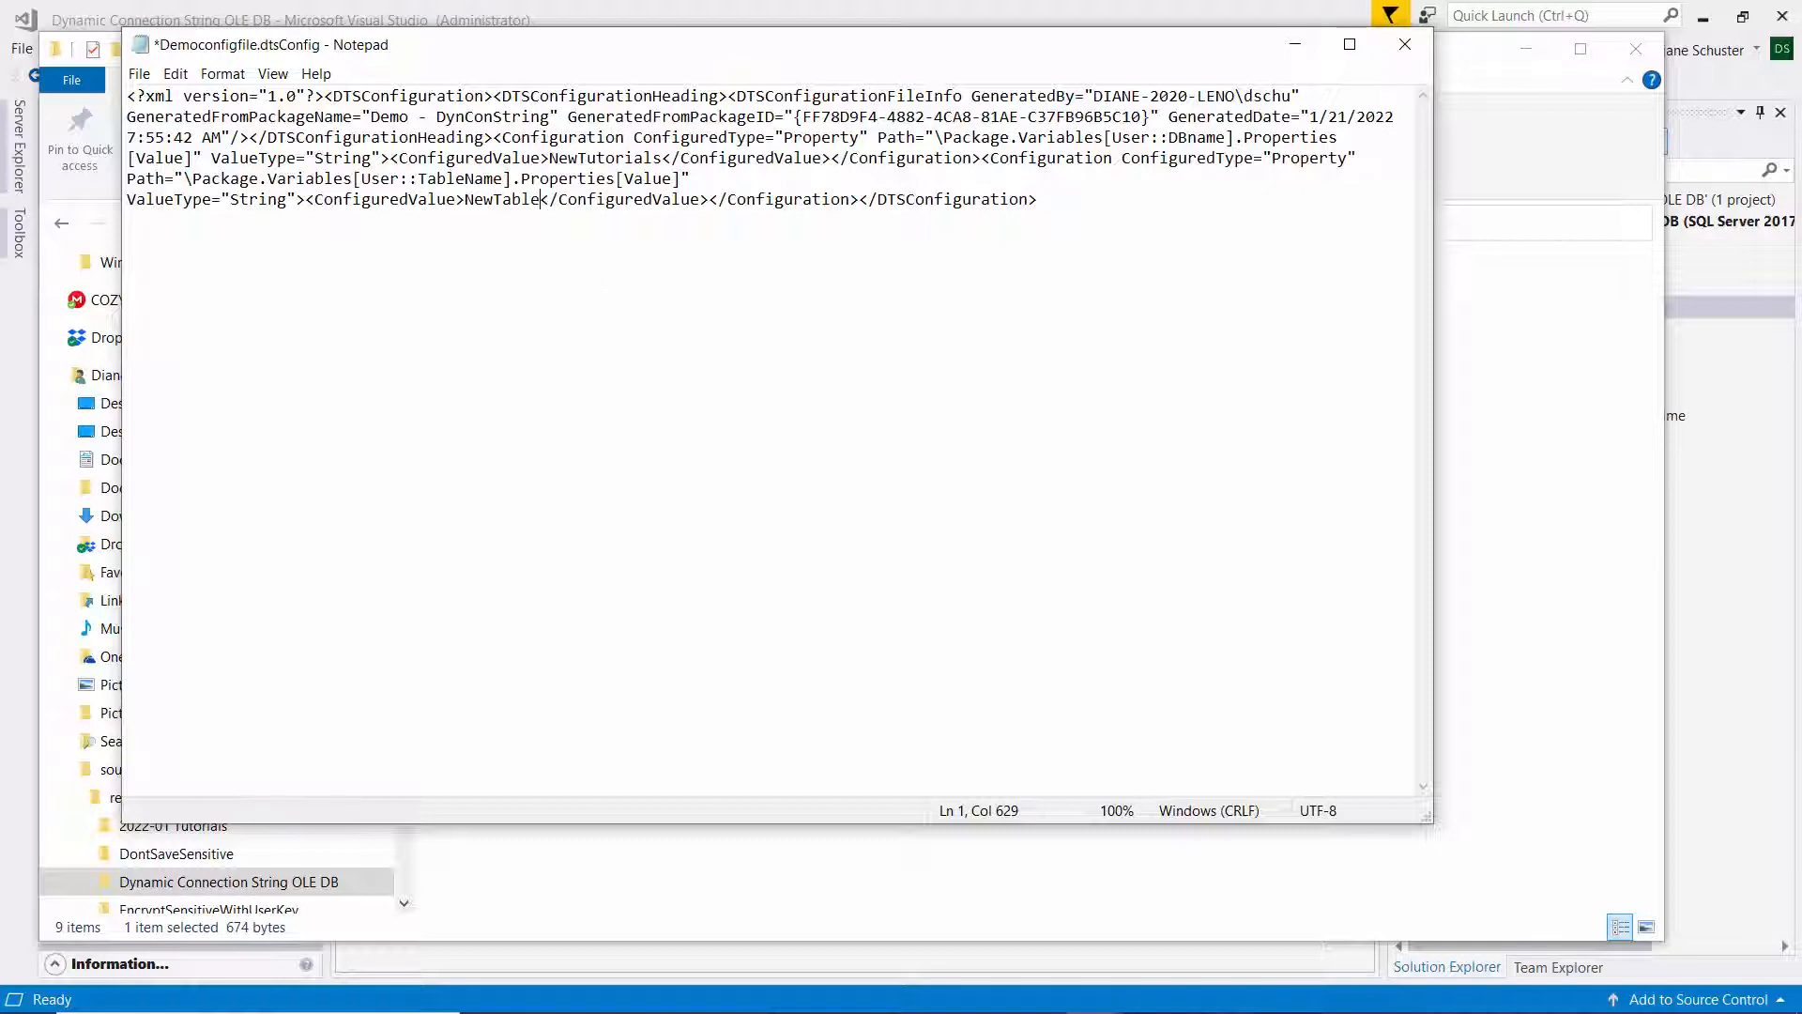
{"action": "mouse_move", "coordinate": [146, 90]}
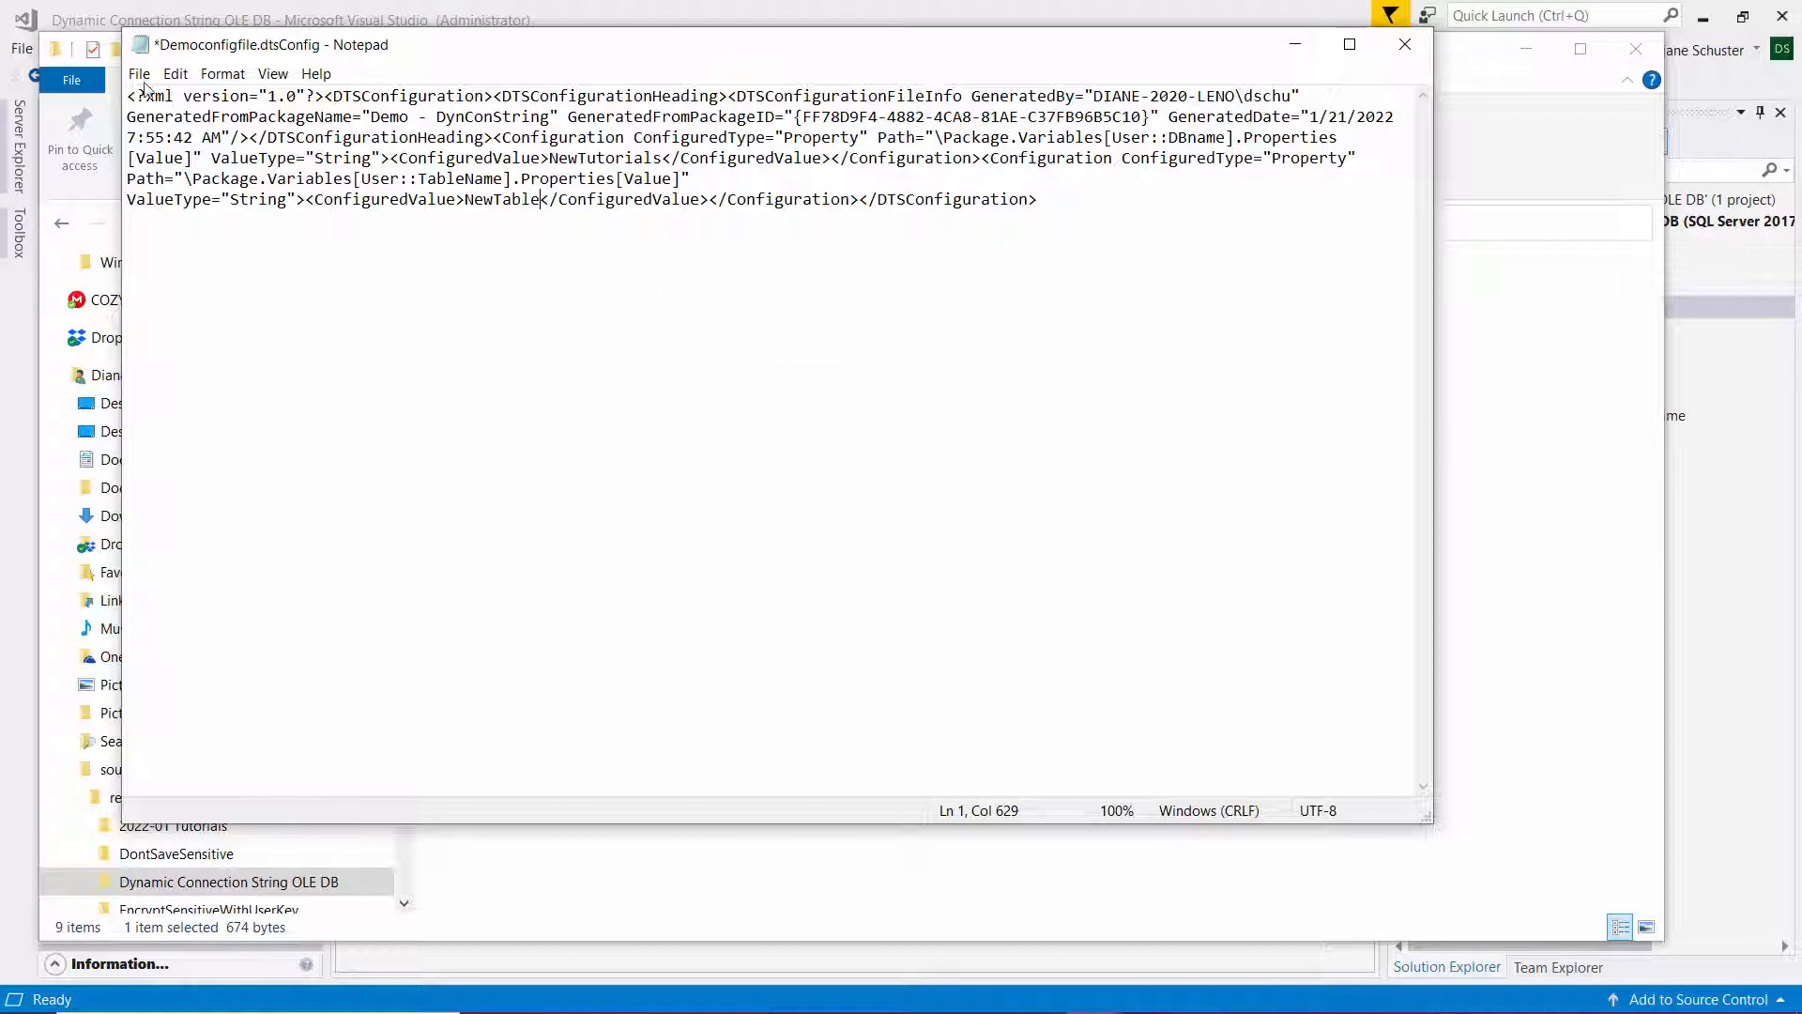
Step: Save Democonfigfile.dtsConfig and close Notepad
{"action": "left_click", "coordinate": [138, 73]}
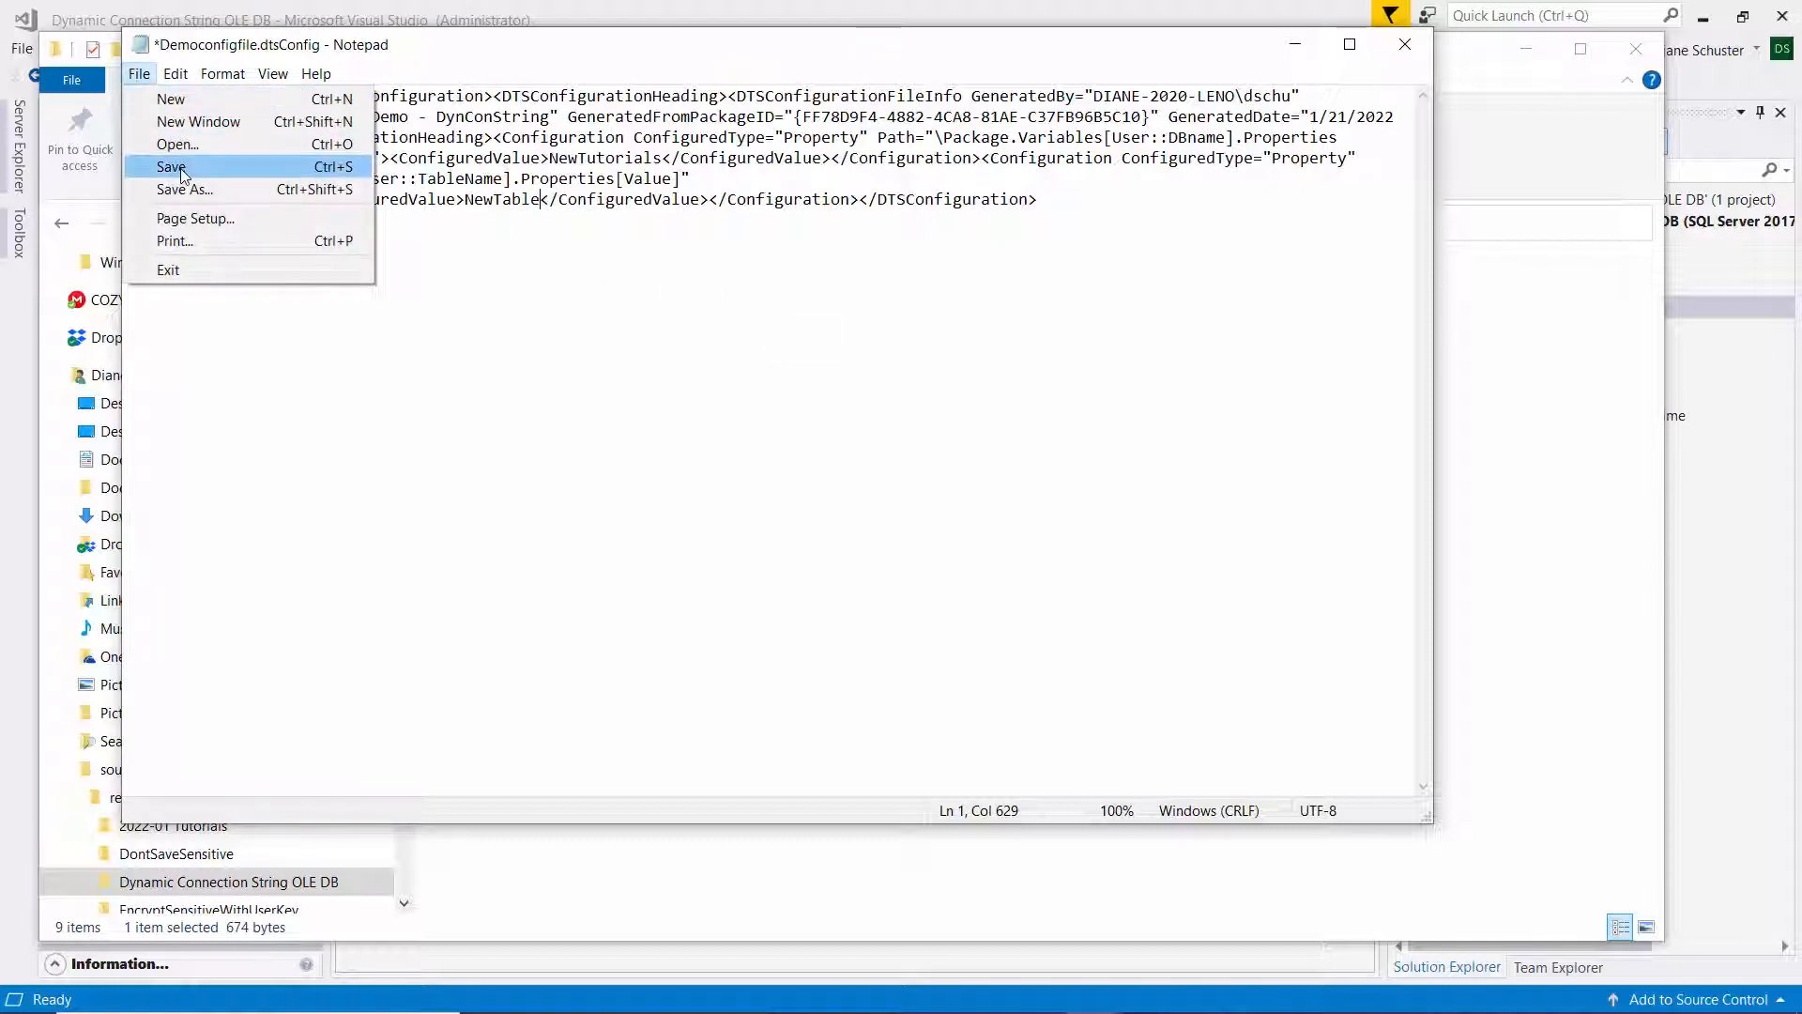
{"action": "left_click", "coordinate": [171, 167]}
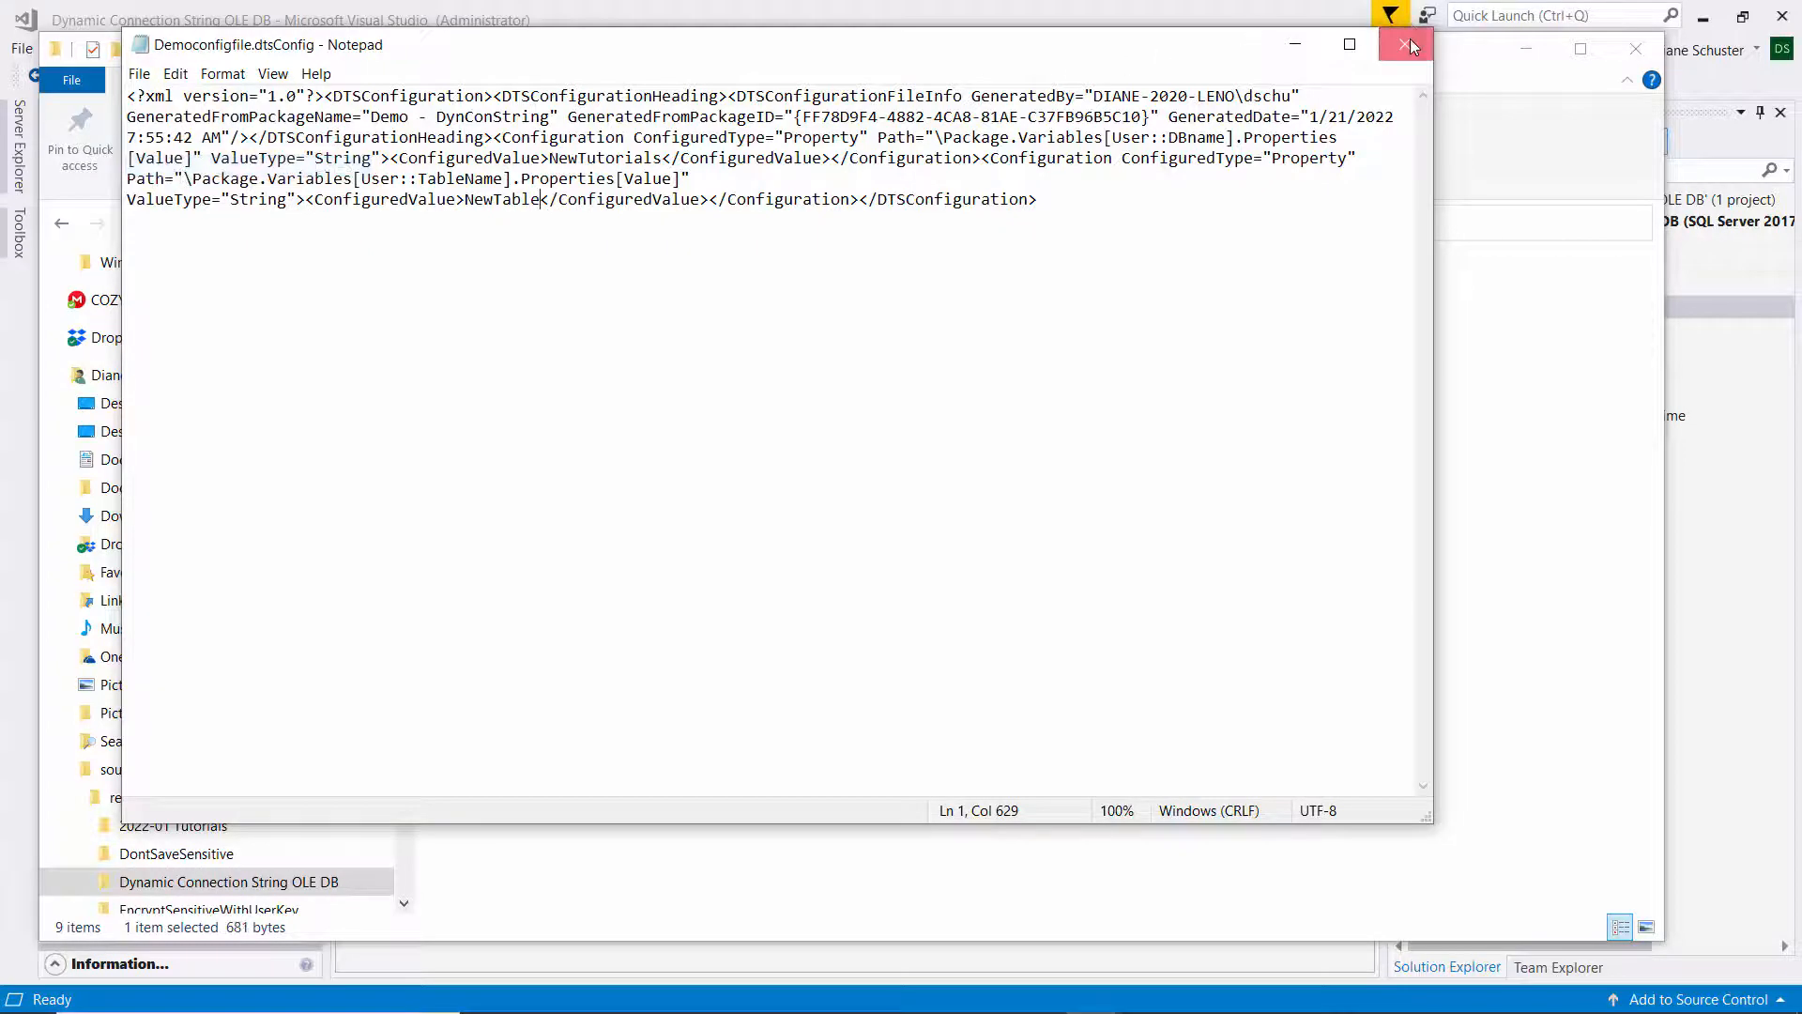
{"action": "left_click", "coordinate": [1411, 45]}
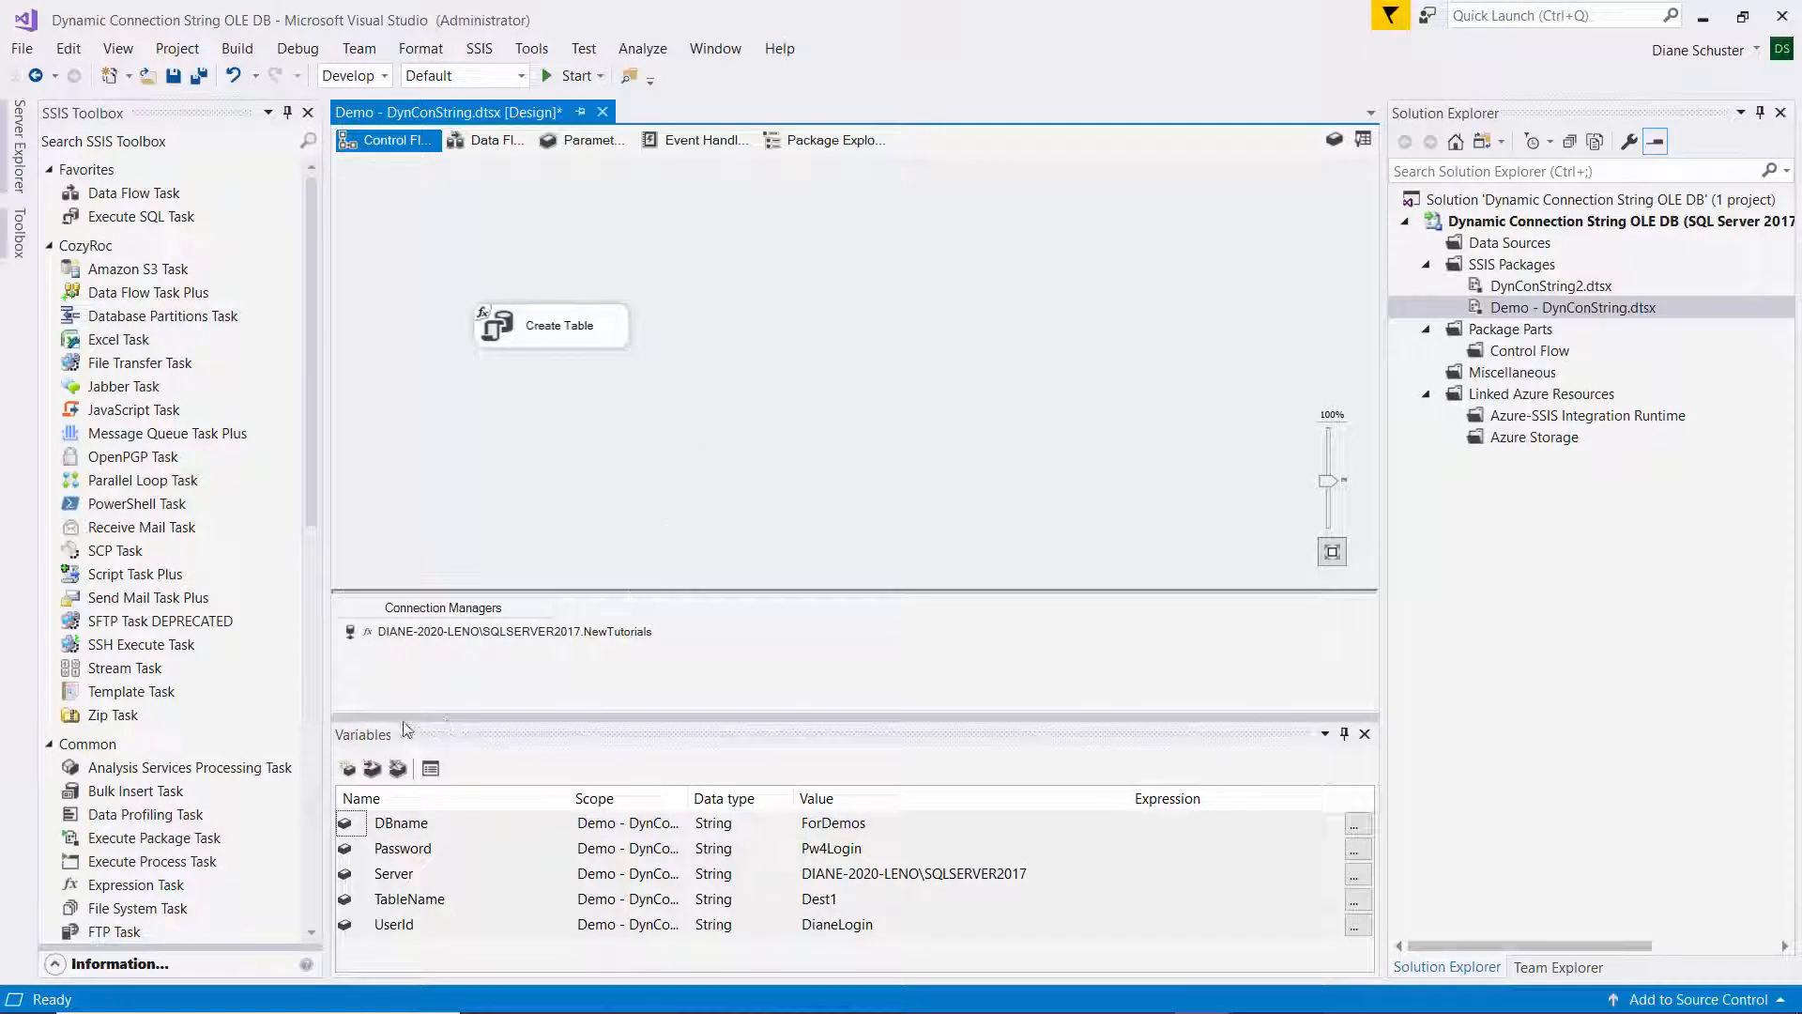
{"action": "mouse_move", "coordinate": [409, 467]}
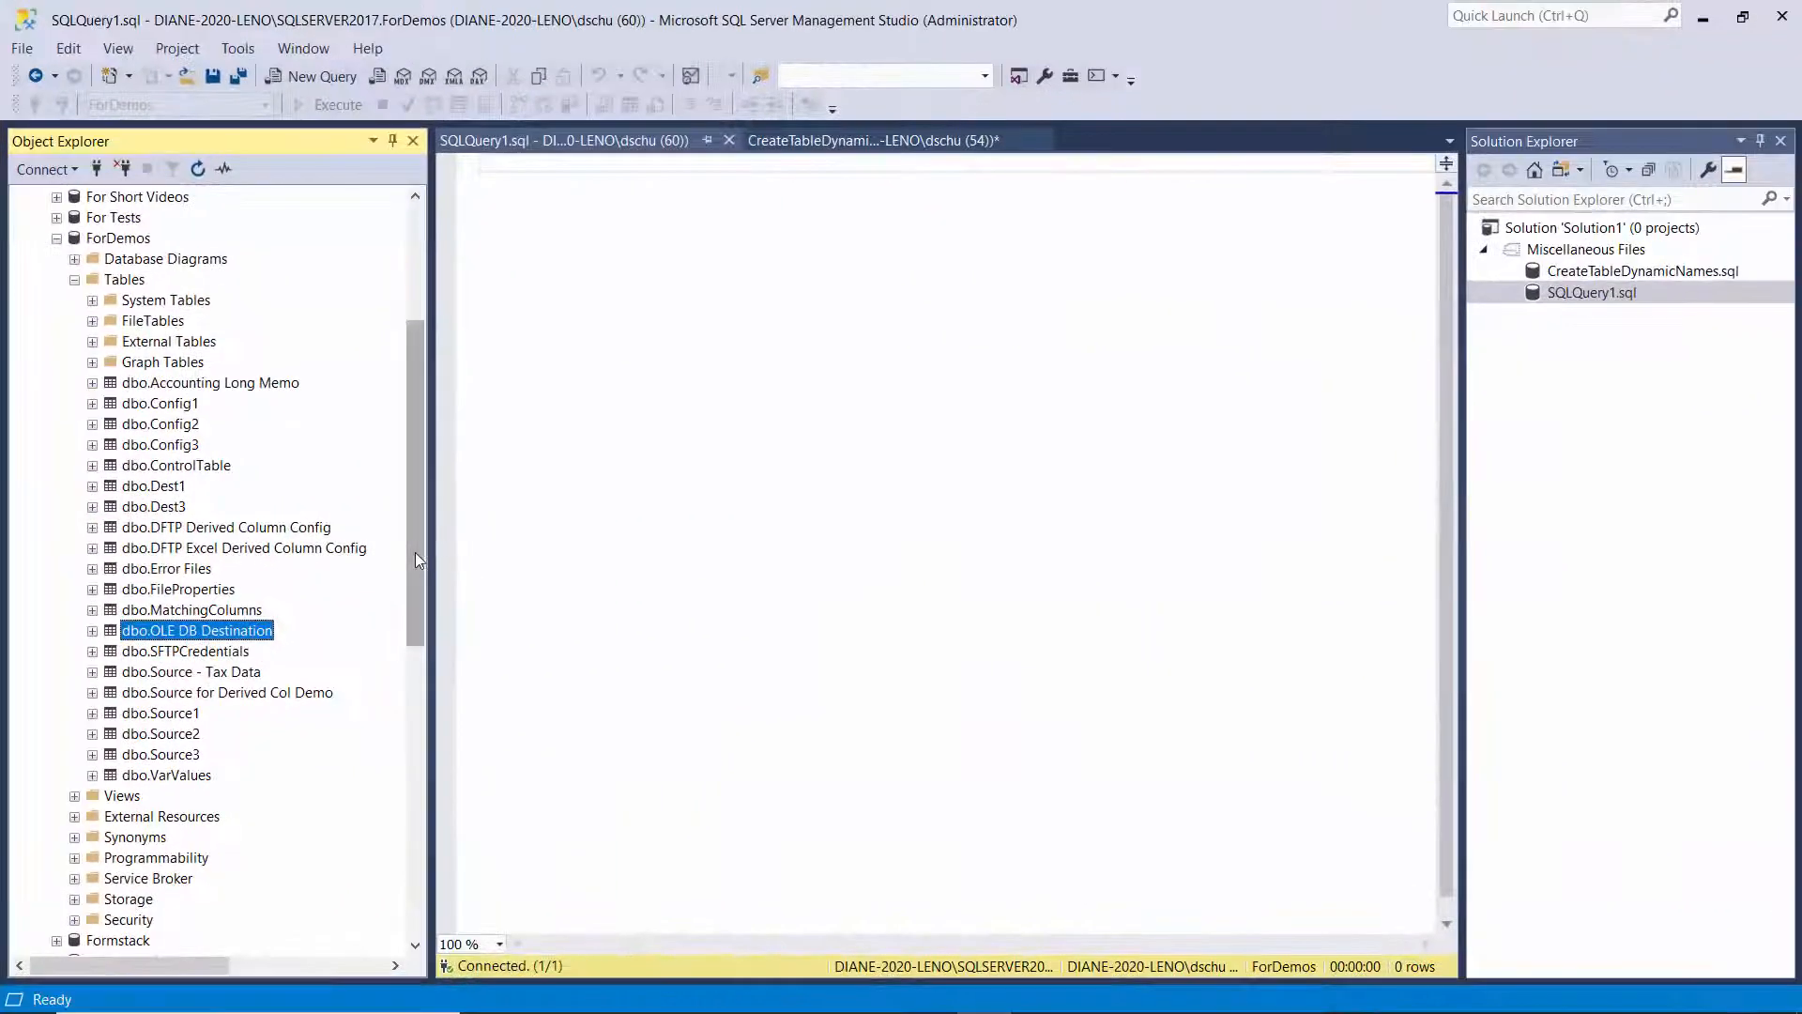
Step: Create a new SQL Agent job named Demo1 and go to its Steps page
{"action": "scroll", "scroll_direction": "down", "scroll_amount": 3}
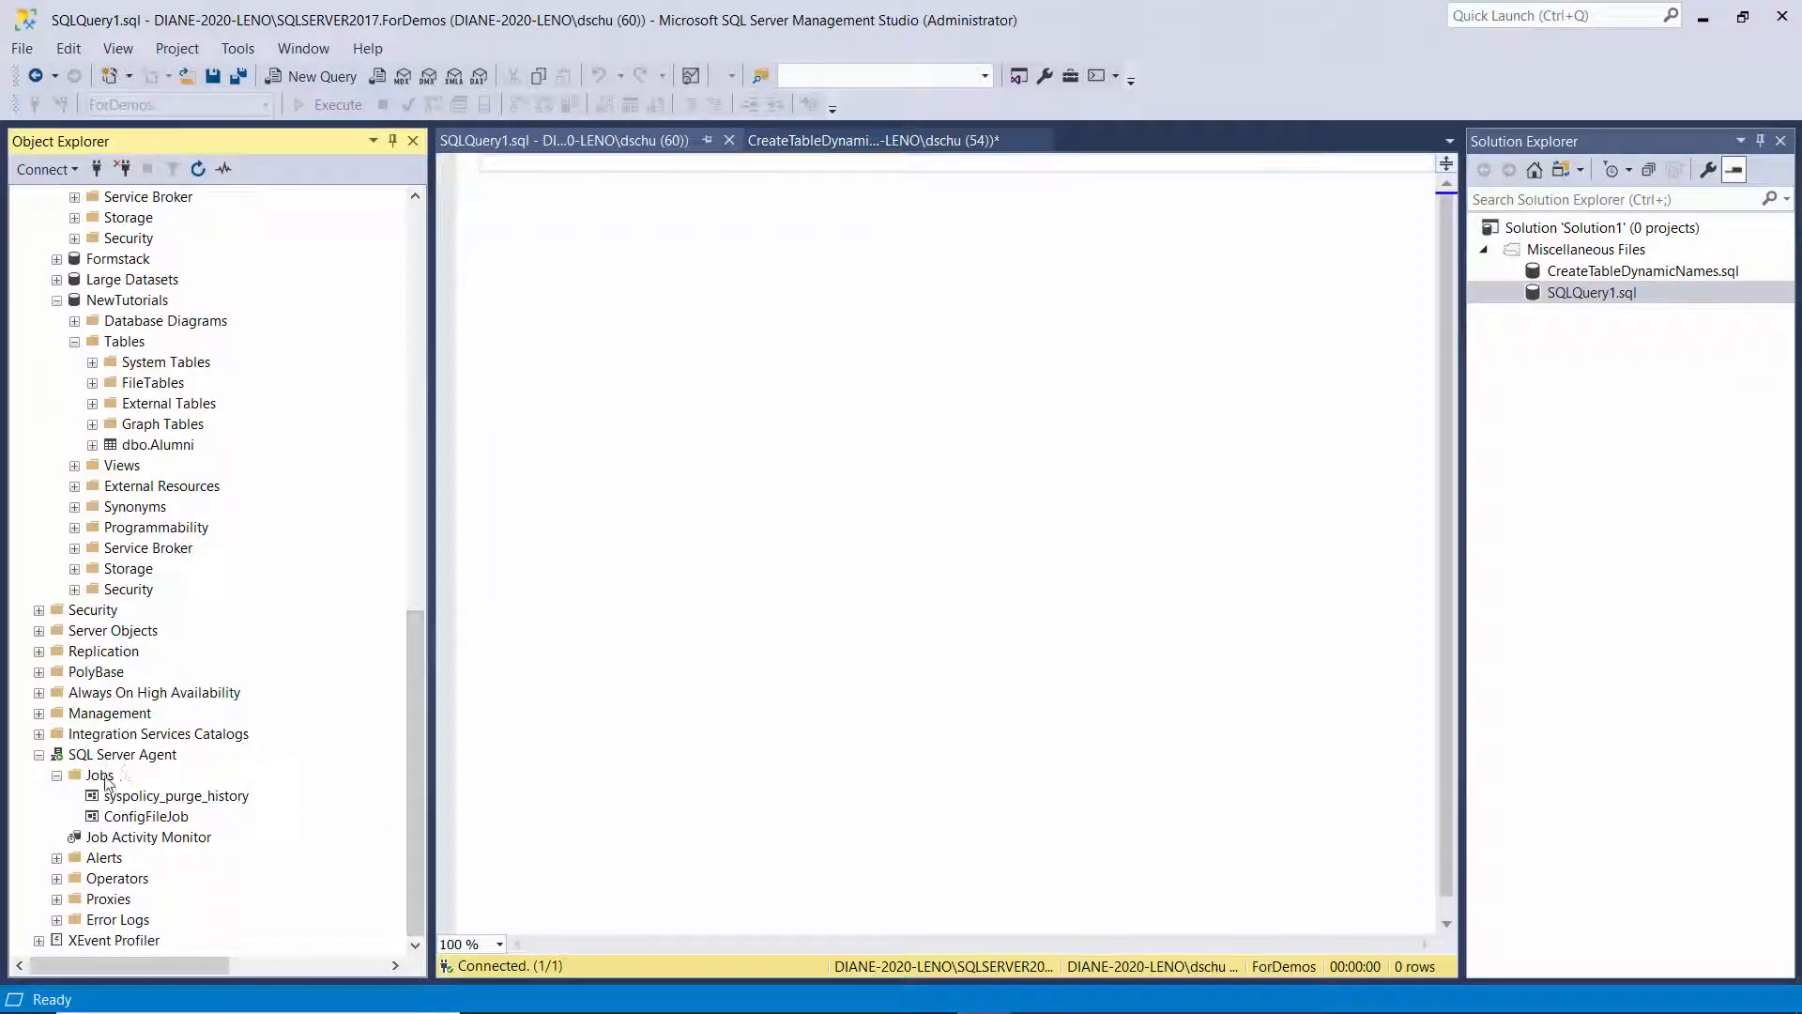
{"action": "right_click", "coordinate": [101, 775]}
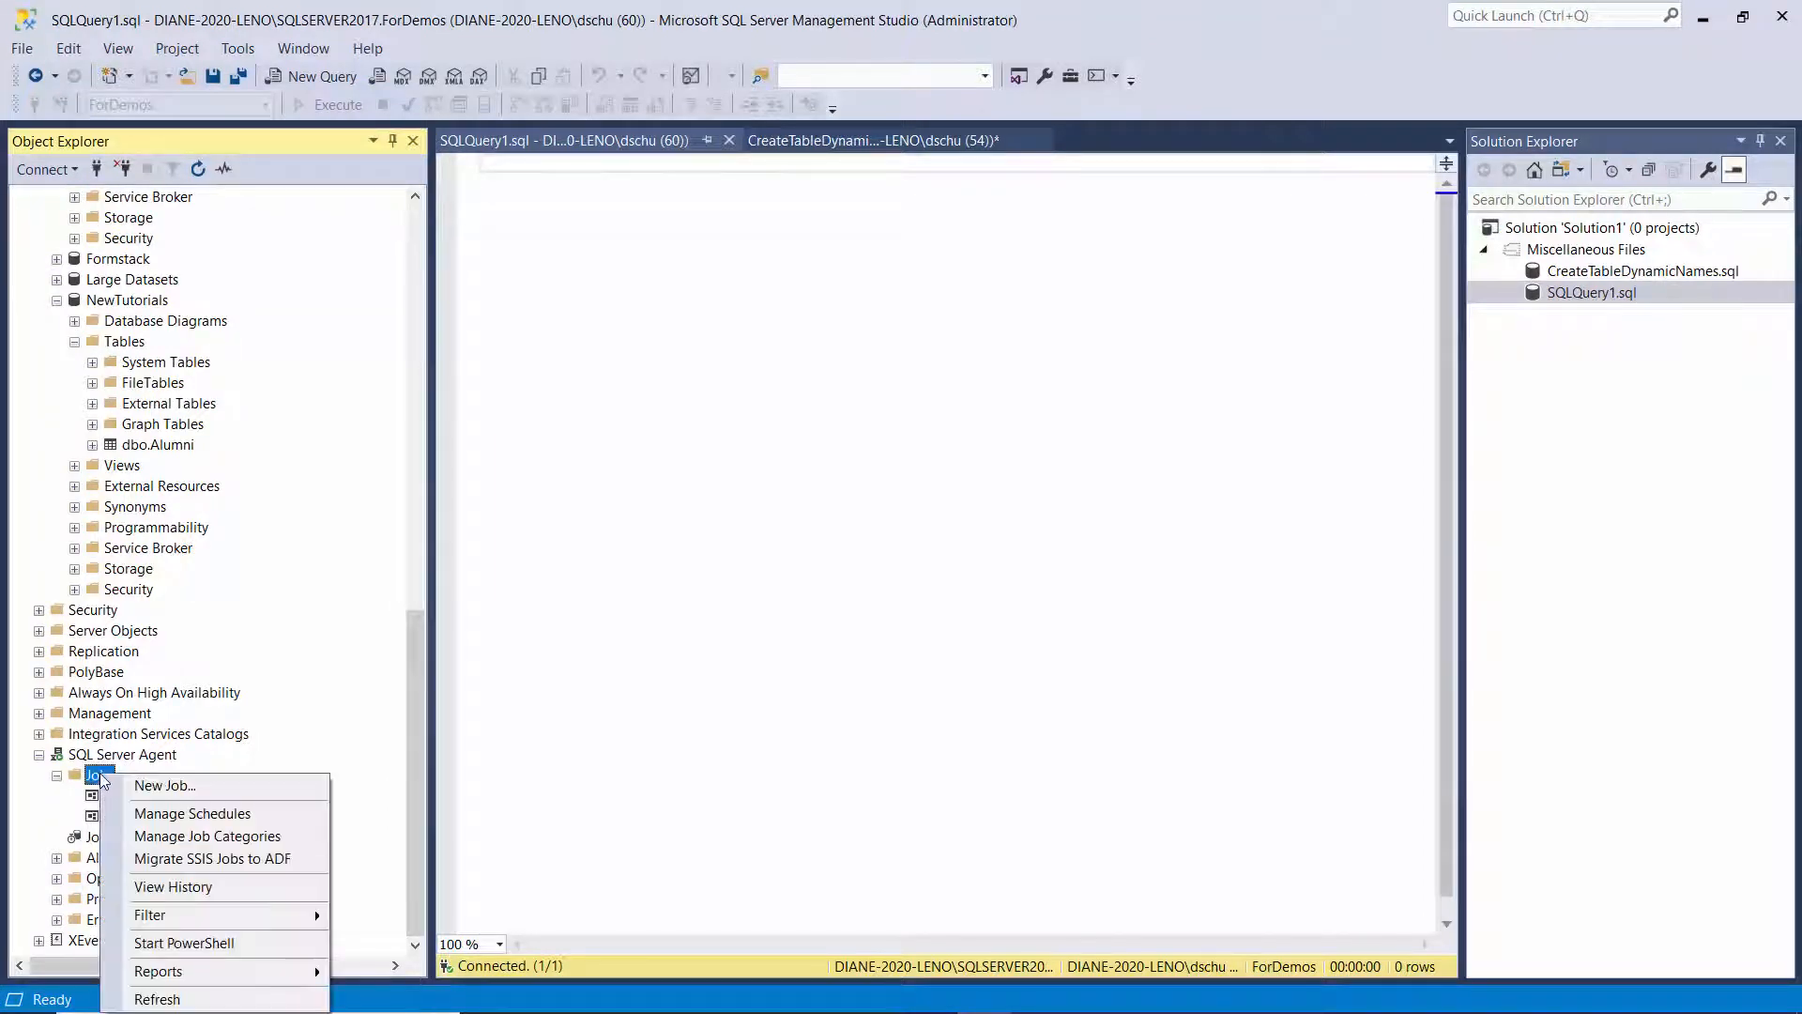
{"action": "mouse_move", "coordinate": [164, 784]}
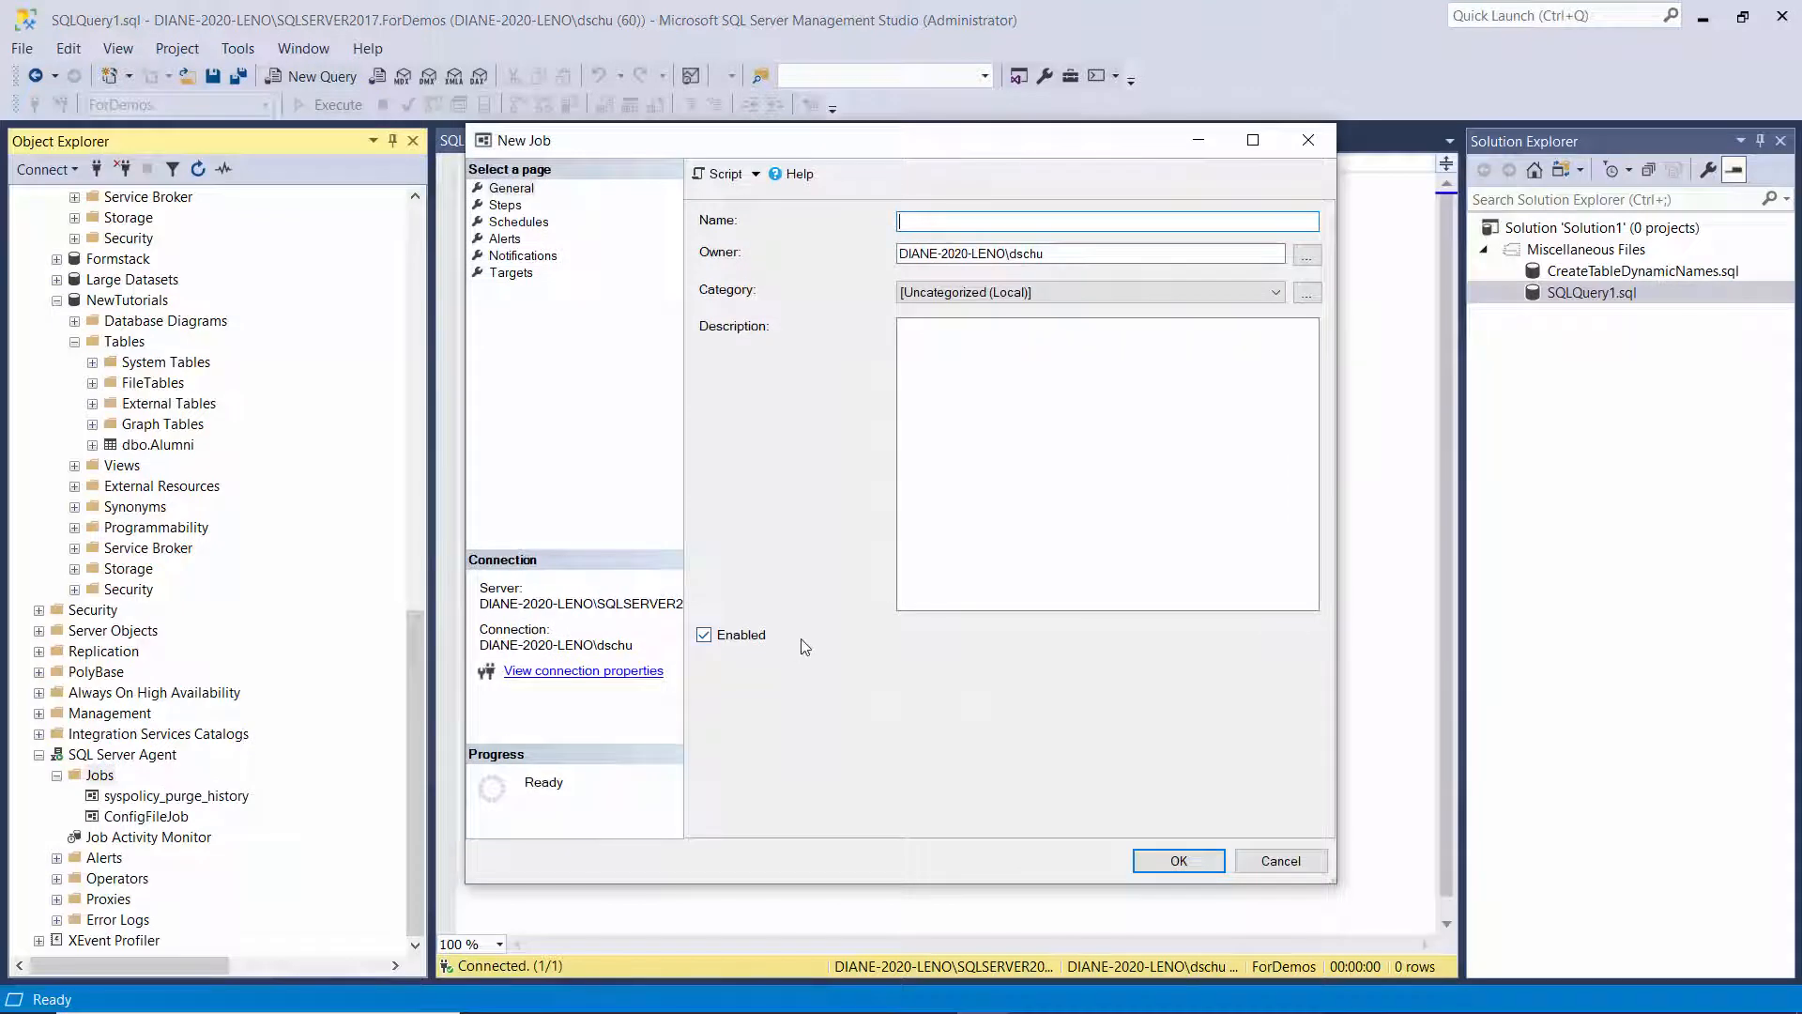
{"action": "type", "text": "Demo1"}
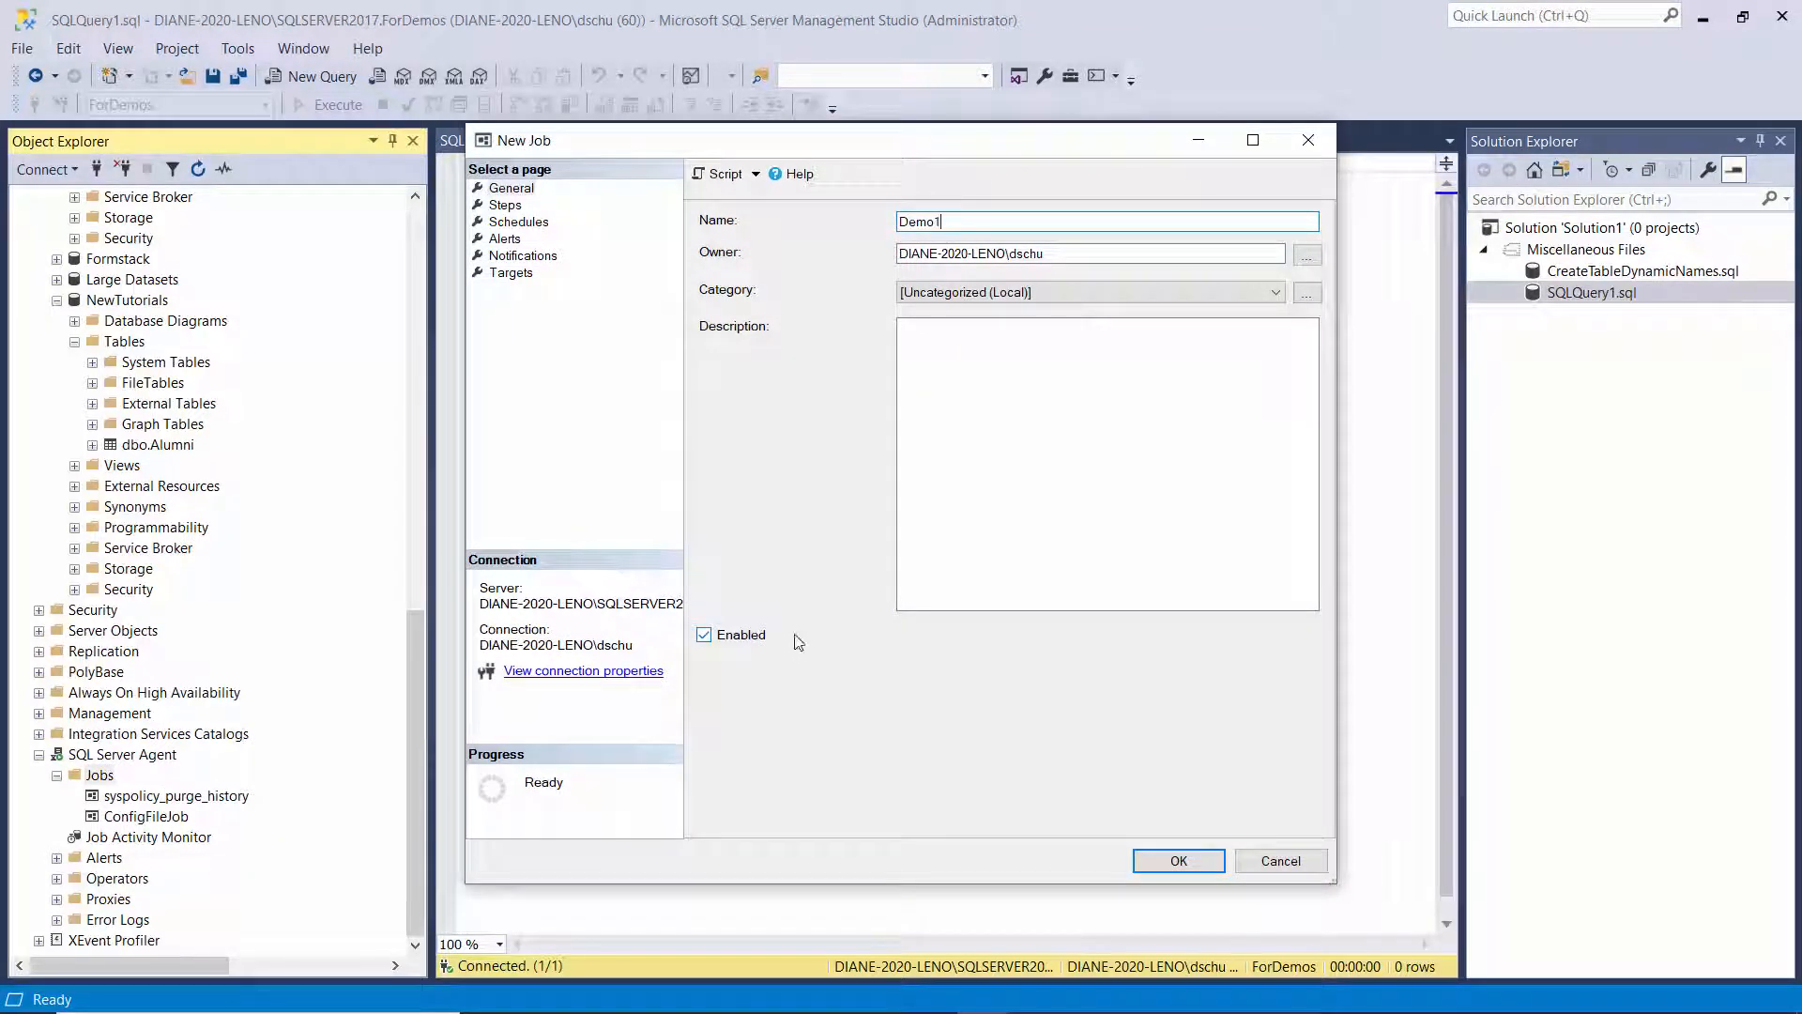
{"action": "left_click", "coordinate": [505, 205]}
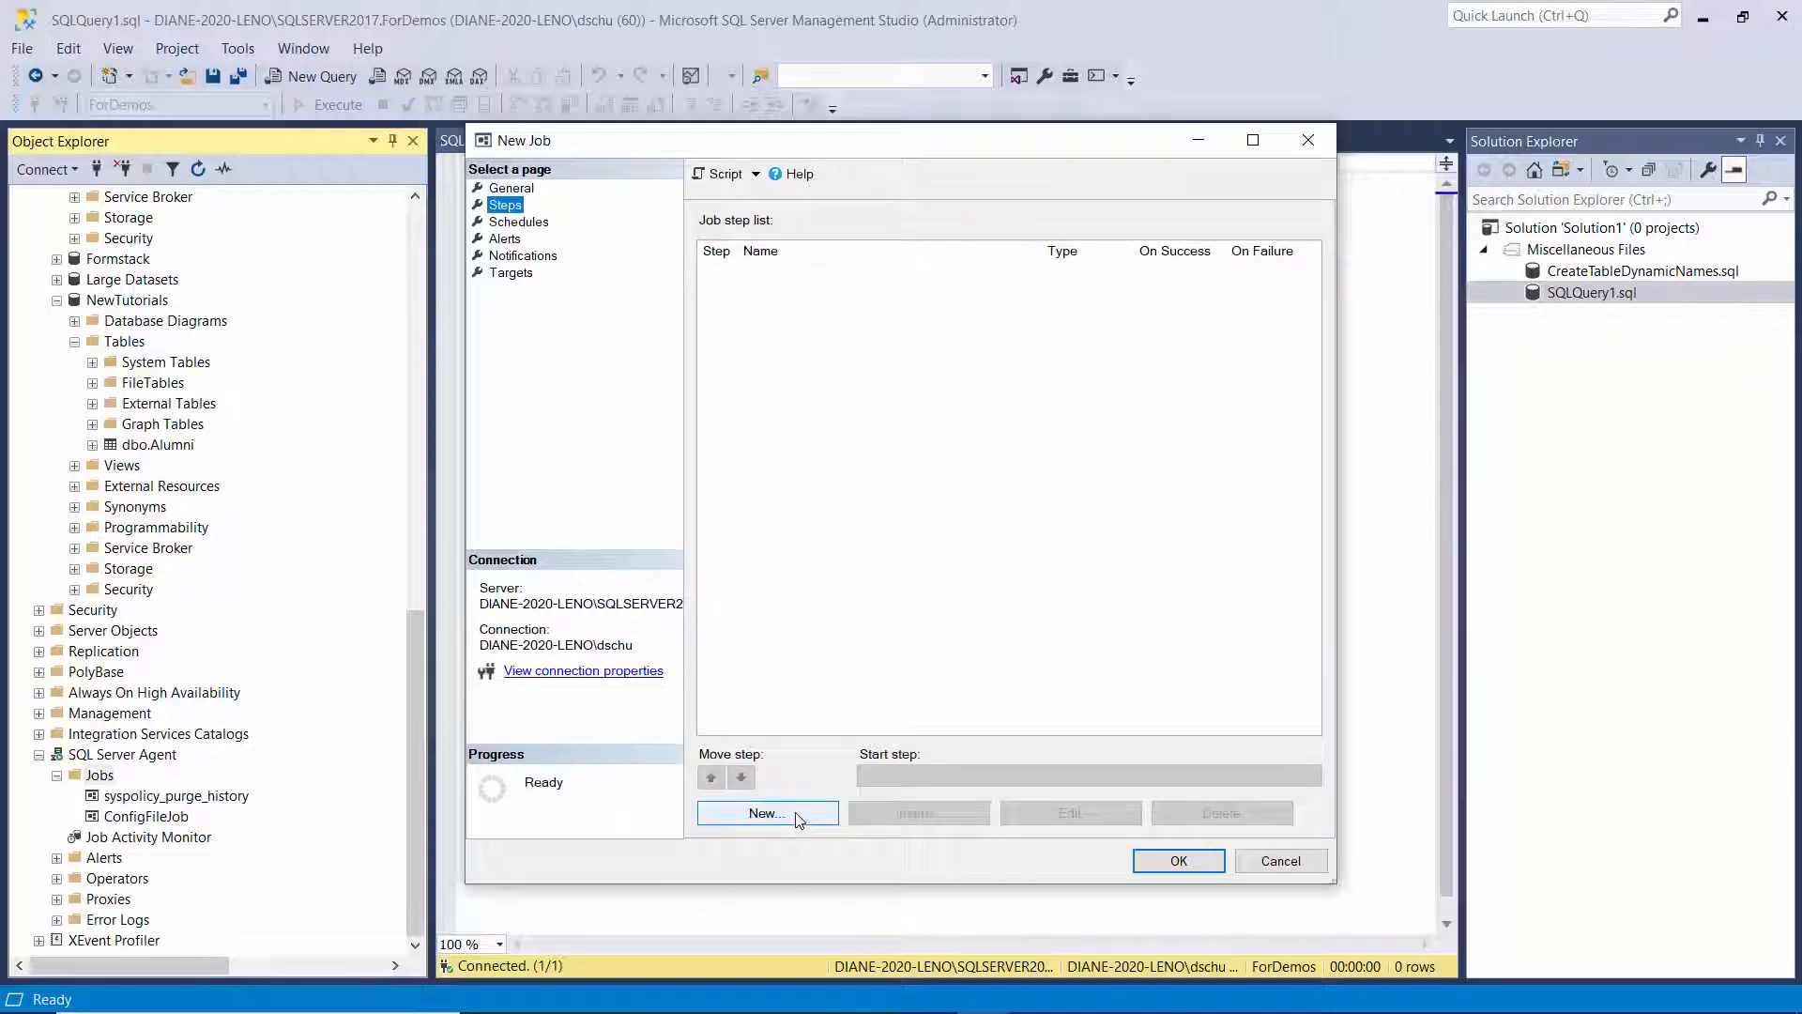
Step: Create new job step Step1 of type SQL Server Integration Services Package
{"action": "left_click", "coordinate": [767, 813]}
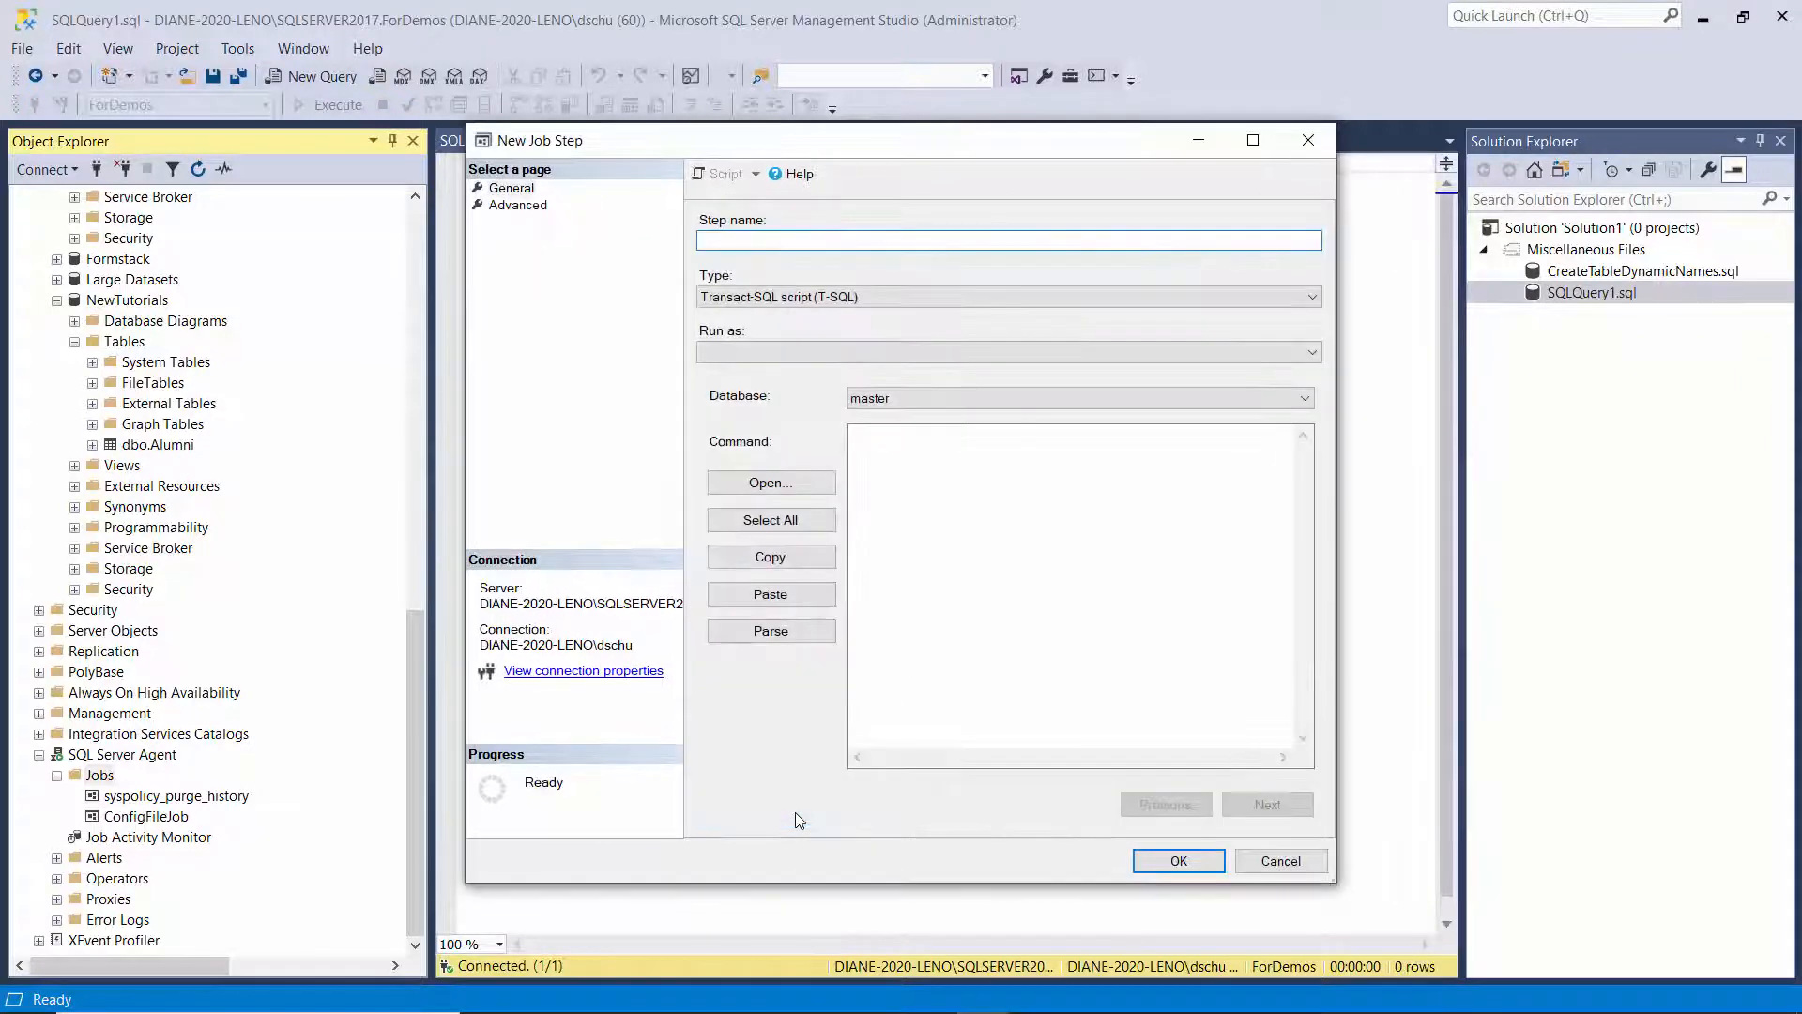
{"action": "type", "text": "Step1"}
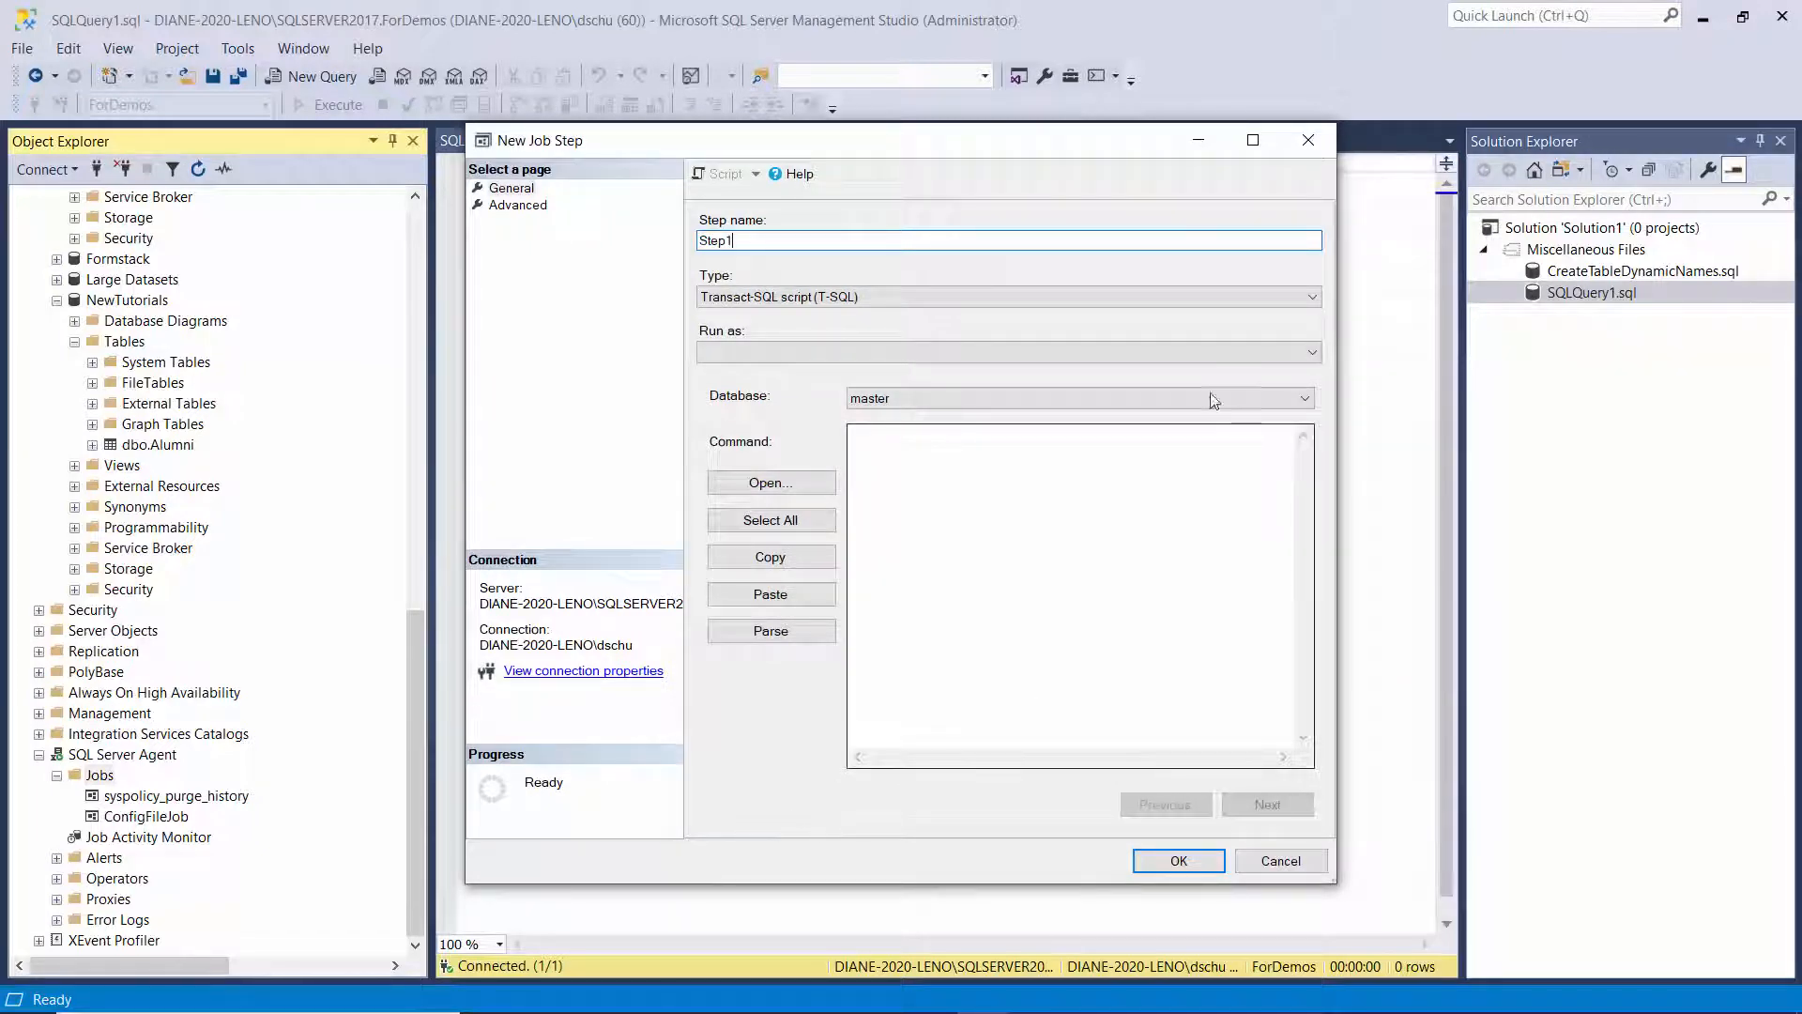
{"action": "left_click", "coordinate": [1307, 297]}
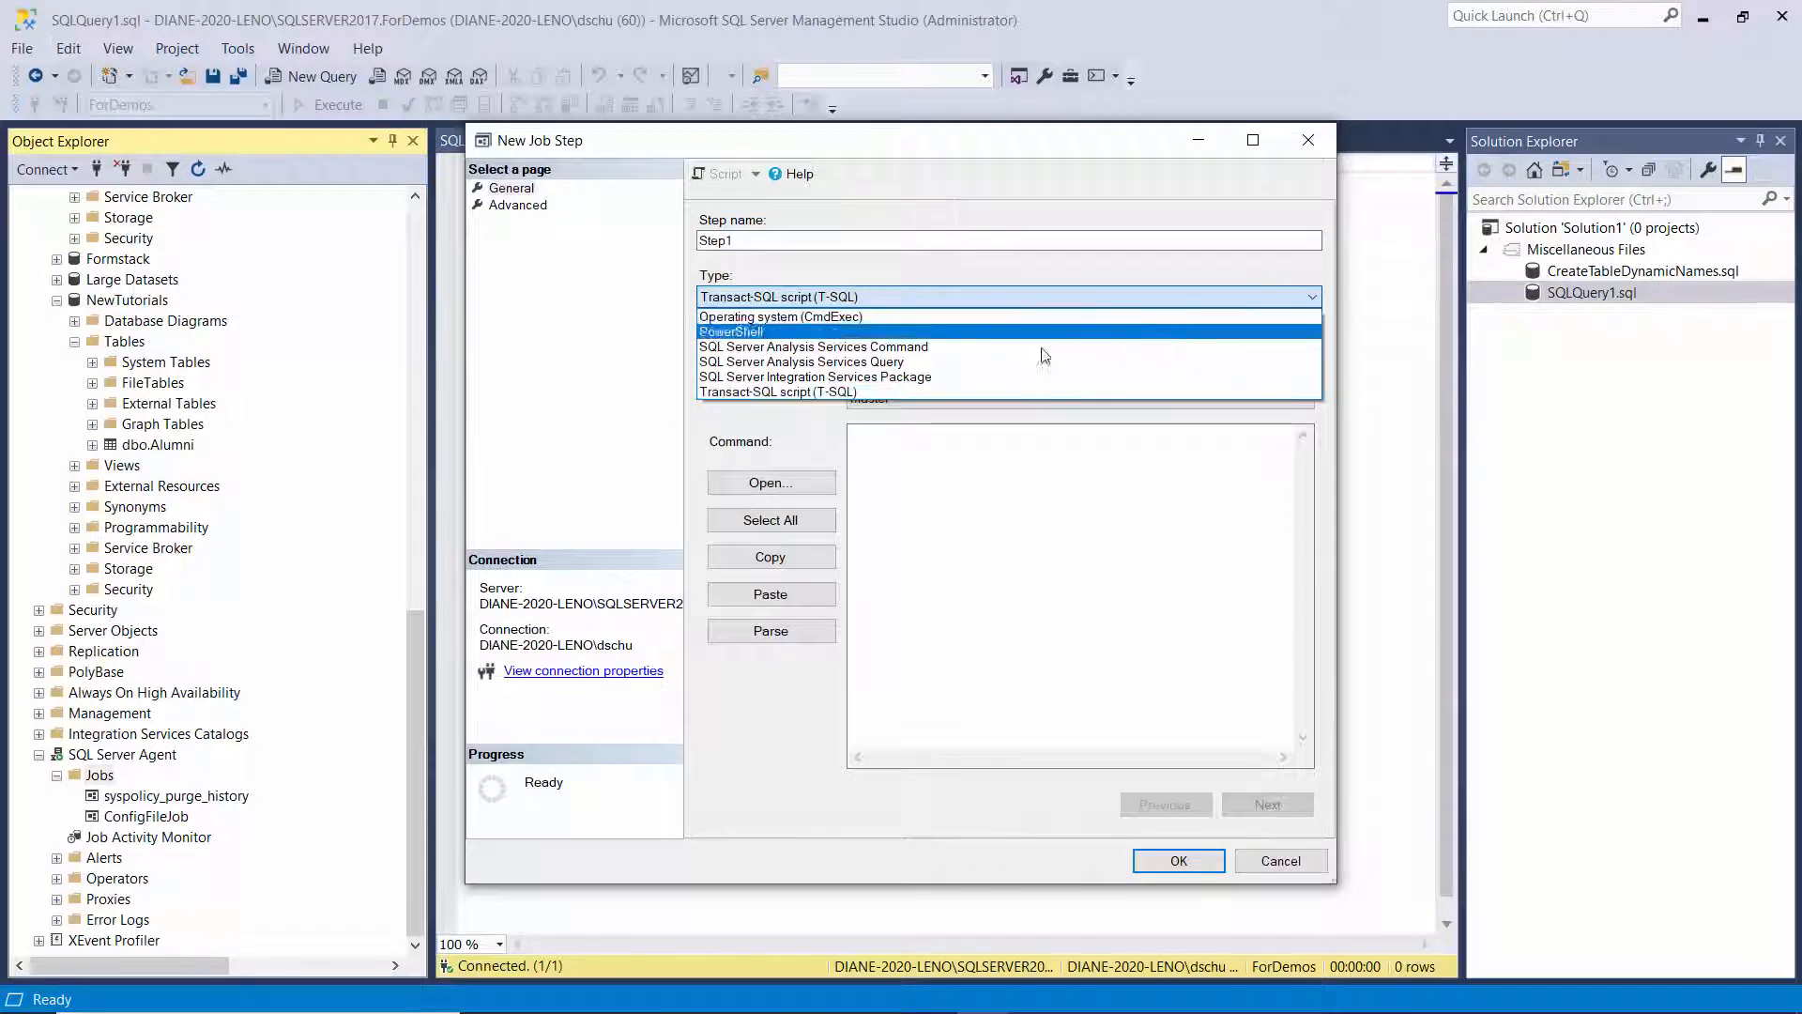
{"action": "left_click", "coordinate": [815, 376]}
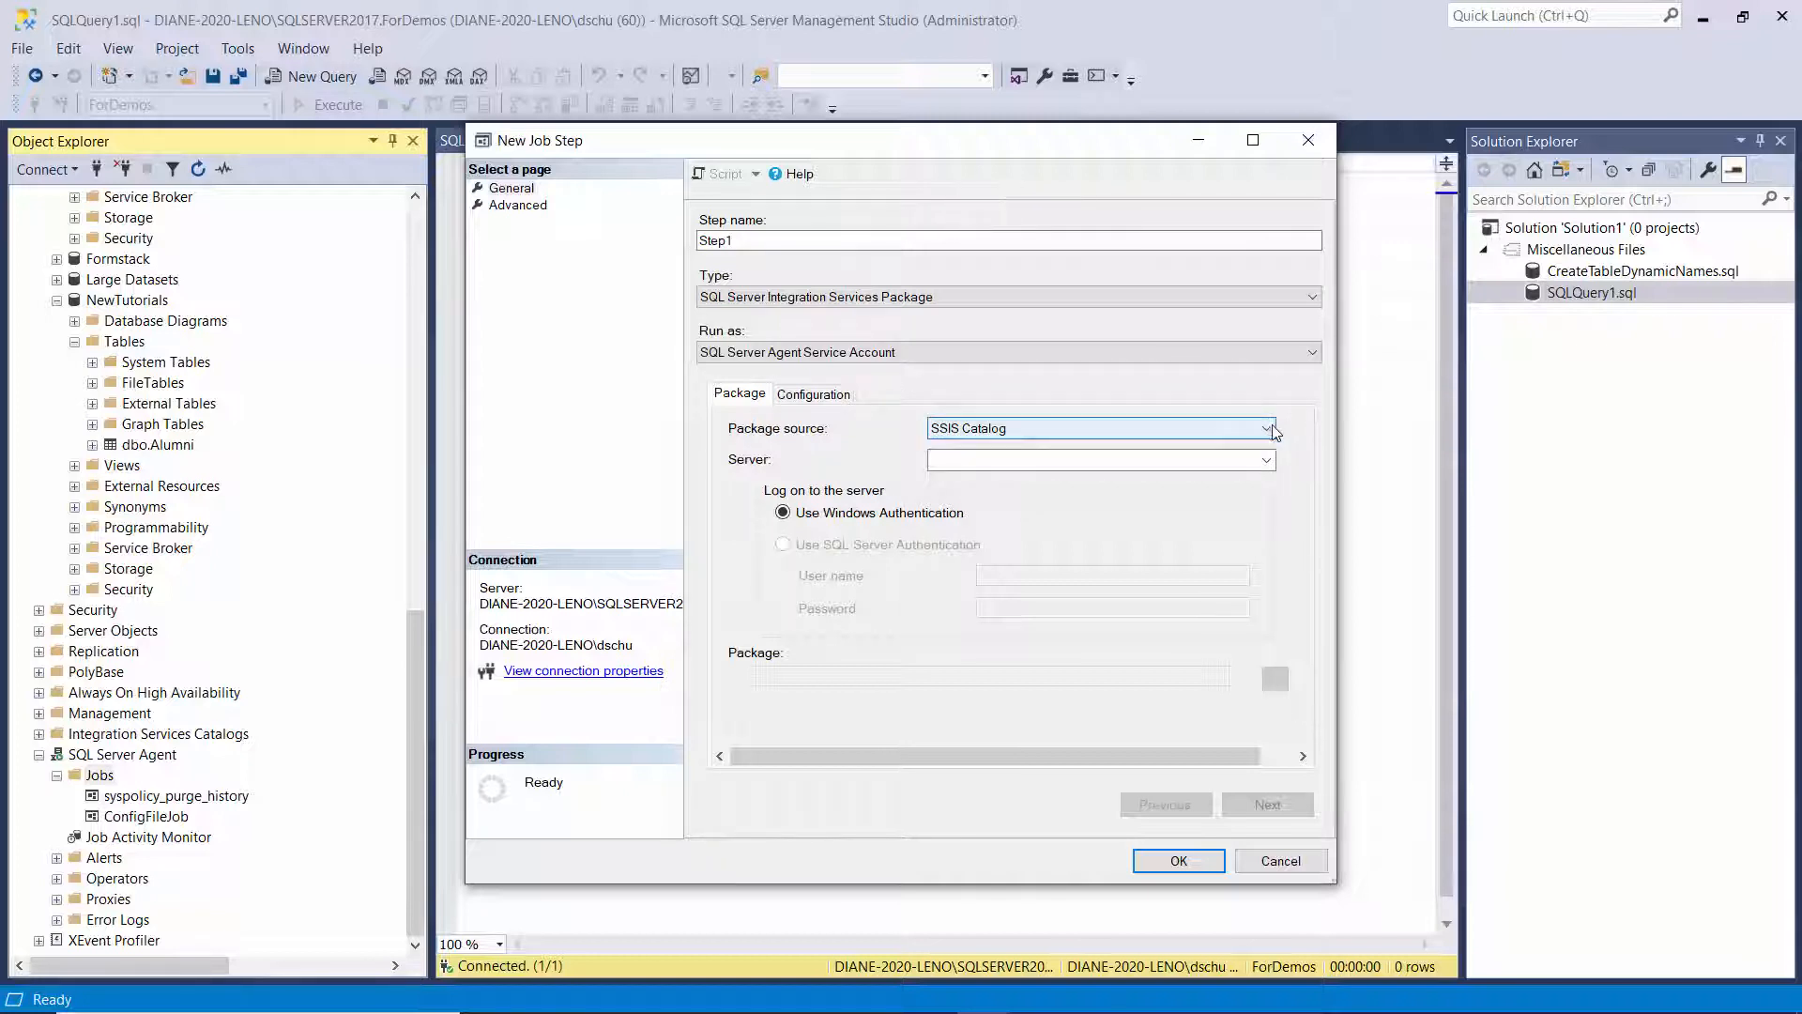
Step: Set the package source to File system and choose Demo - DynConString.dtsx
{"action": "left_click", "coordinate": [1100, 446]}
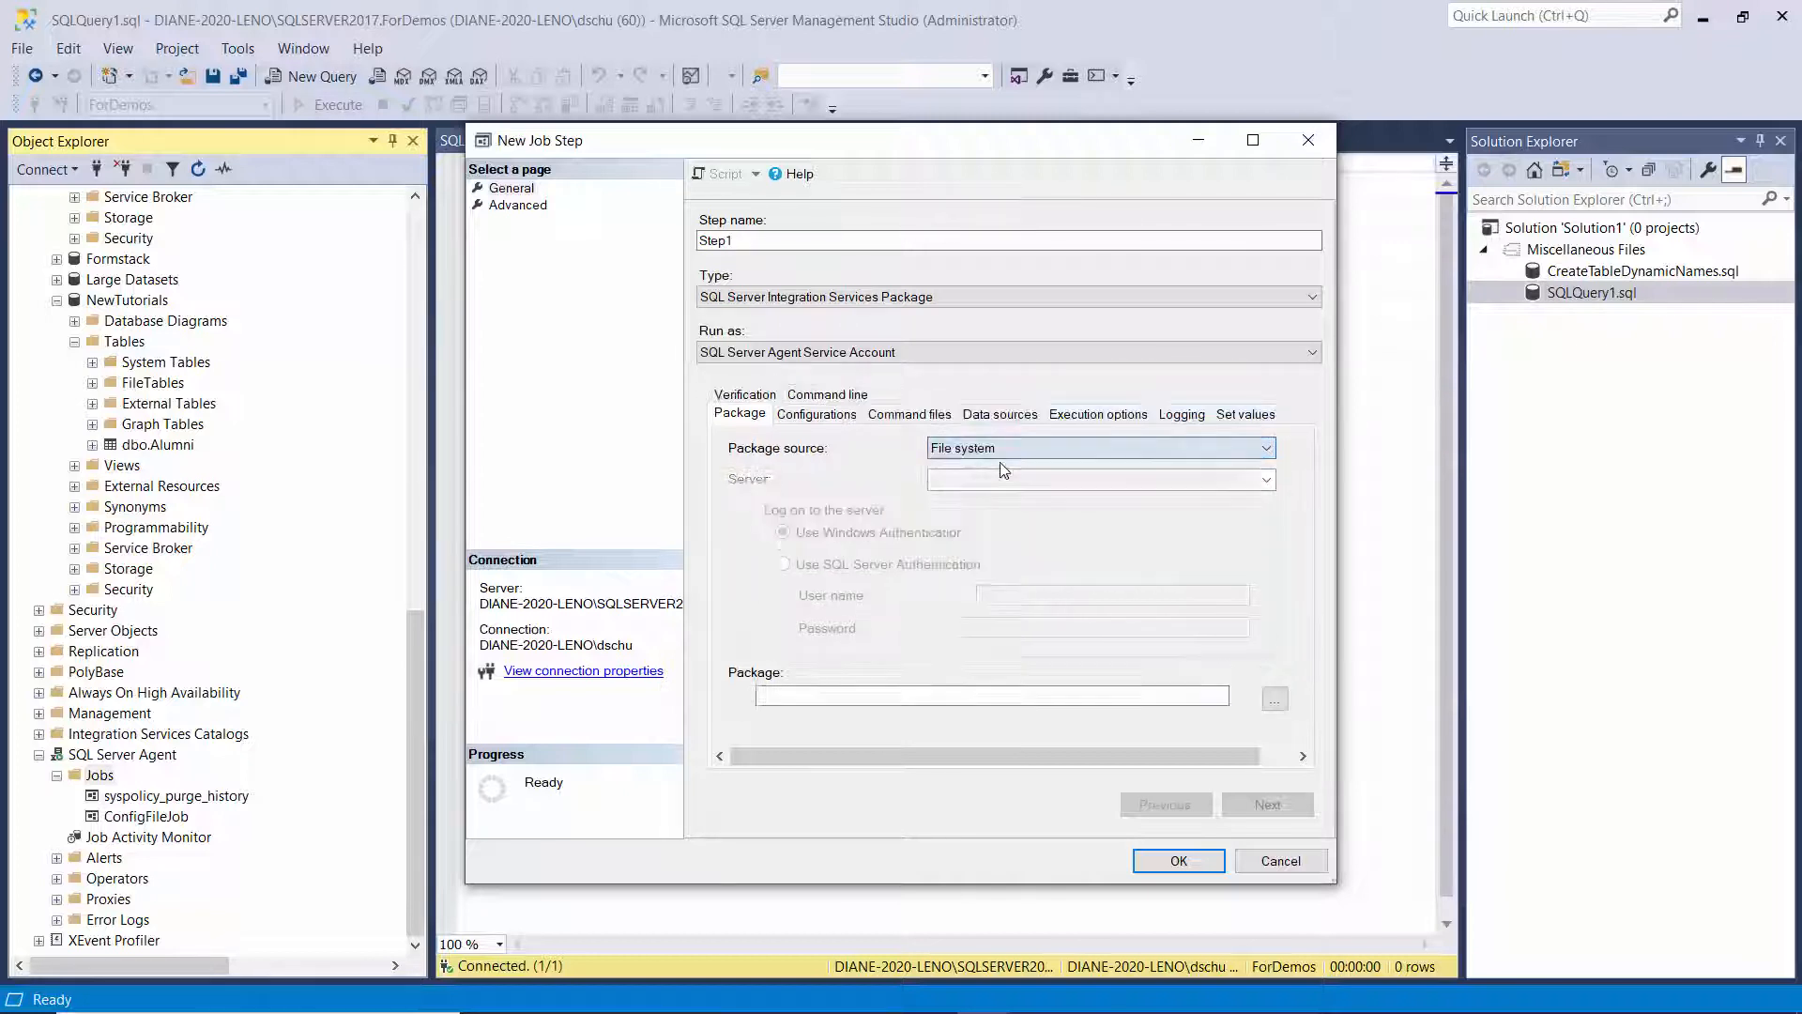
{"action": "left_click", "coordinate": [1275, 698]}
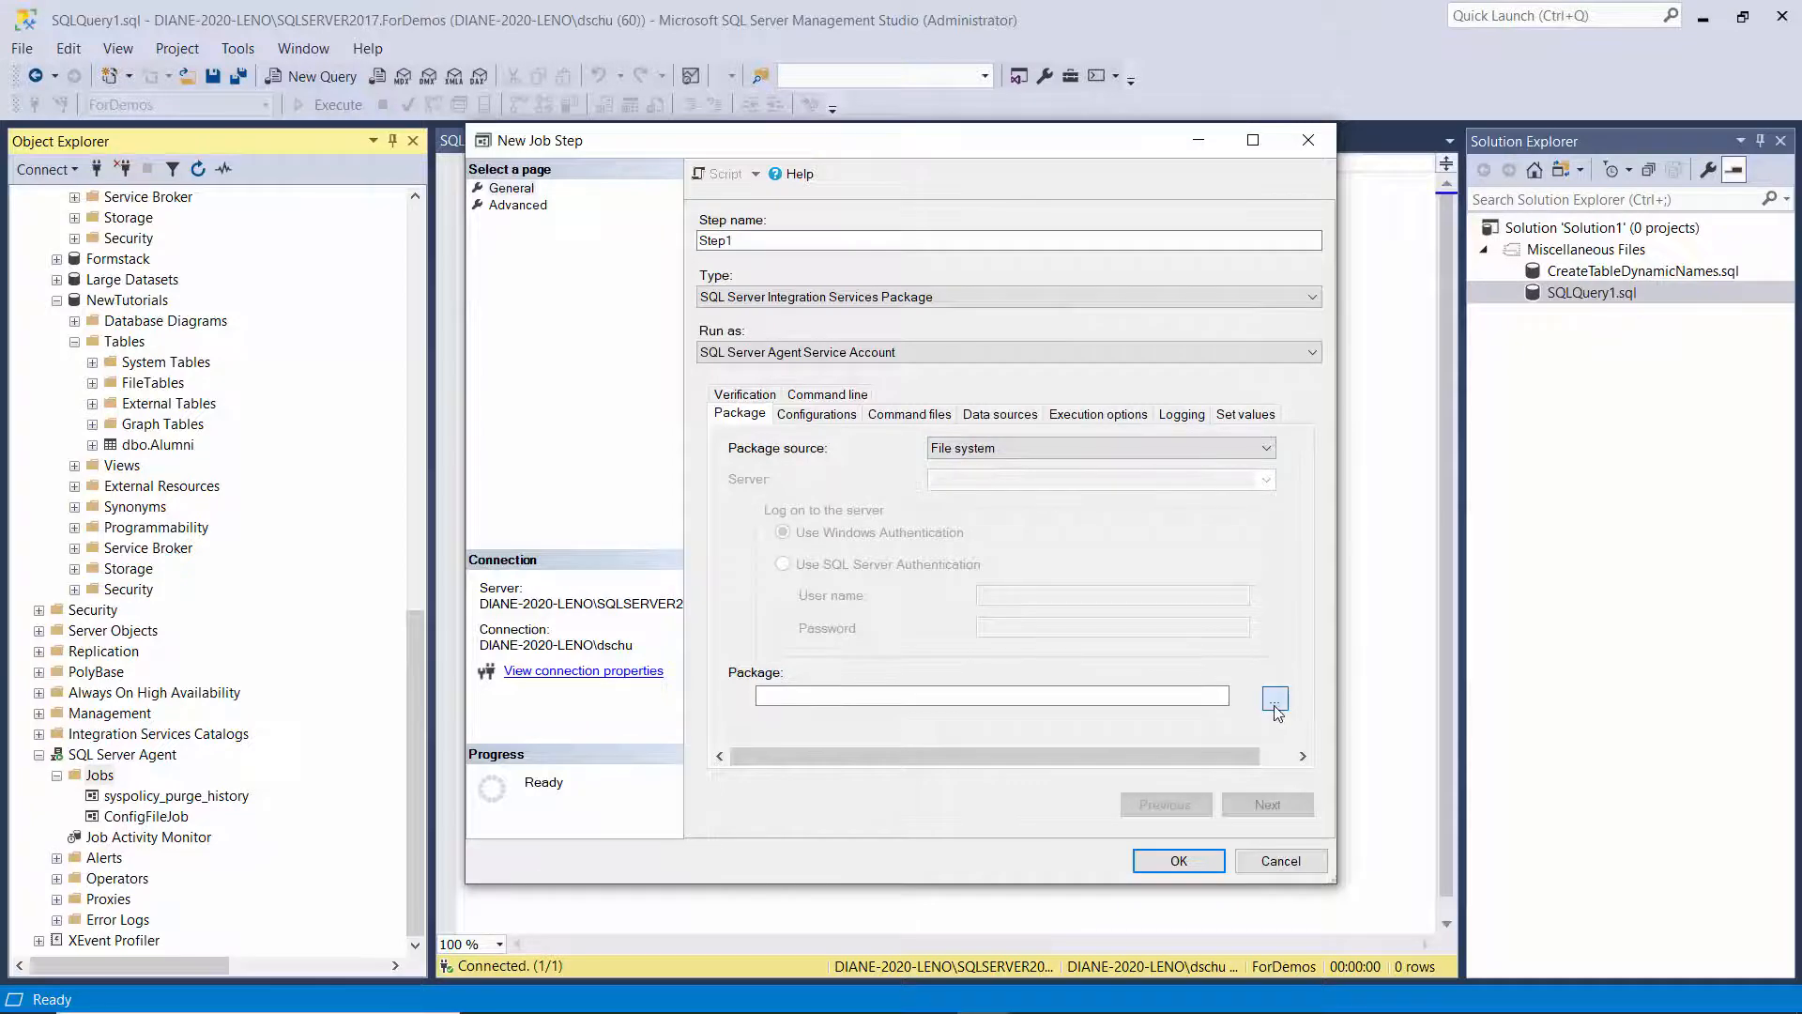
{"action": "left_click", "coordinate": [1274, 698]}
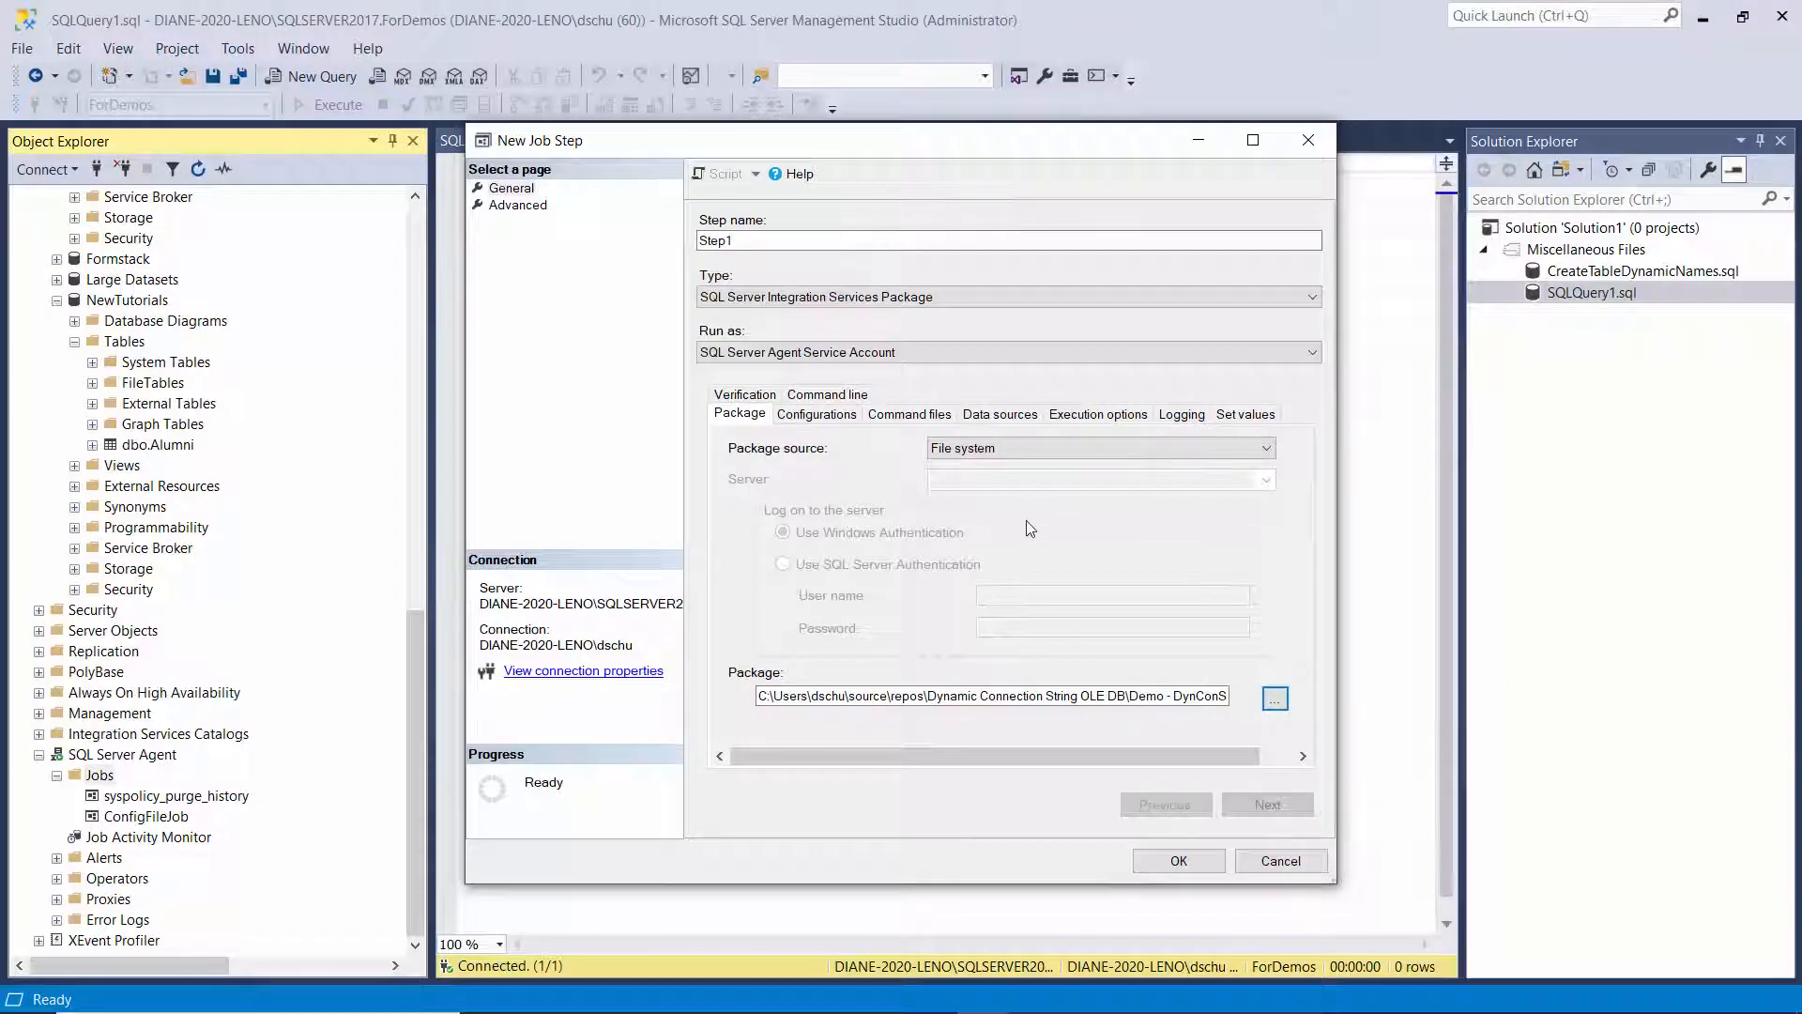
{"action": "left_click", "coordinate": [1274, 698]}
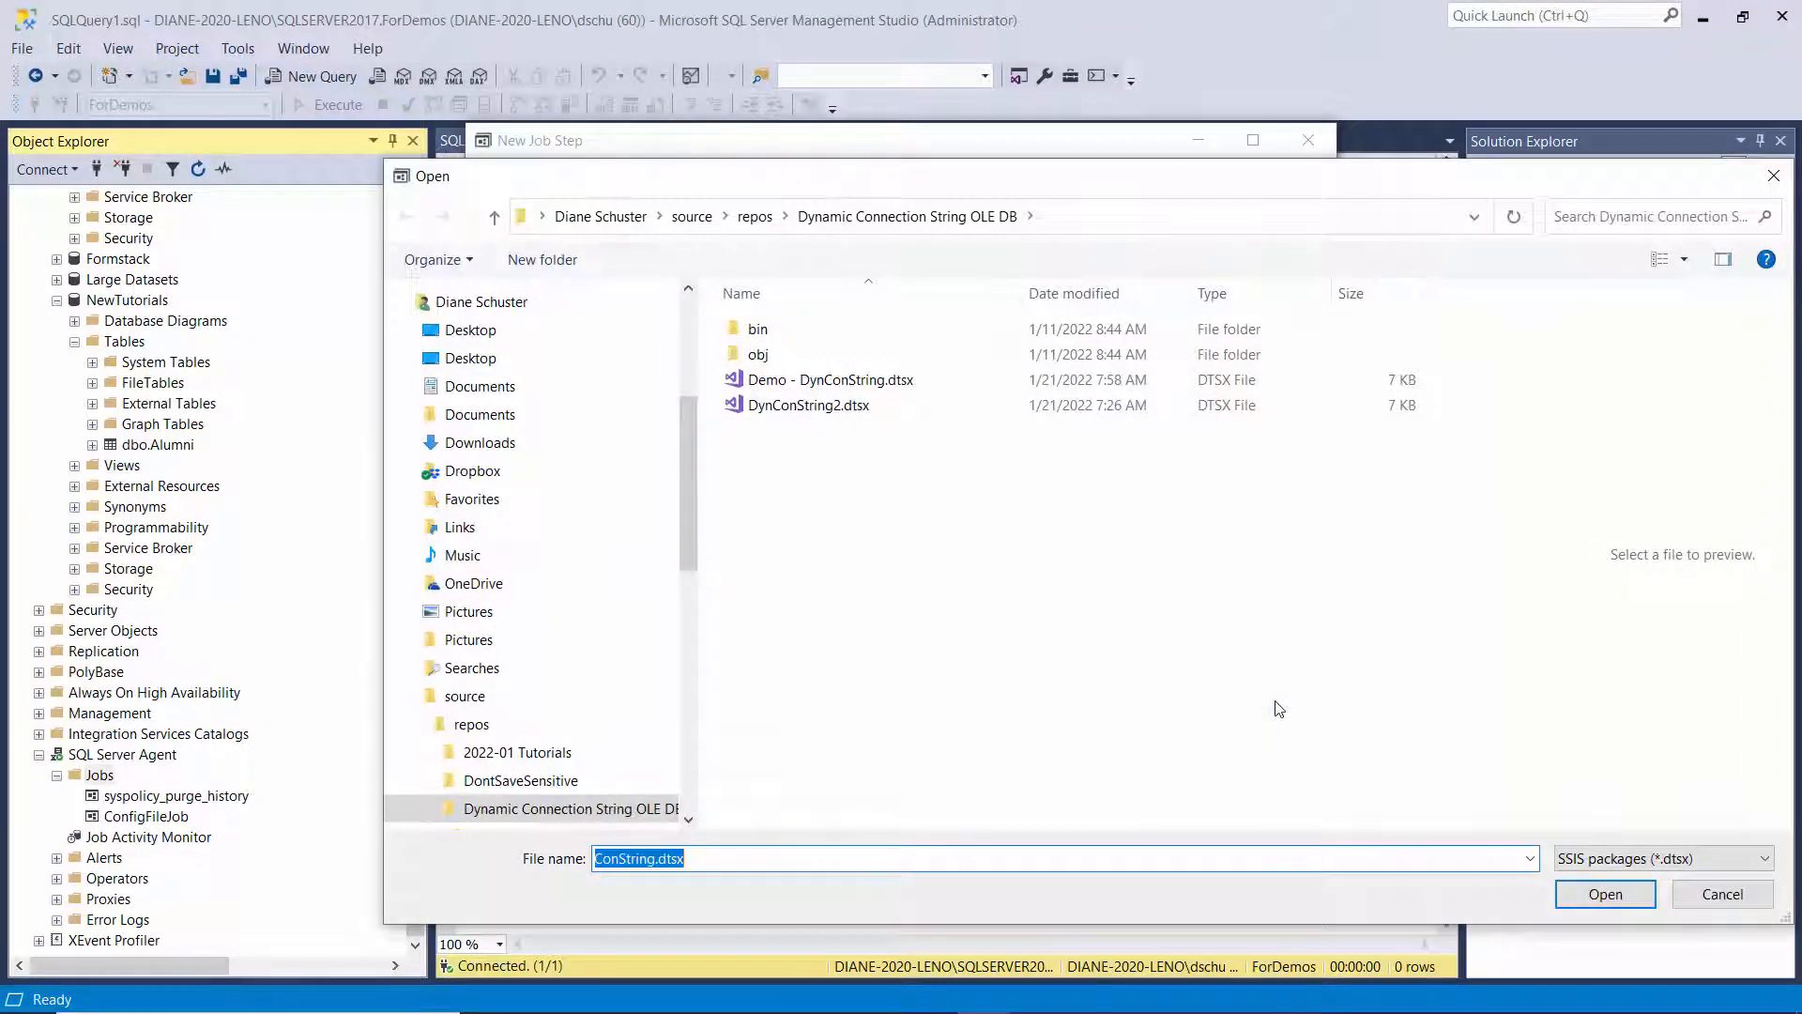
{"action": "left_click", "coordinate": [830, 379]}
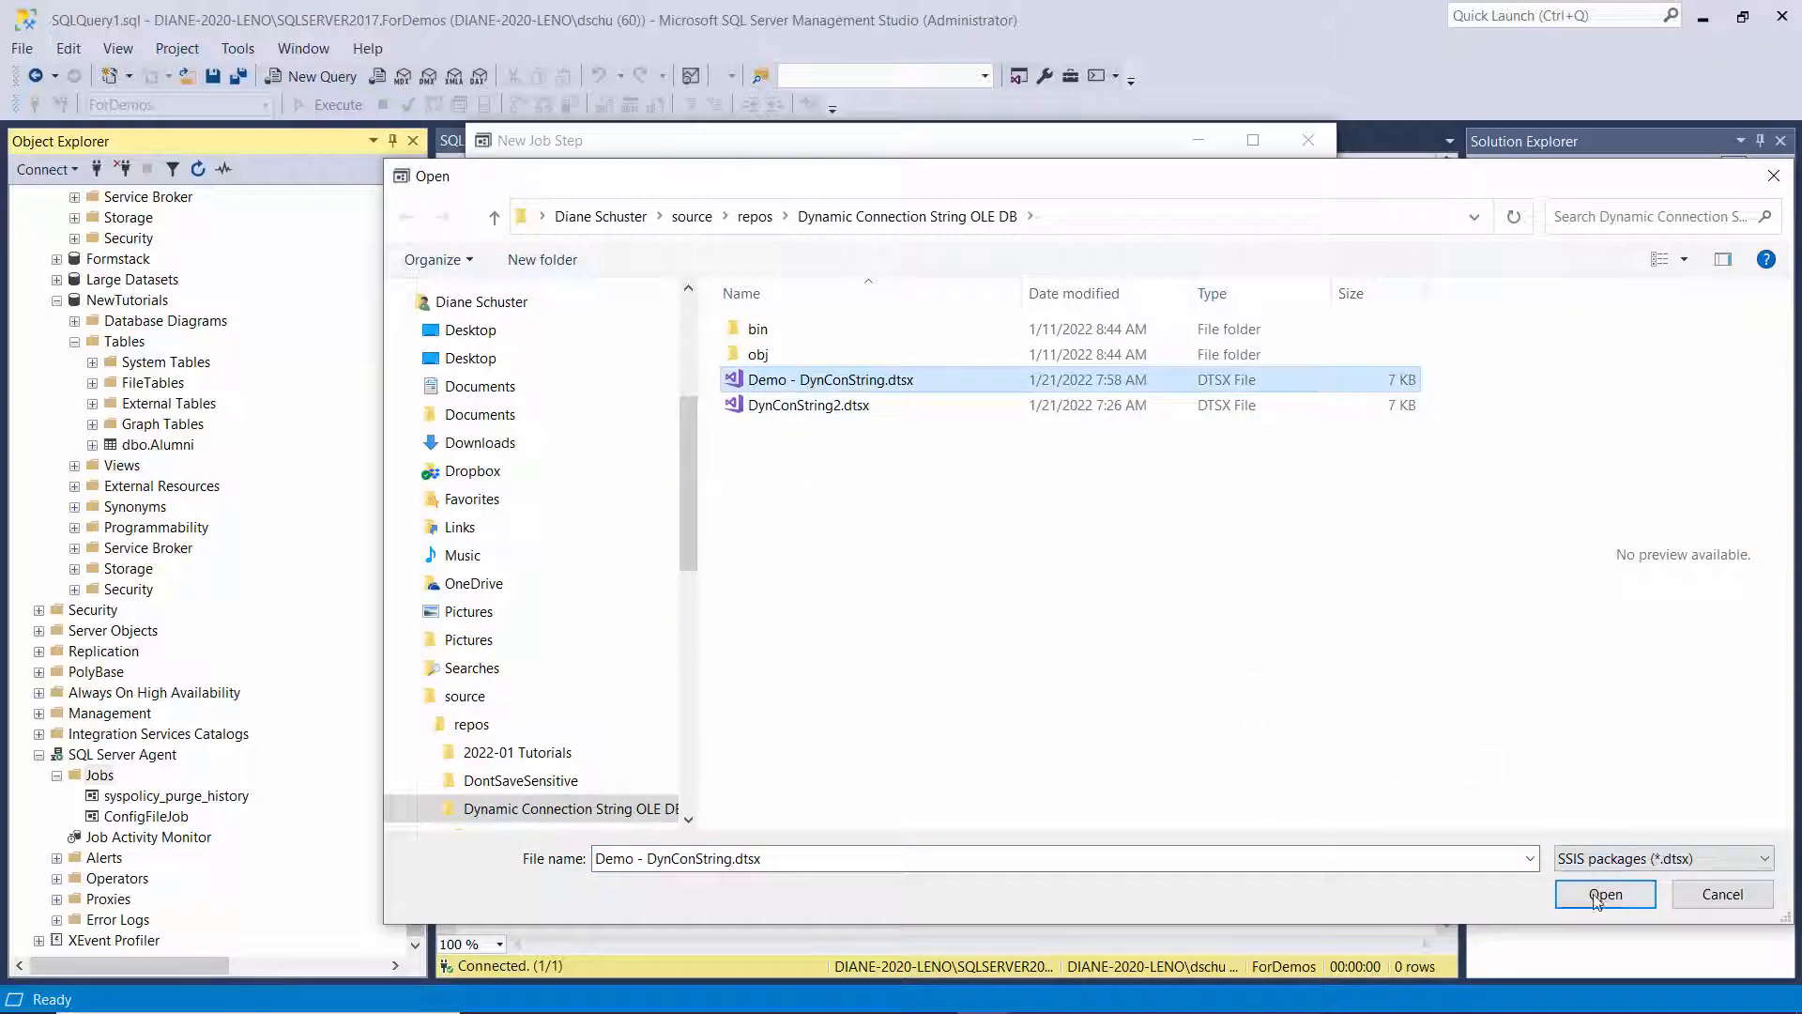
{"action": "left_click", "coordinate": [1605, 894]}
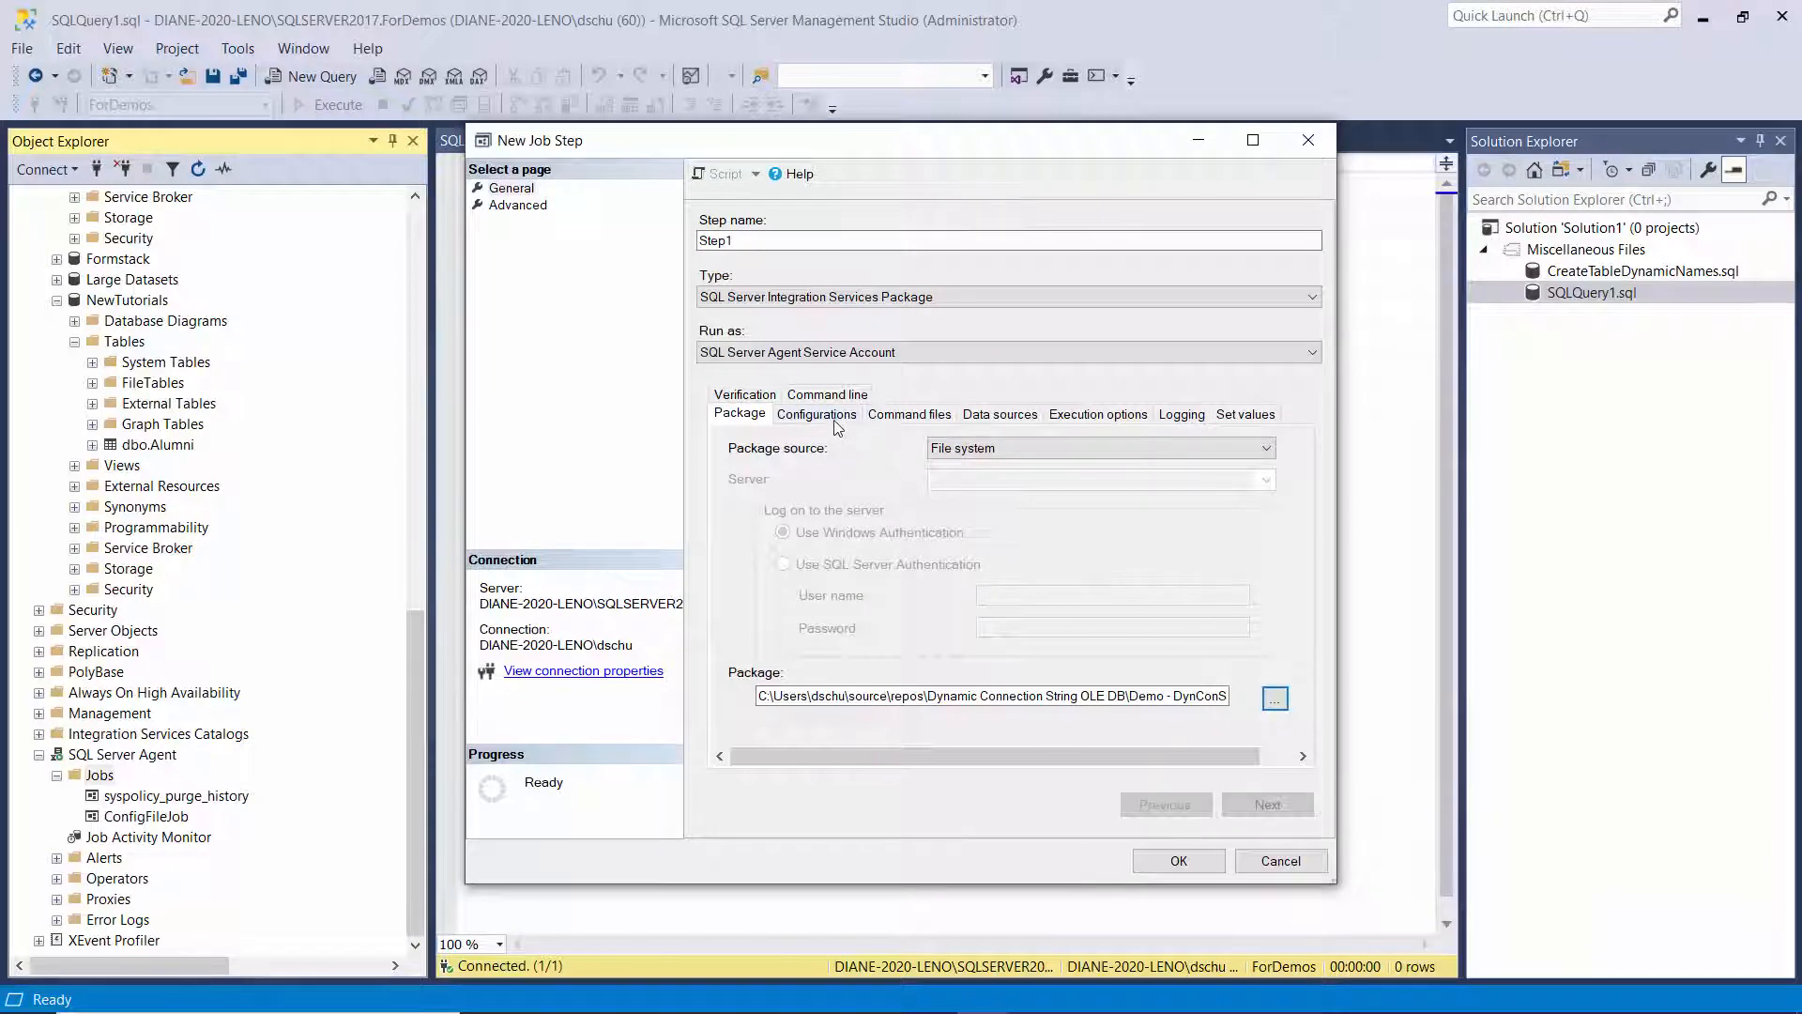
Step: Add Democonfigfile.dtsConfig as Step1's configuration, then save Step1 and the Demo1 job
{"action": "left_click", "coordinate": [816, 414]}
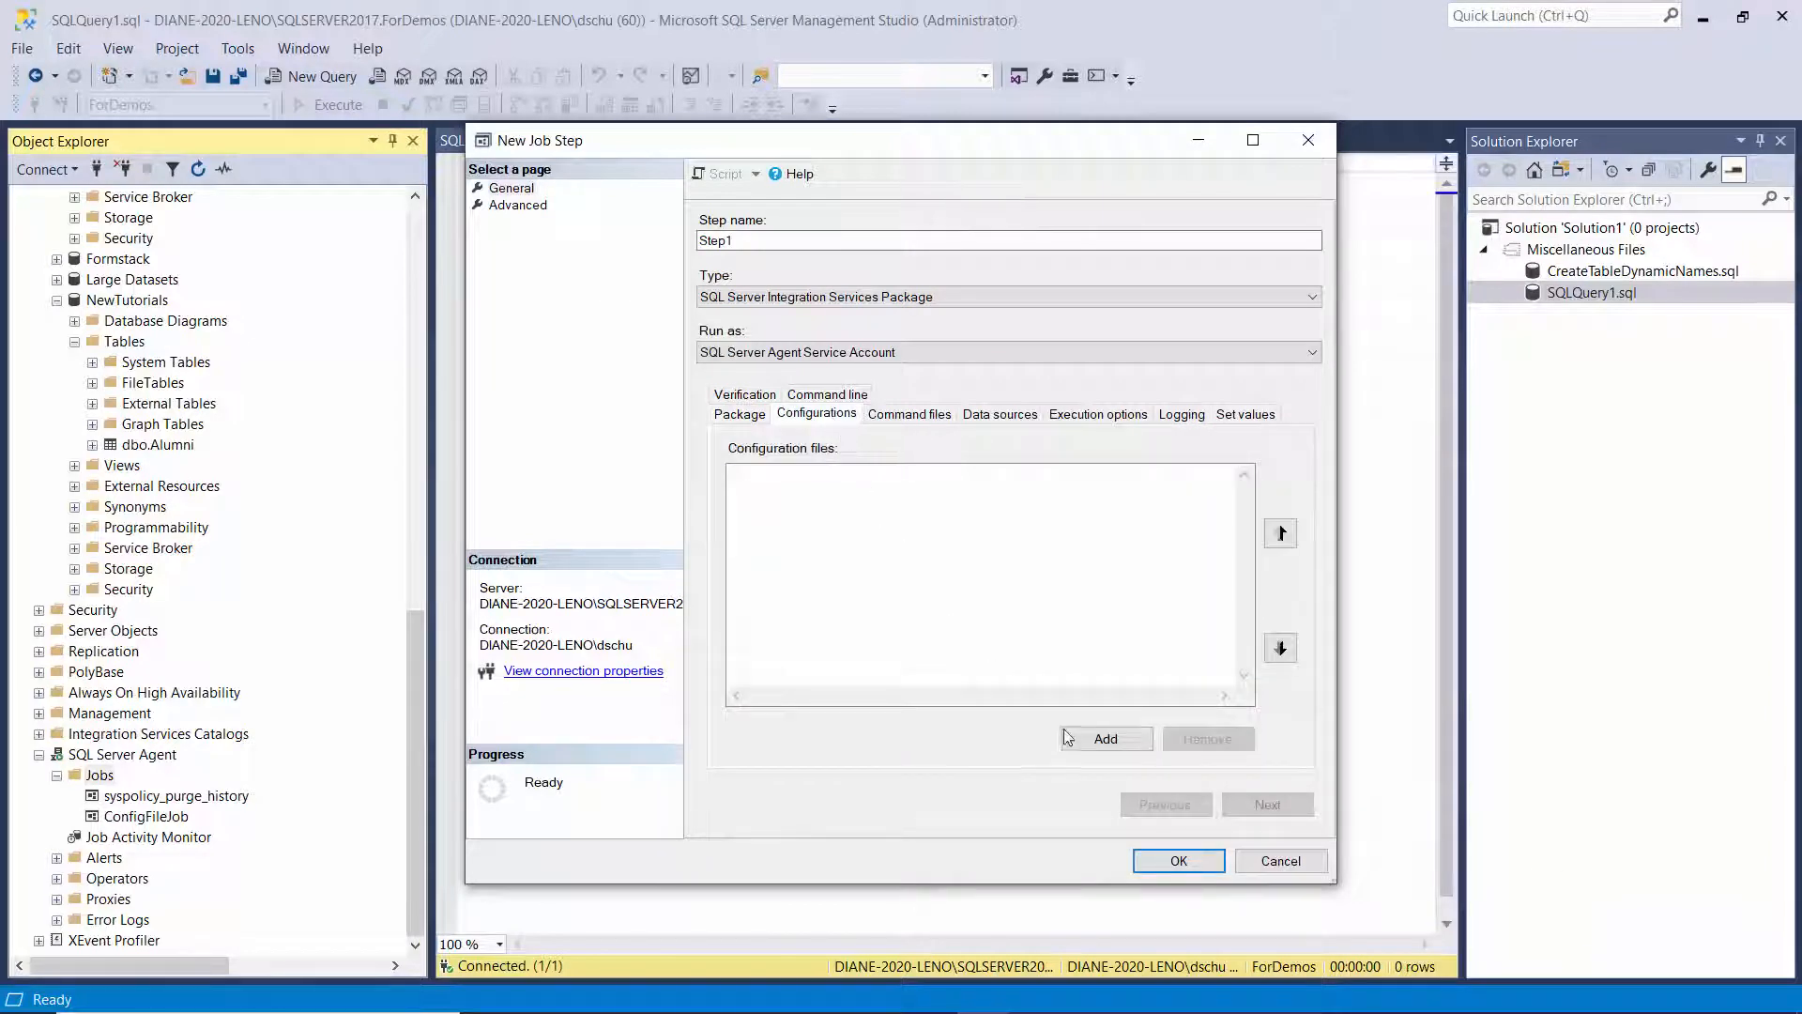
{"action": "left_click", "coordinate": [1105, 738]}
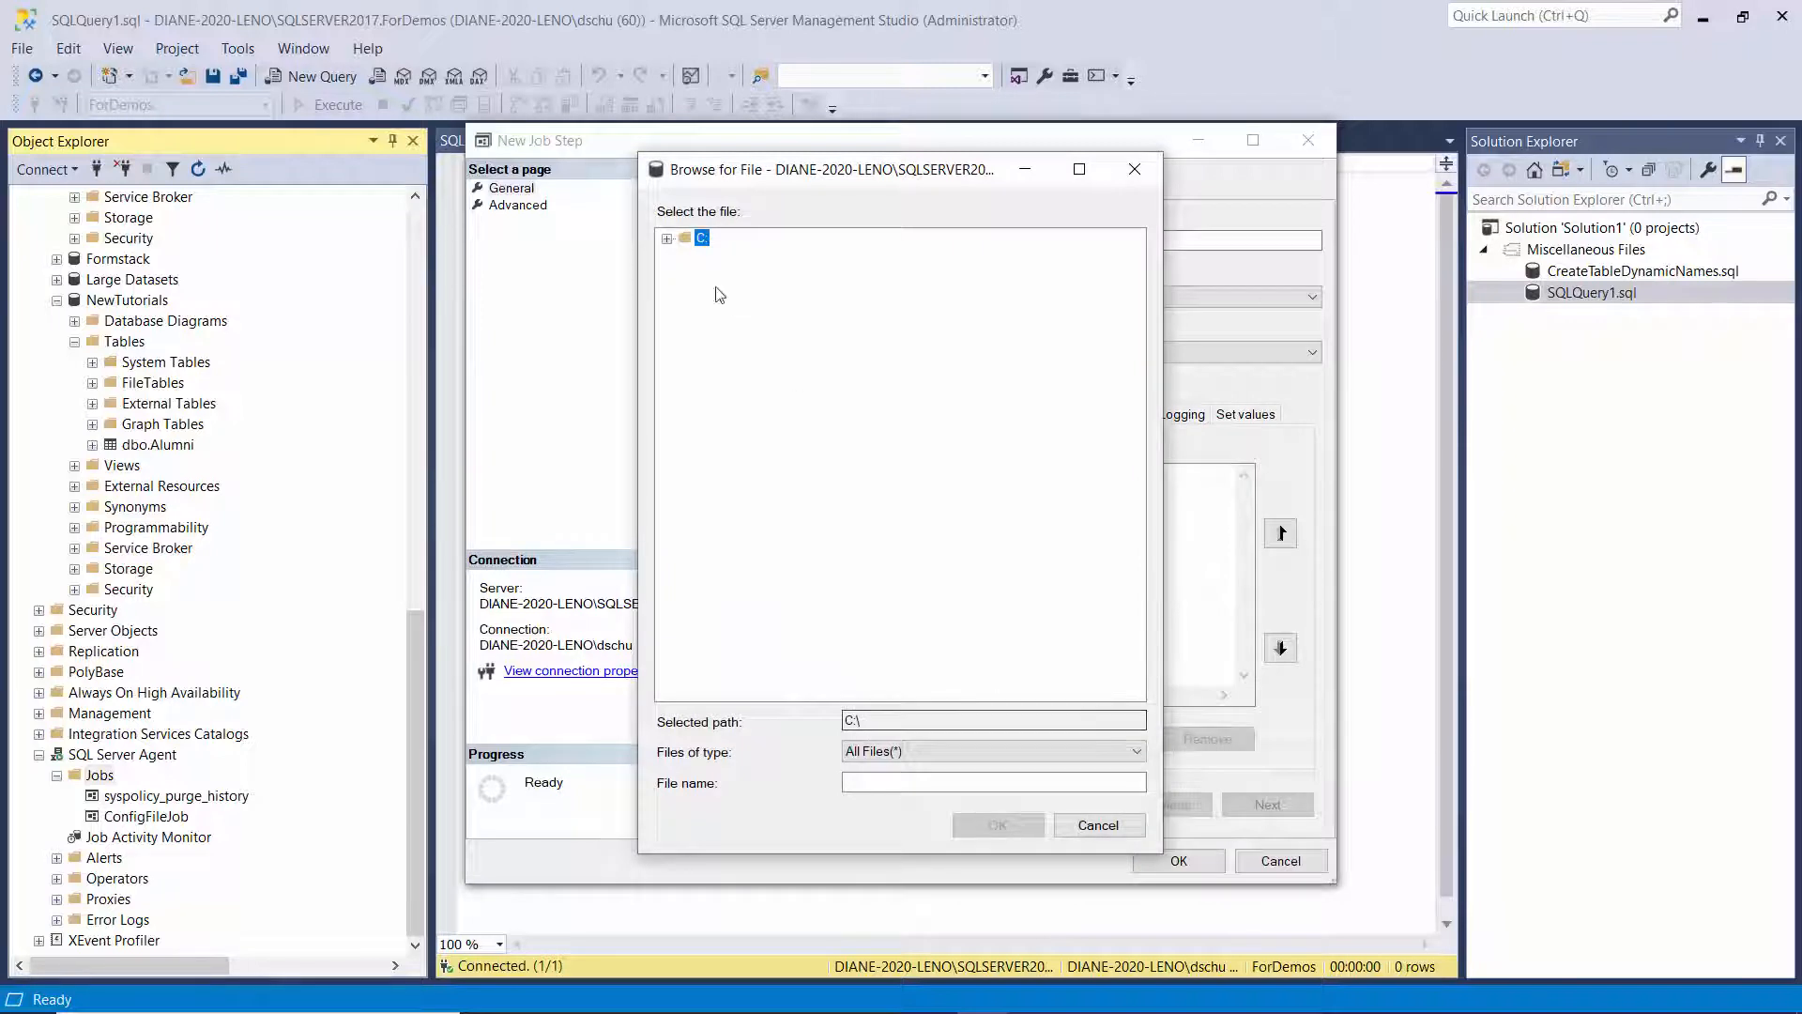
{"action": "left_click", "coordinate": [667, 238]}
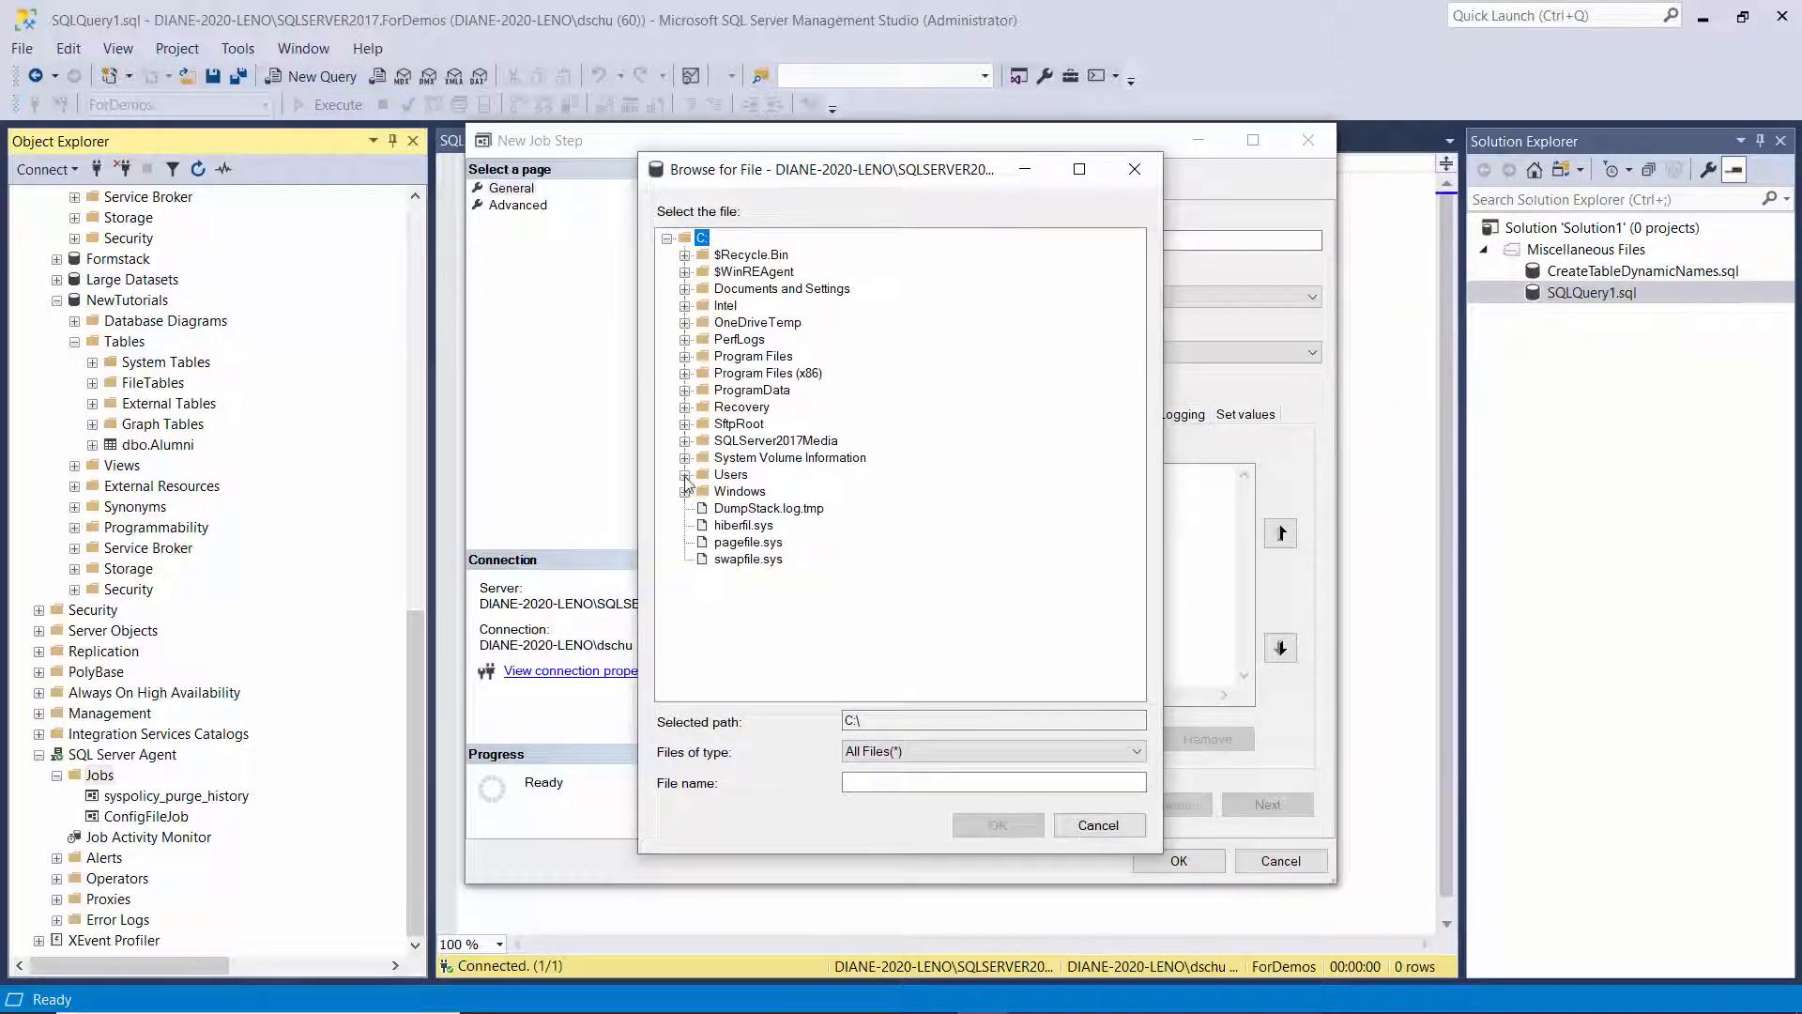
{"action": "left_click", "coordinate": [686, 475]}
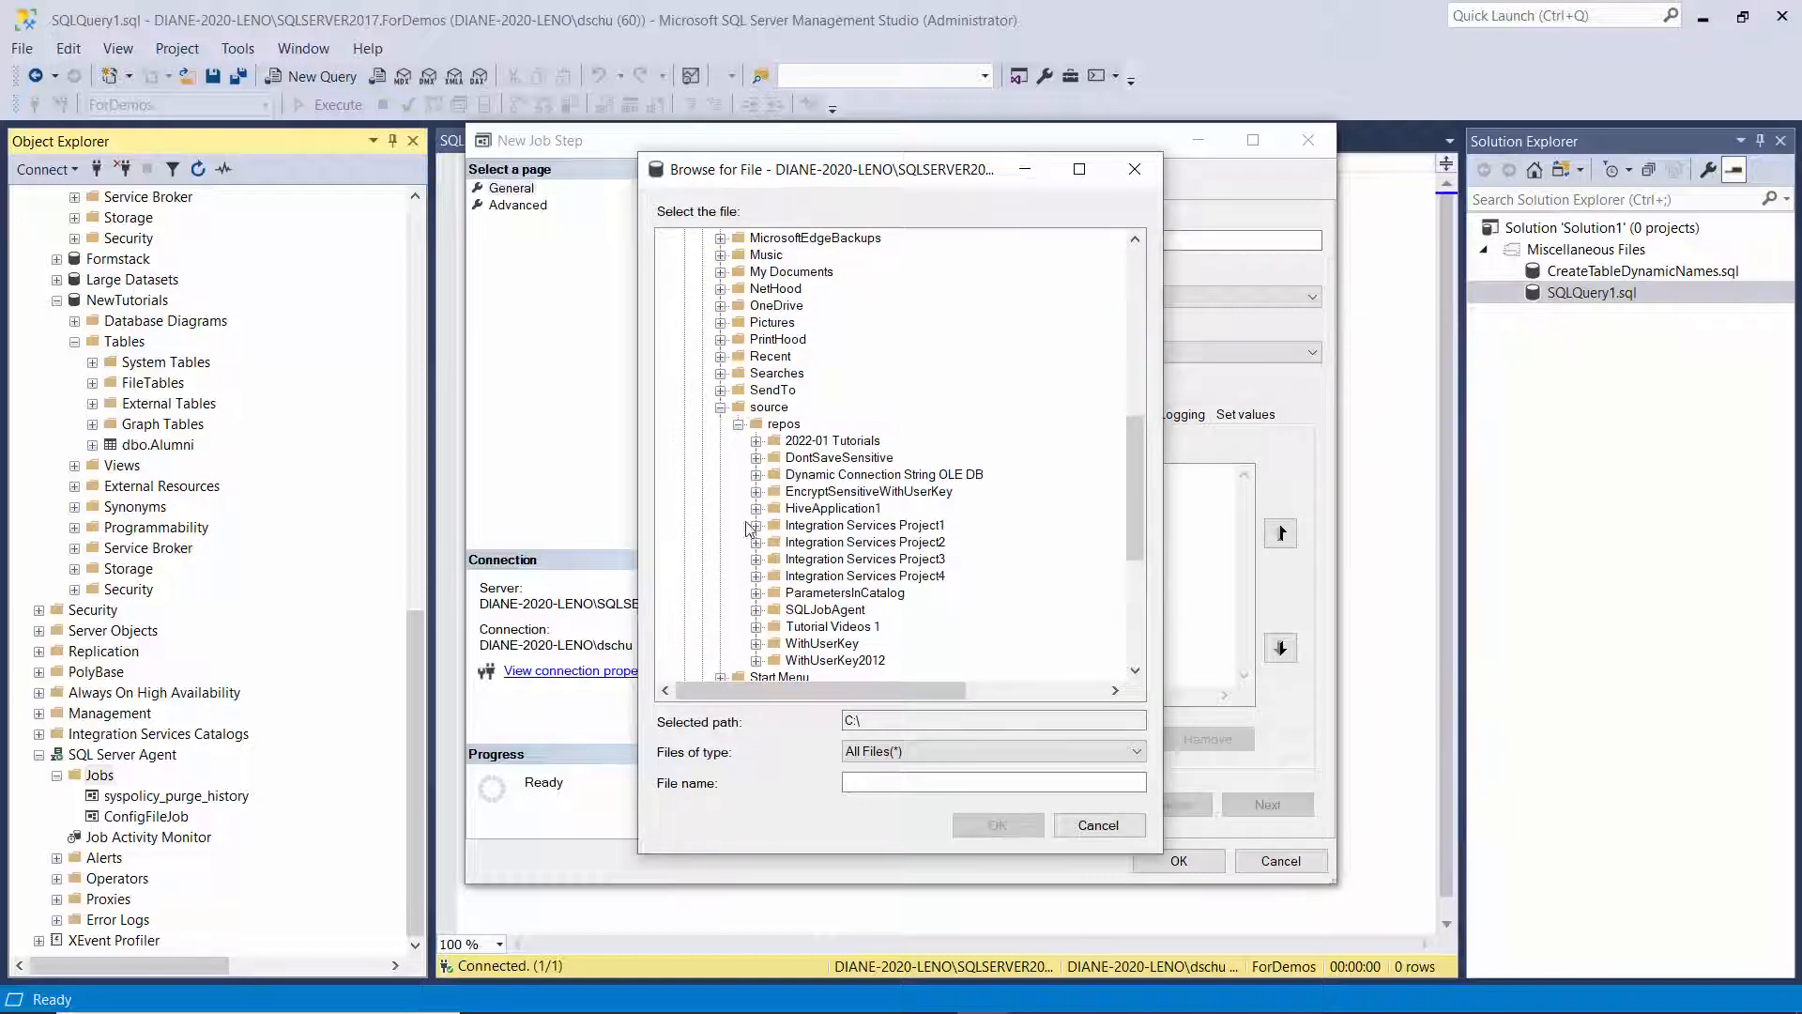
{"action": "left_click", "coordinate": [757, 473]}
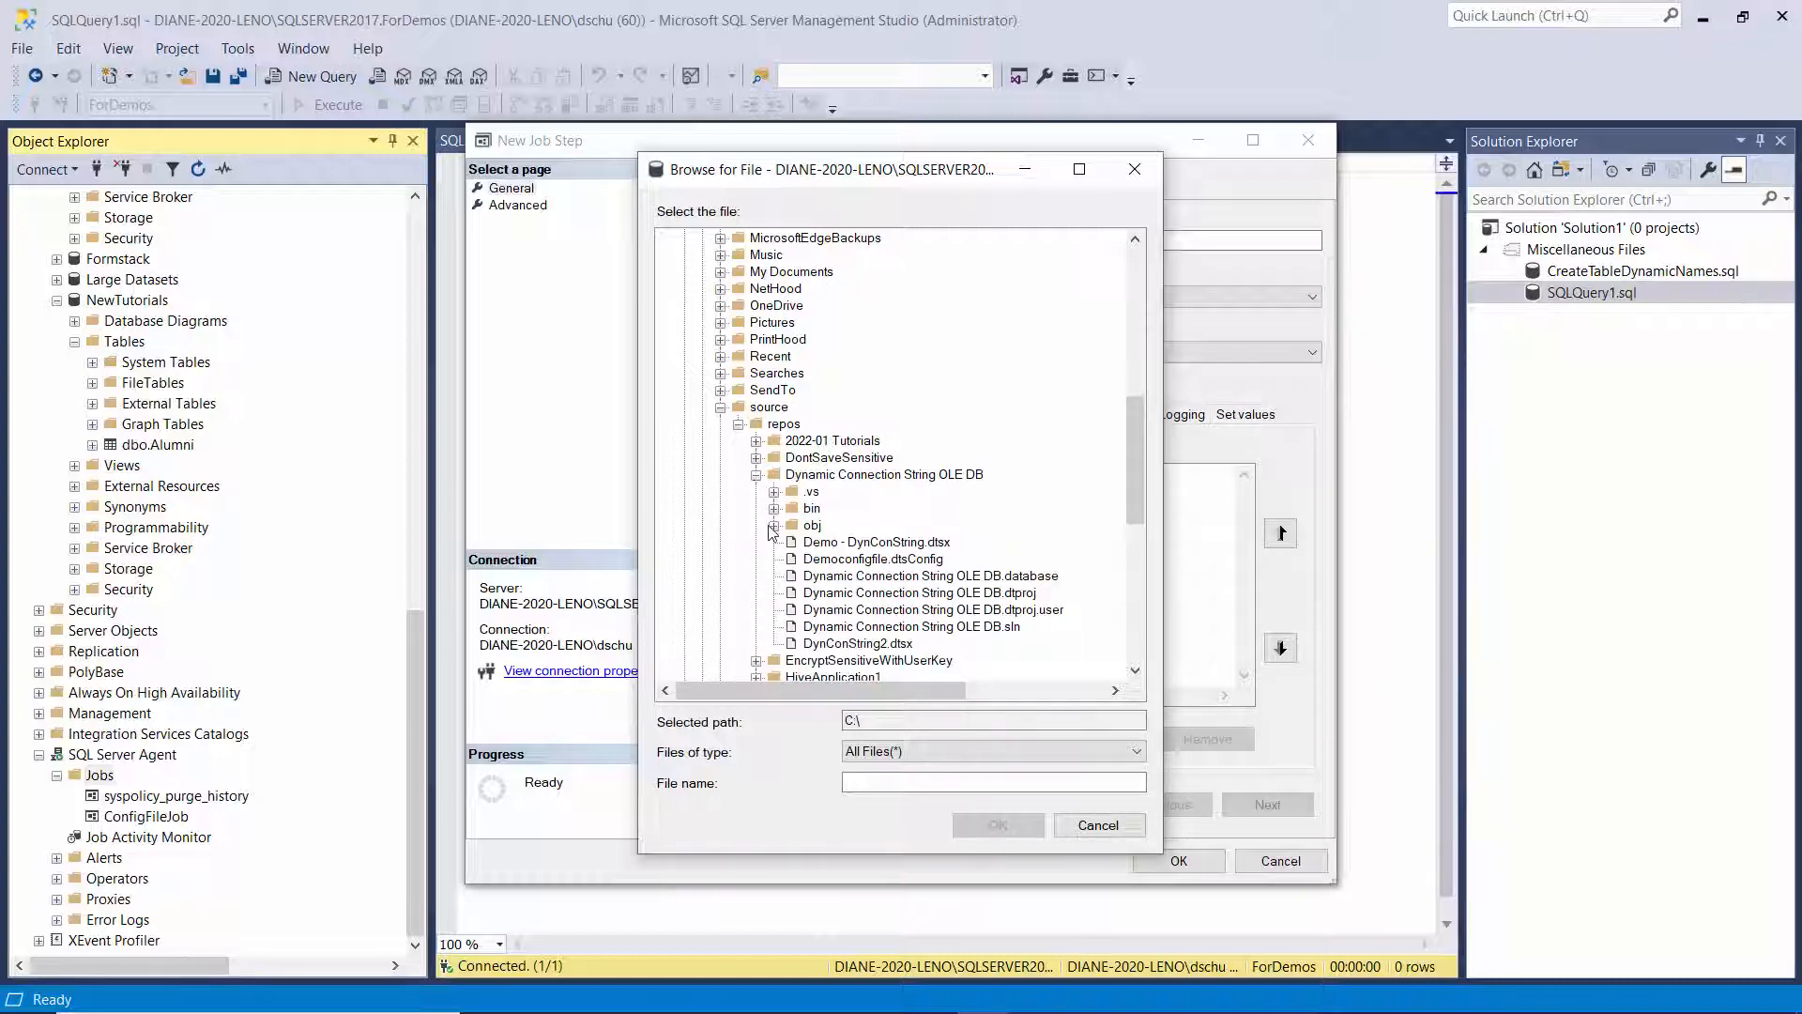
{"action": "left_click", "coordinate": [872, 558]}
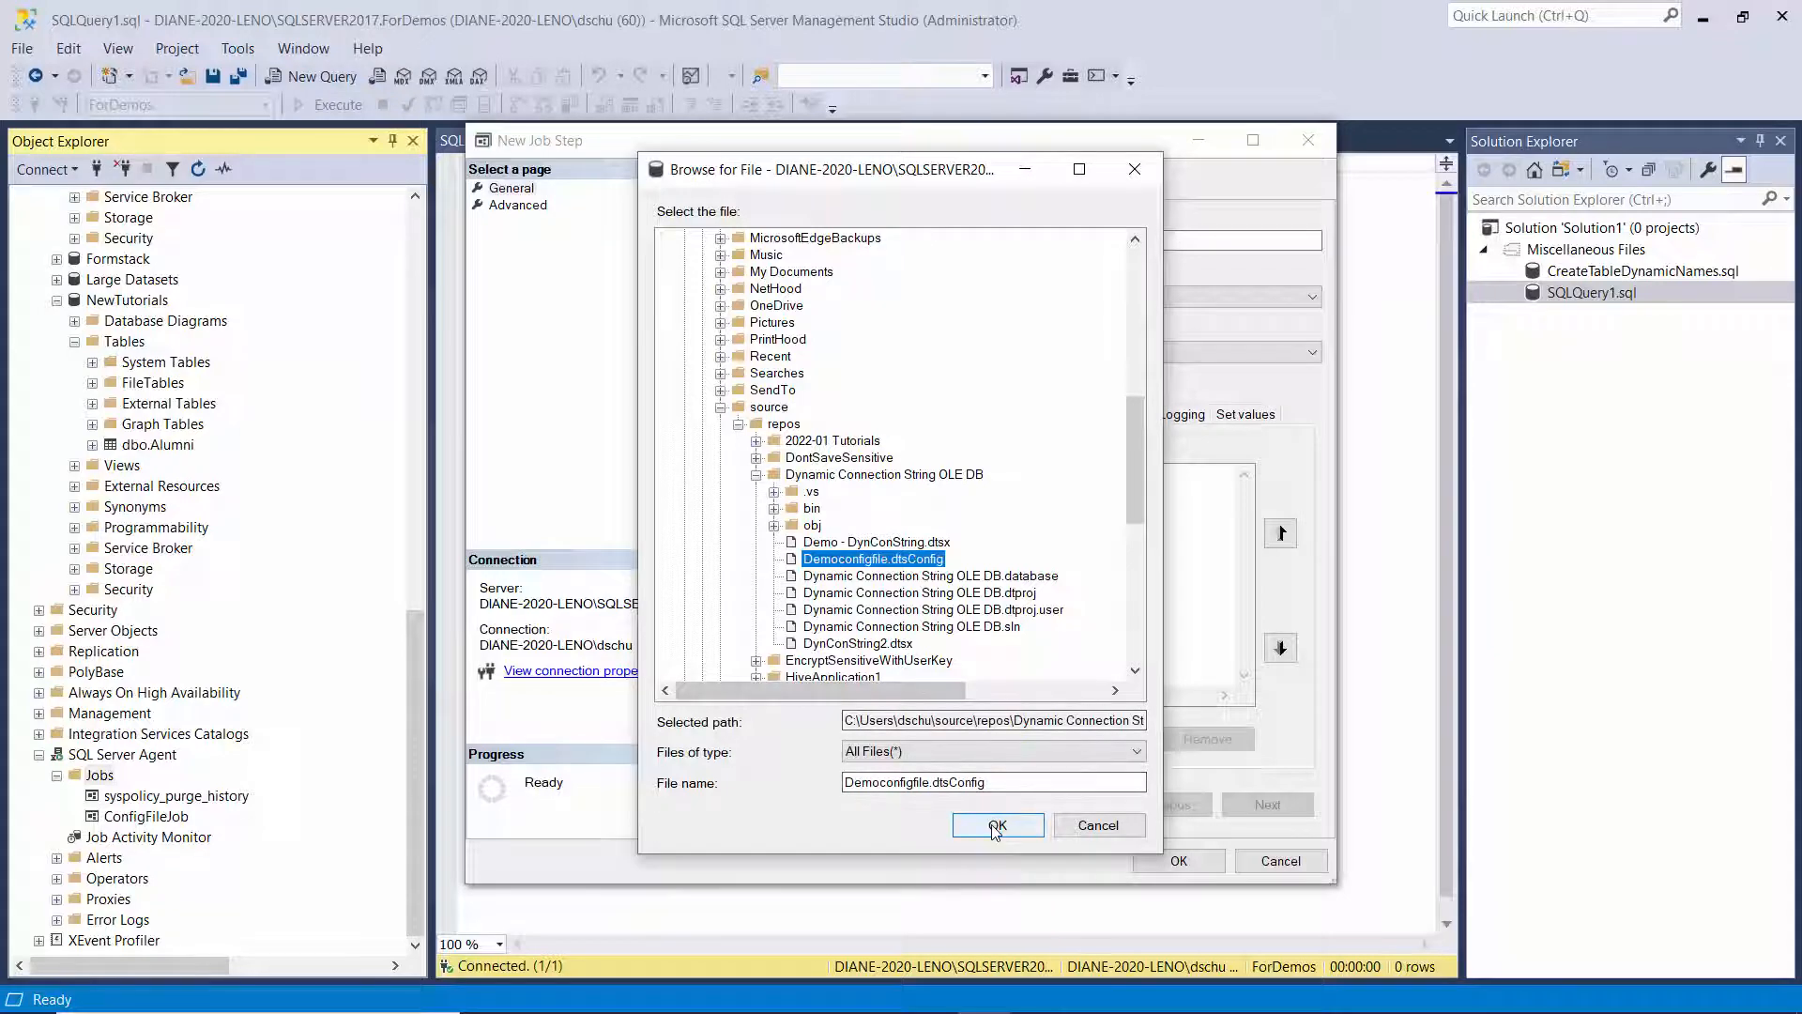
{"action": "left_click", "coordinate": [995, 825]}
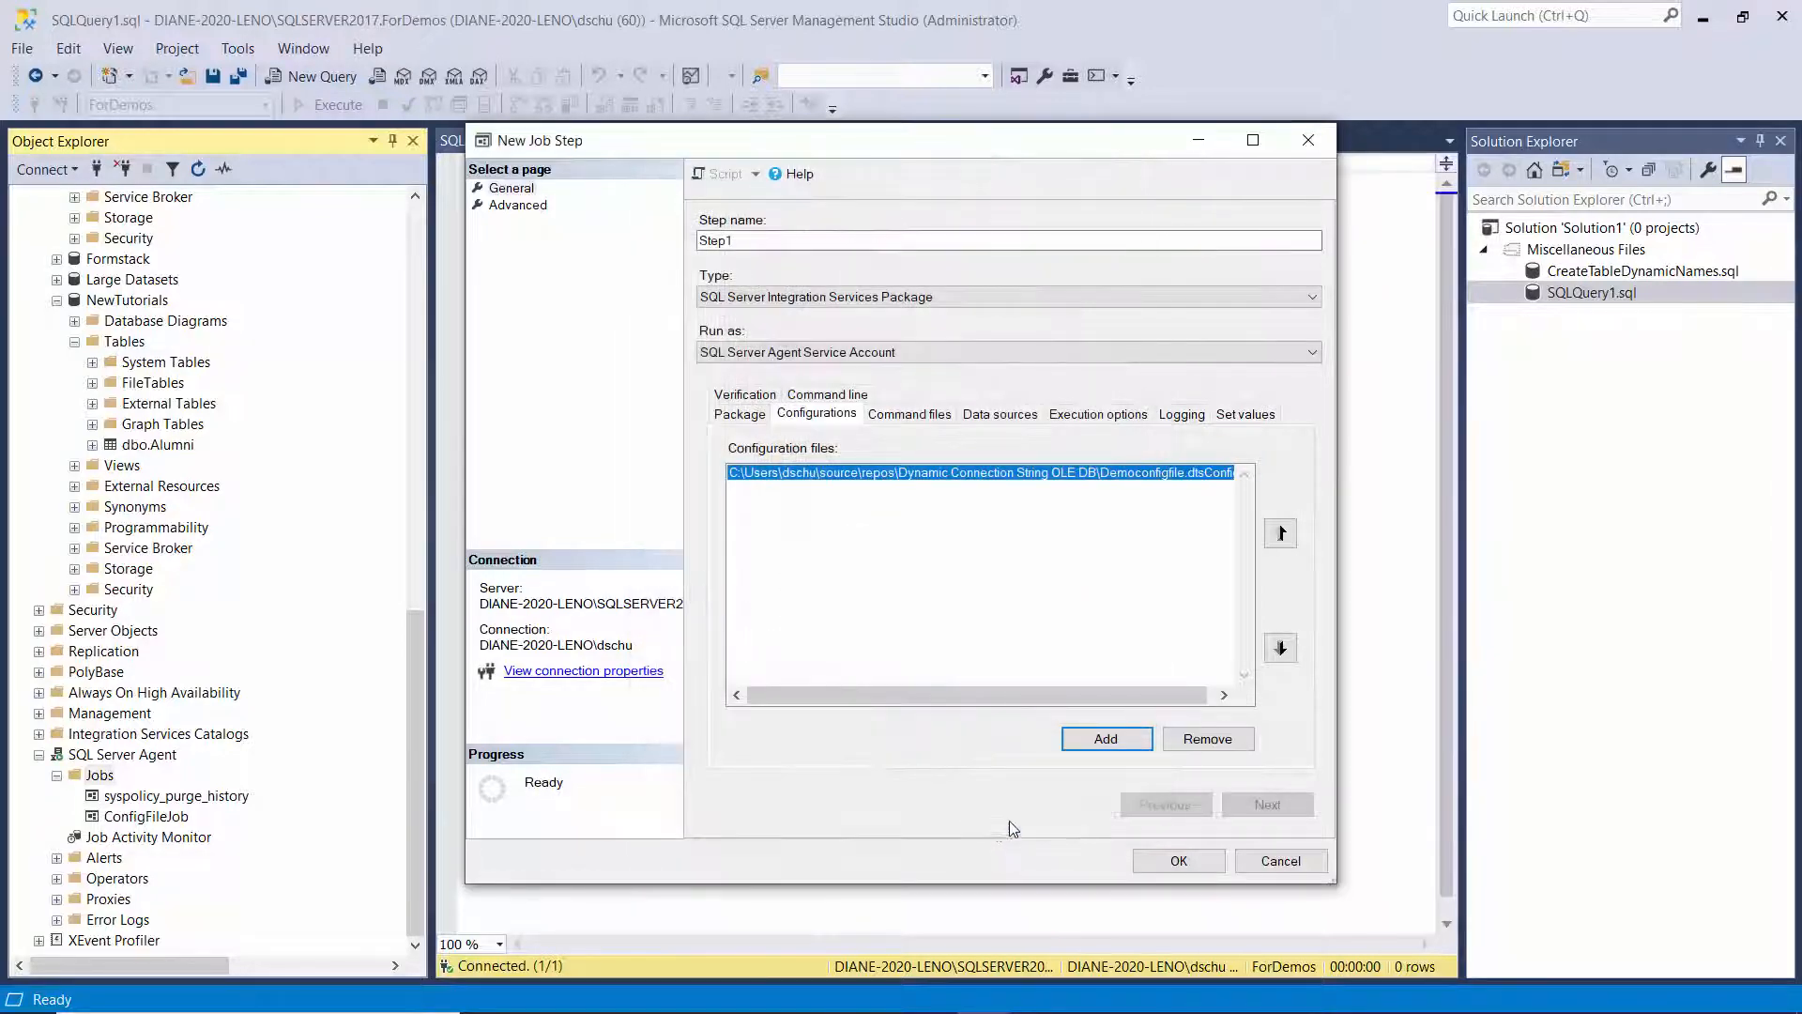
{"action": "left_click", "coordinate": [1179, 860]}
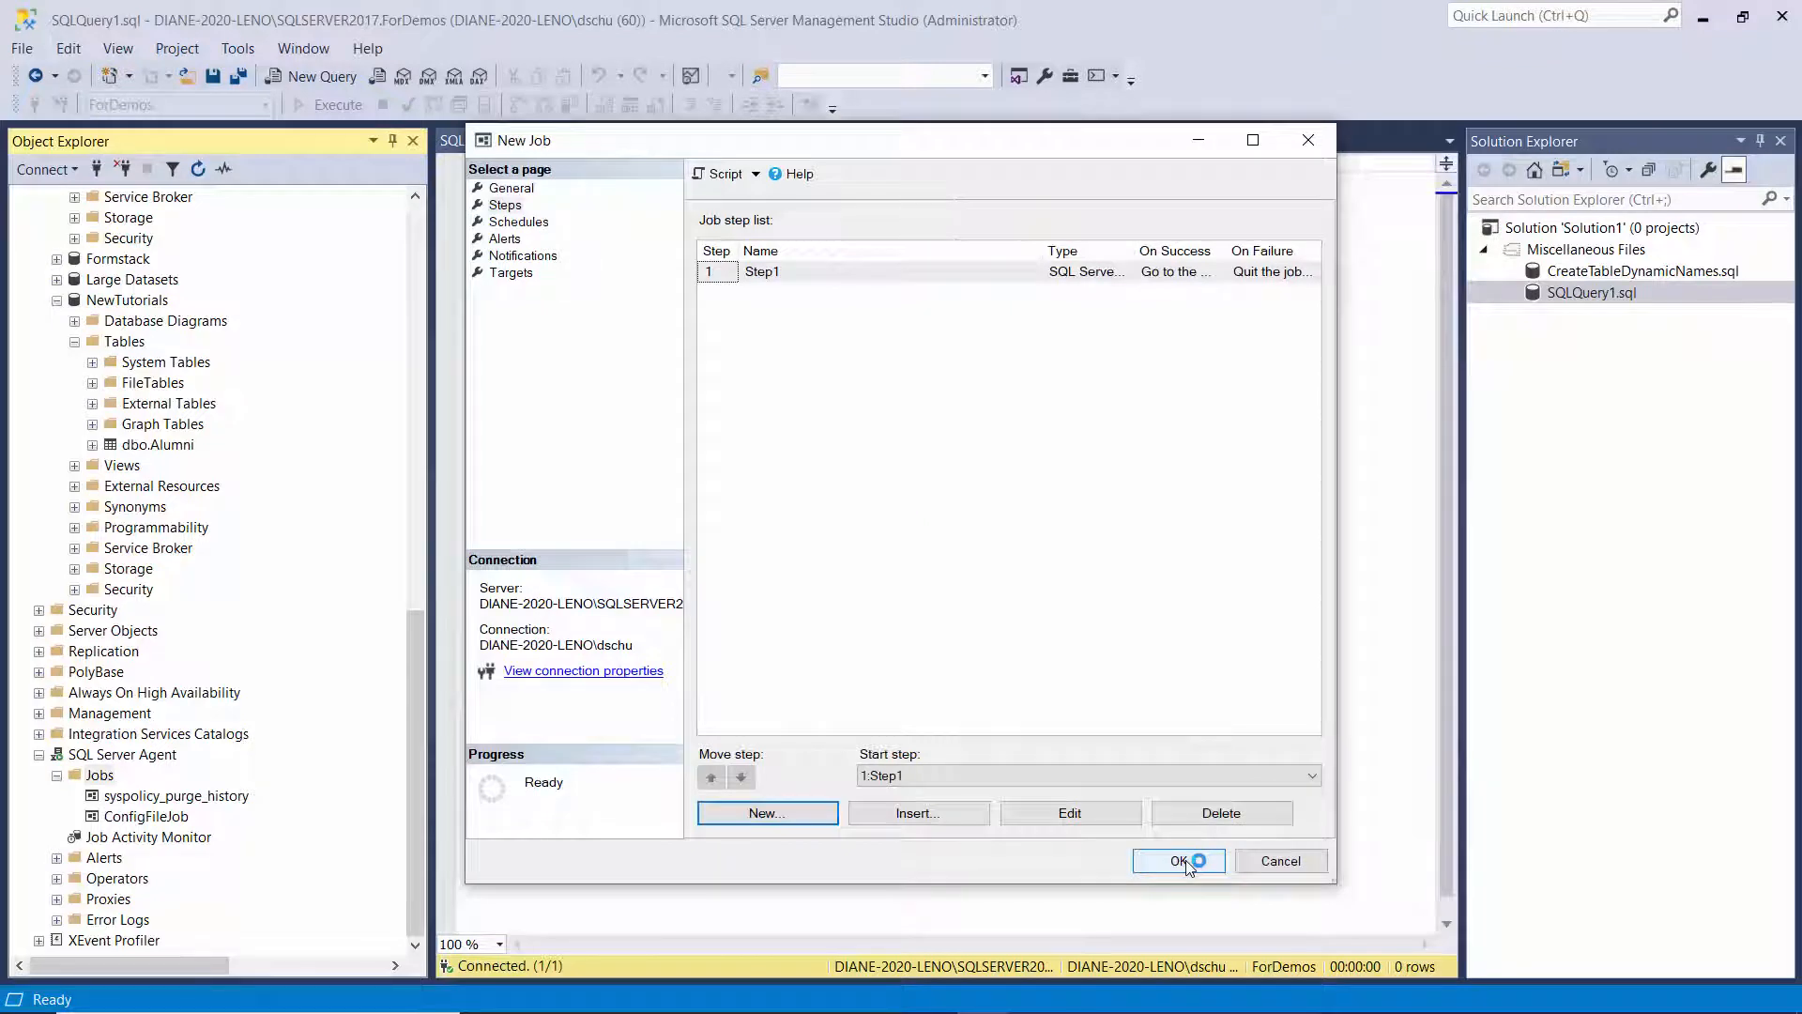
{"action": "left_click", "coordinate": [1178, 861]}
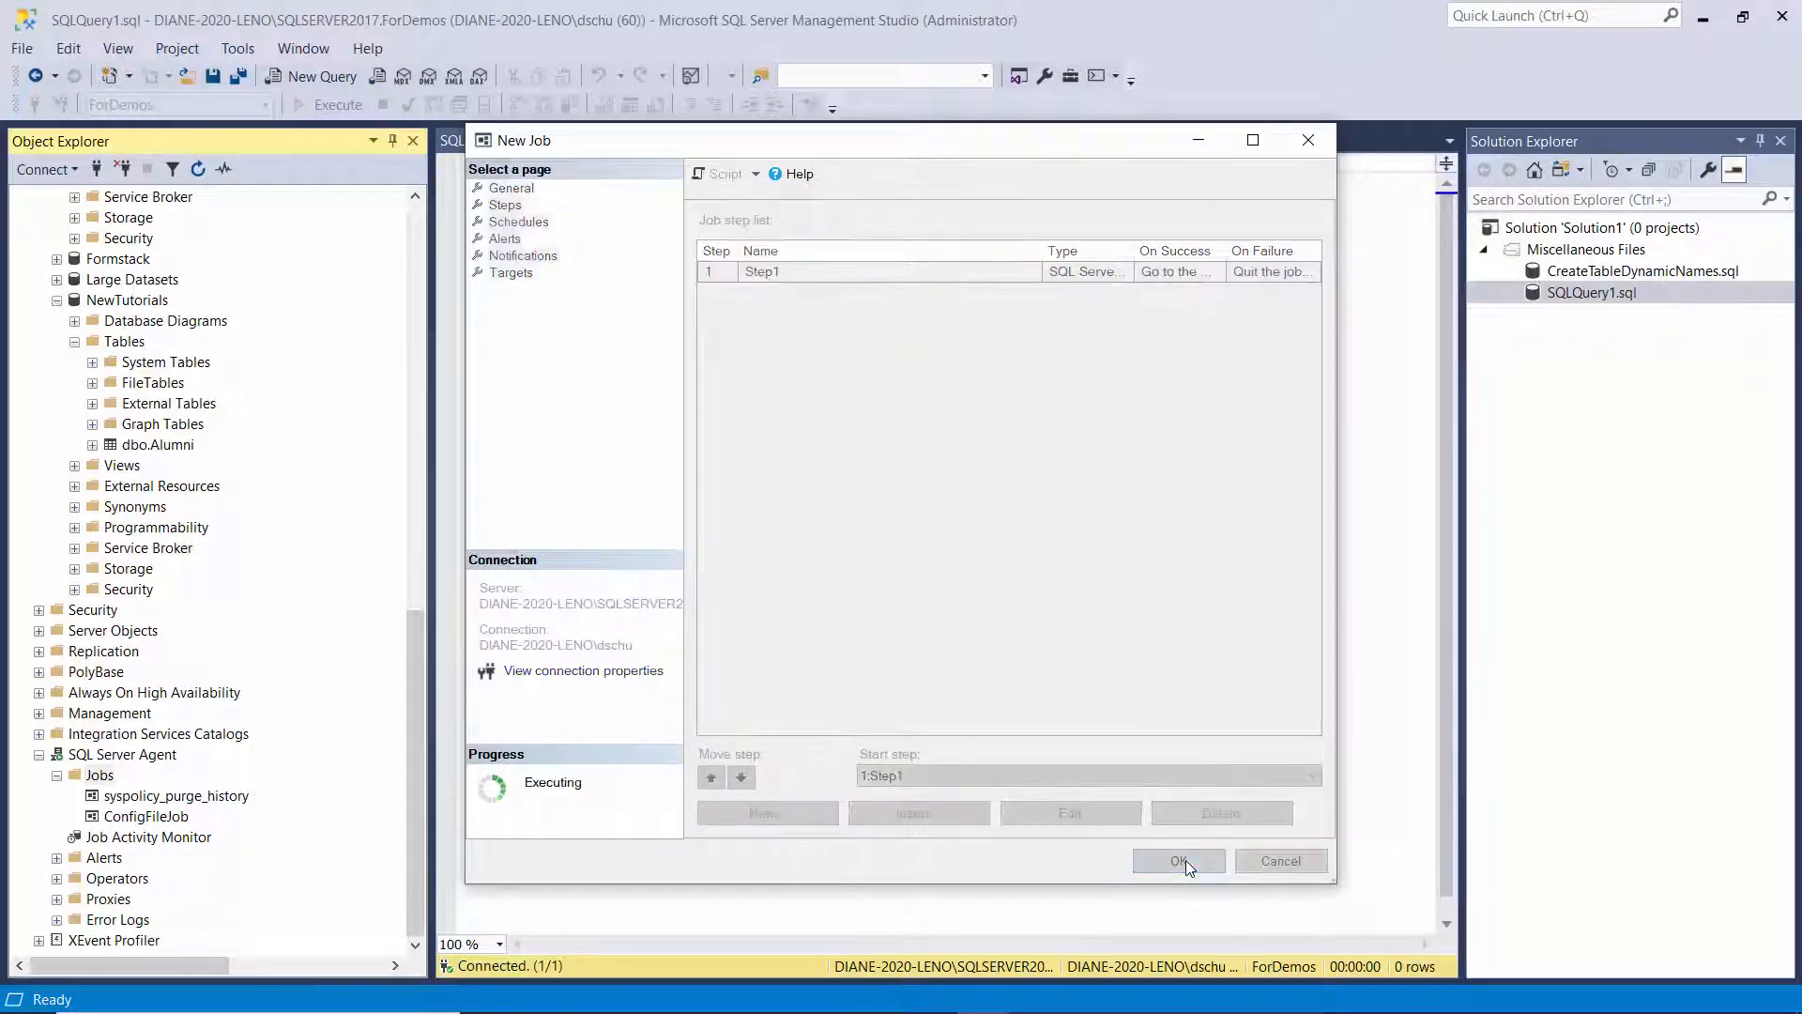
Step: Start the Demo1 job and dismiss its successful run report
{"action": "left_click", "coordinate": [1176, 861]}
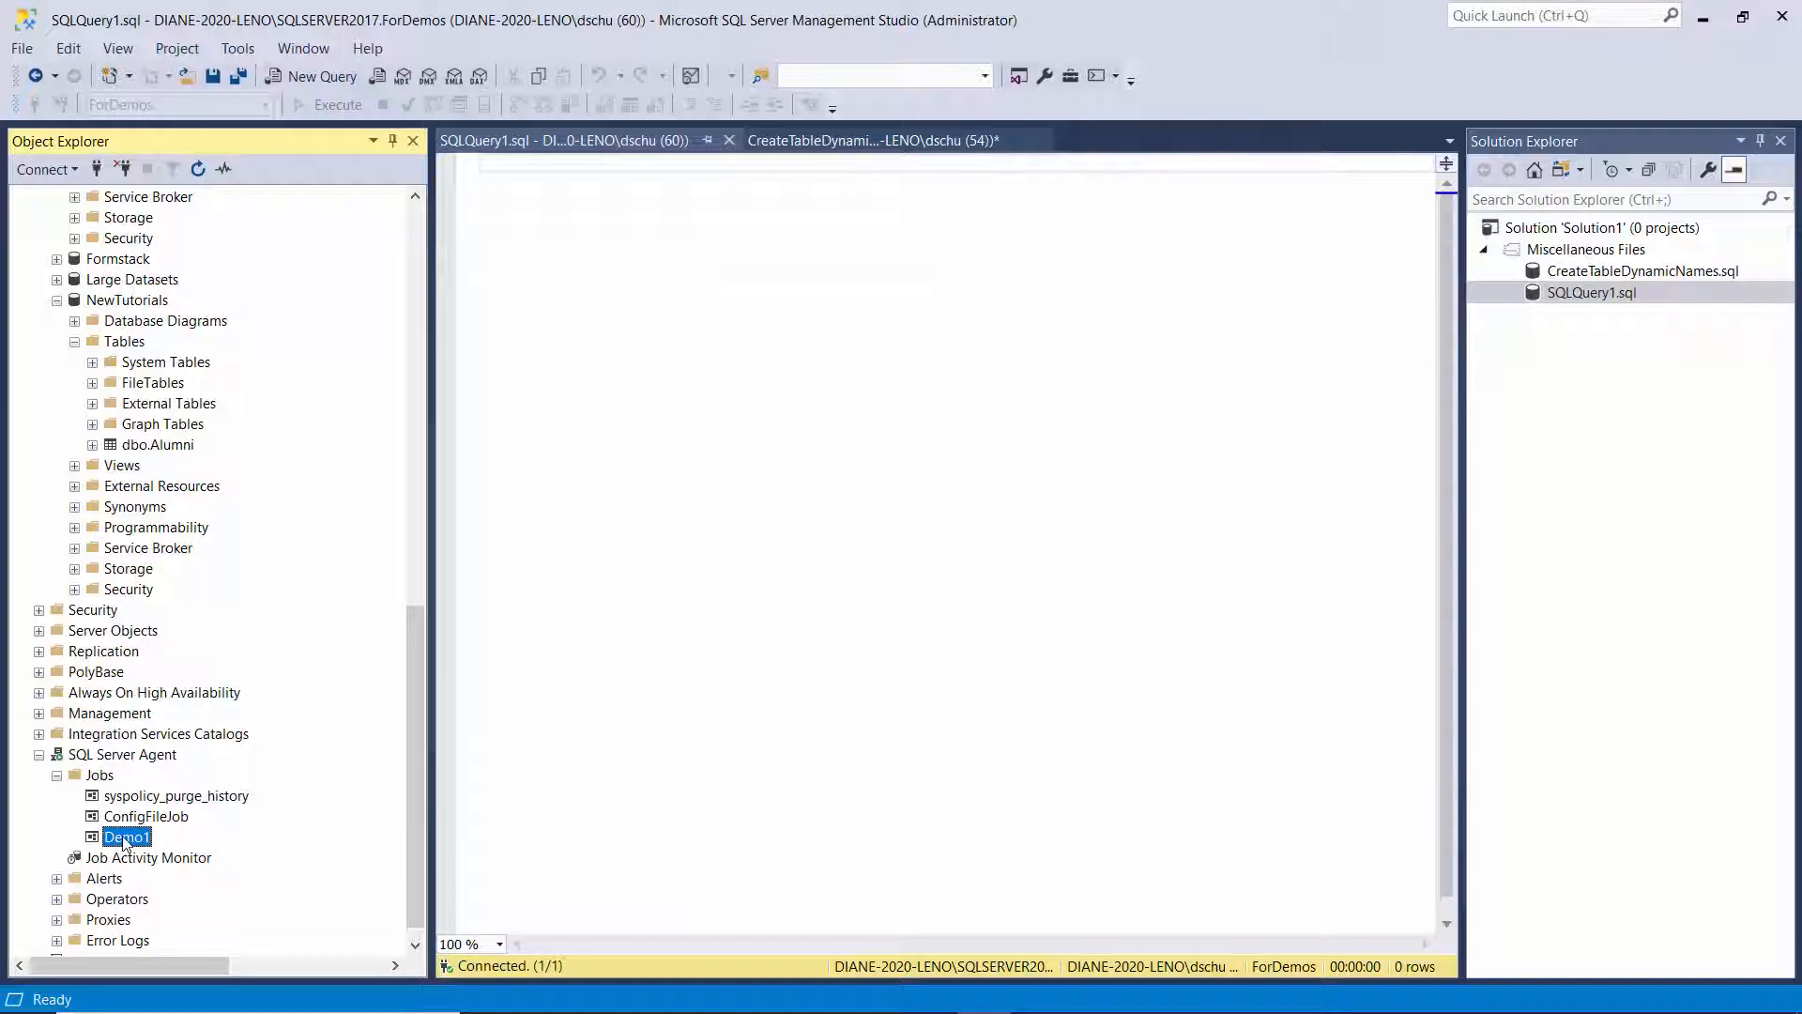
{"action": "right_click", "coordinate": [127, 835]}
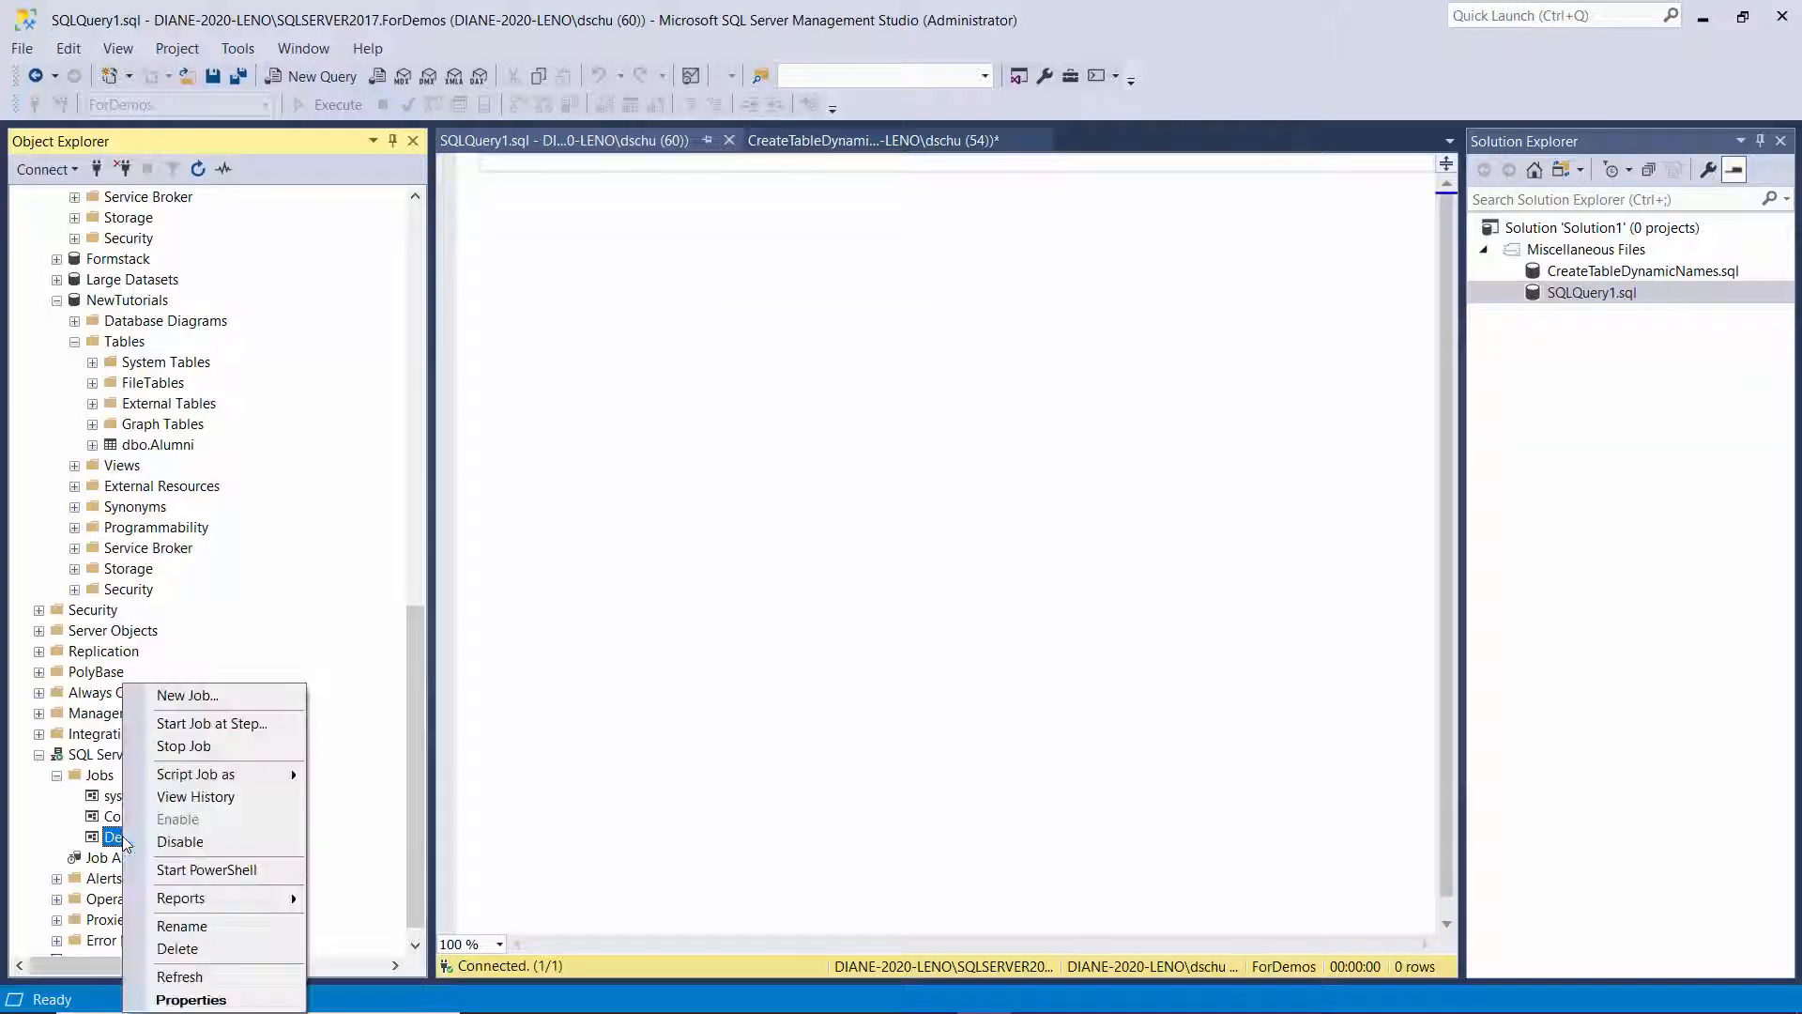
{"action": "mouse_move", "coordinate": [194, 774]}
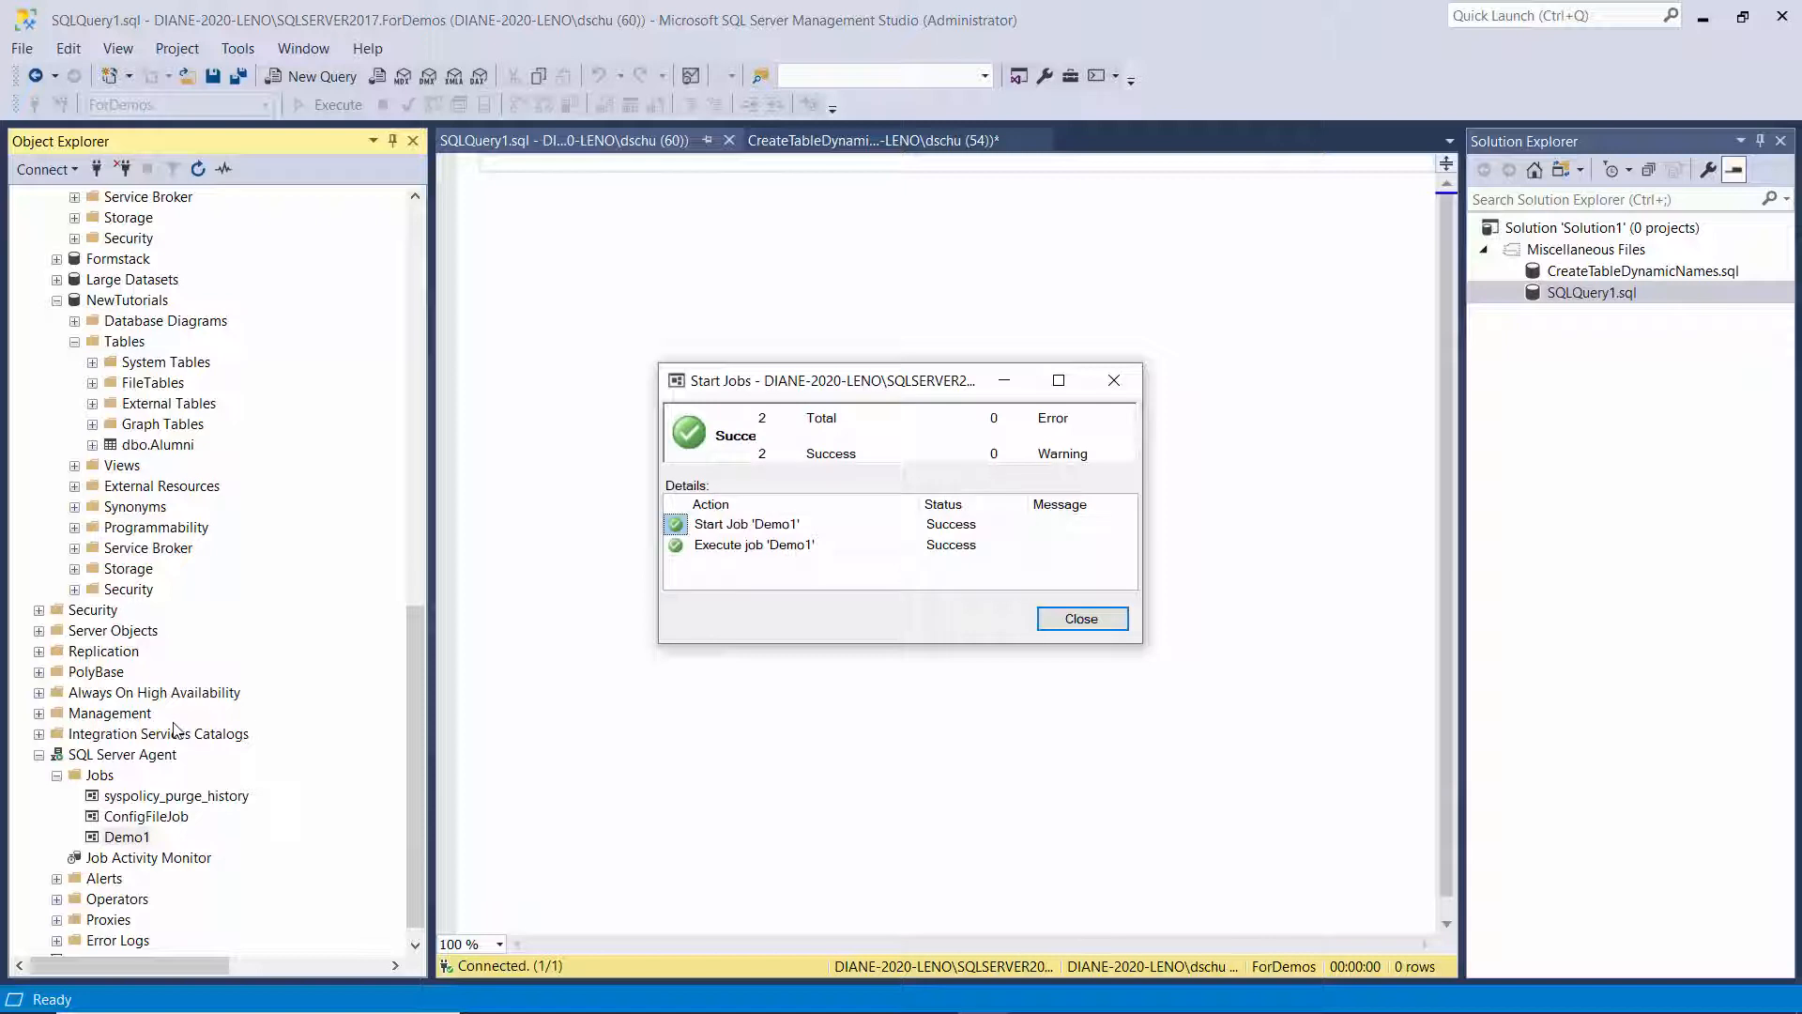
{"action": "left_click", "coordinate": [1079, 618]}
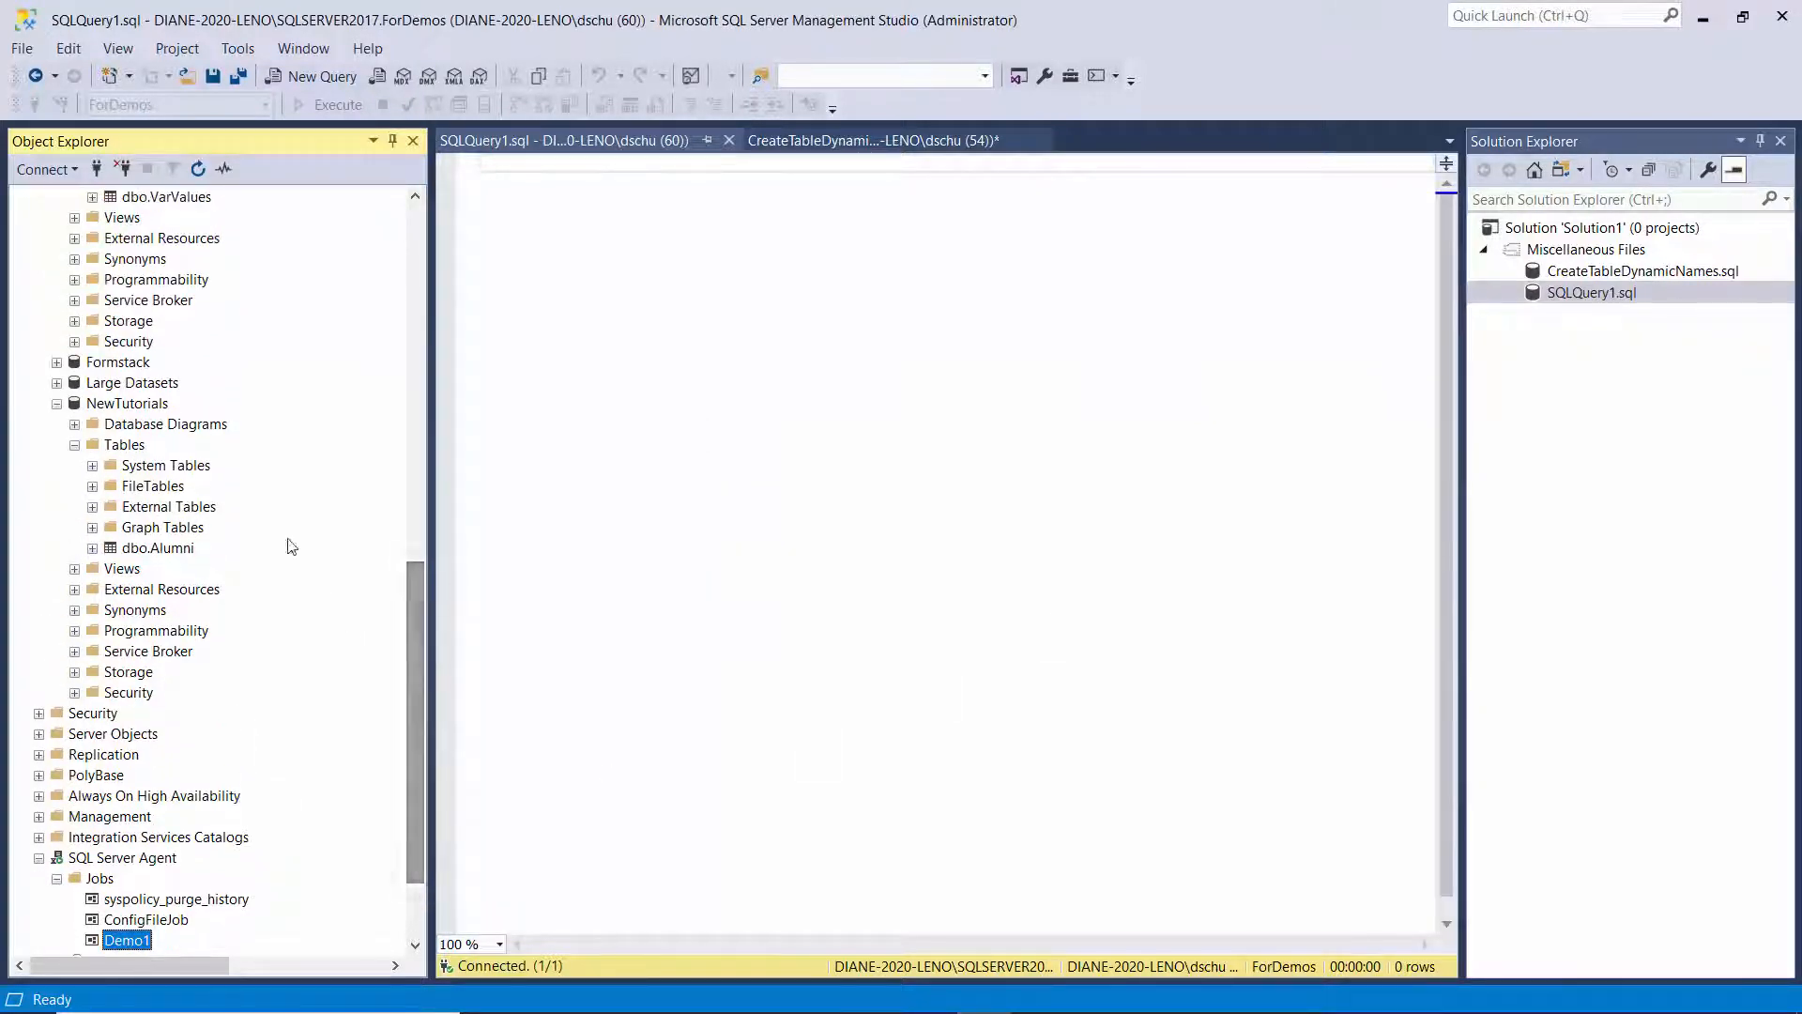
Step: Refresh the NewTutorials Tables folder and select the new dbo.NewTable
{"action": "left_click", "coordinate": [124, 445]}
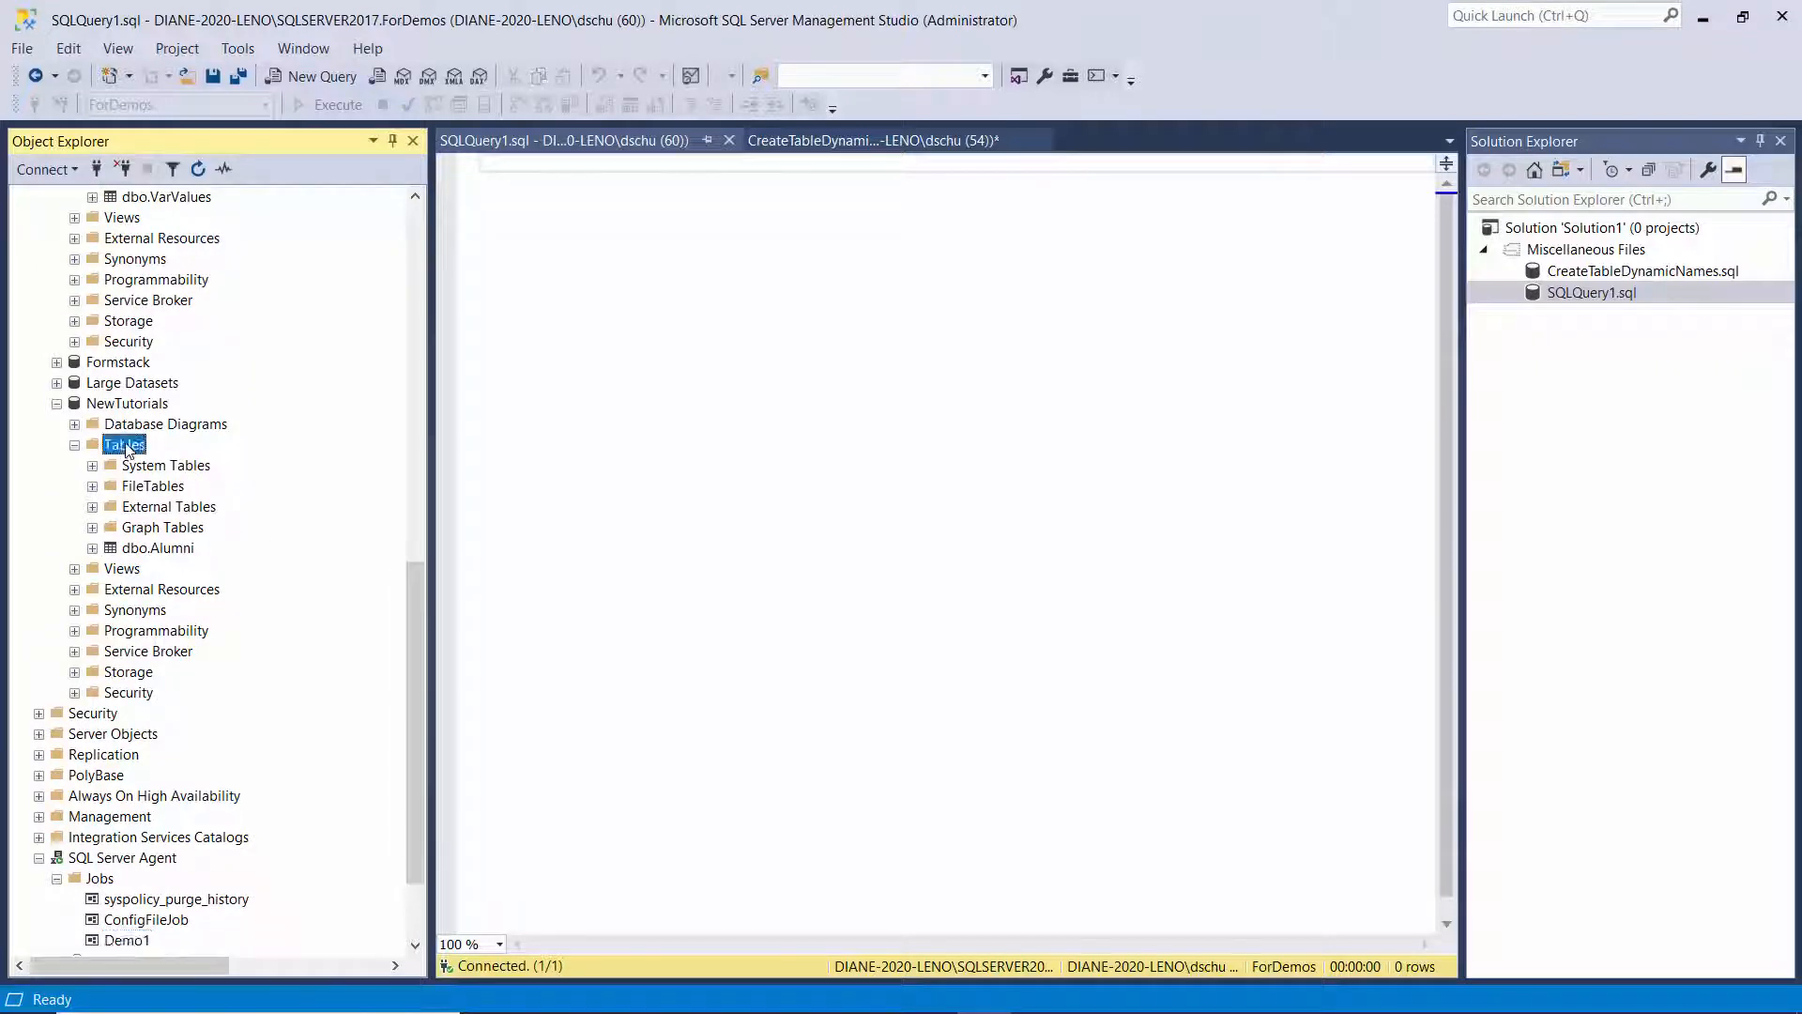
{"action": "right_click", "coordinate": [123, 444]}
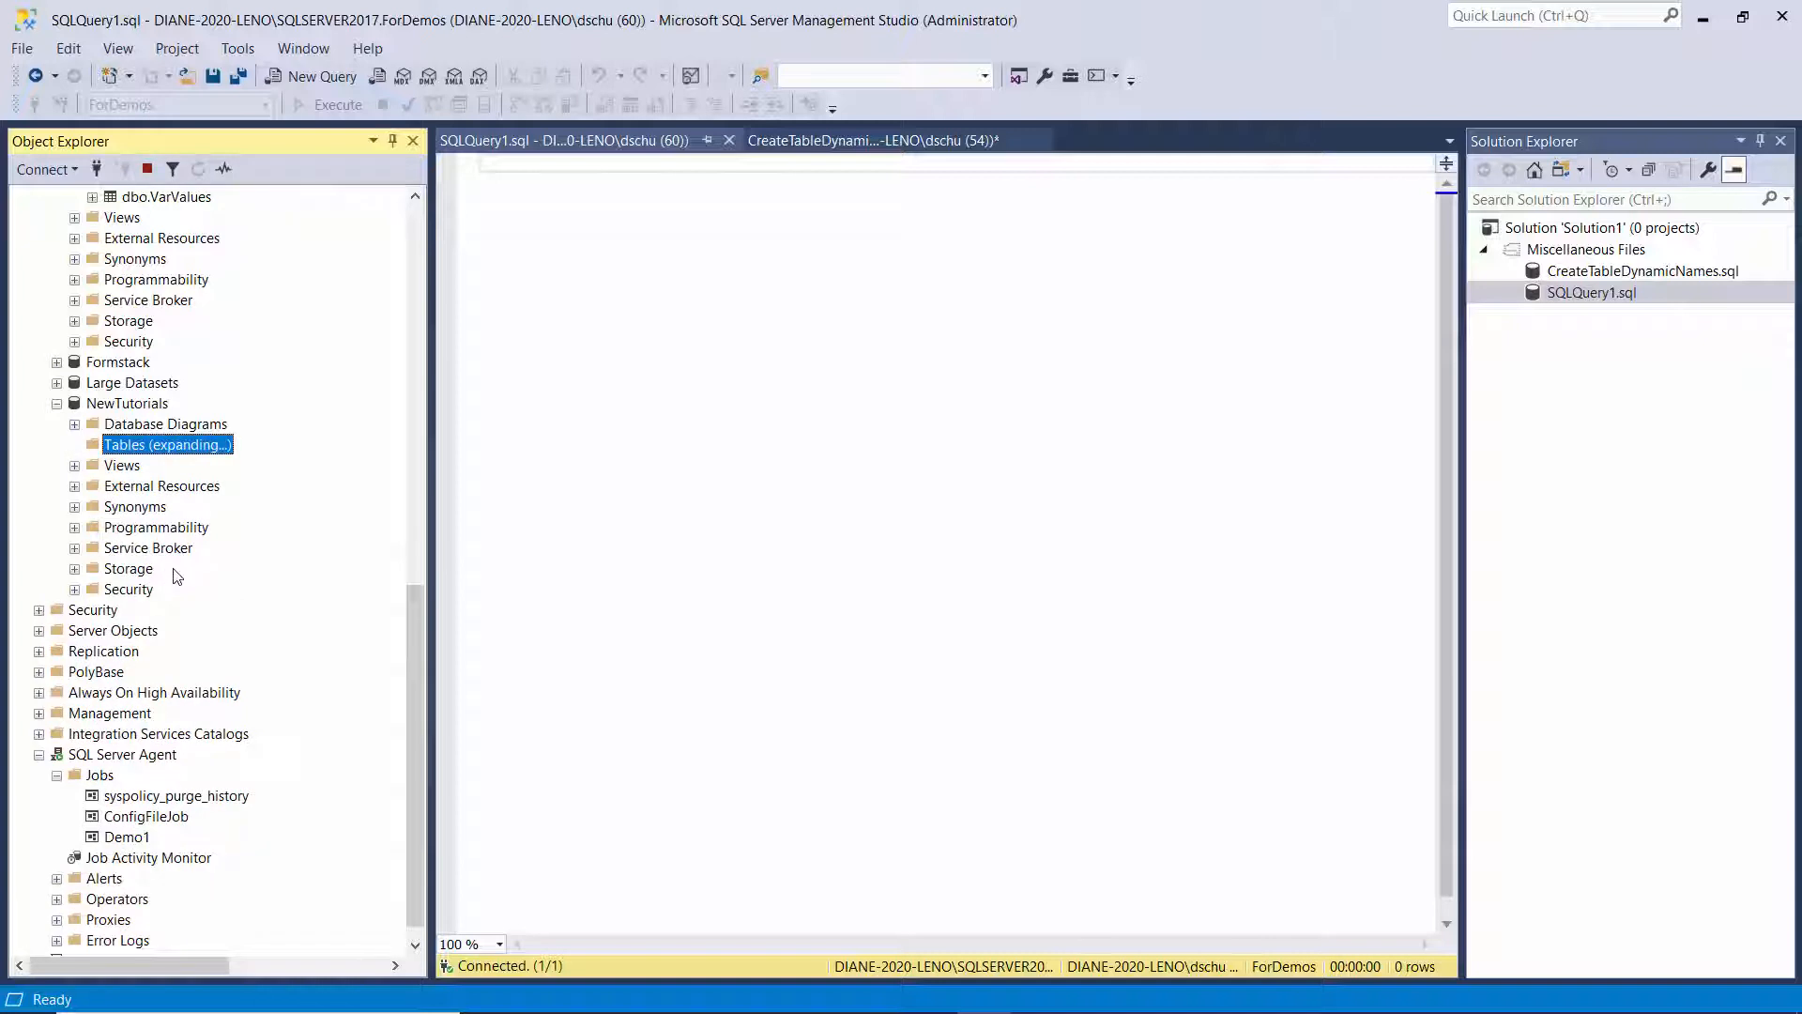
{"action": "left_click", "coordinate": [74, 445]}
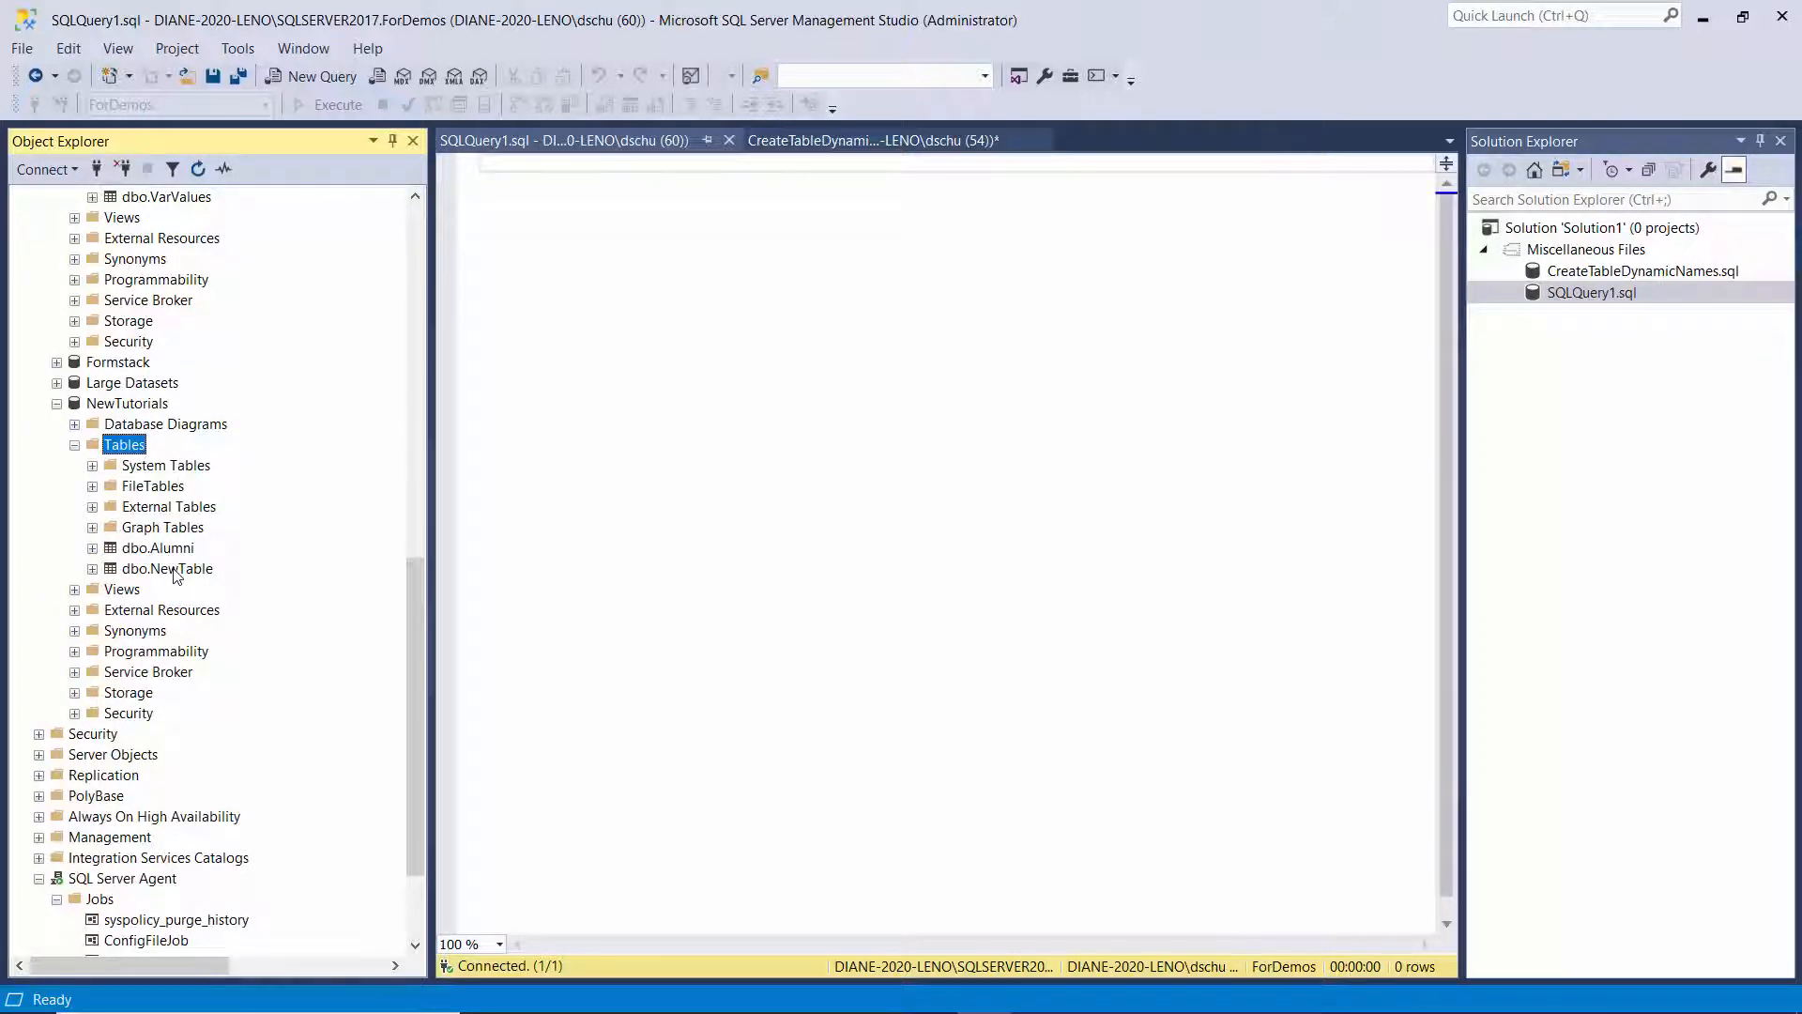
{"action": "left_click", "coordinate": [167, 568]}
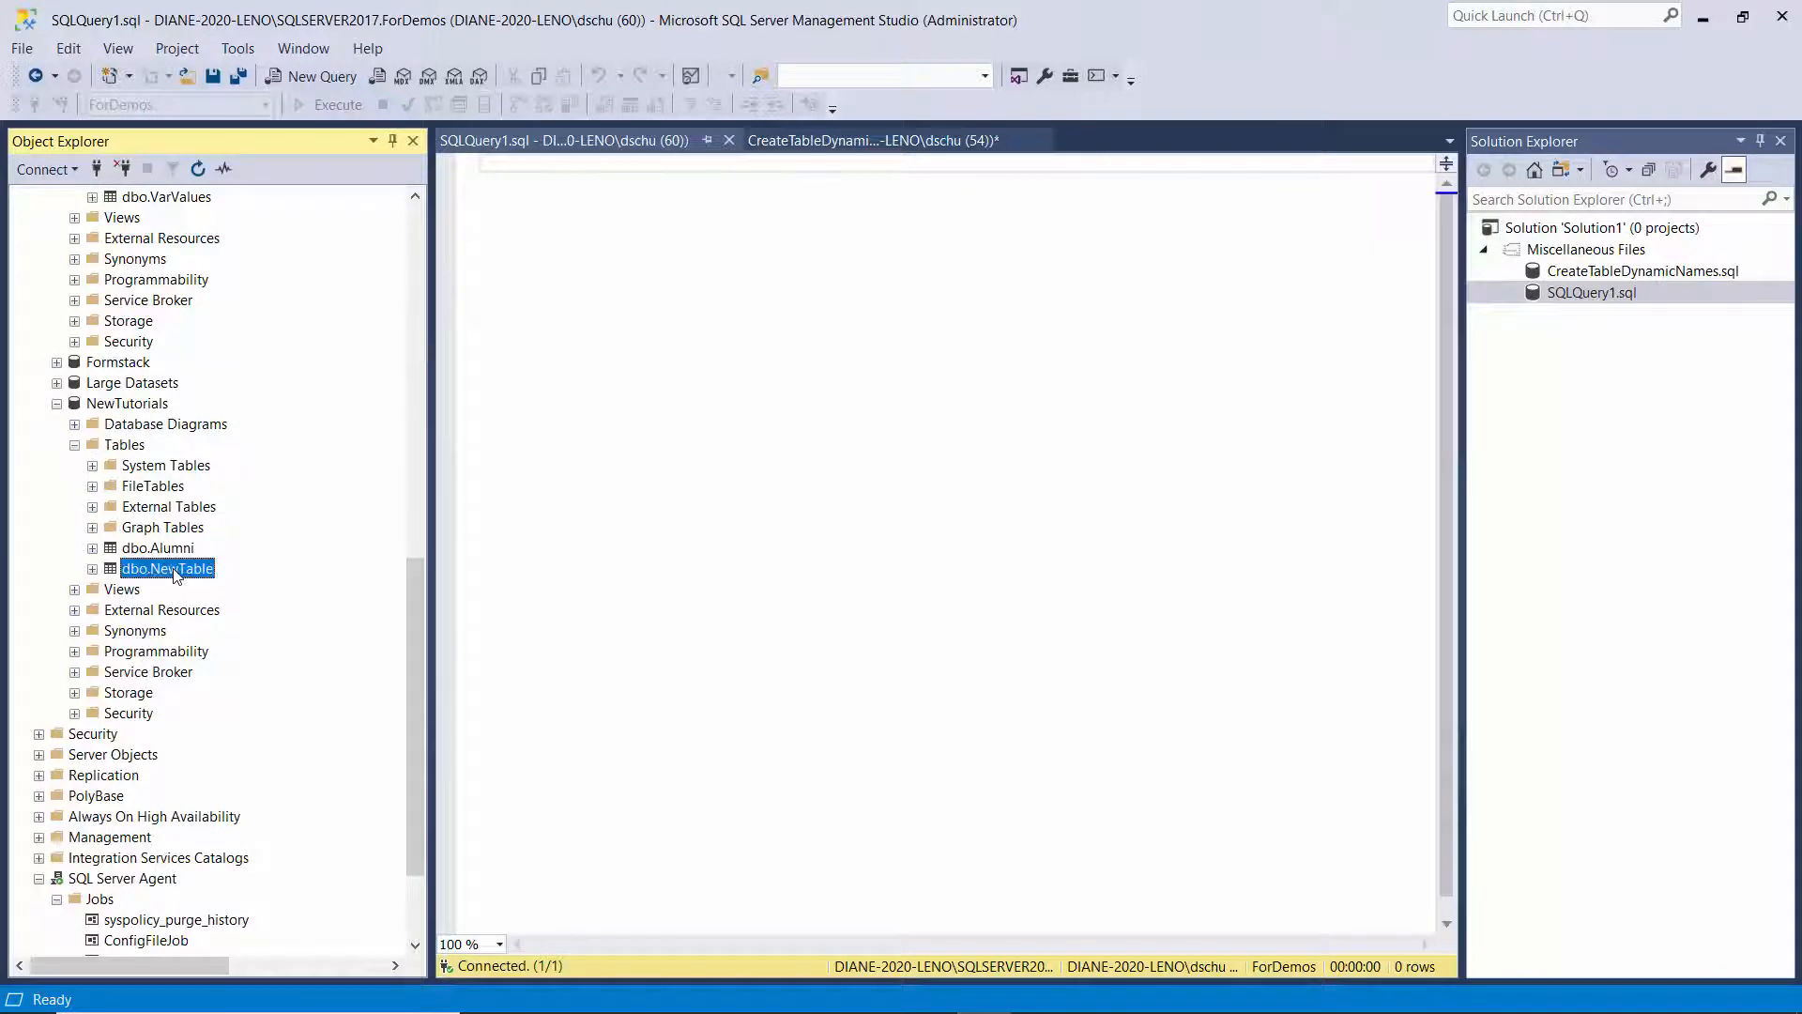